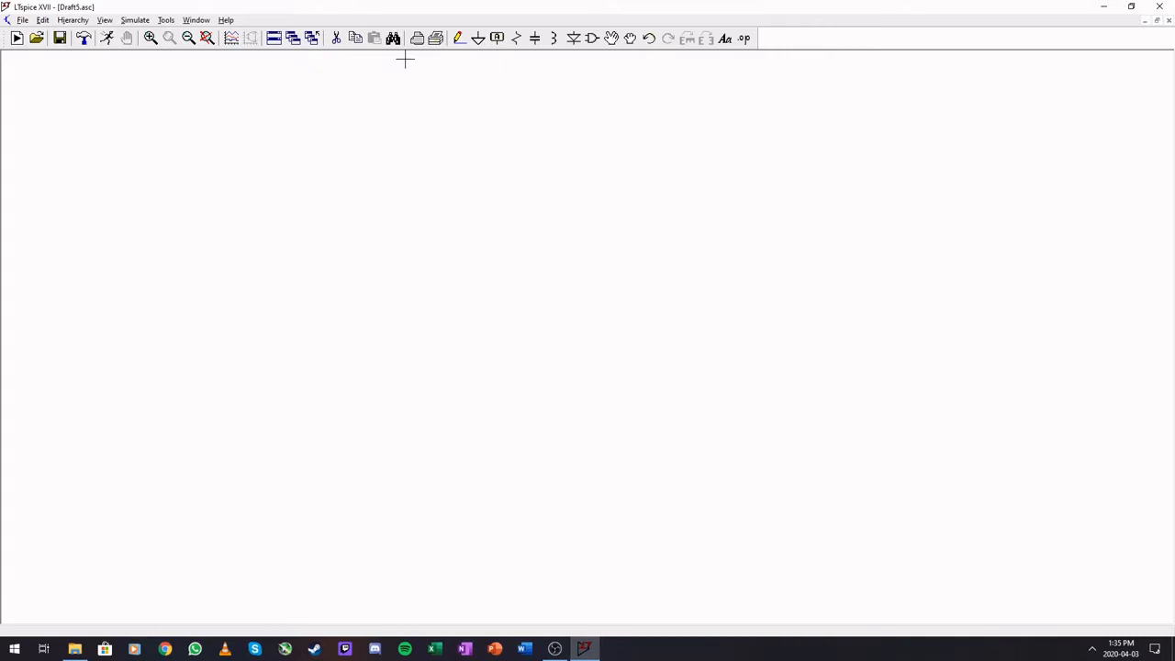
{"action": "mouse_move", "coordinate": [592, 38]}
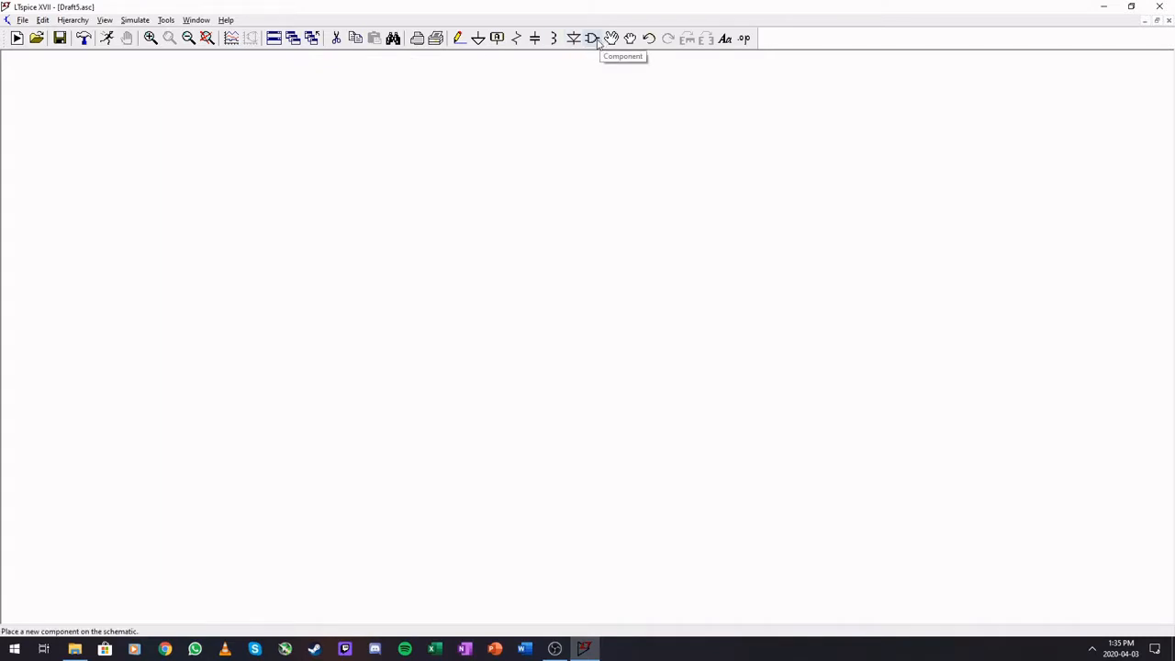
Step: Browse the library's ADC, bi, Comparators, csw, bv, current and diode entries
{"action": "left_click", "coordinate": [592, 37]}
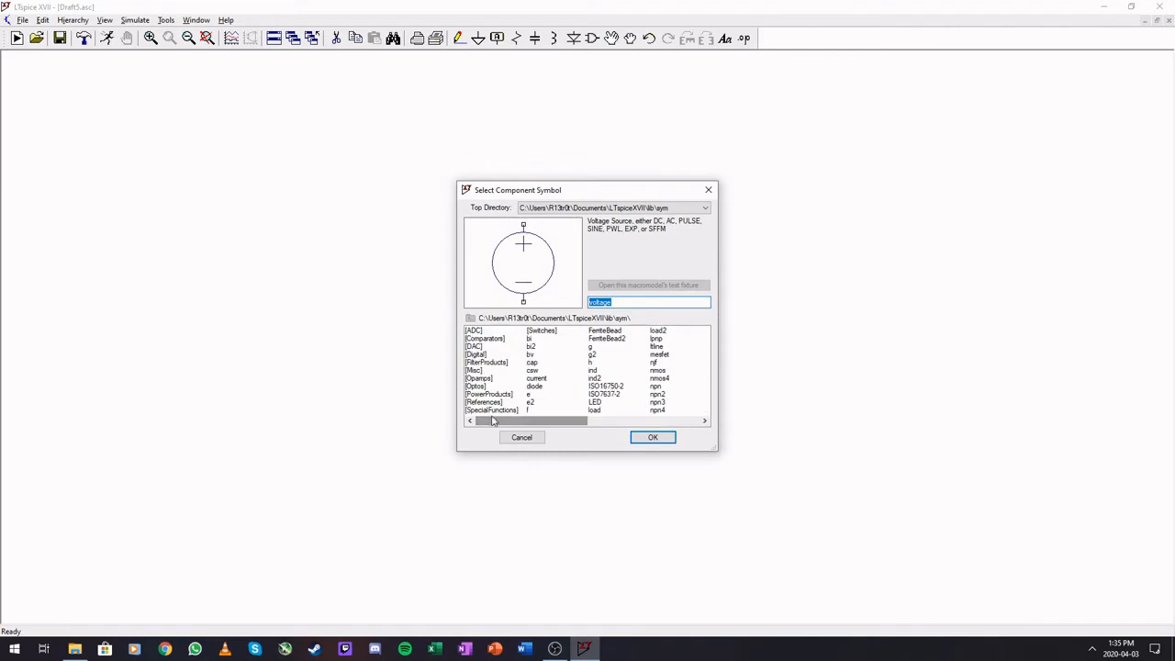
{"action": "left_click", "coordinate": [473, 330]}
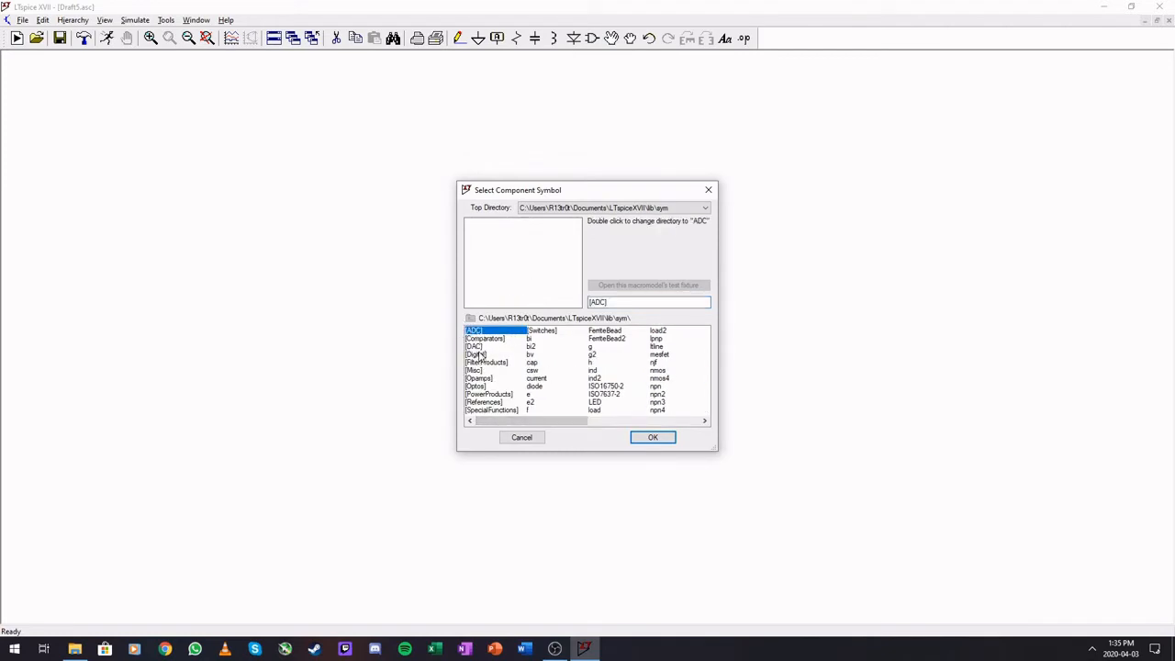
{"action": "mouse_move", "coordinate": [513, 341]}
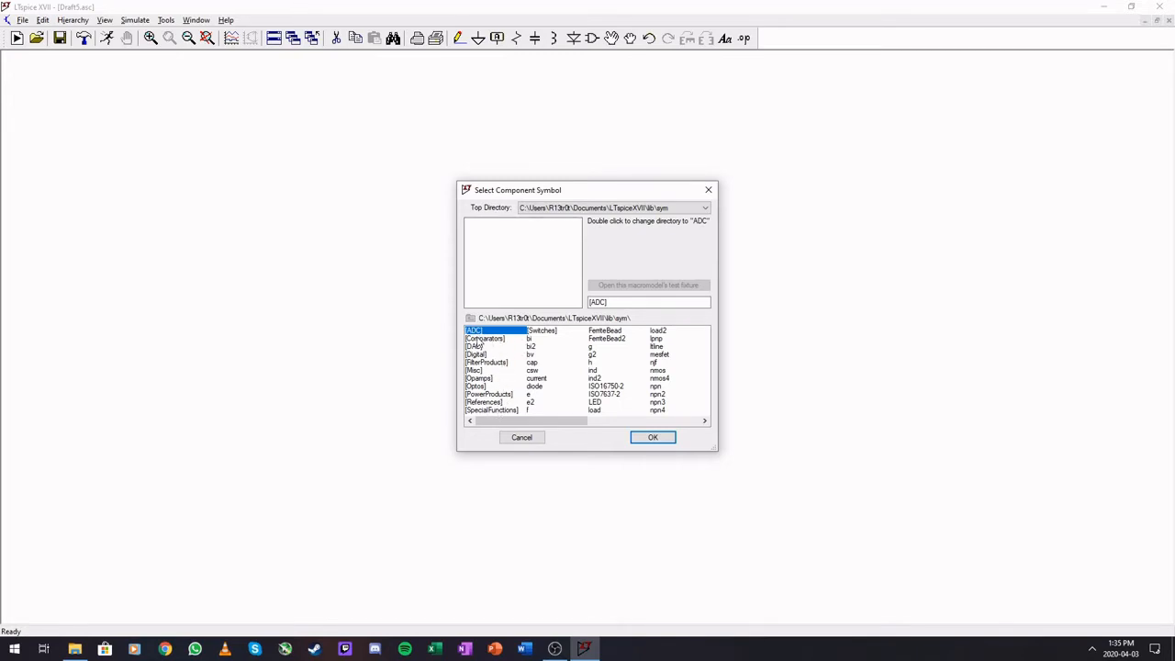
{"action": "mouse_move", "coordinate": [708, 408]}
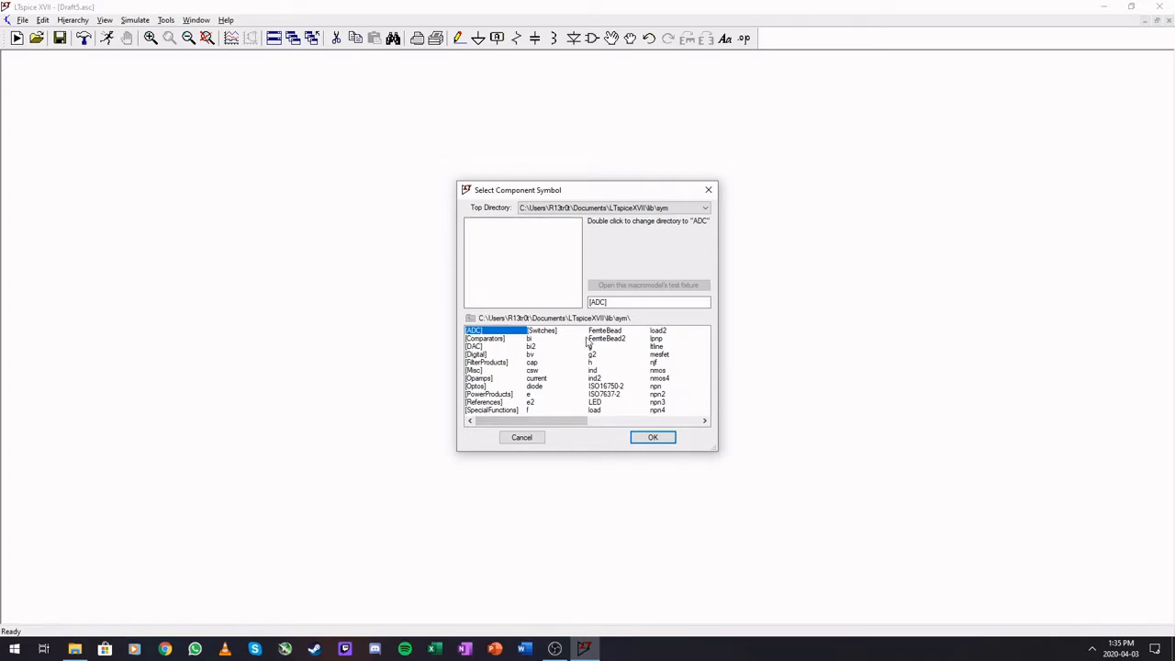
{"action": "left_click", "coordinate": [529, 339]}
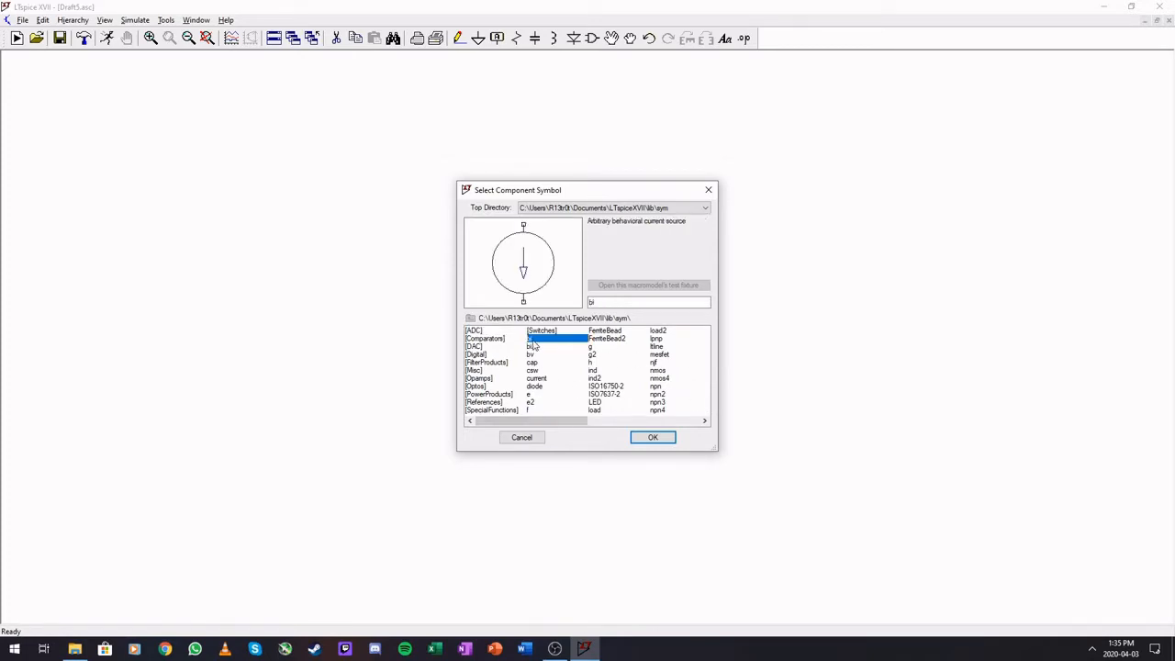
{"action": "left_click", "coordinate": [485, 338]}
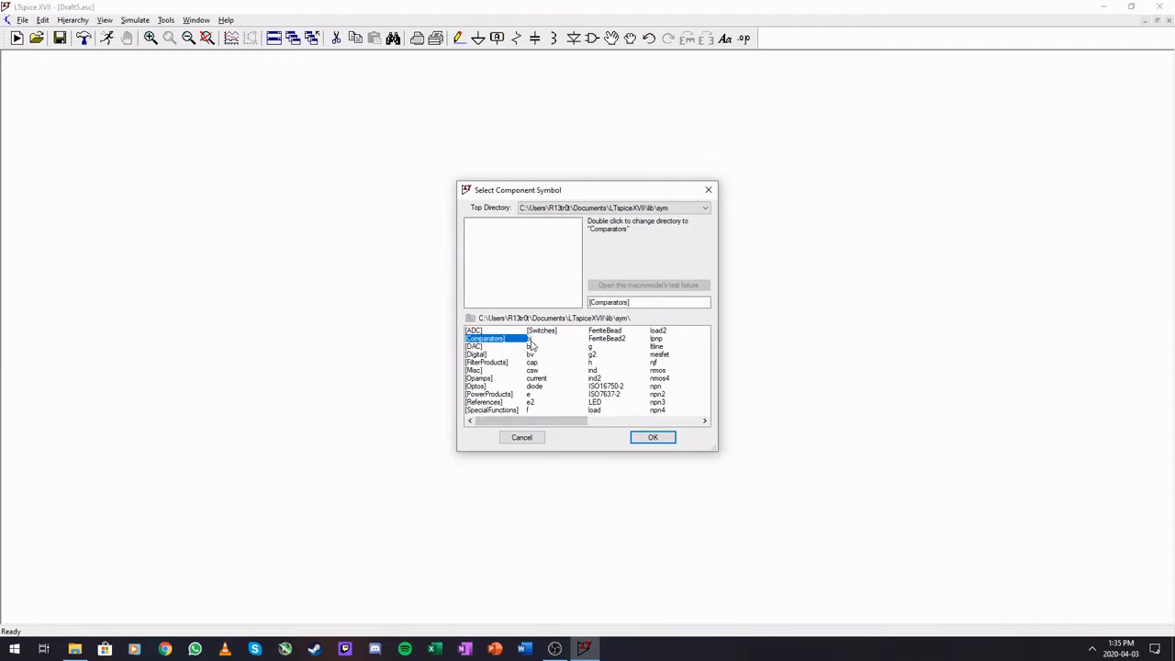
{"action": "left_click", "coordinate": [529, 338]}
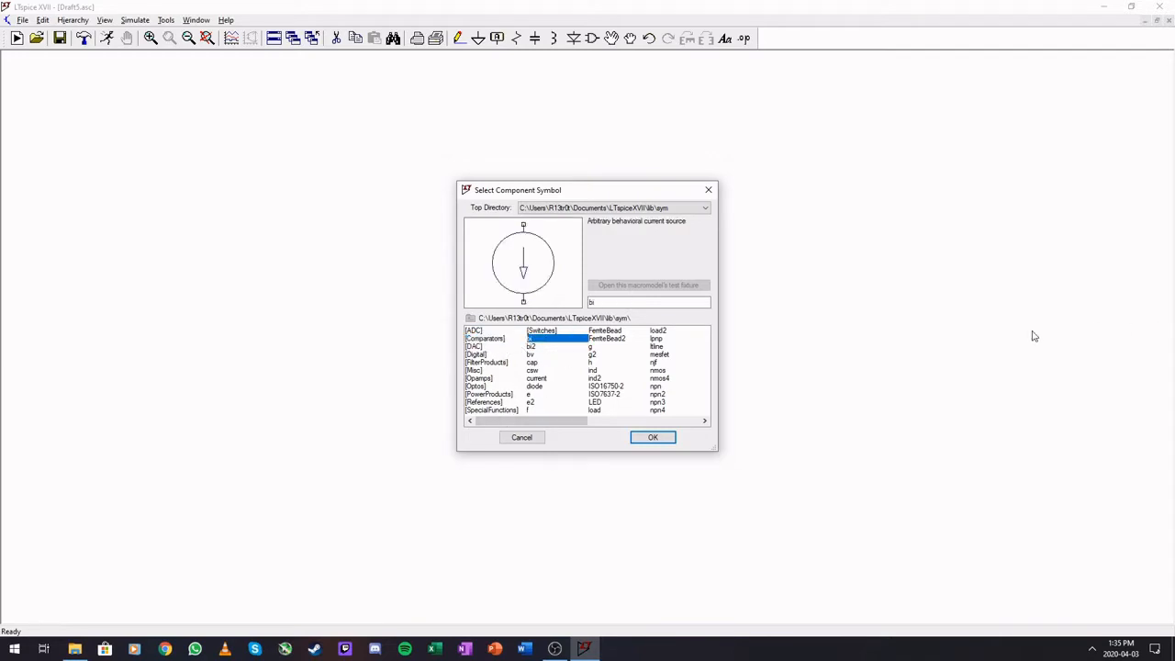
{"action": "left_click", "coordinate": [533, 370]}
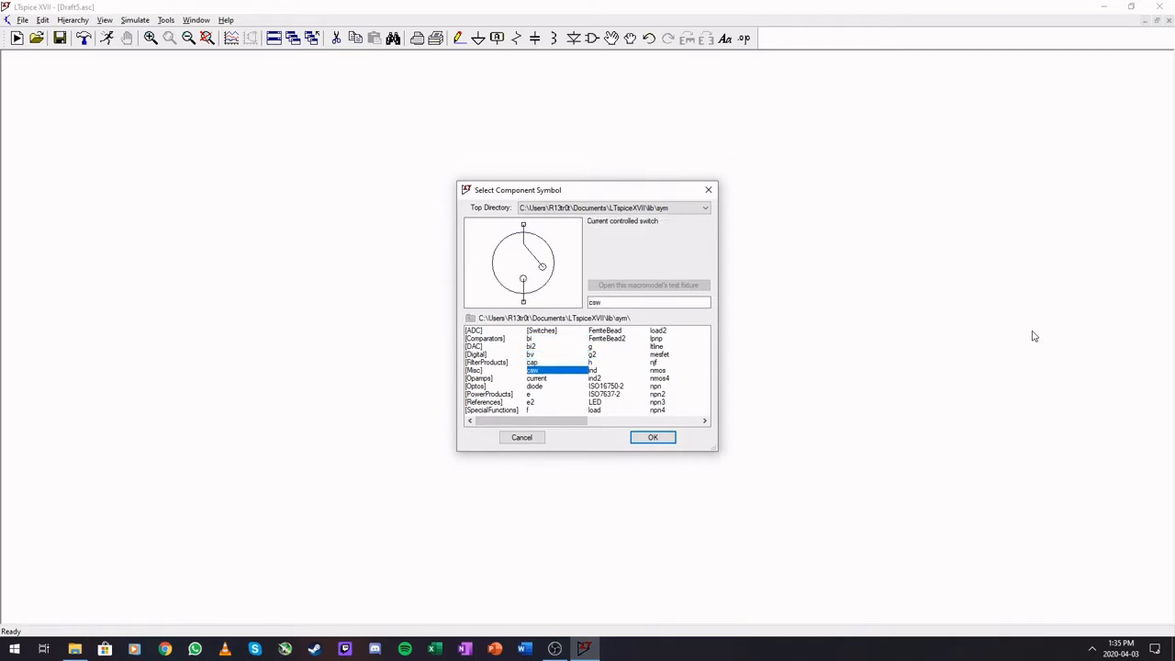
{"action": "left_click", "coordinate": [530, 354]}
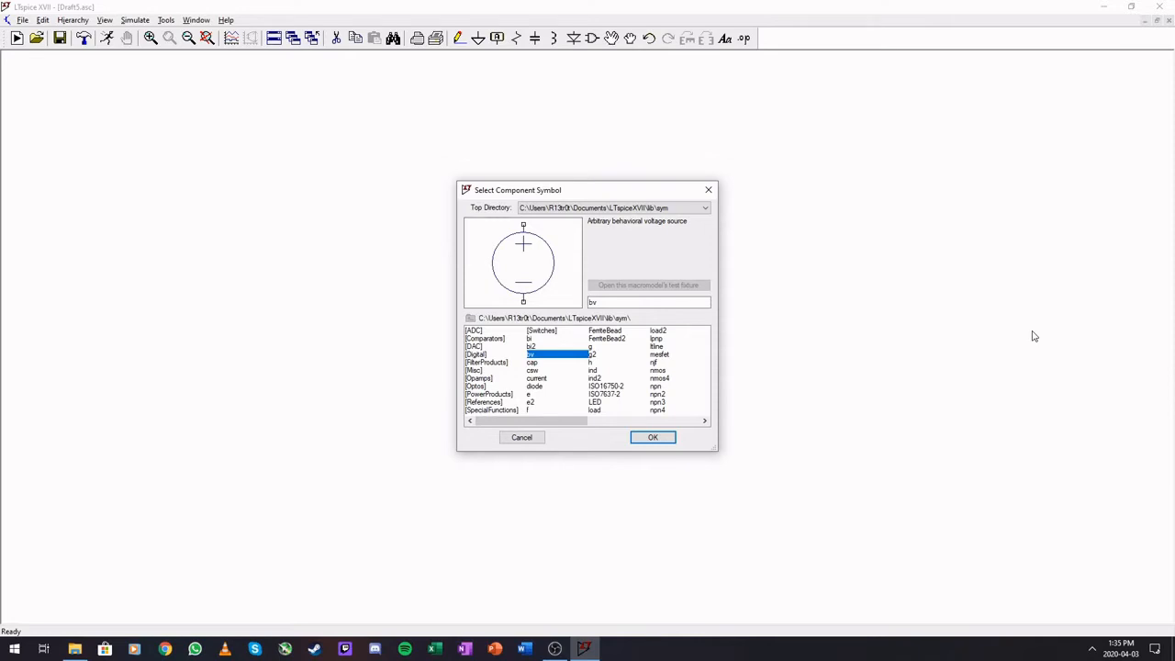
{"action": "left_click", "coordinate": [537, 377]}
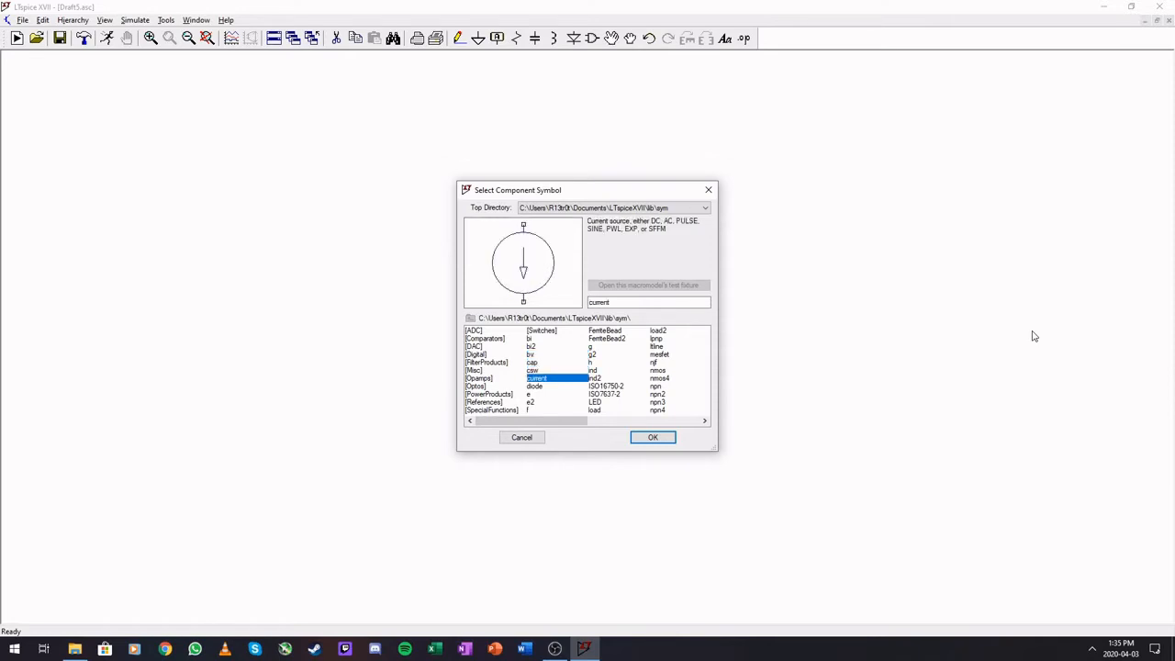
{"action": "left_click", "coordinate": [535, 386]}
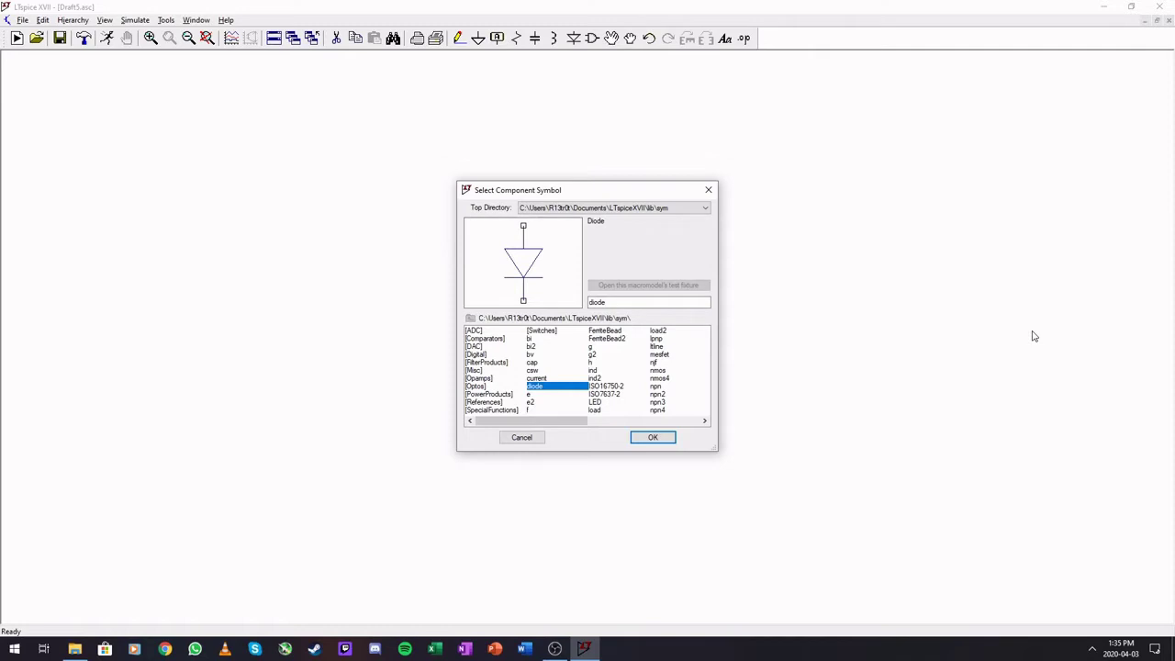
Step: Preview the FerriteBead, g, g2, Misc, e, ind and ind2 symbols, ending on LED
{"action": "left_click", "coordinate": [604, 330]}
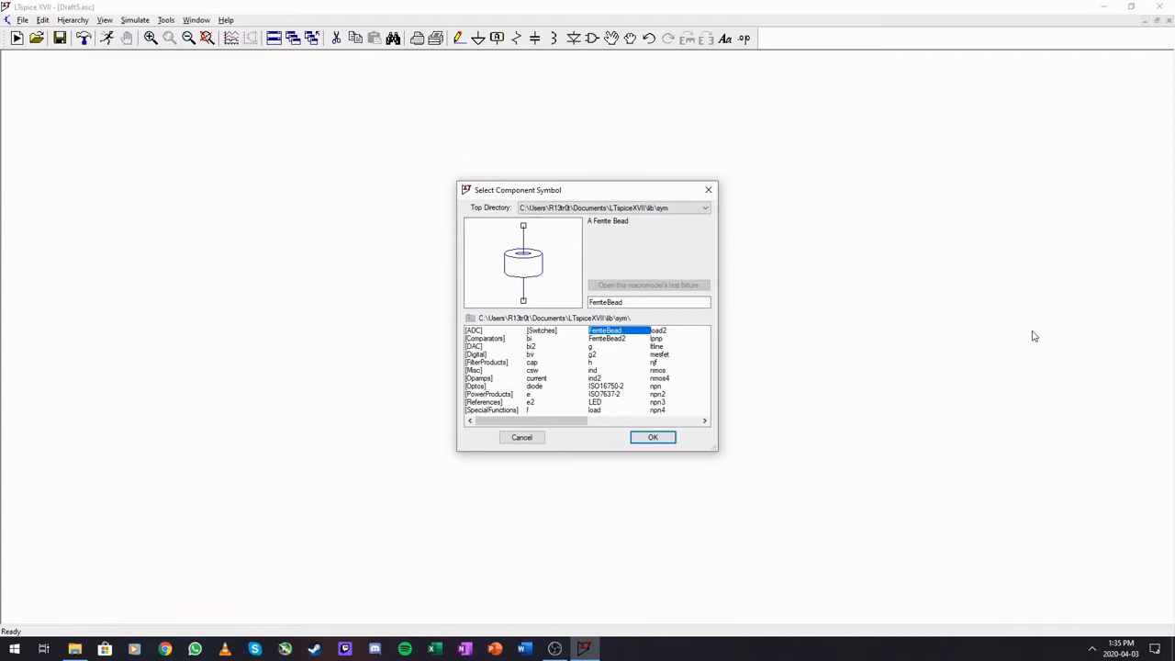
{"action": "left_click", "coordinate": [590, 346]}
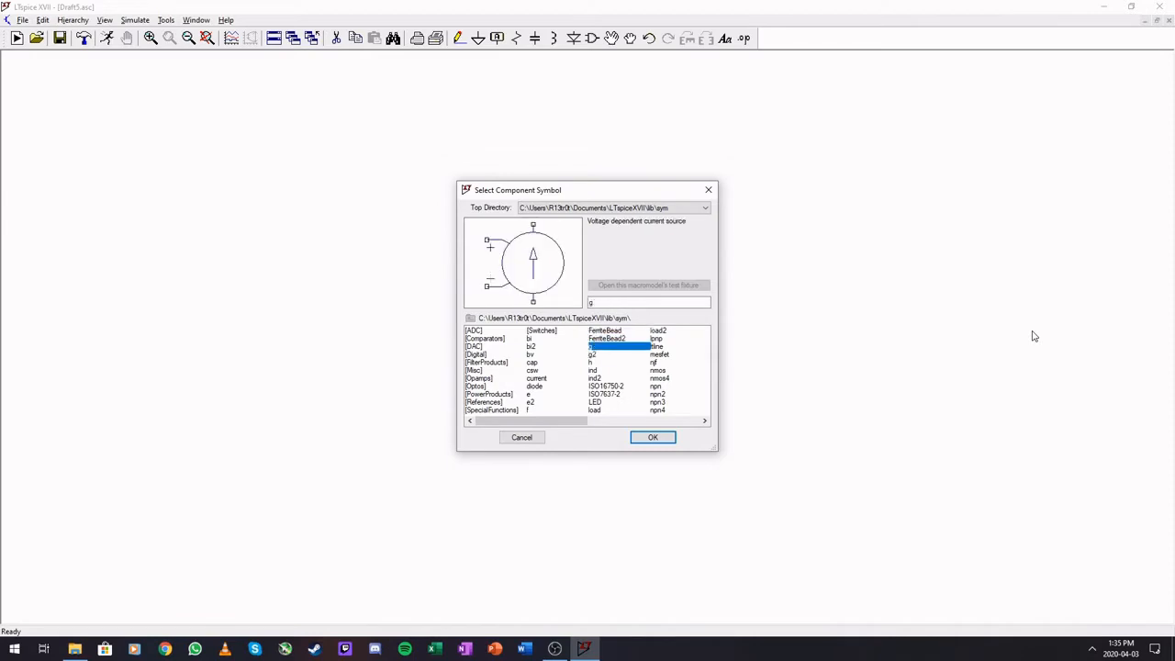
{"action": "left_click", "coordinate": [593, 354]}
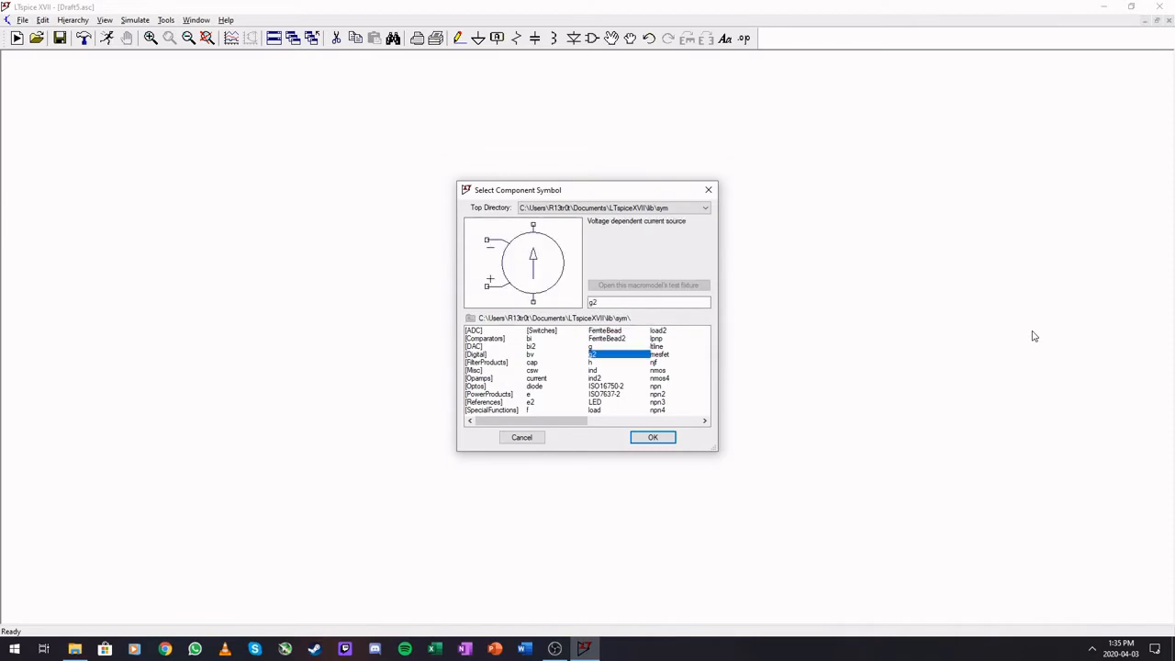
{"action": "left_click", "coordinate": [592, 346]}
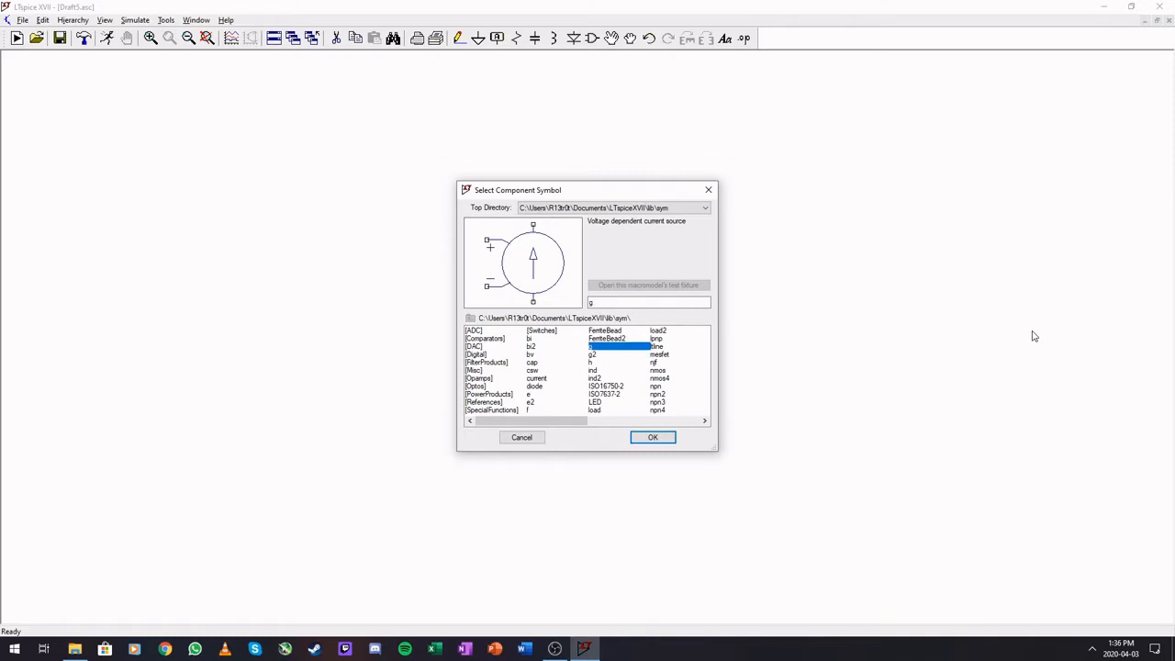
{"action": "left_click", "coordinate": [474, 370]}
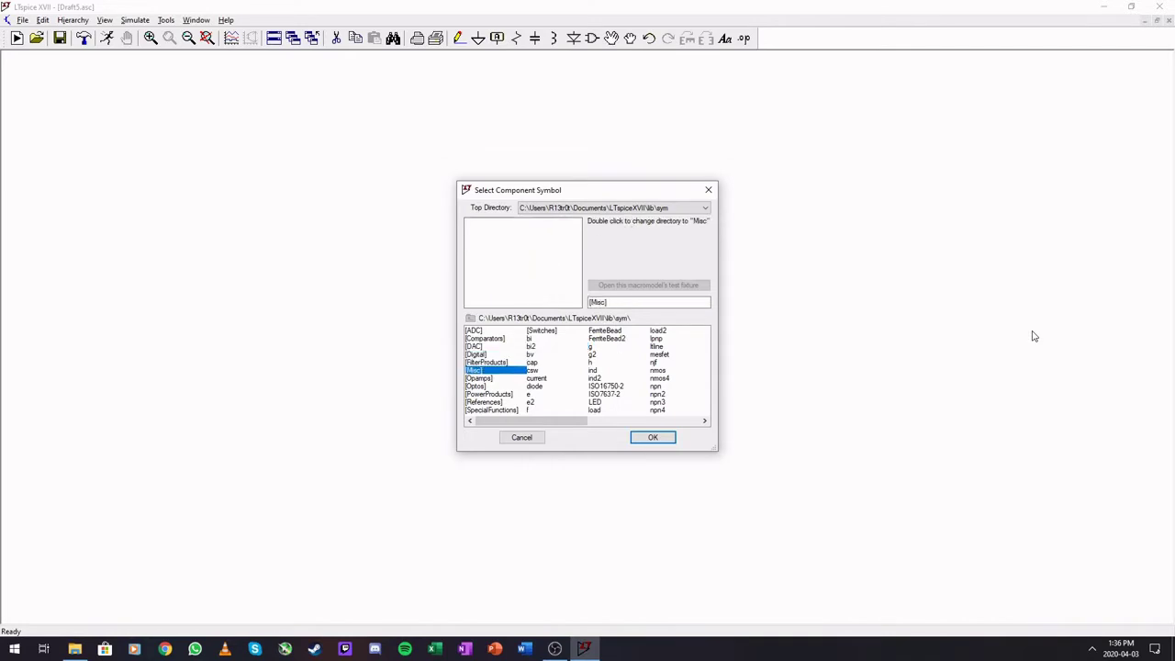
{"action": "left_click", "coordinate": [530, 393]}
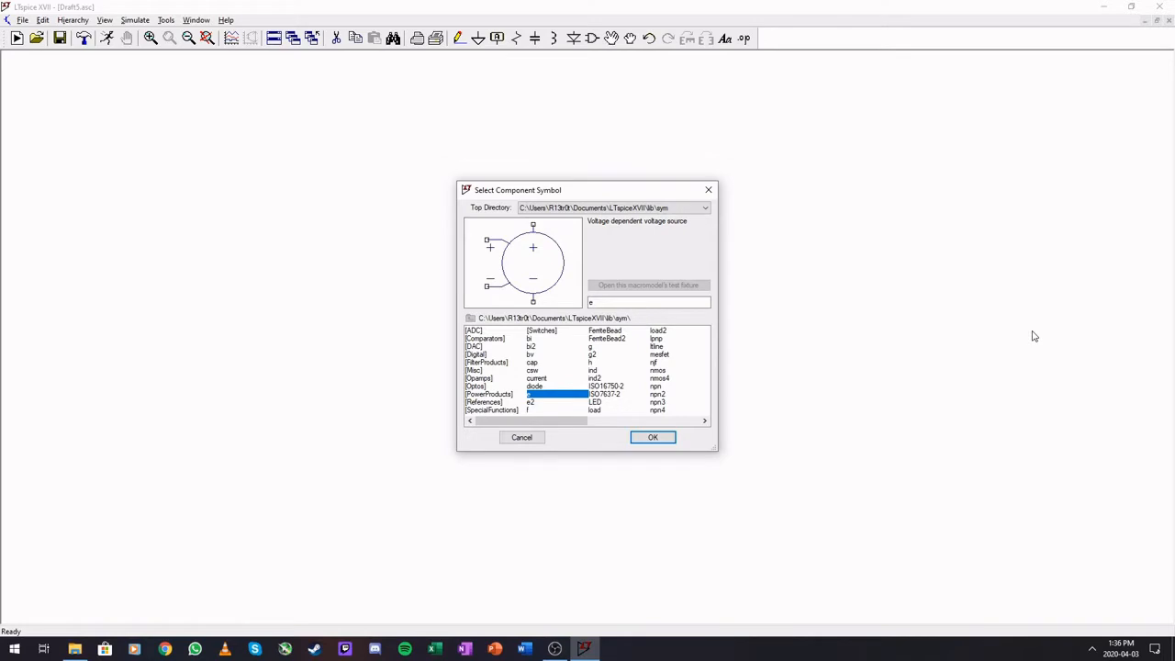
{"action": "left_click", "coordinate": [593, 370]}
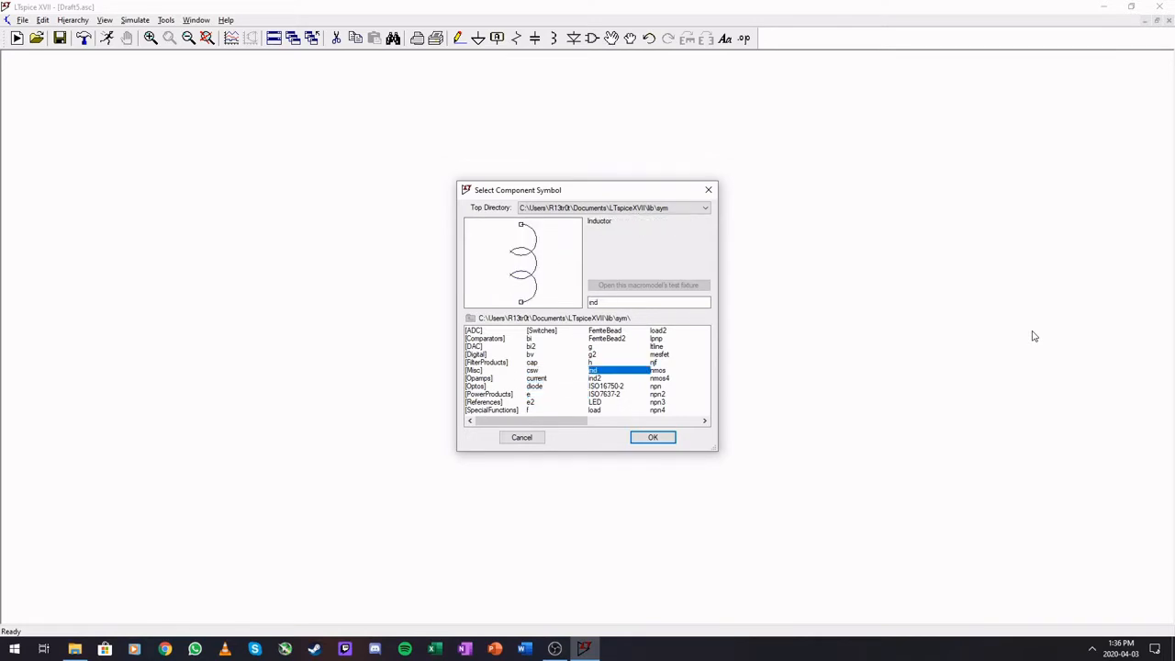
{"action": "left_click", "coordinate": [595, 377]}
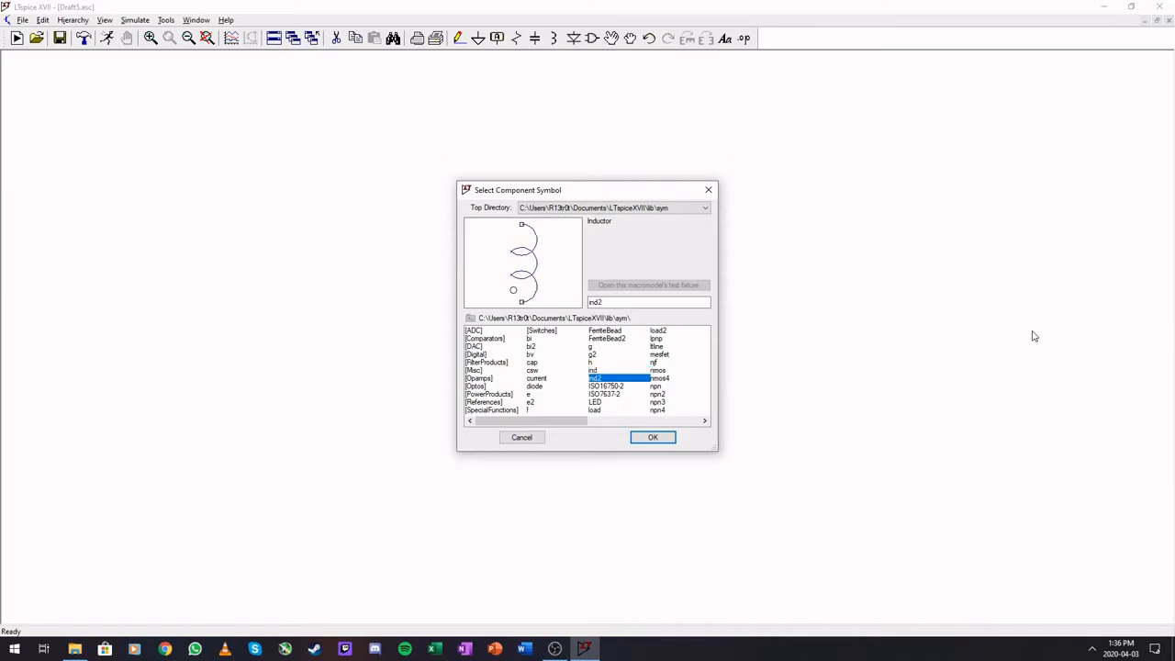
{"action": "left_click", "coordinate": [595, 402]}
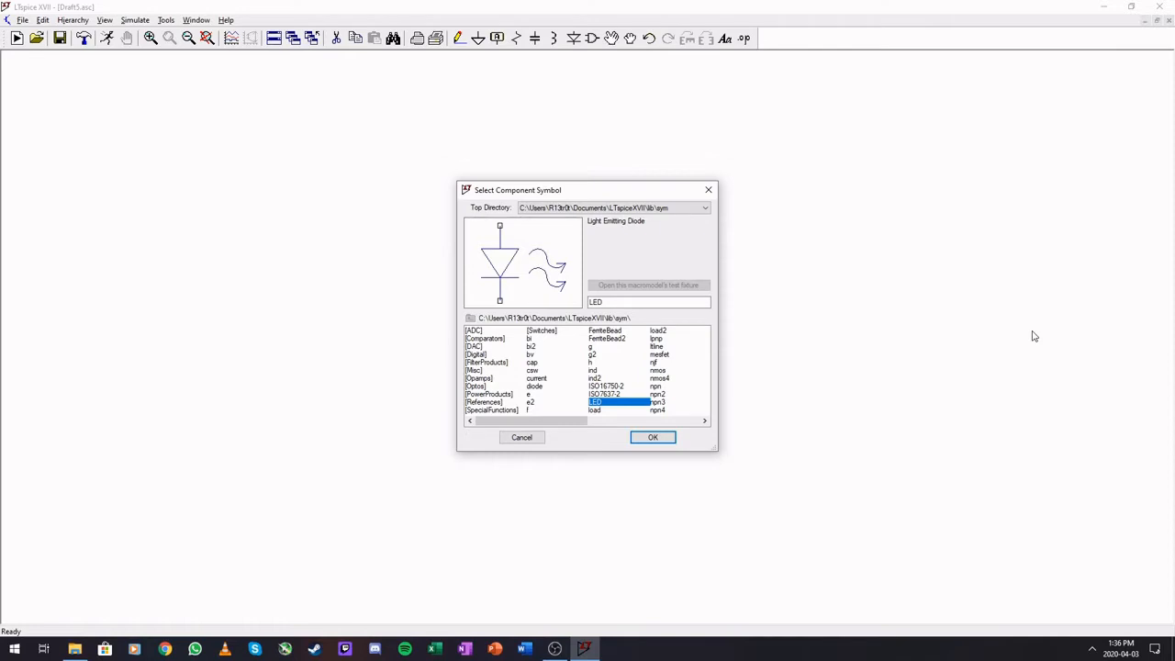
Step: Place the LED as D1 and assign it the NSPW500BS model
{"action": "left_click", "coordinate": [653, 437]}
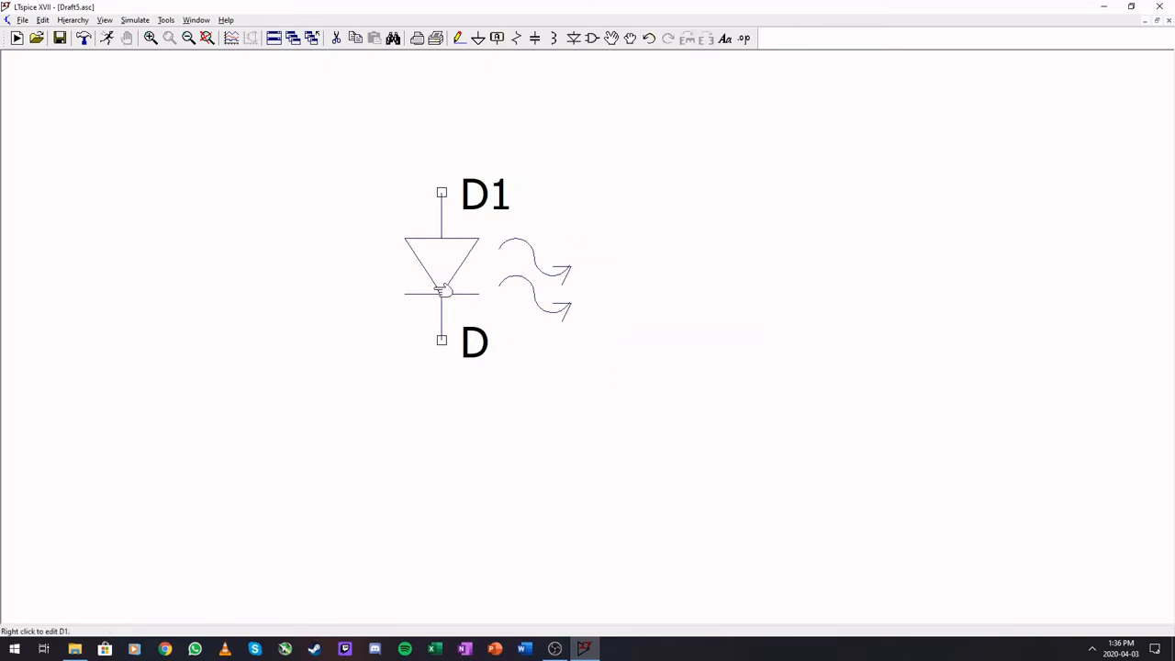
{"action": "right_click", "coordinate": [441, 266]}
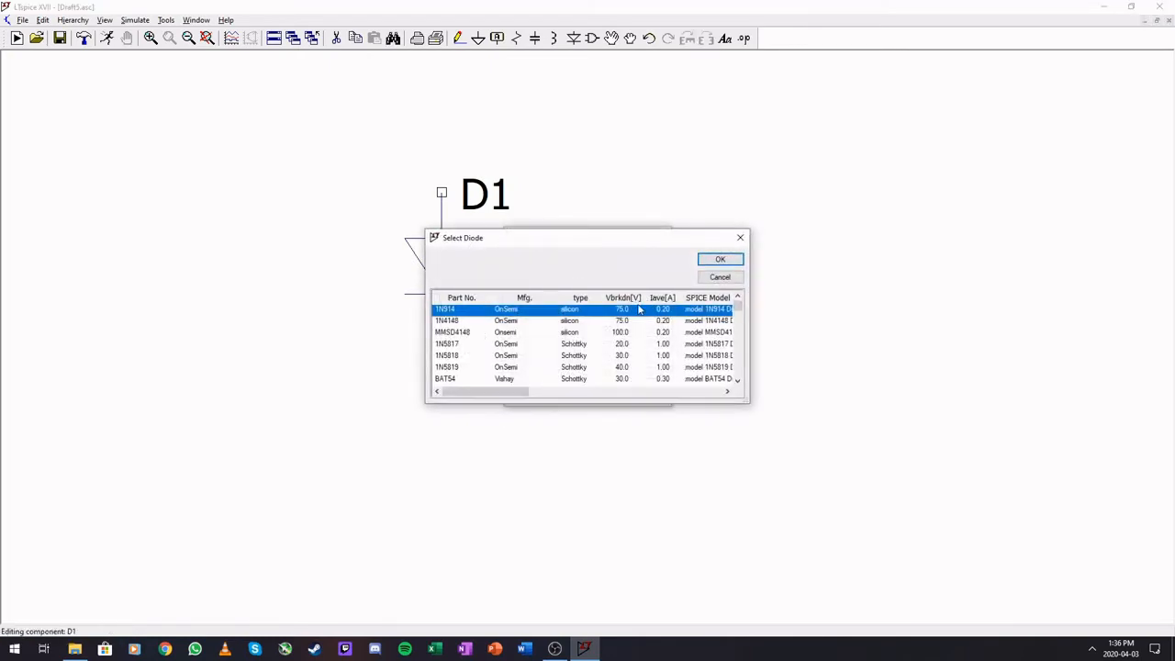
{"action": "mouse_move", "coordinate": [648, 360]}
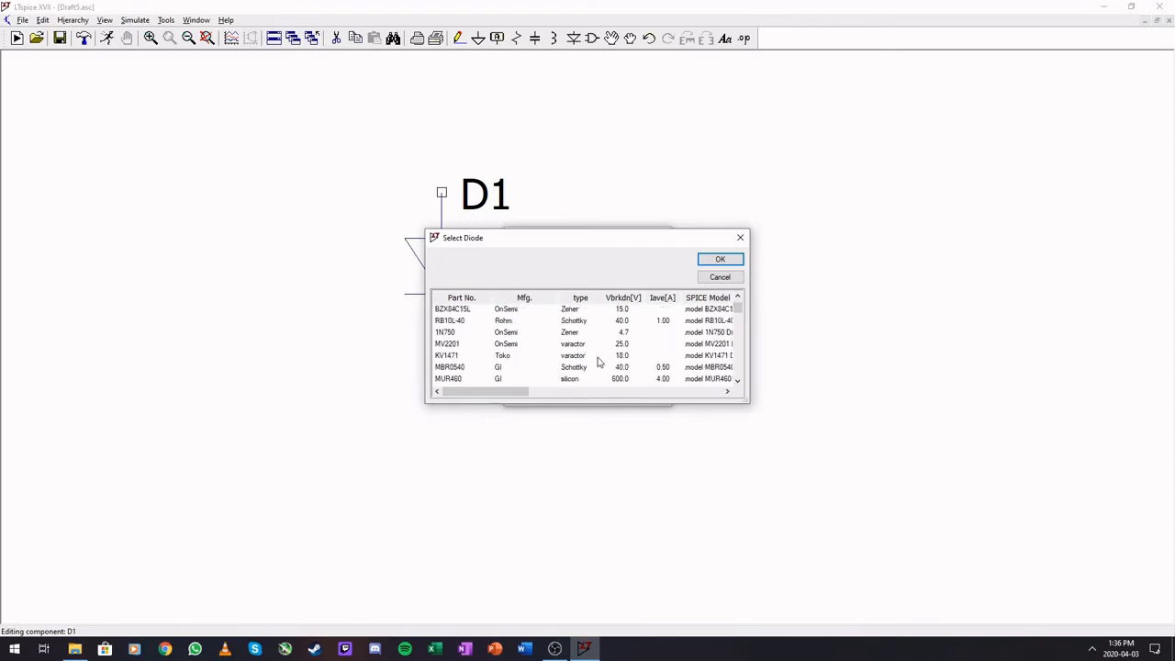
{"action": "scroll", "scroll_direction": "down", "scroll_amount": 3}
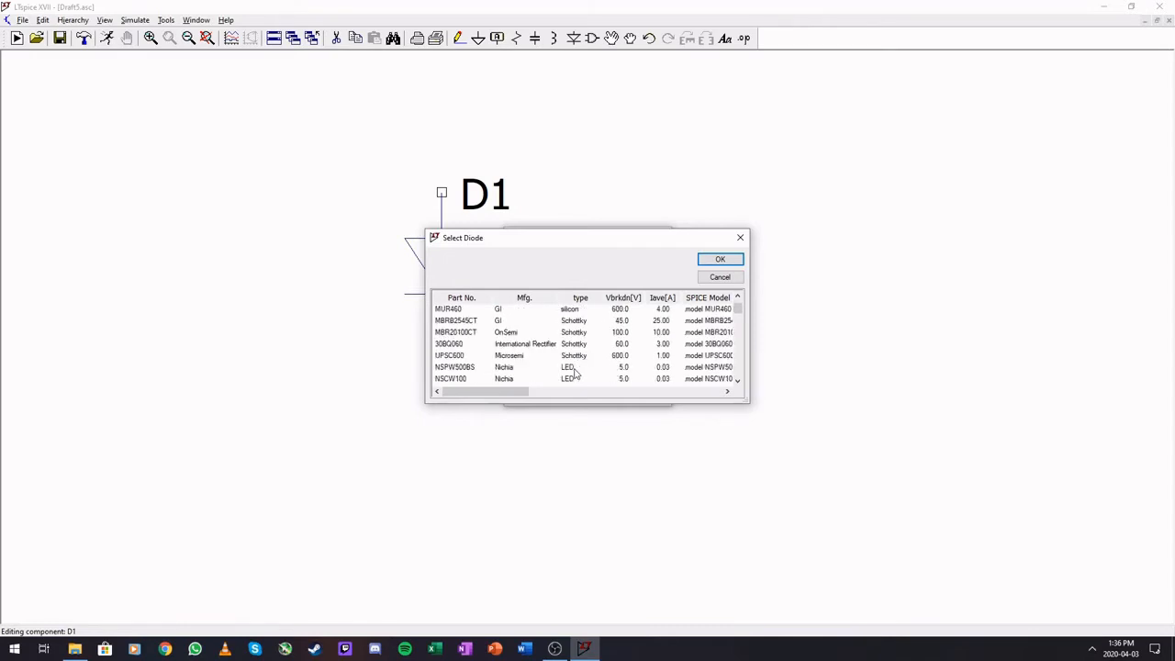
{"action": "left_click", "coordinate": [720, 259]}
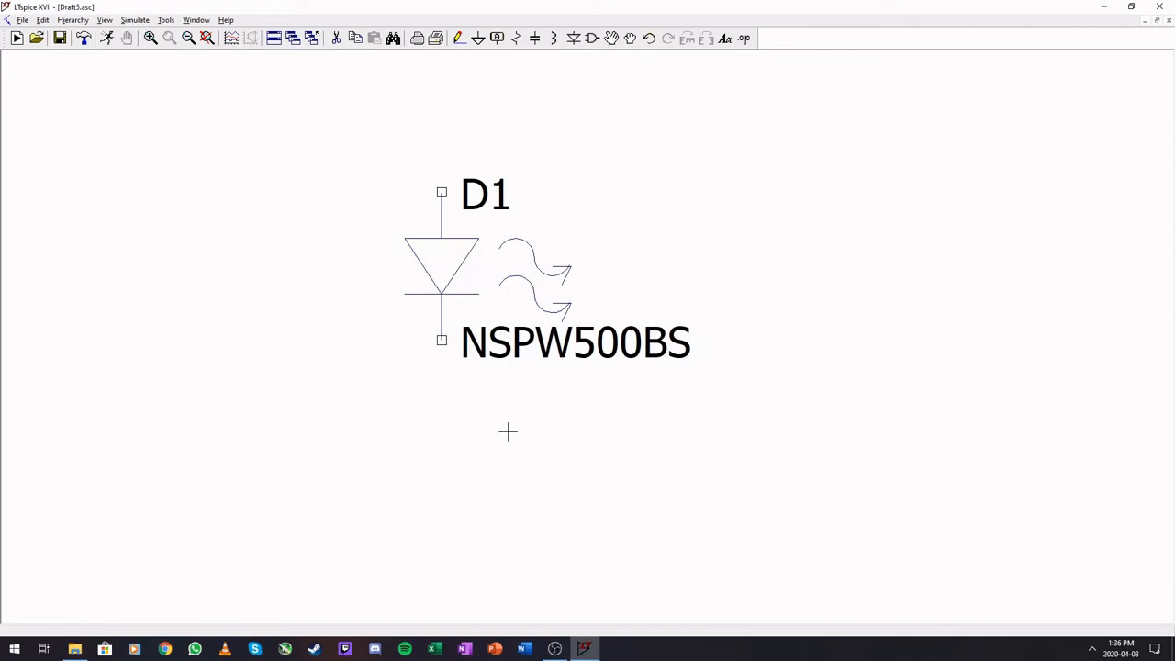
{"action": "mouse_move", "coordinate": [477, 322]}
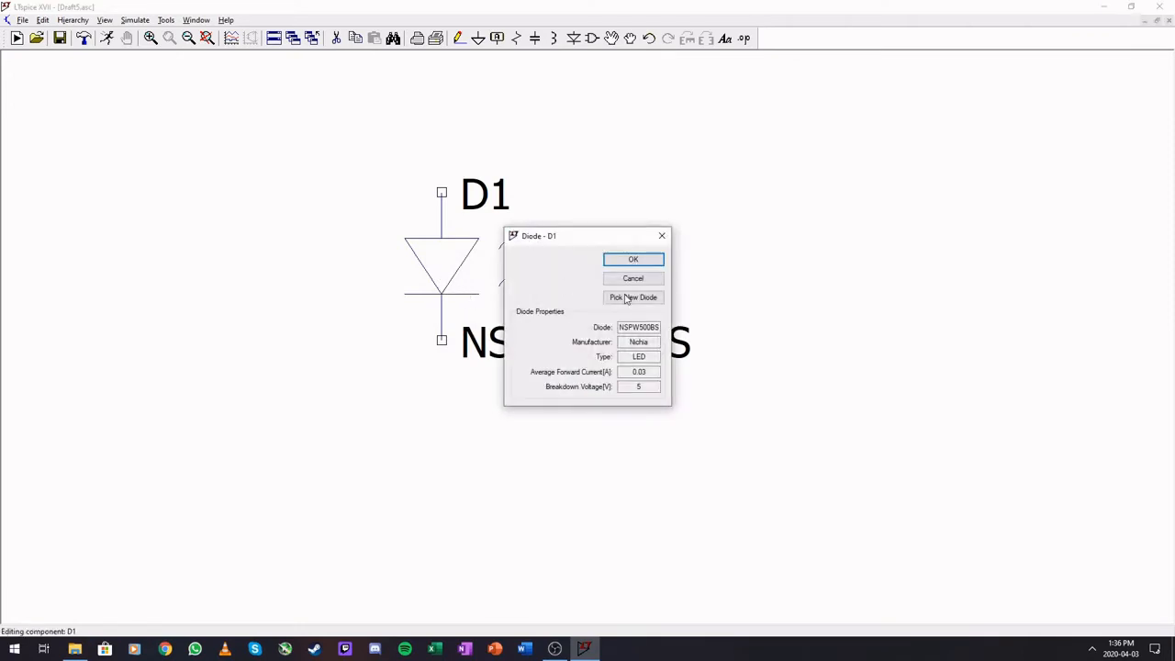
Step: Reopen D1's model list, dismiss it unchanged, and close D1's properties
{"action": "left_click", "coordinate": [633, 297]}
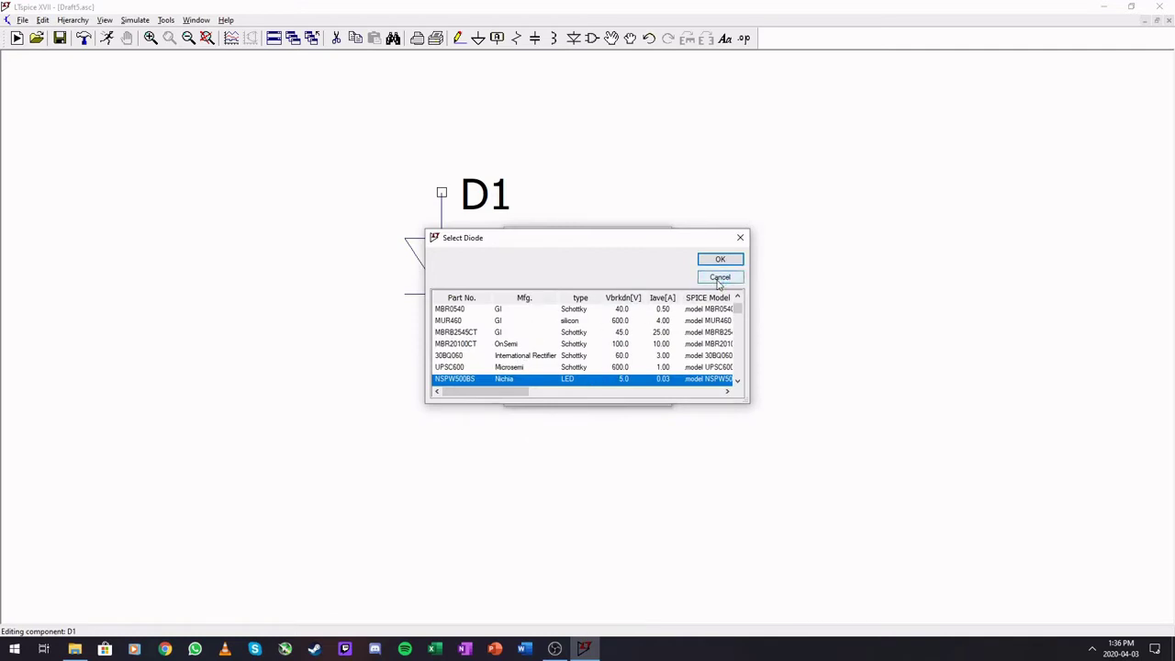
{"action": "left_click", "coordinate": [719, 258]}
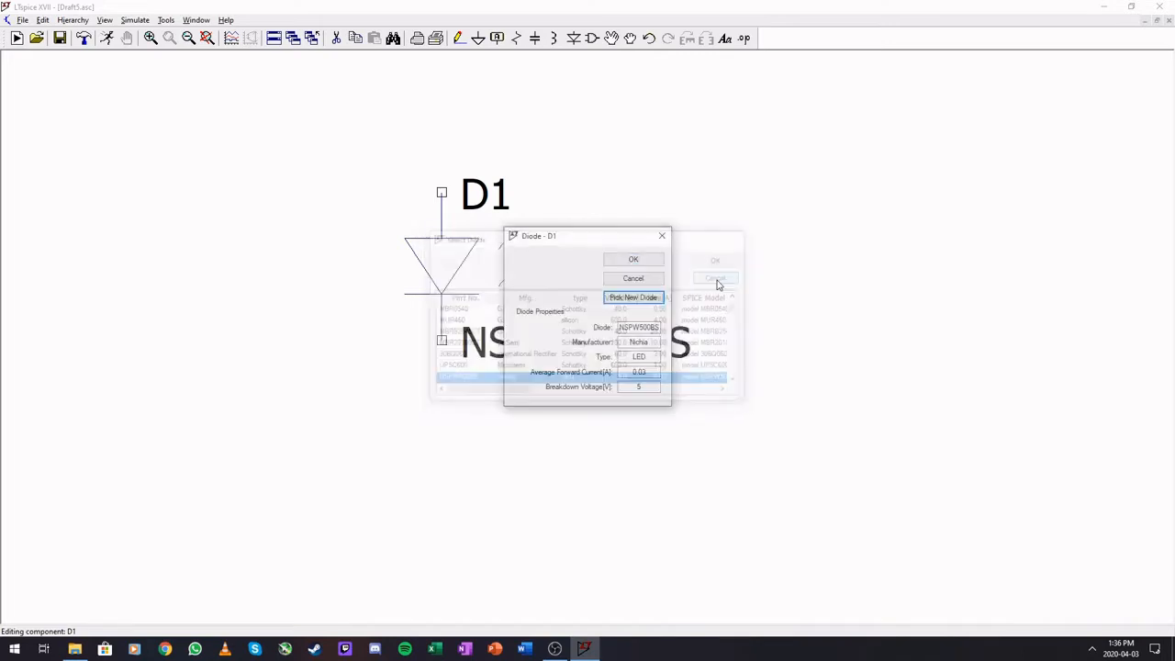
{"action": "left_click", "coordinate": [632, 259]}
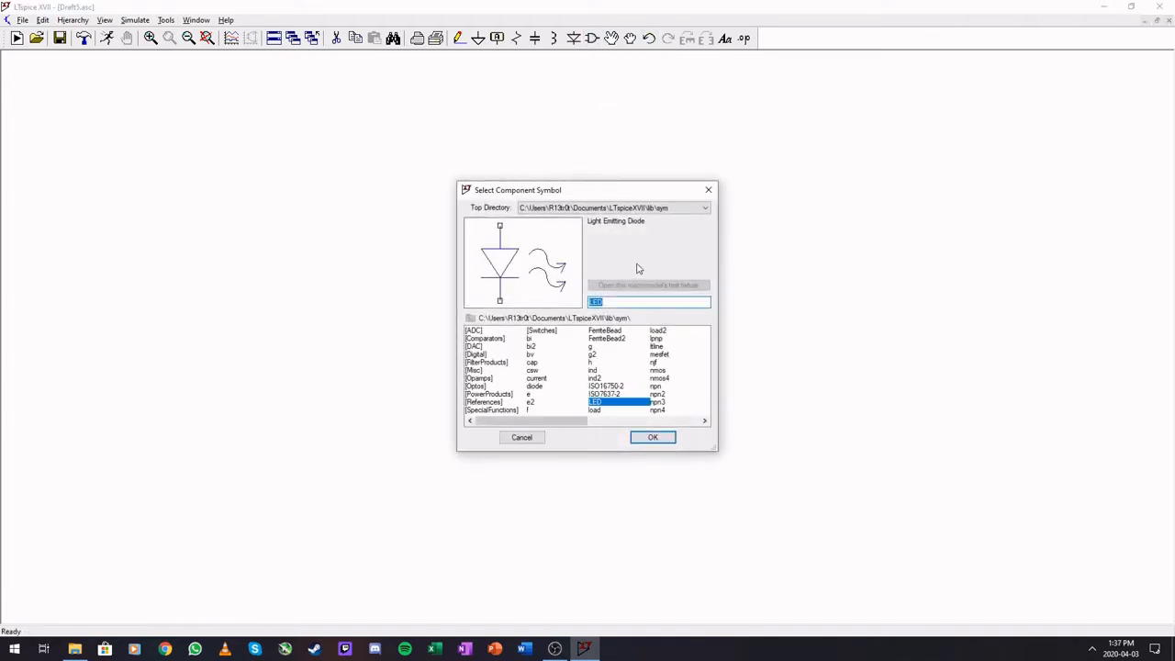
Step: Preview lpnp, ltline, nmos, pnp4, njf, npn4, npn, pnp and ind, then place NPN transistor Q1
{"action": "left_click", "coordinate": [595, 410]}
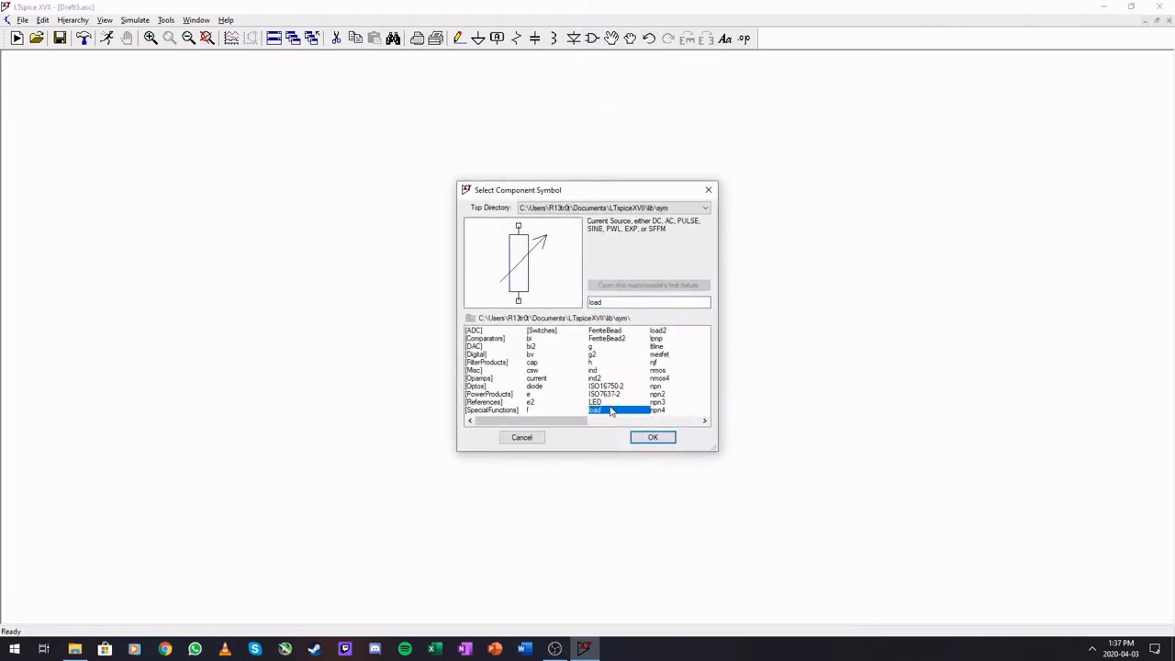
{"action": "left_click", "coordinate": [655, 337]}
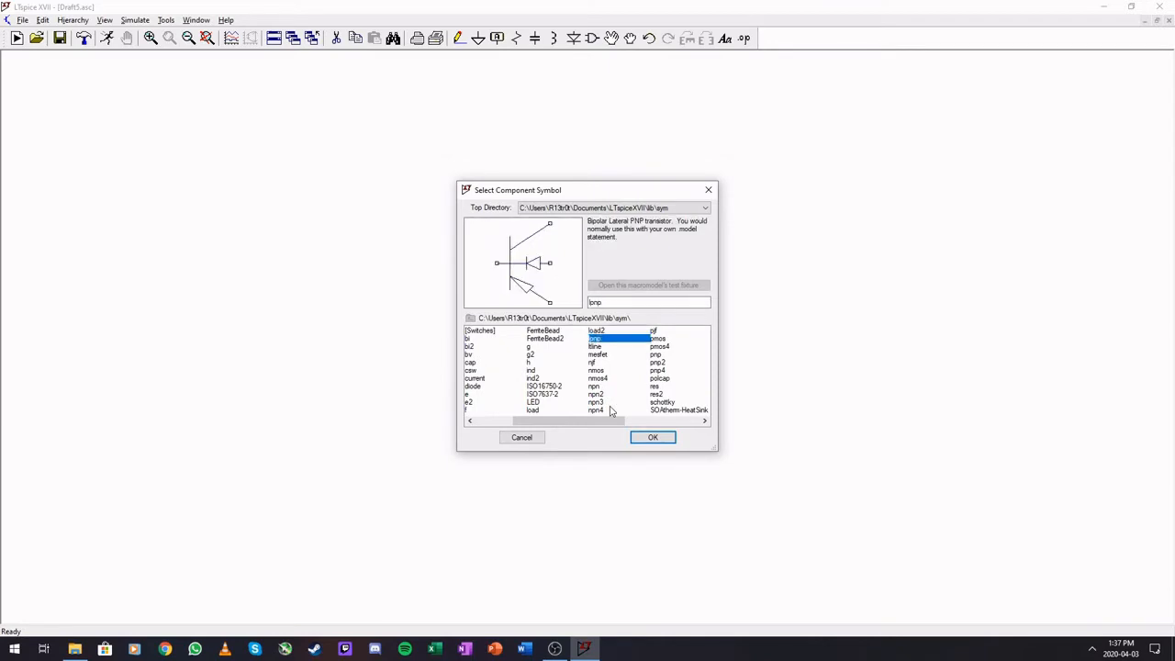
{"action": "left_click", "coordinate": [595, 346]}
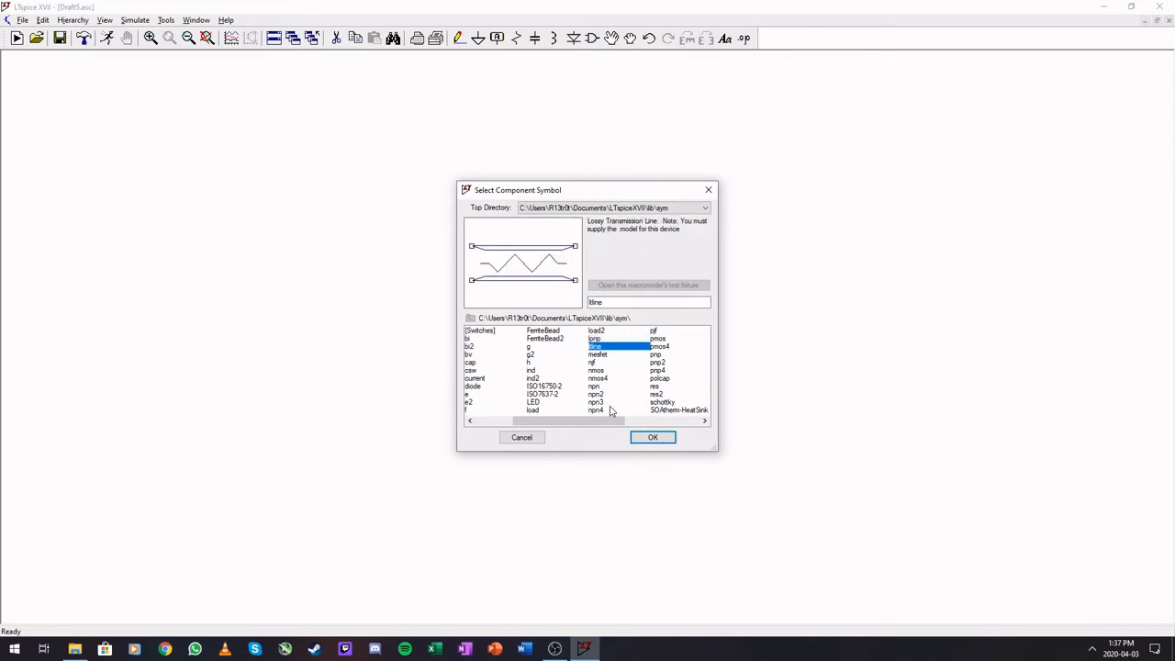
{"action": "left_click", "coordinate": [596, 370]}
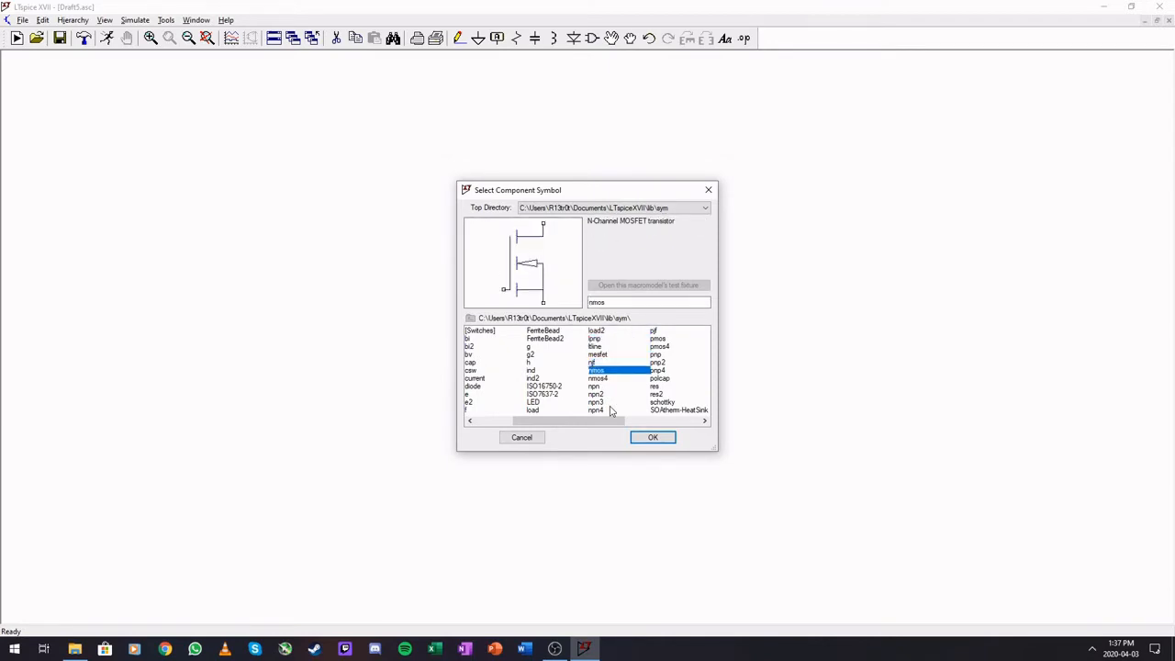
{"action": "left_click", "coordinate": [598, 379]}
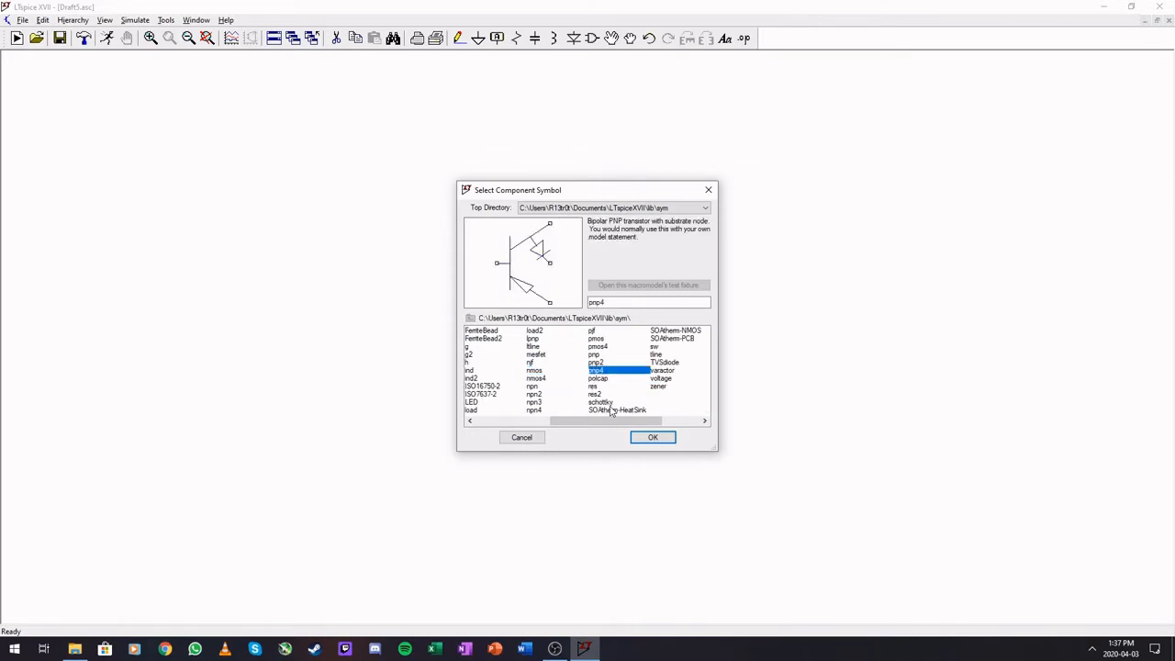
{"action": "left_click", "coordinate": [530, 362]}
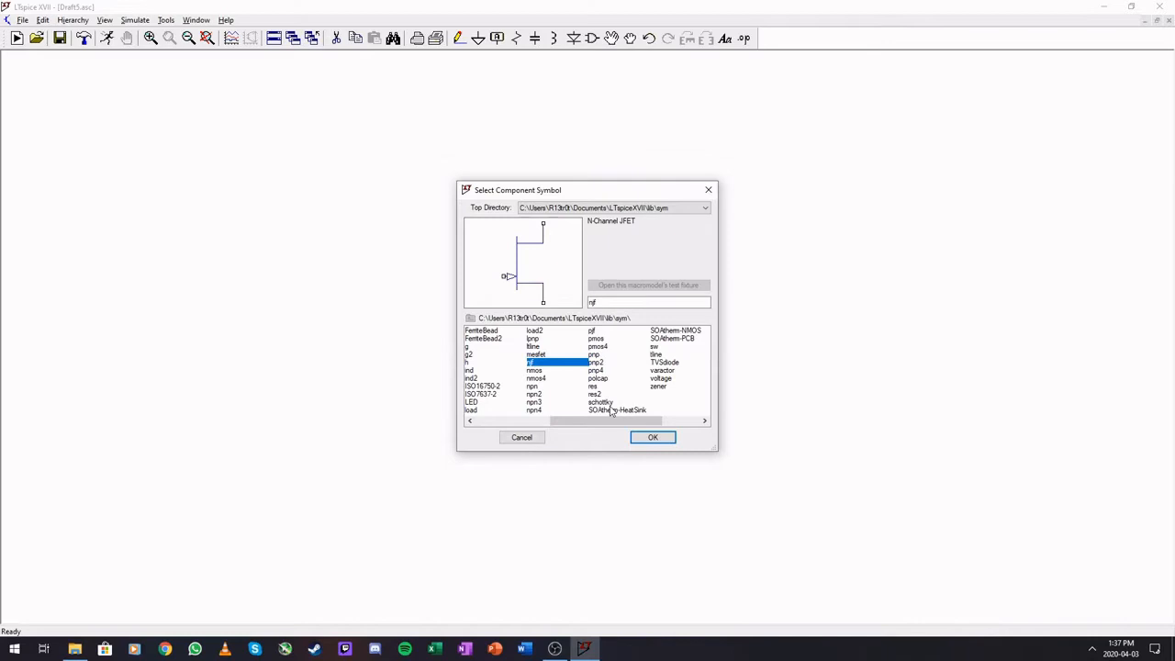
{"action": "left_click", "coordinate": [536, 410]}
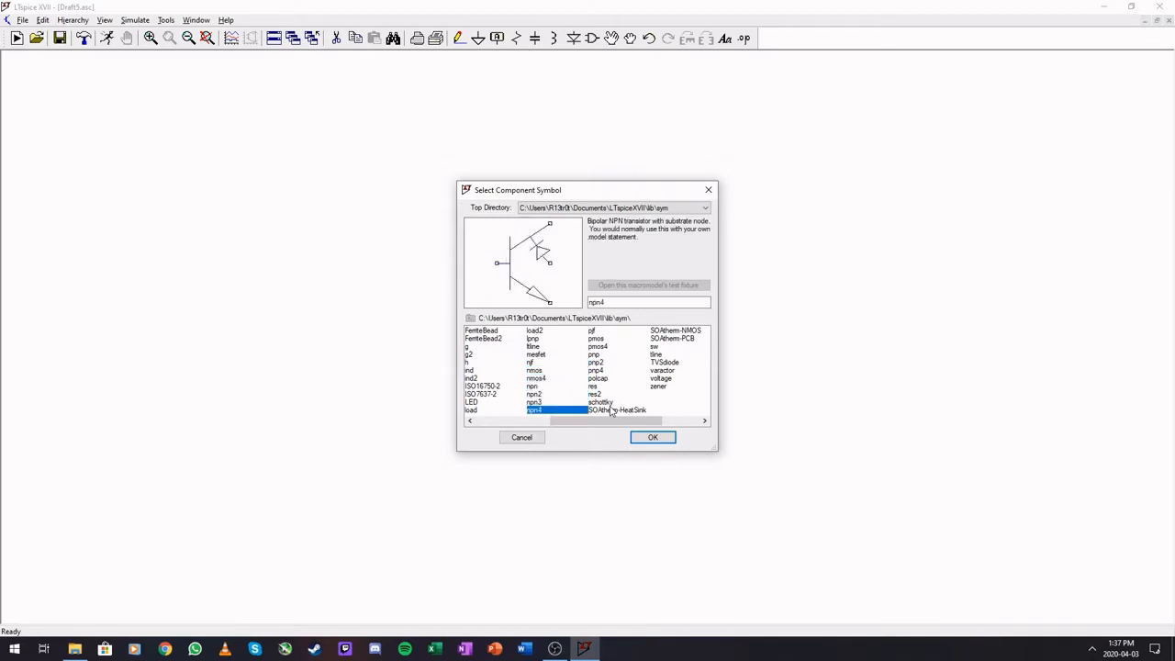
{"action": "left_click", "coordinate": [533, 385]}
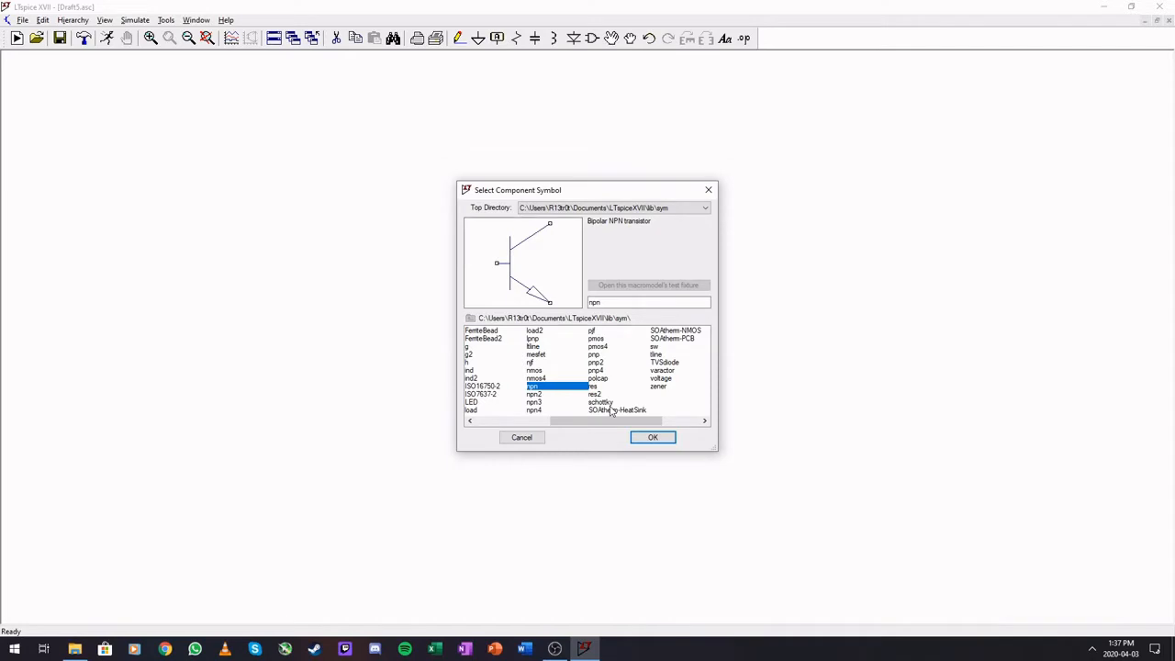
{"action": "left_click", "coordinate": [595, 354]}
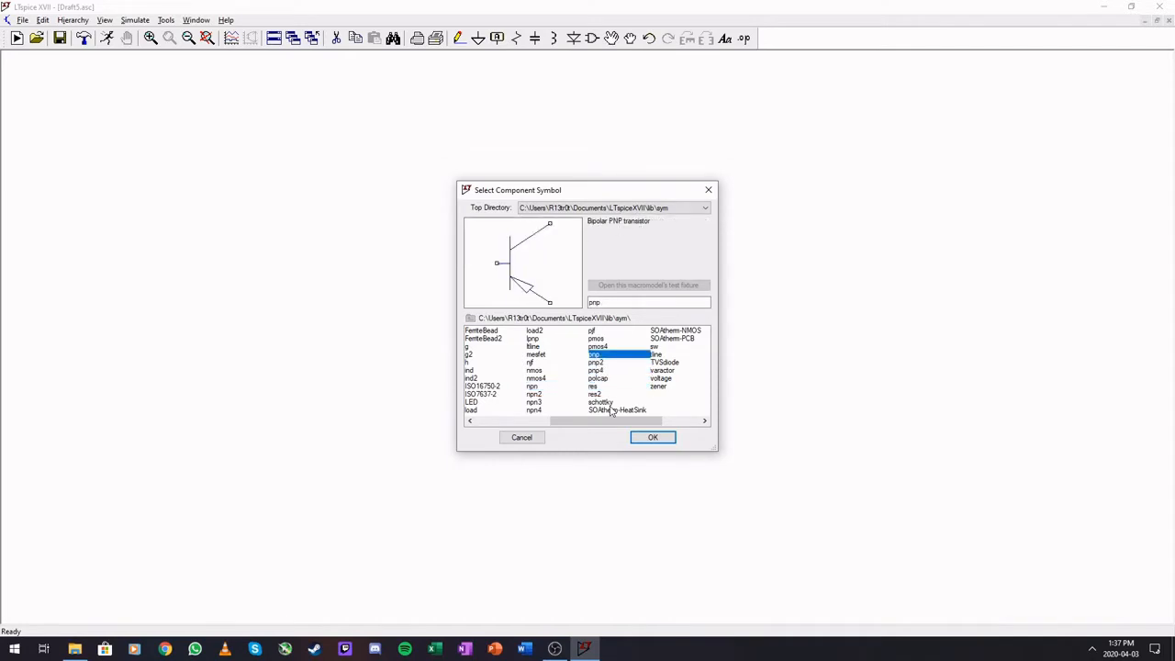
{"action": "left_click", "coordinate": [471, 369]}
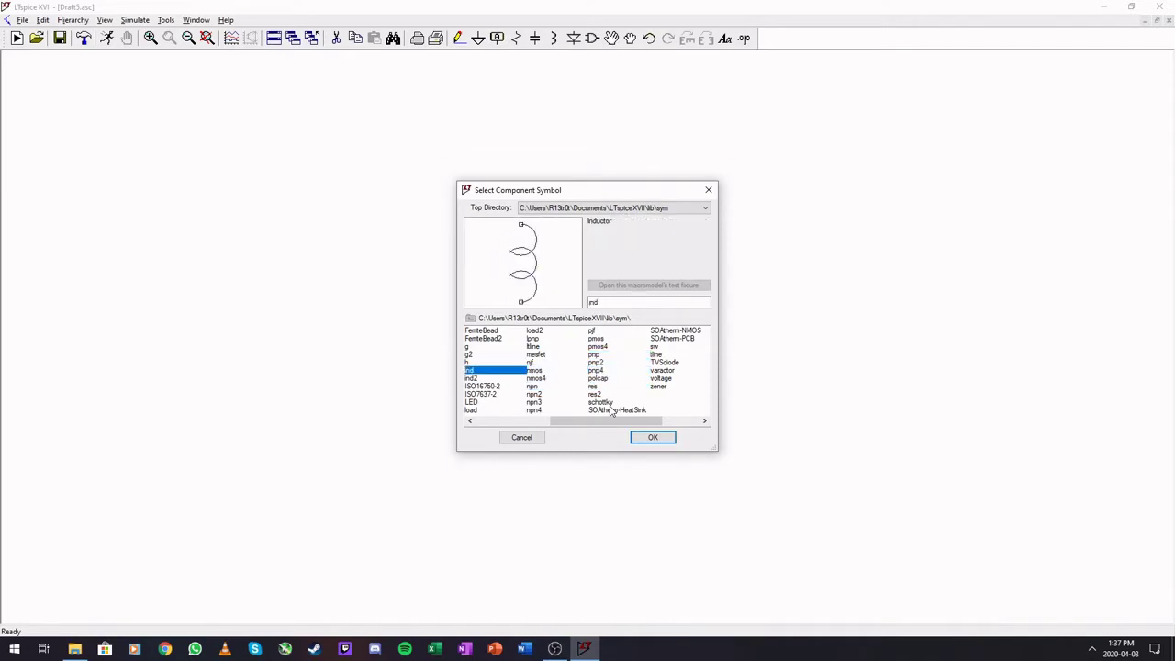
{"action": "left_click", "coordinate": [653, 437]}
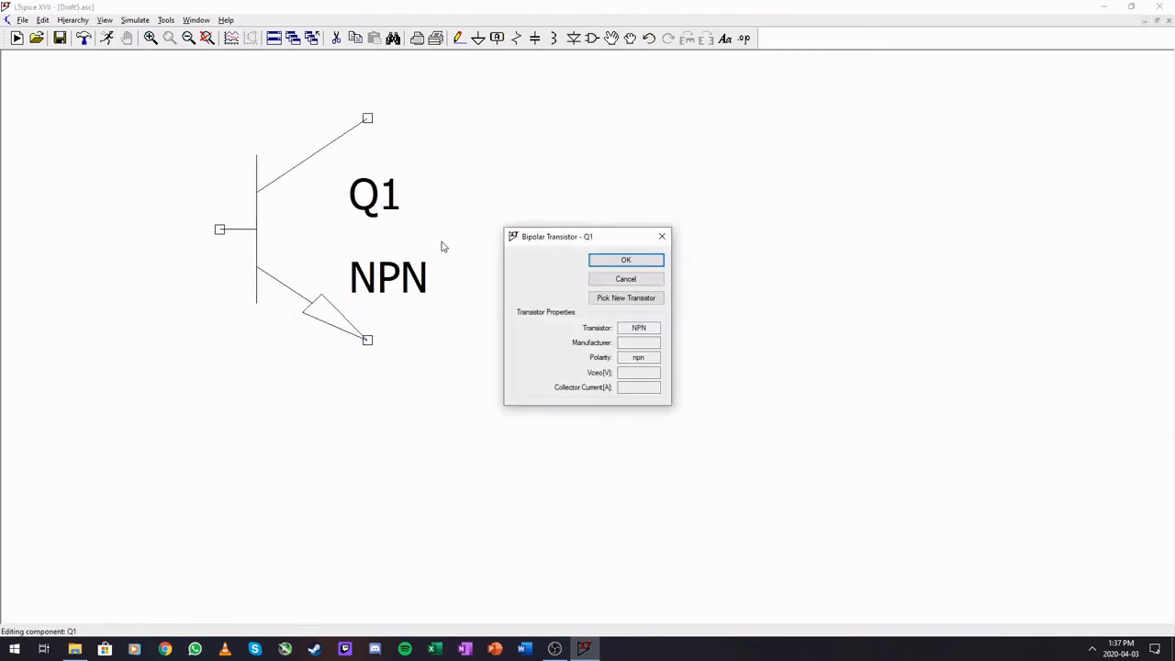
Step: Choose BC547B from the transistor model list for Q1
{"action": "left_click", "coordinate": [625, 297]}
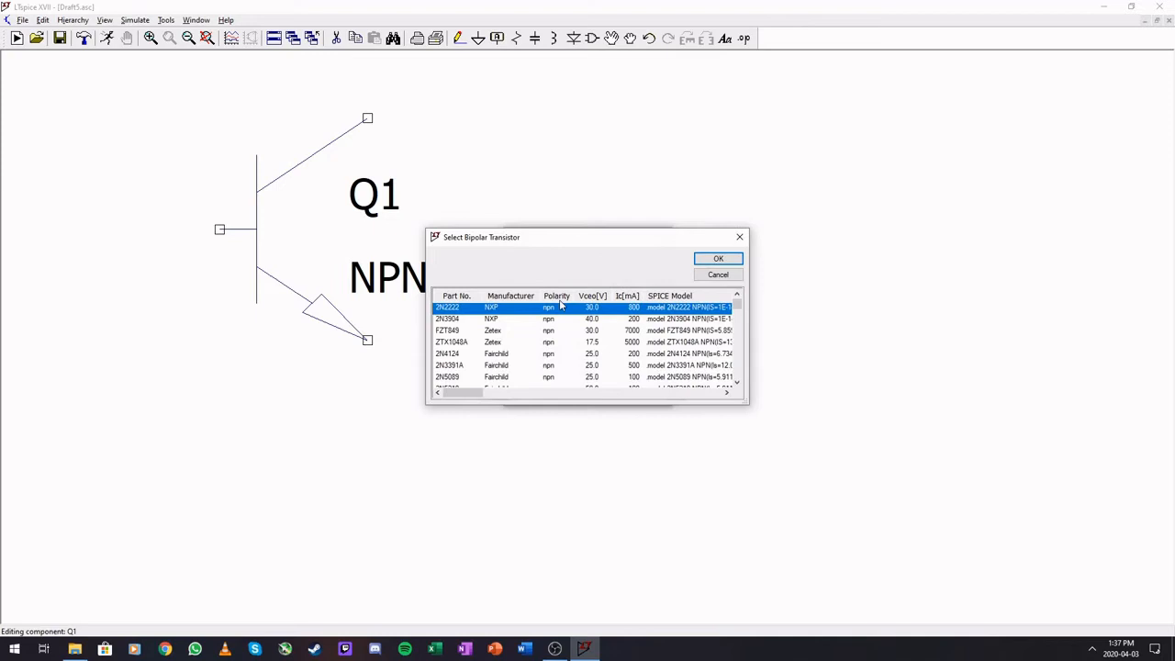
{"action": "scroll", "scroll_direction": "down", "scroll_amount": 3}
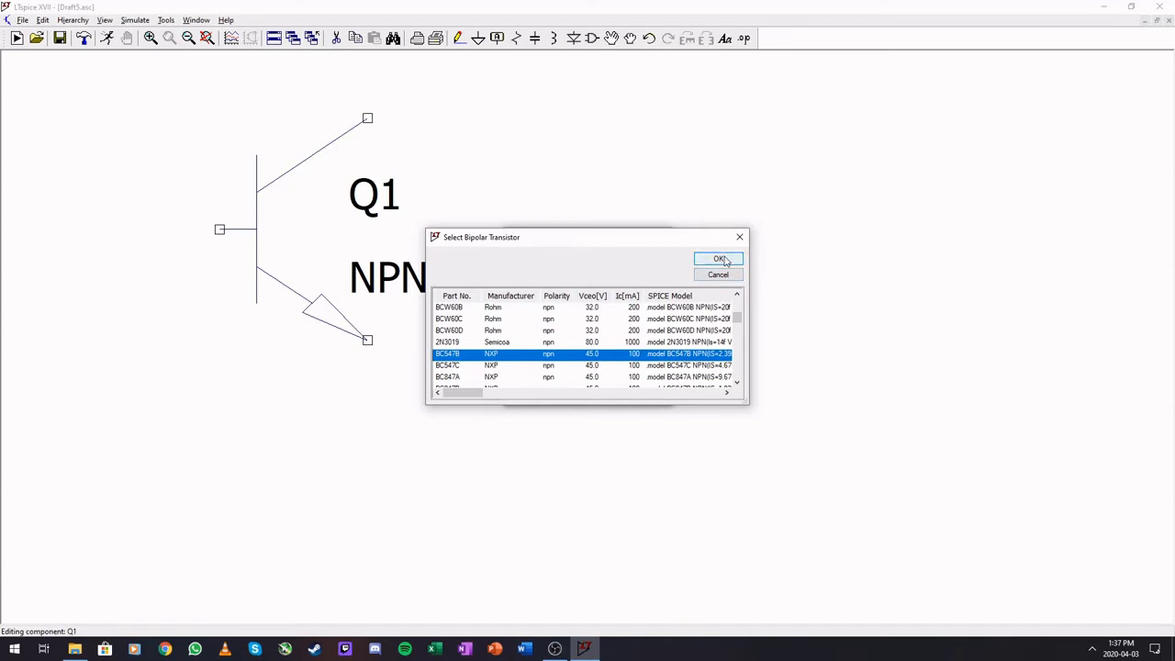
{"action": "left_click", "coordinate": [719, 259]}
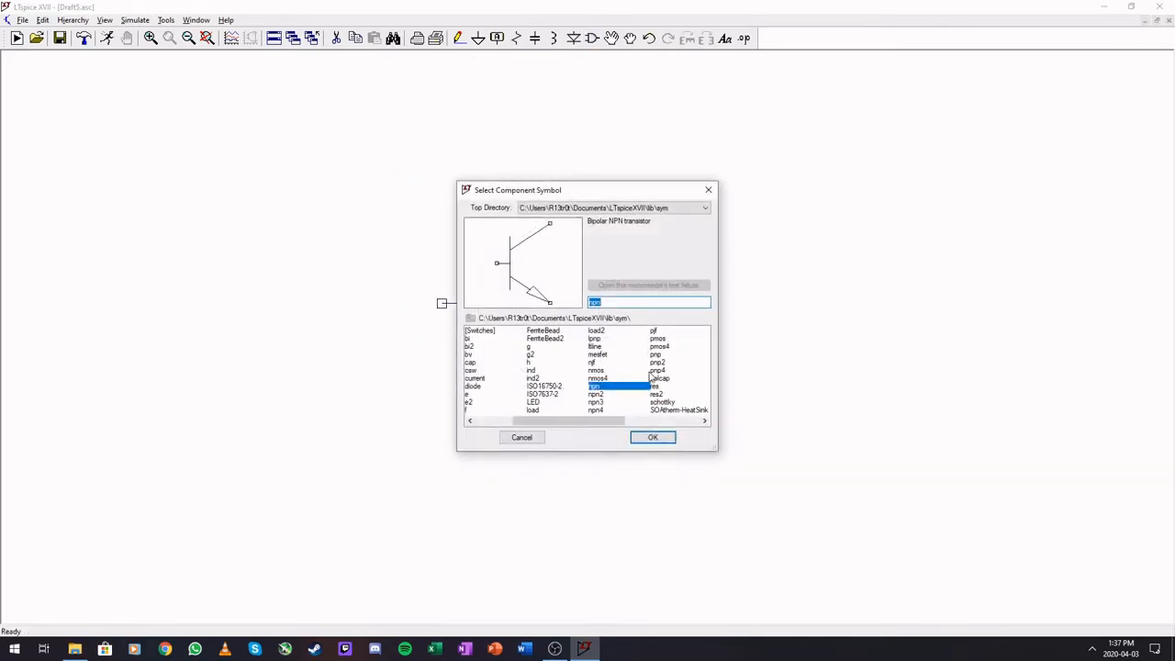
Step: Preview the Schottky, varactor, voltage, lossless line, pnp2 and pnp4 symbols
{"action": "left_click", "coordinate": [600, 402]}
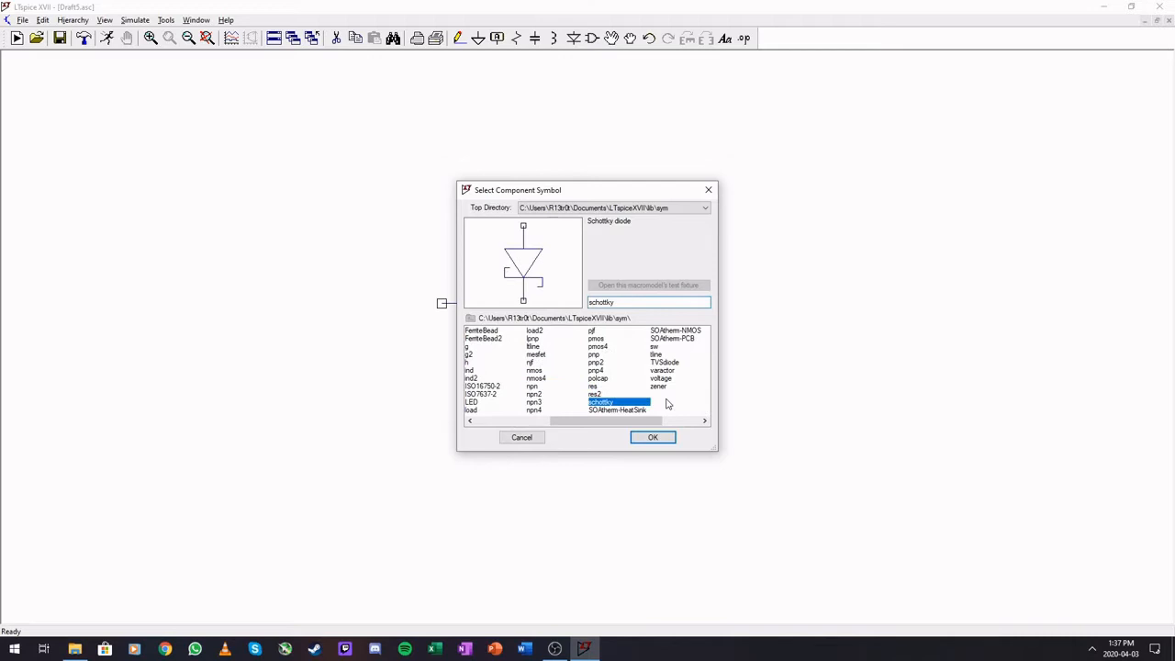
{"action": "mouse_move", "coordinate": [659, 411]}
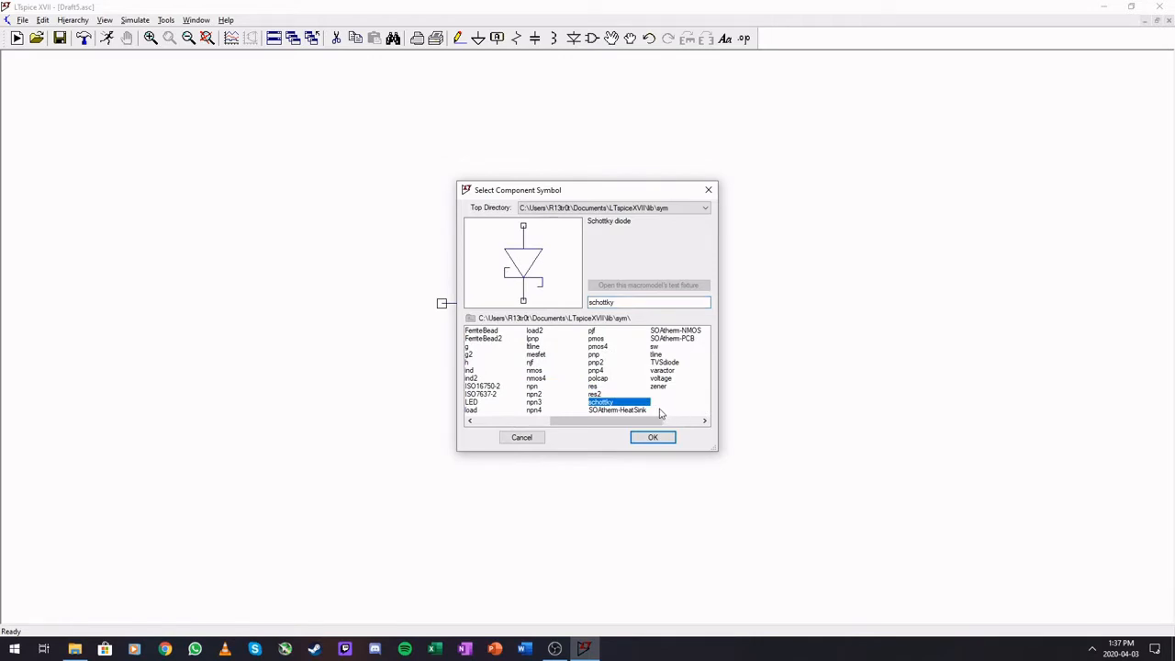
{"action": "left_click", "coordinate": [592, 386]}
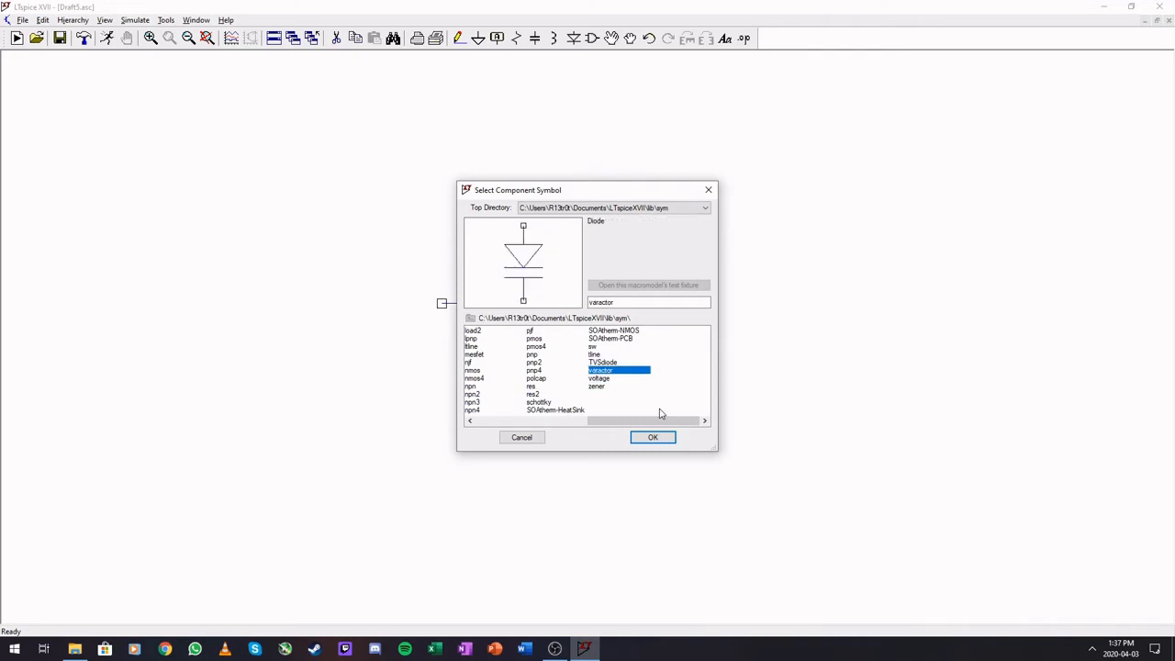
{"action": "left_click", "coordinate": [599, 378]}
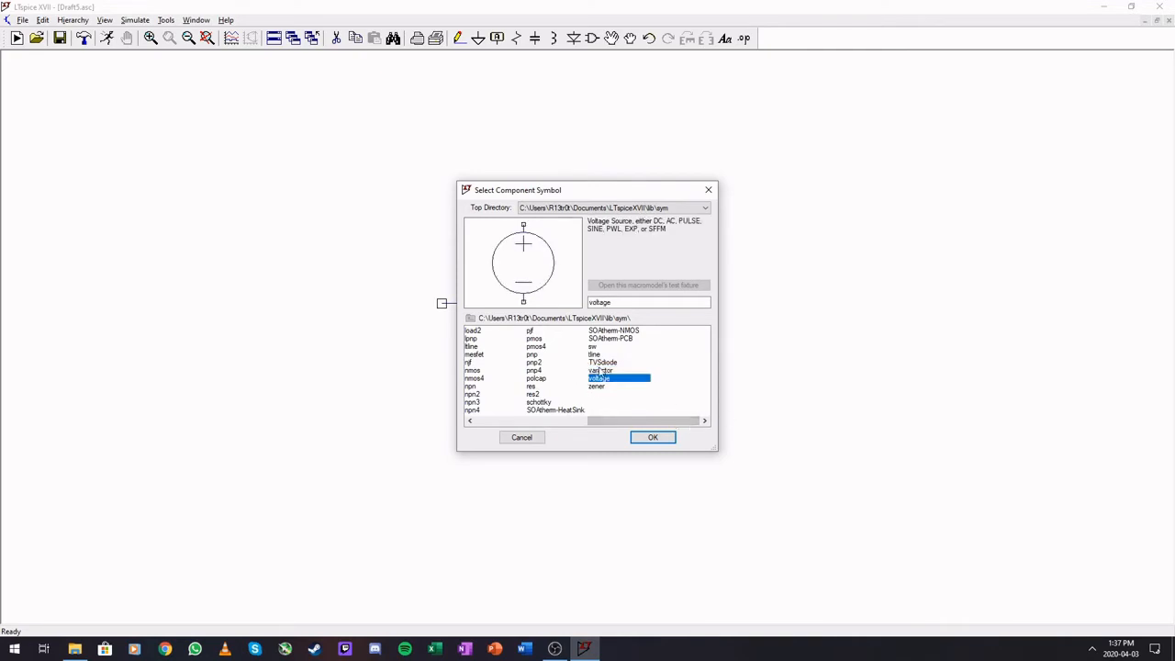
{"action": "left_click", "coordinate": [599, 370]}
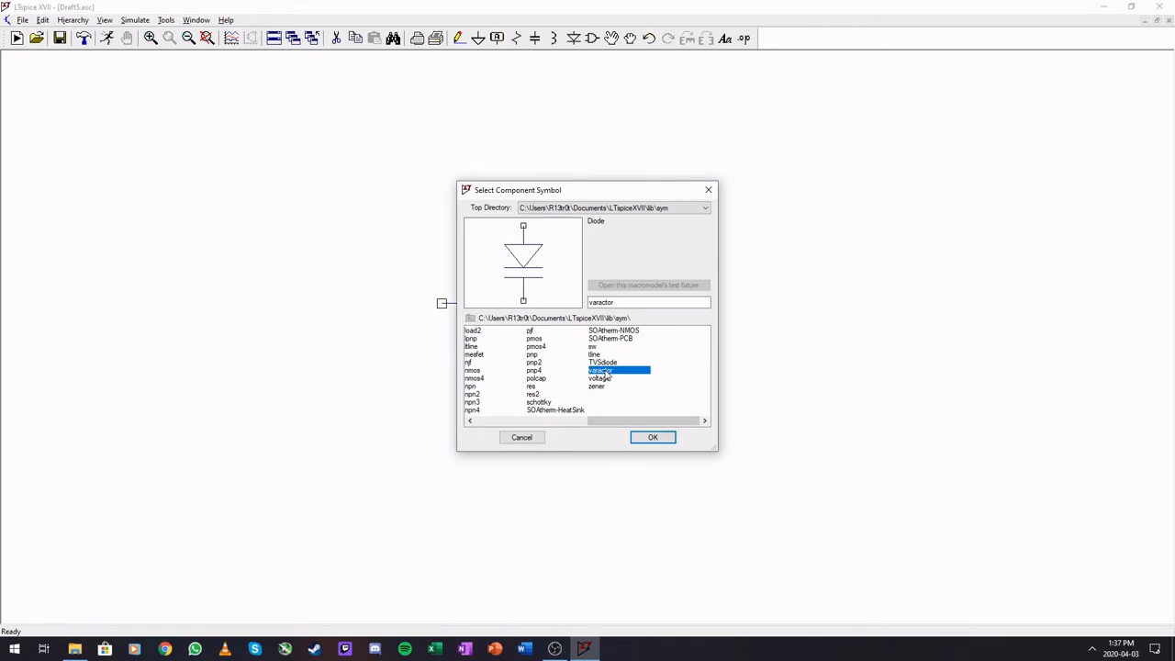
{"action": "left_click", "coordinate": [593, 354]}
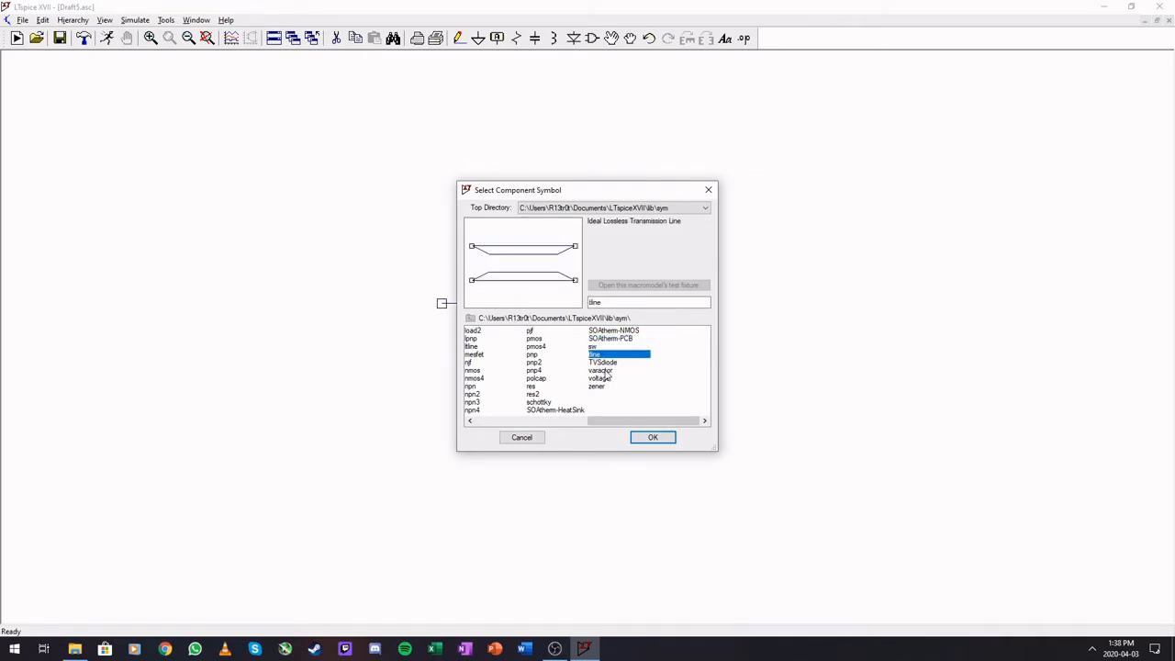
{"action": "left_click", "coordinate": [534, 362]}
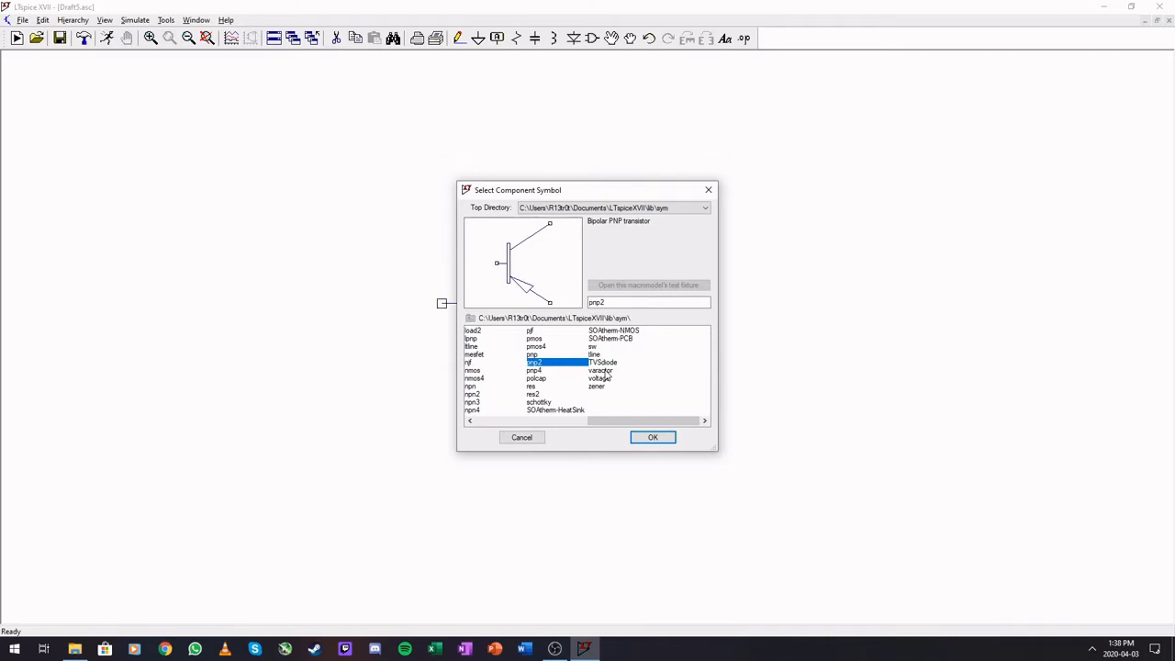
{"action": "left_click", "coordinate": [534, 370]}
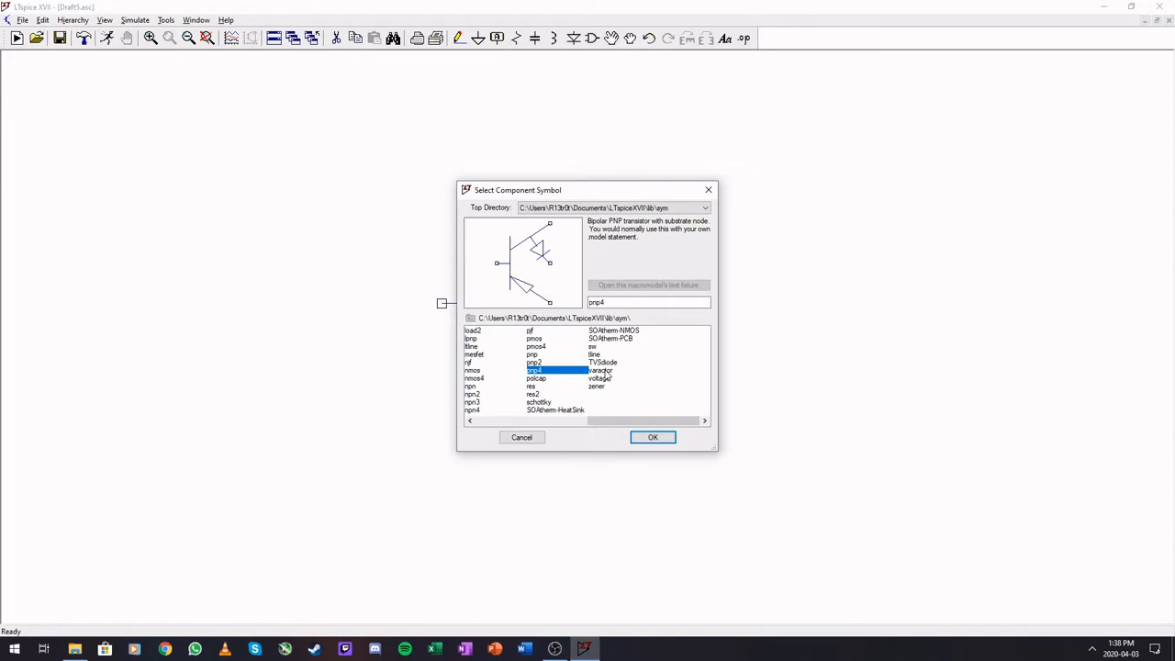
Step: Compare the zener, resistor and varactor symbols, then place voltage source V1
{"action": "left_click", "coordinate": [599, 370]}
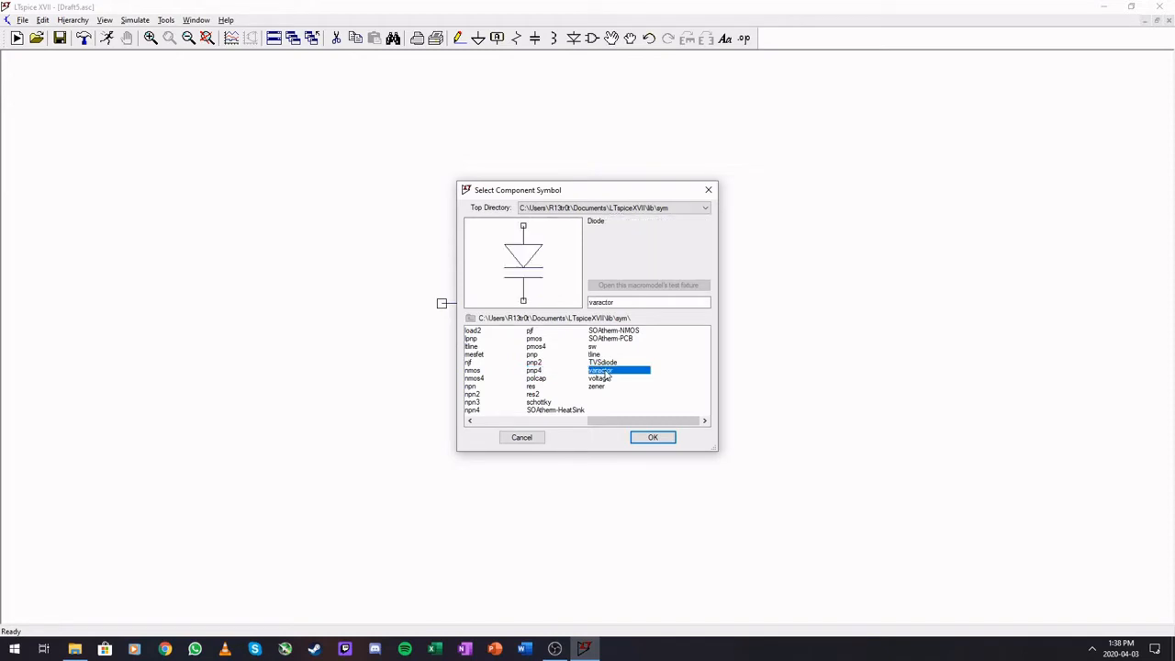
{"action": "left_click", "coordinate": [599, 377]}
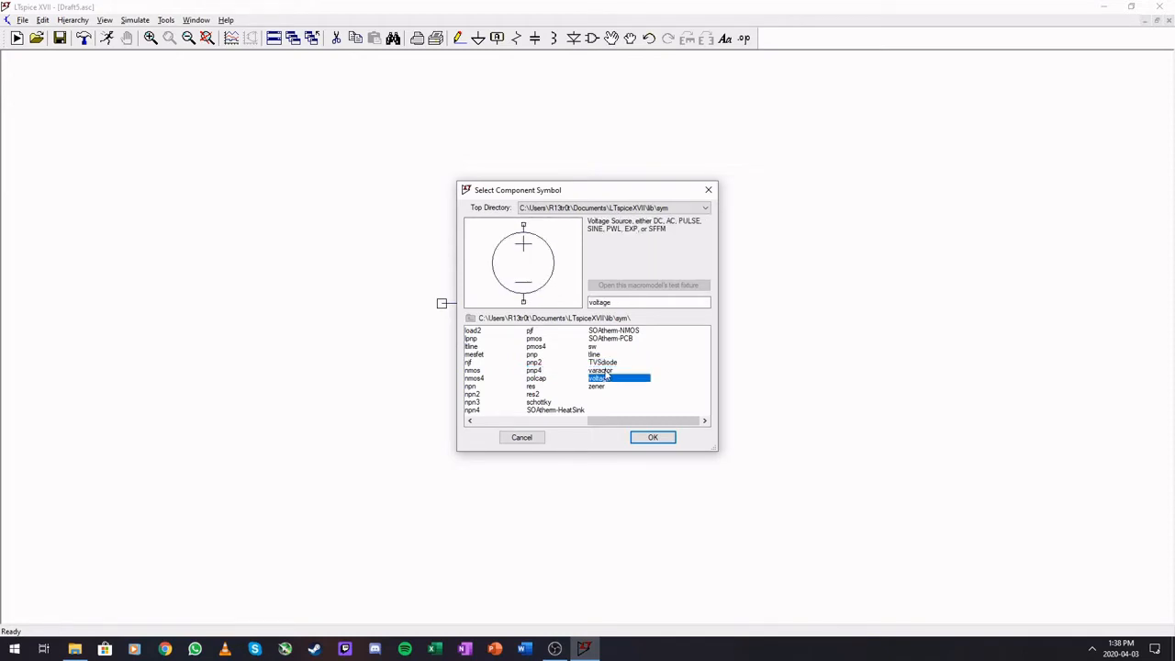
{"action": "left_click", "coordinate": [597, 386]}
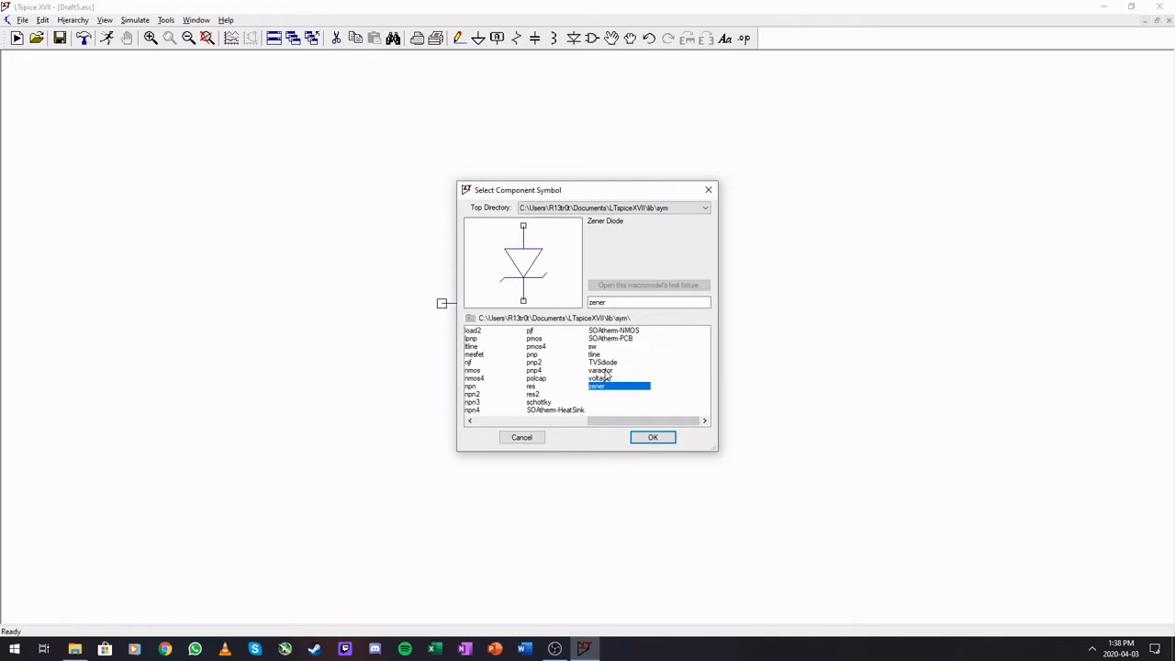
{"action": "left_click", "coordinate": [531, 385]}
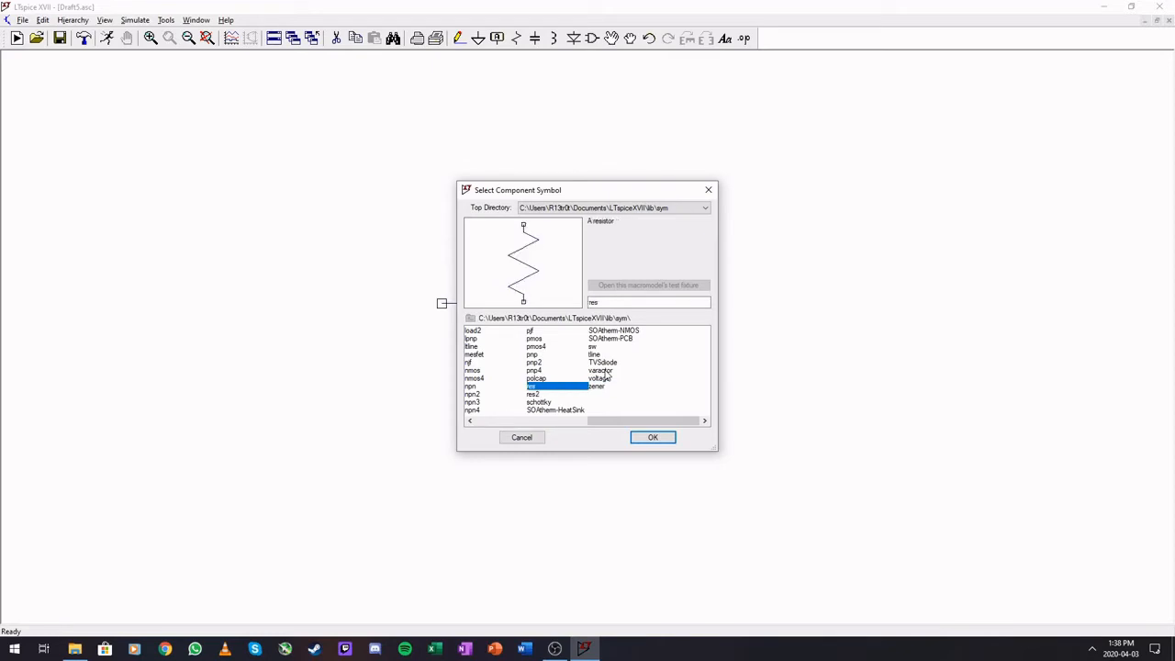
{"action": "left_click", "coordinate": [600, 370]}
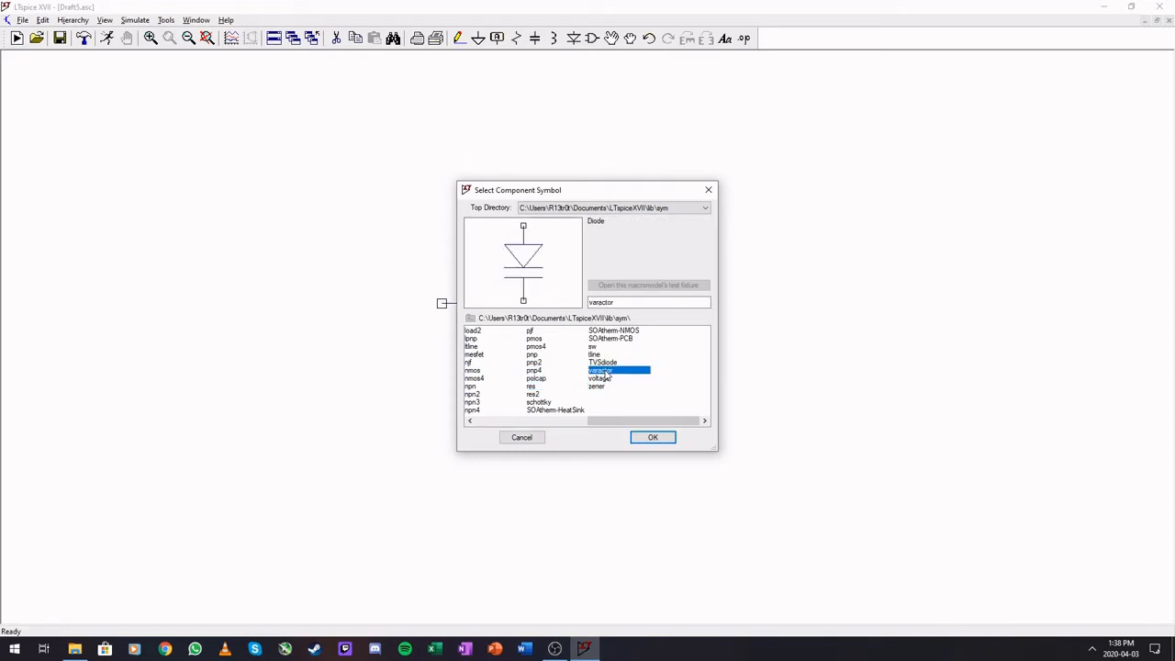
{"action": "left_click", "coordinate": [534, 370]}
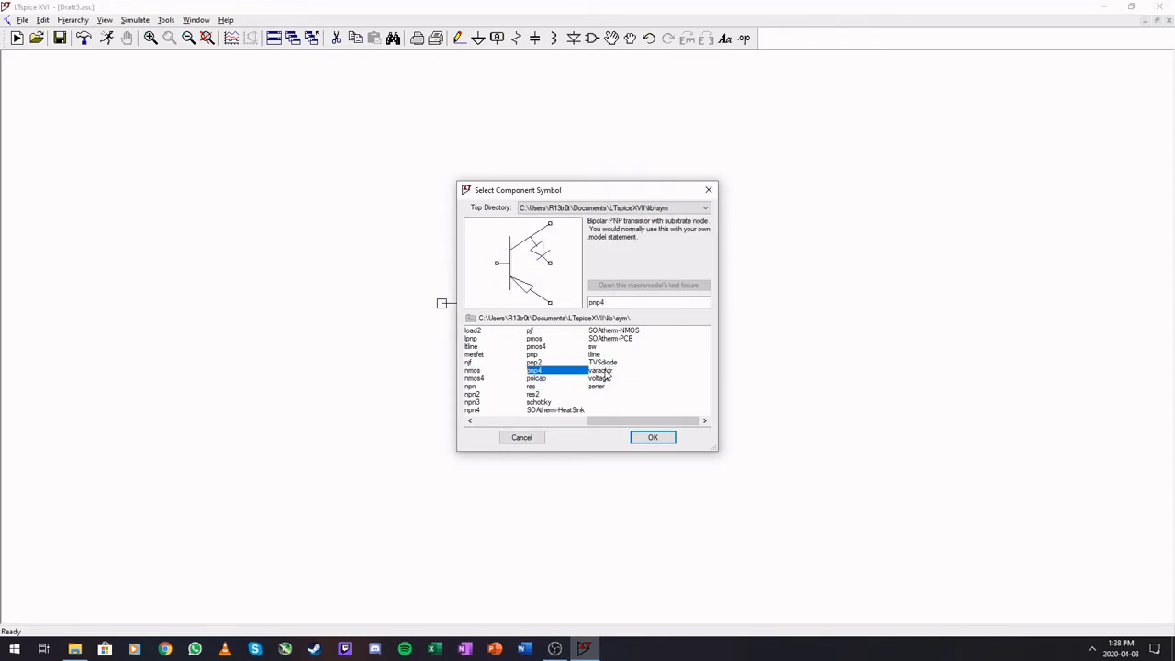
{"action": "left_click", "coordinate": [599, 377]}
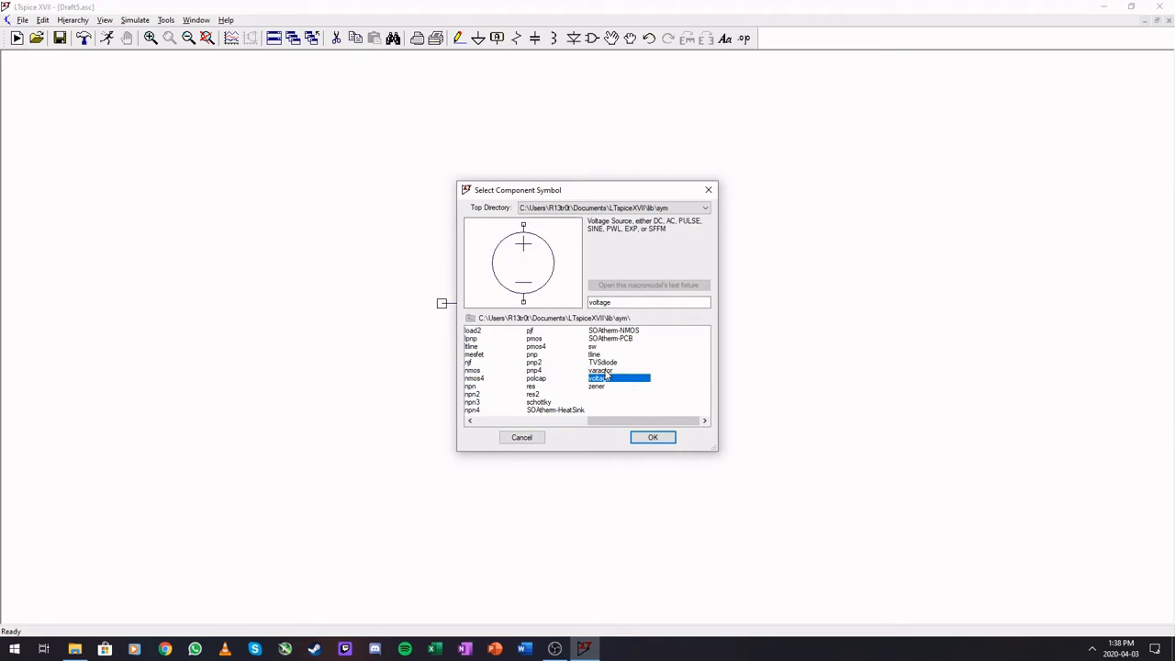
{"action": "left_click", "coordinate": [652, 436]}
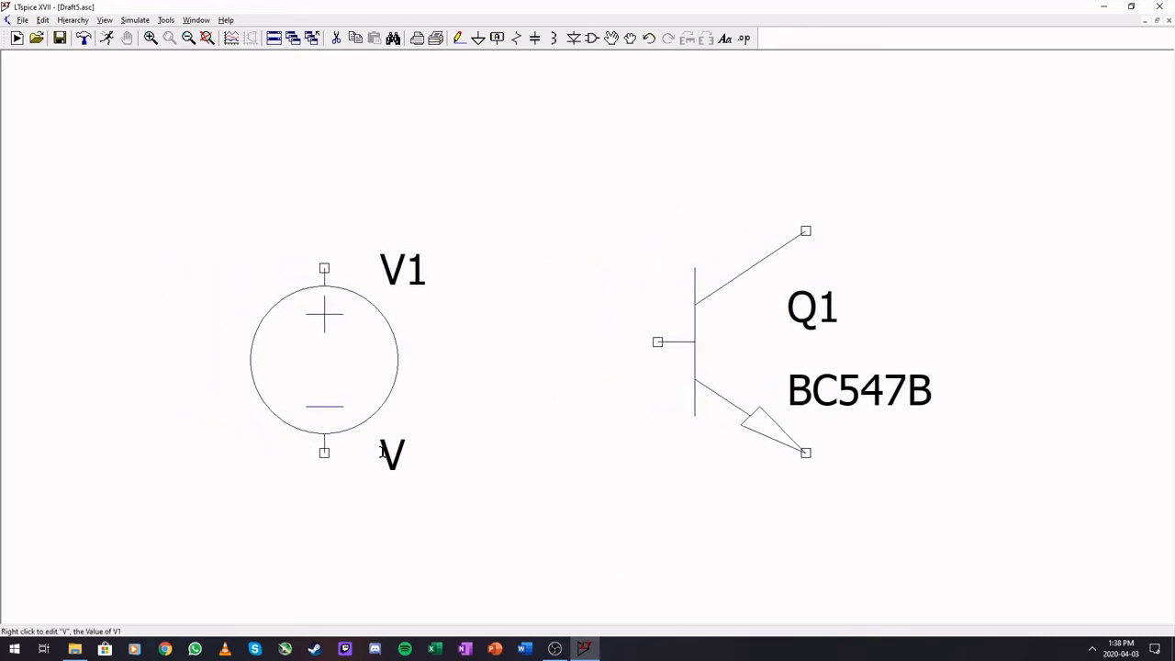
{"action": "right_click", "coordinate": [392, 452]}
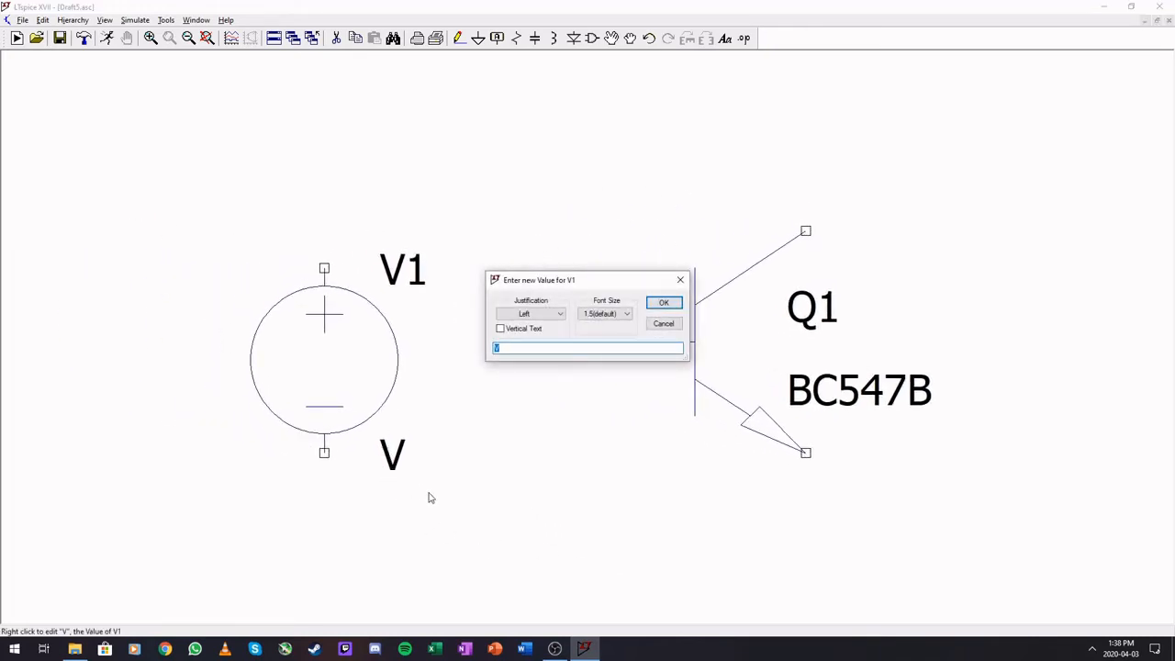
{"action": "left_click", "coordinate": [664, 303]}
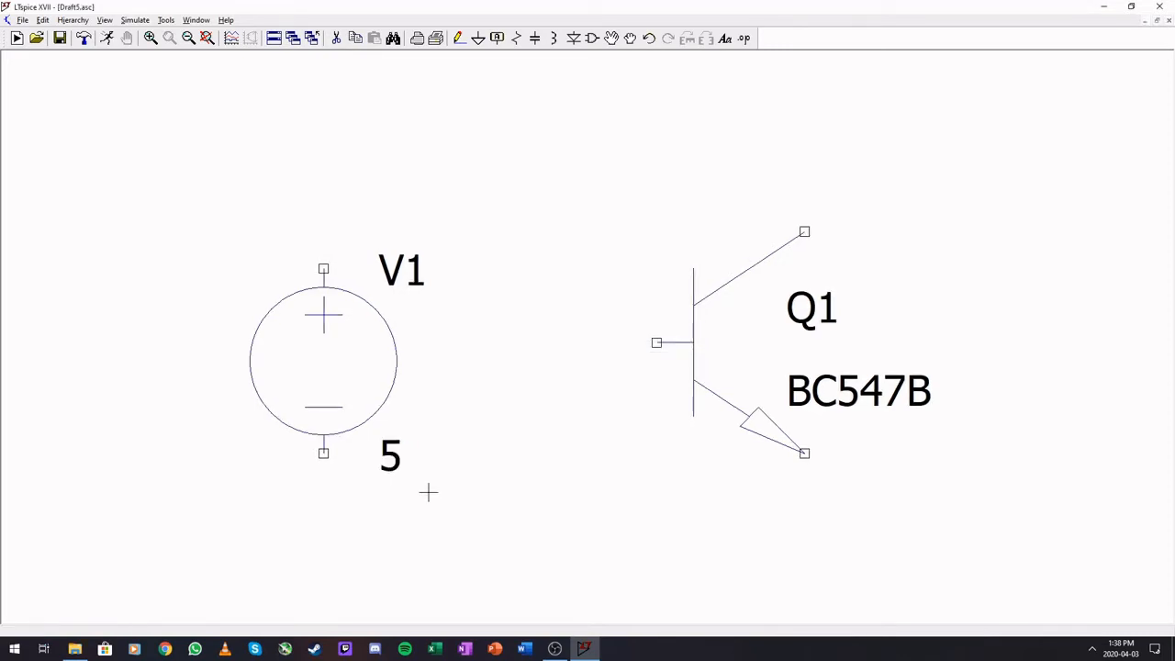
{"action": "mouse_move", "coordinate": [284, 358]}
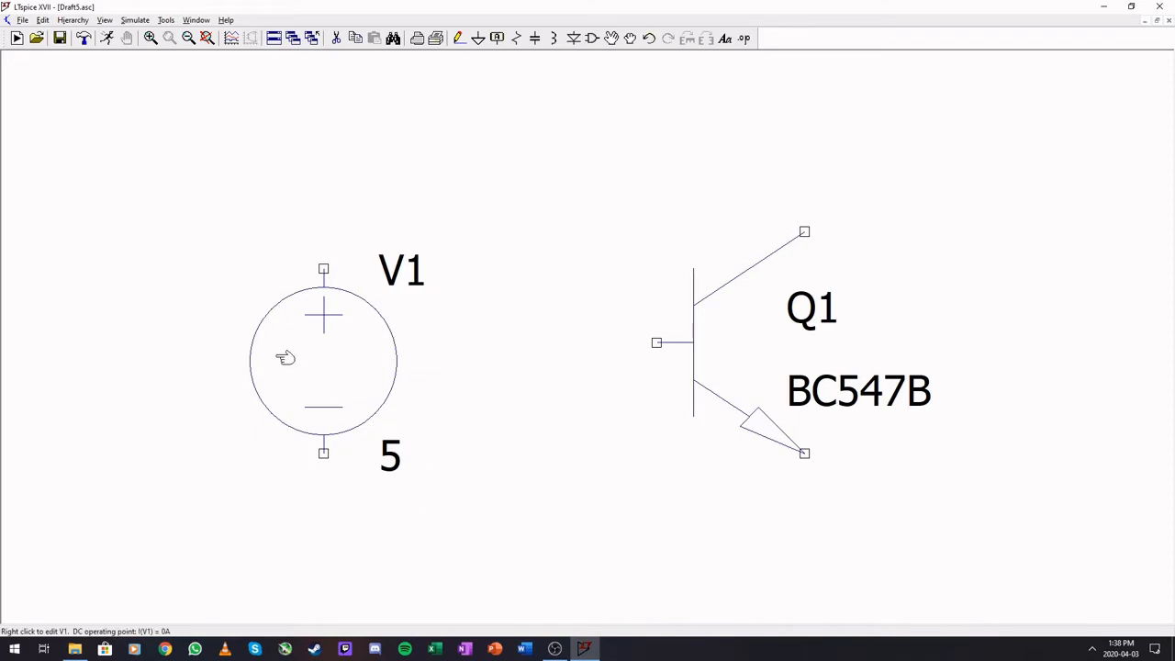
{"action": "mouse_move", "coordinate": [353, 373]}
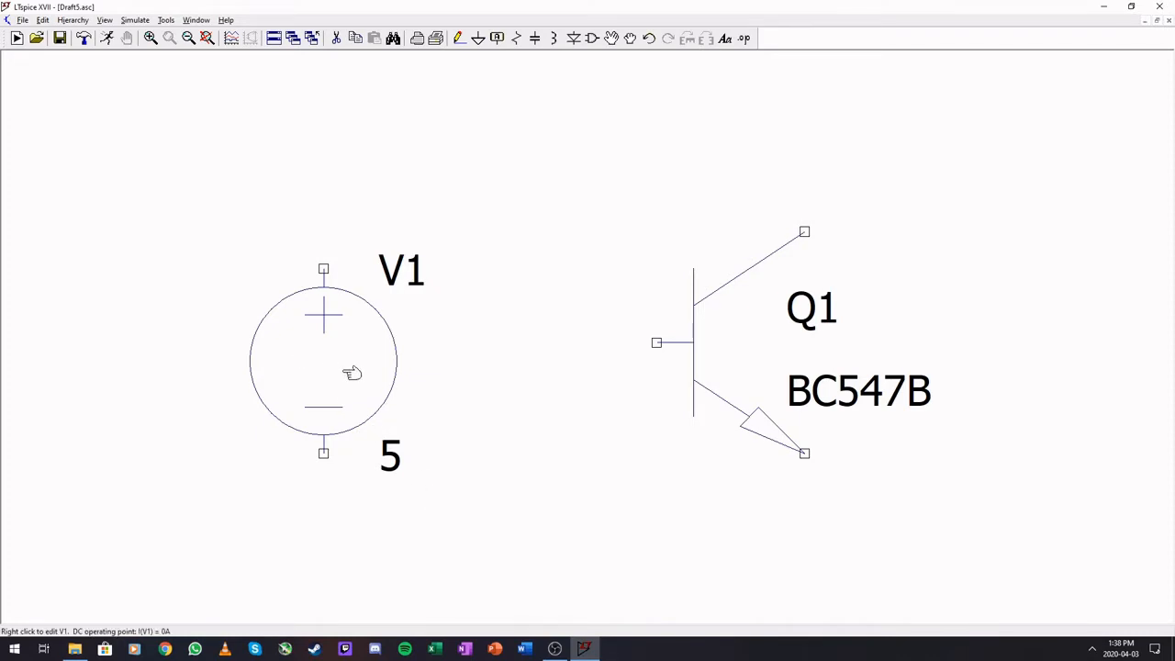
{"action": "mouse_move", "coordinate": [333, 372]}
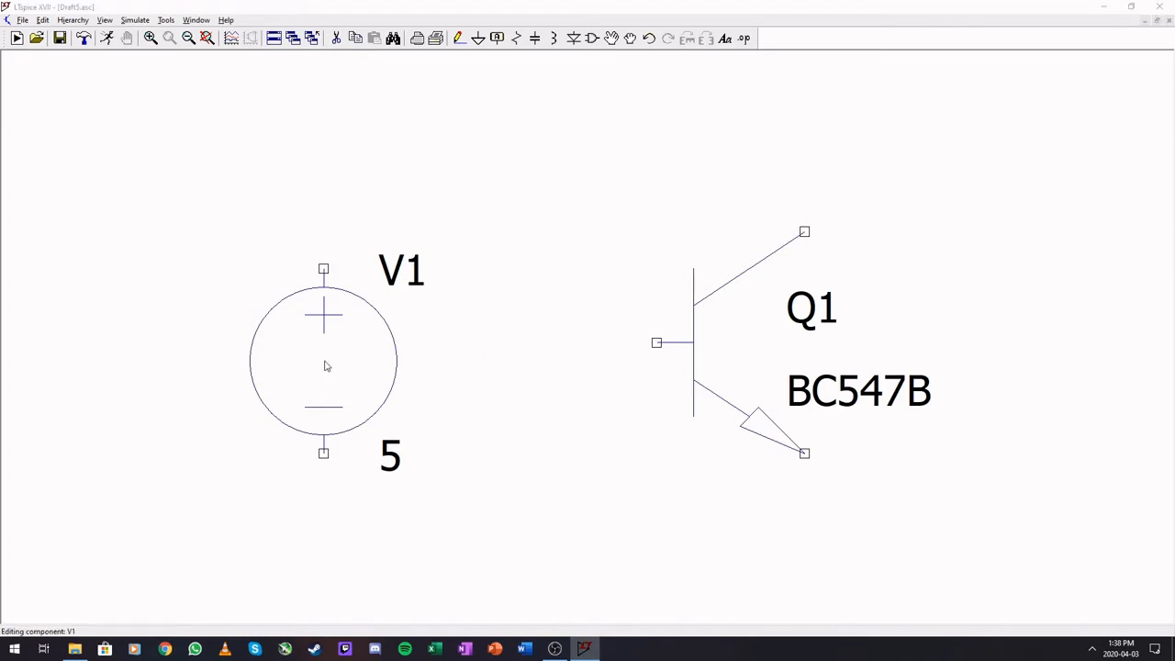
Step: Open V1's advanced independent source settings and move the dialog aside
{"action": "double_click", "coordinate": [323, 358]}
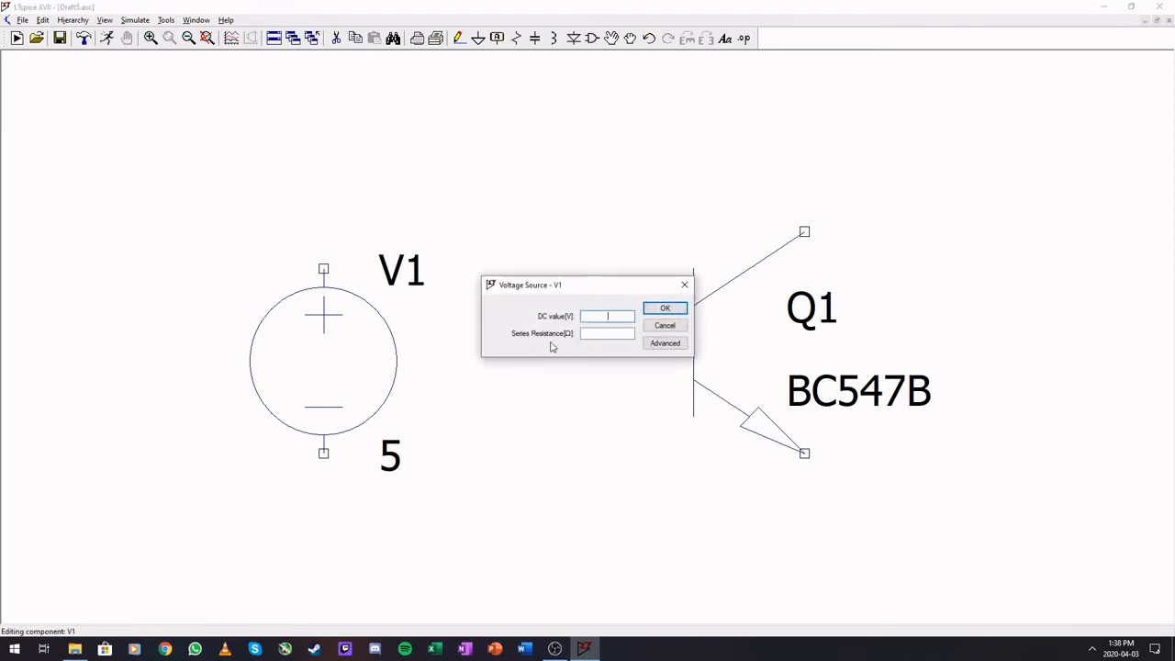
{"action": "left_click", "coordinate": [665, 343]}
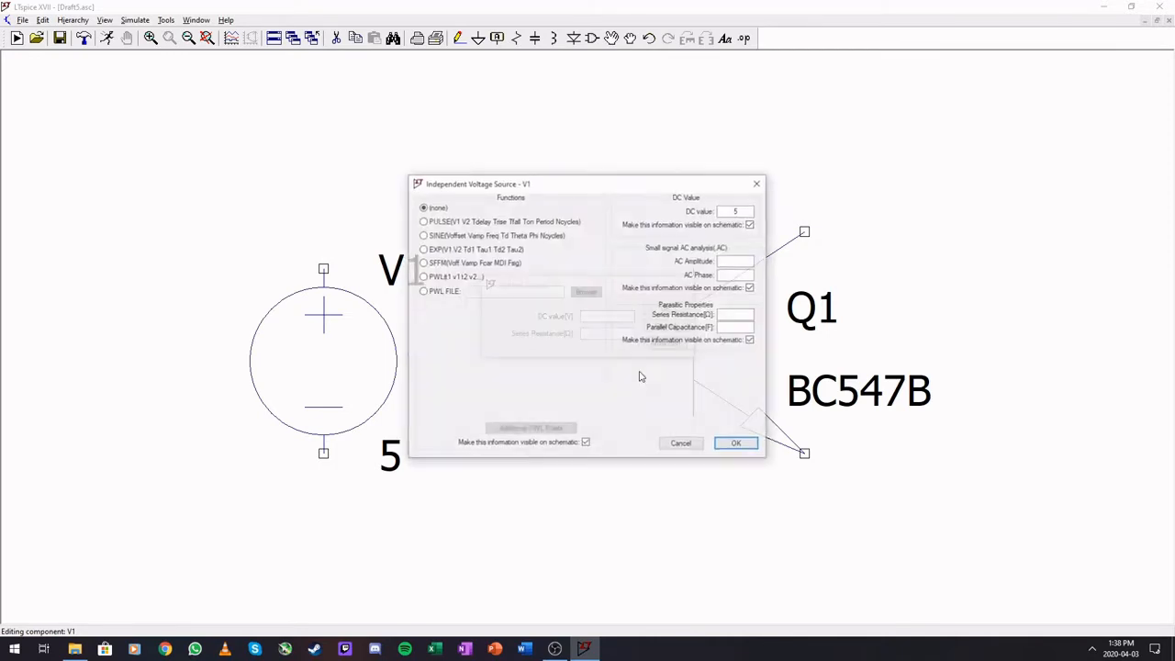
{"action": "left_click_drag", "start_coordinate": [478, 183], "coordinate": [441, 213]}
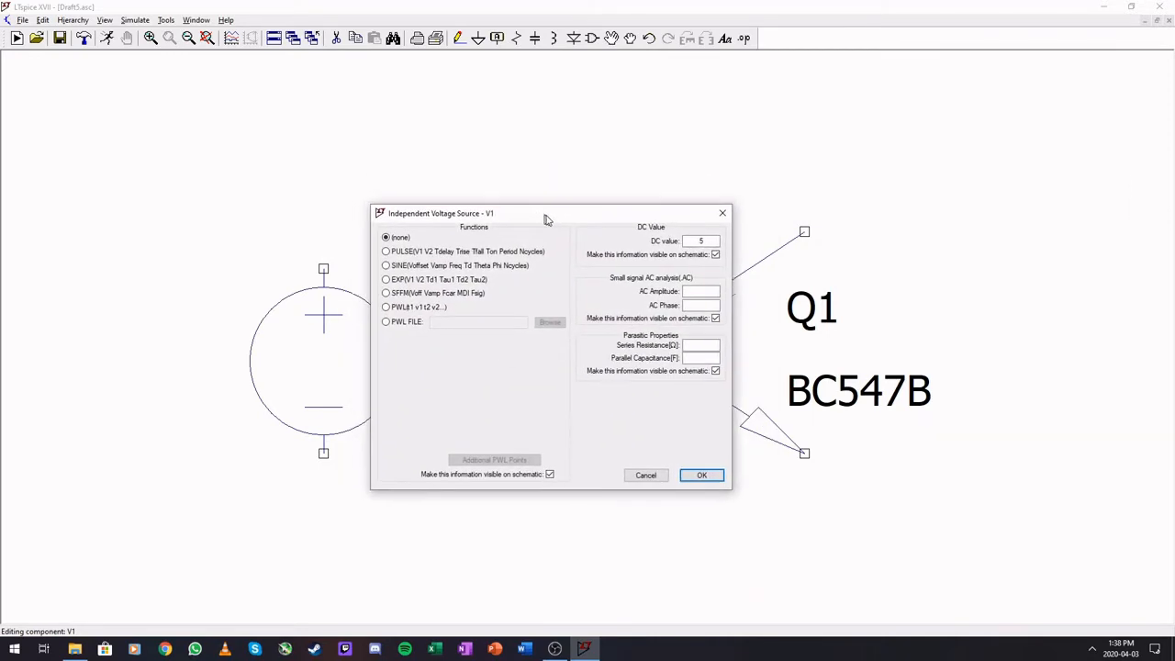
{"action": "left_click_drag", "start_coordinate": [546, 213], "coordinate": [619, 228]}
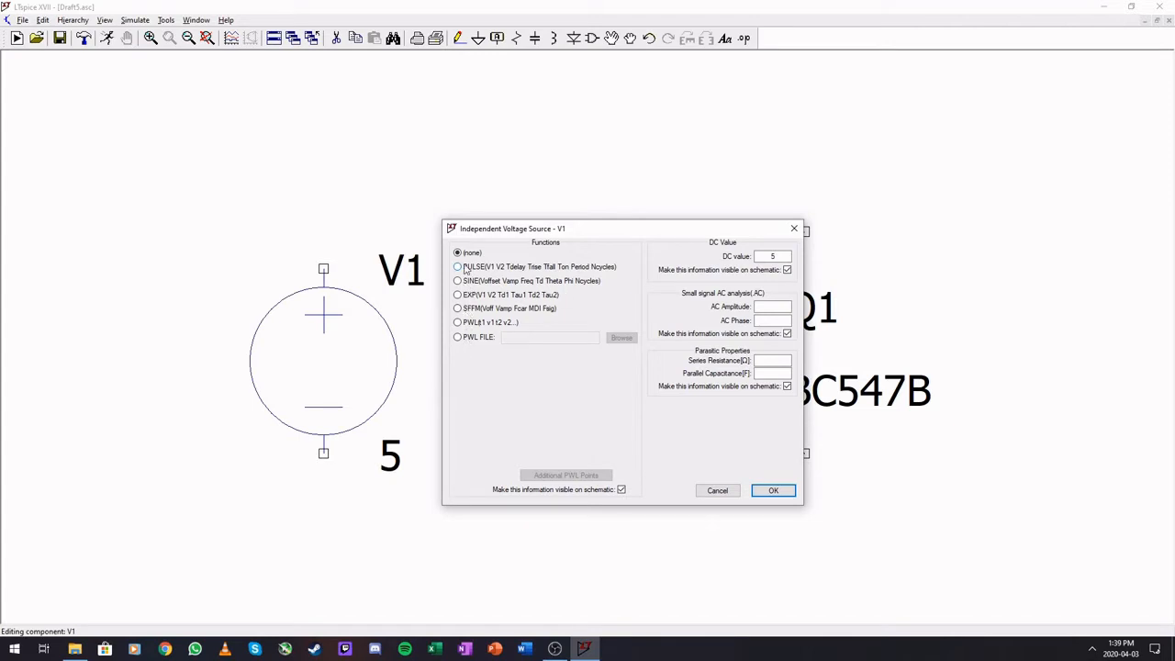
Step: Try the PULSE, SINE and EXP waveform options, settling on PWL FILE
{"action": "left_click", "coordinate": [457, 266]}
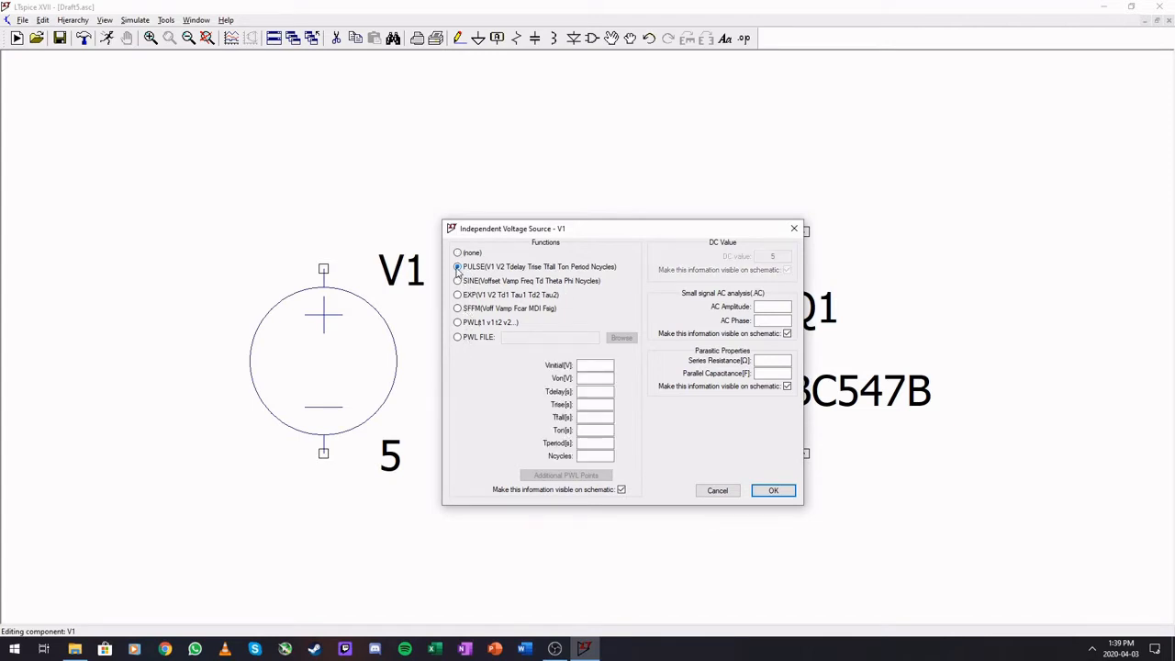
{"action": "left_click", "coordinate": [457, 280]}
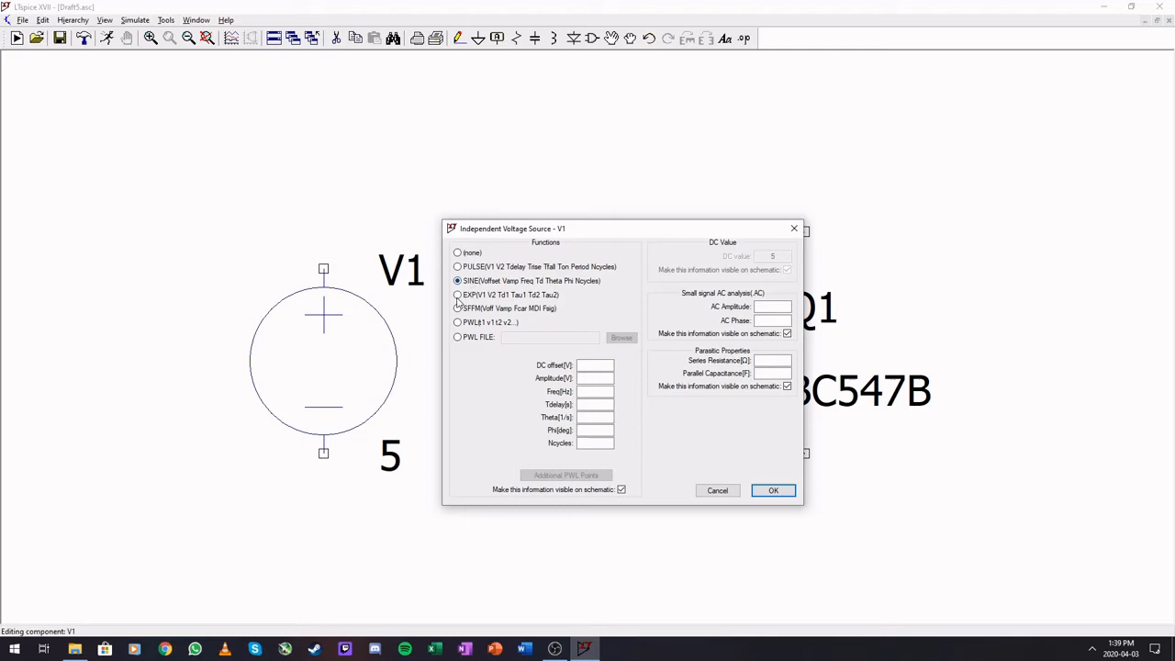
{"action": "left_click", "coordinate": [457, 294]}
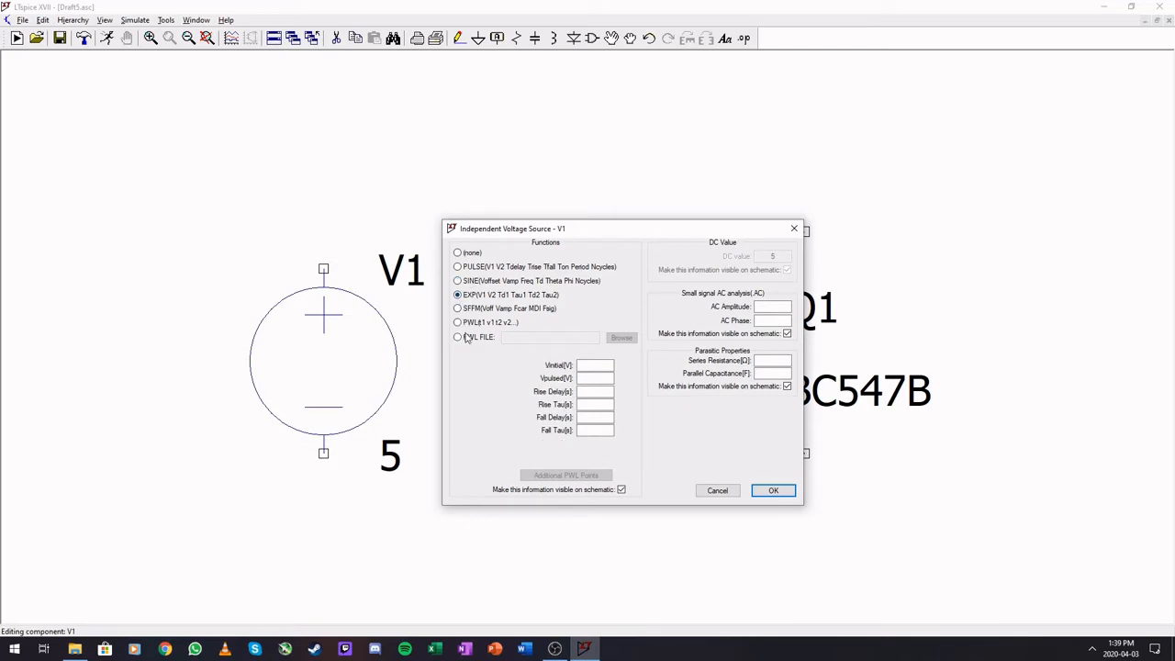
{"action": "mouse_move", "coordinate": [526, 319]}
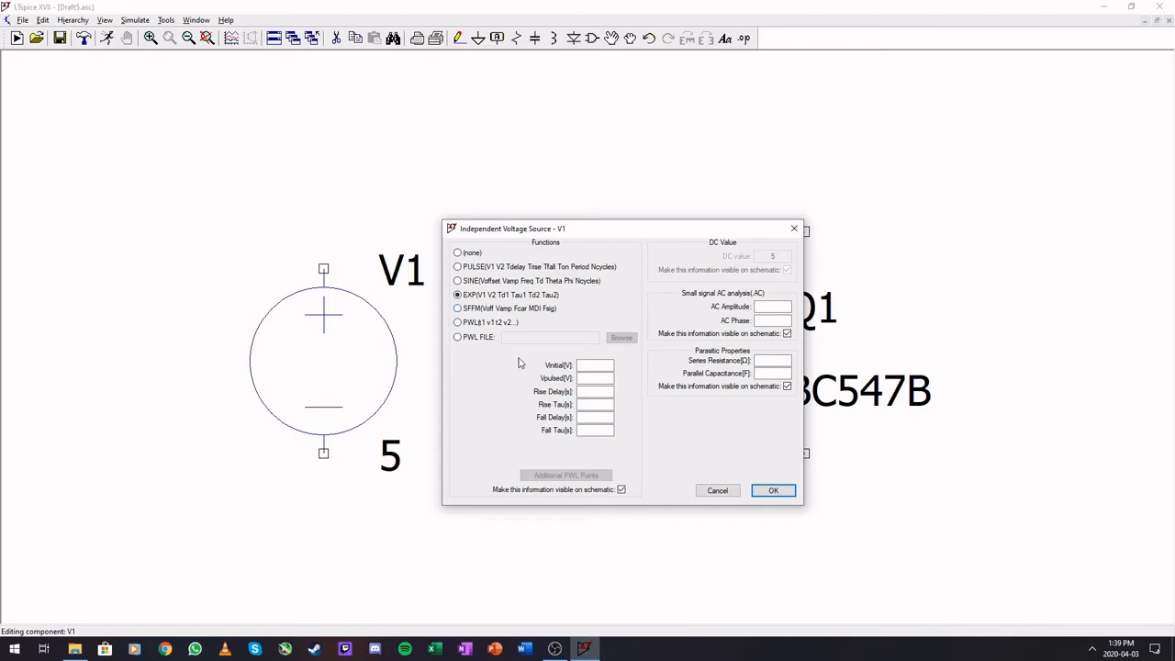
{"action": "left_click", "coordinate": [457, 336]}
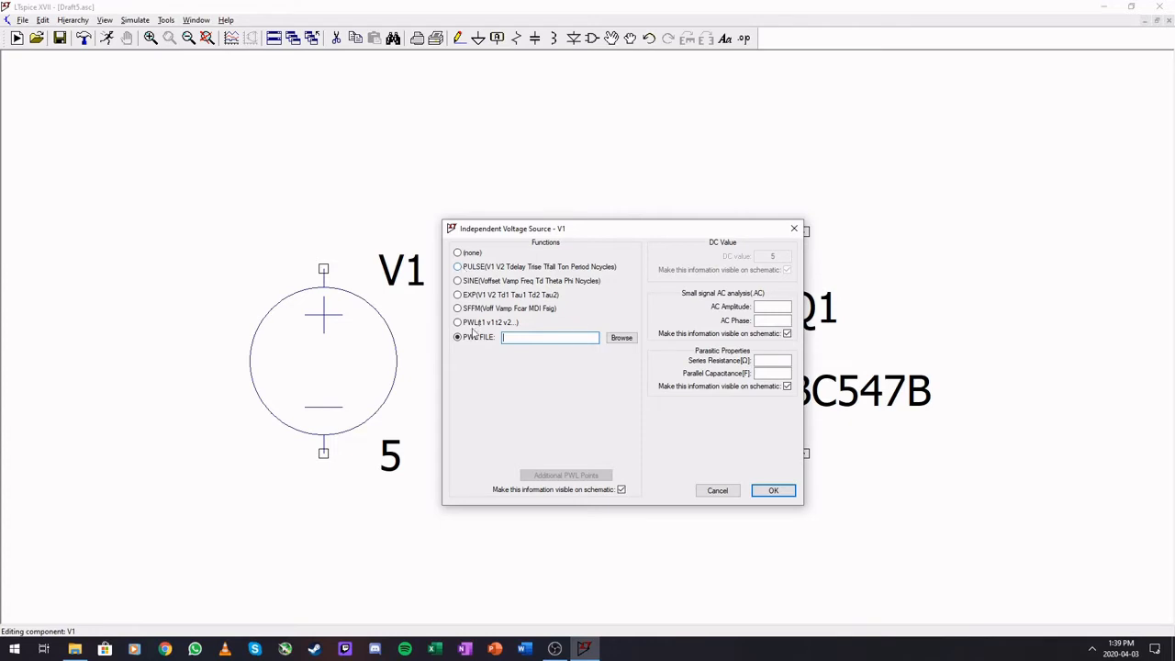
{"action": "mouse_move", "coordinate": [516, 383]}
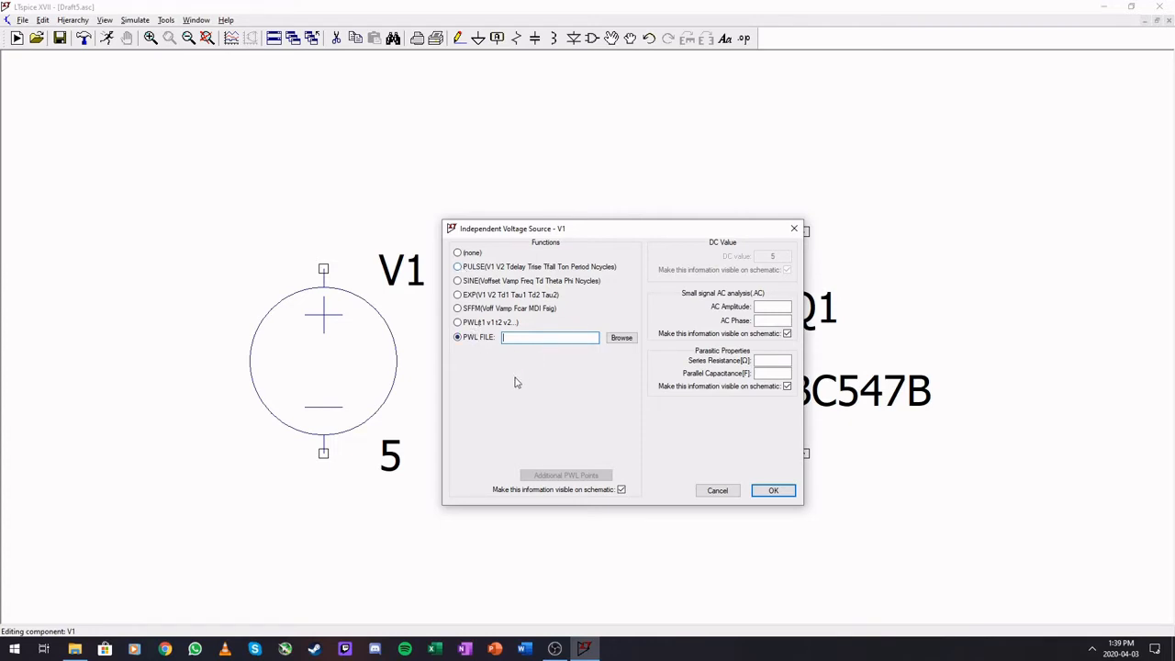
{"action": "mouse_move", "coordinate": [393, 415]}
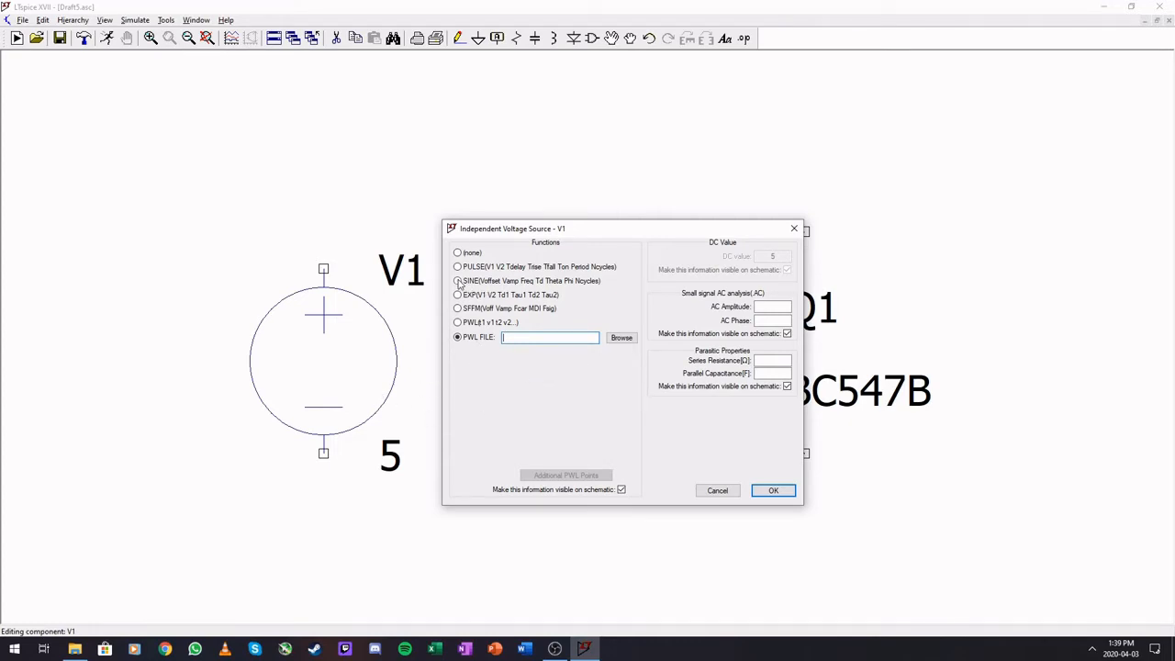
Step: Enter AC amplitude 1 for V1 while switching between PULSE and SINE waveforms
{"action": "left_click", "coordinate": [457, 266]}
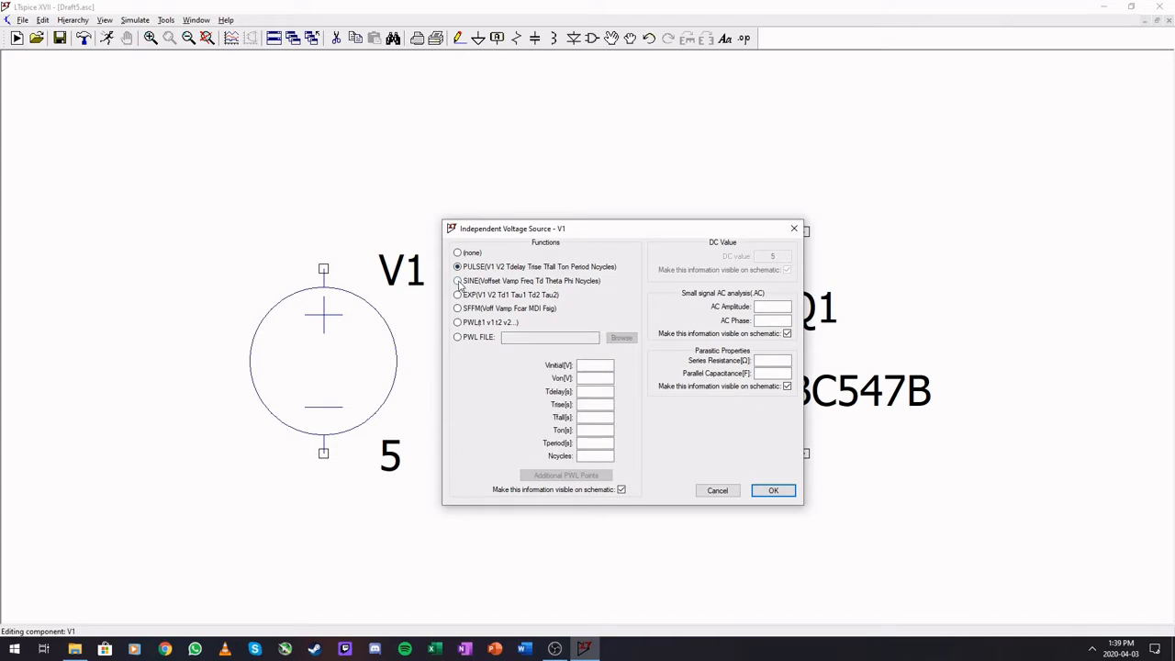
{"action": "left_click", "coordinate": [458, 281]}
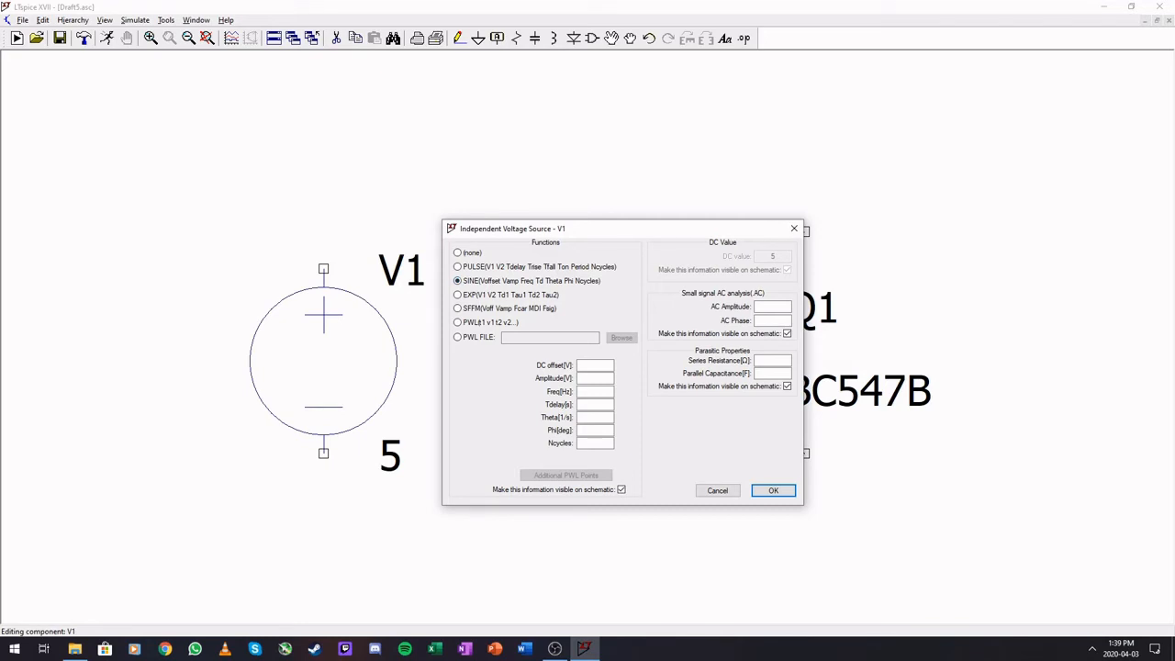
{"action": "left_click", "coordinate": [771, 307]}
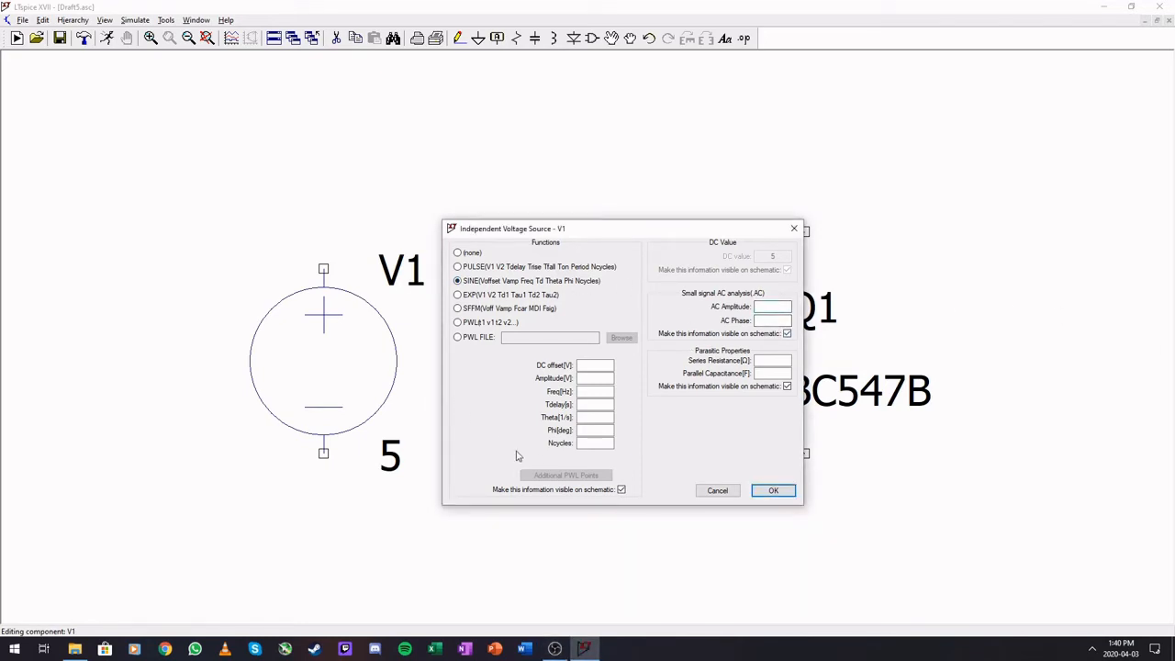
{"action": "left_click", "coordinate": [772, 307]}
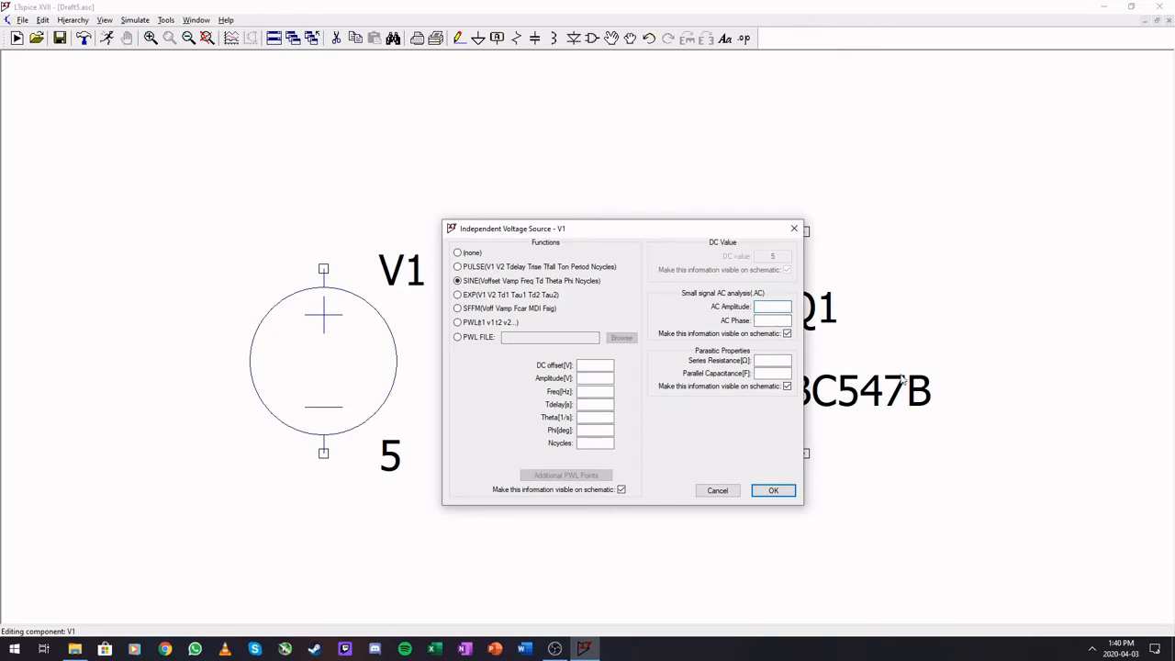
{"action": "type", "text": "1"}
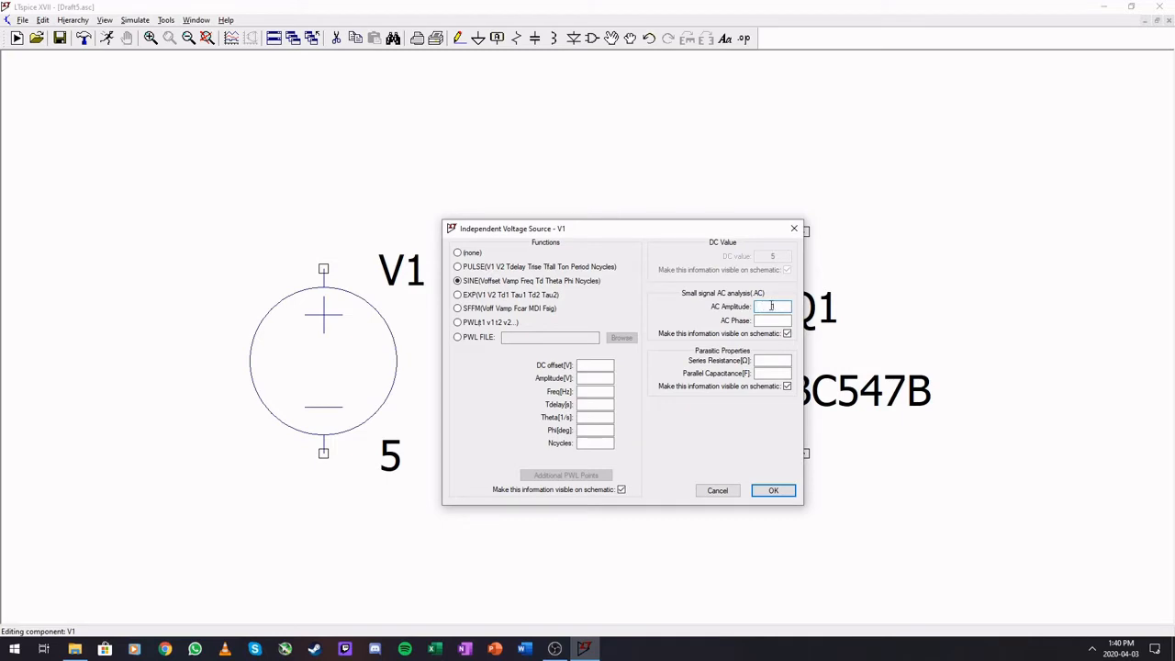
{"action": "type", "text": "1"}
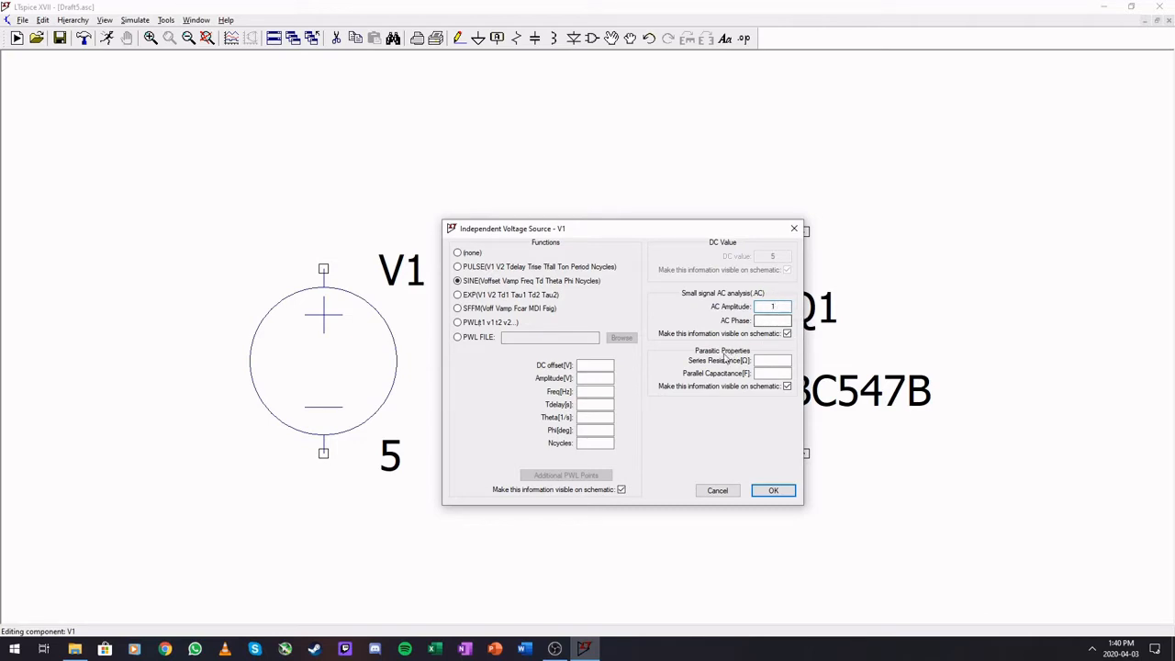
{"action": "mouse_move", "coordinate": [417, 420]}
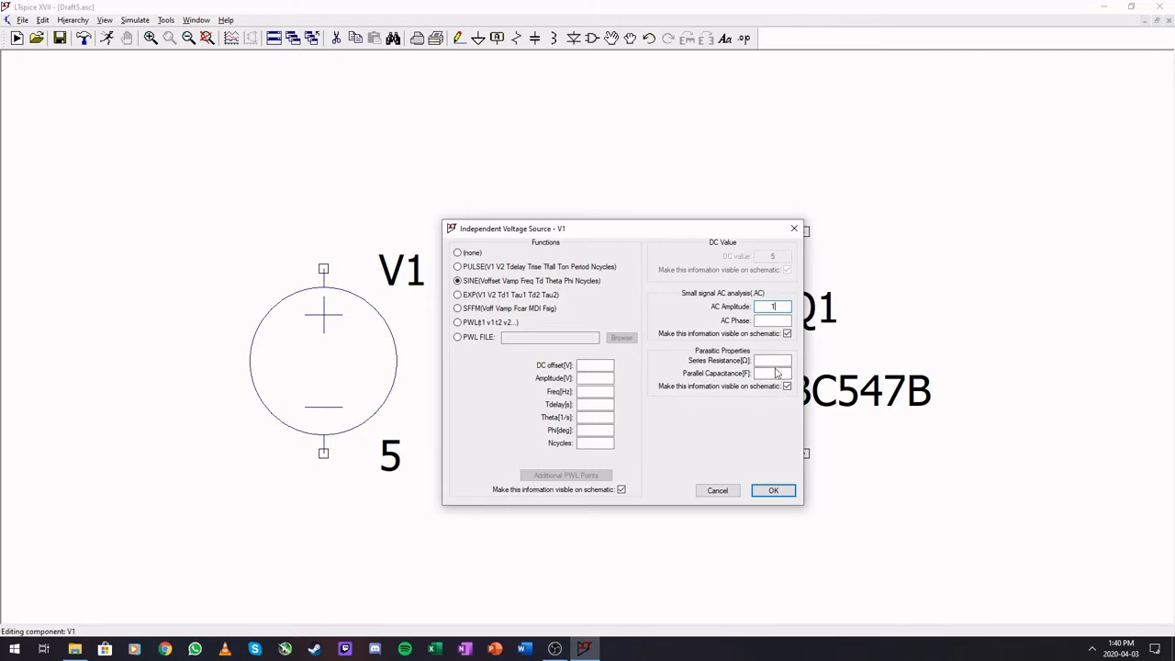
{"action": "mouse_move", "coordinate": [348, 401]}
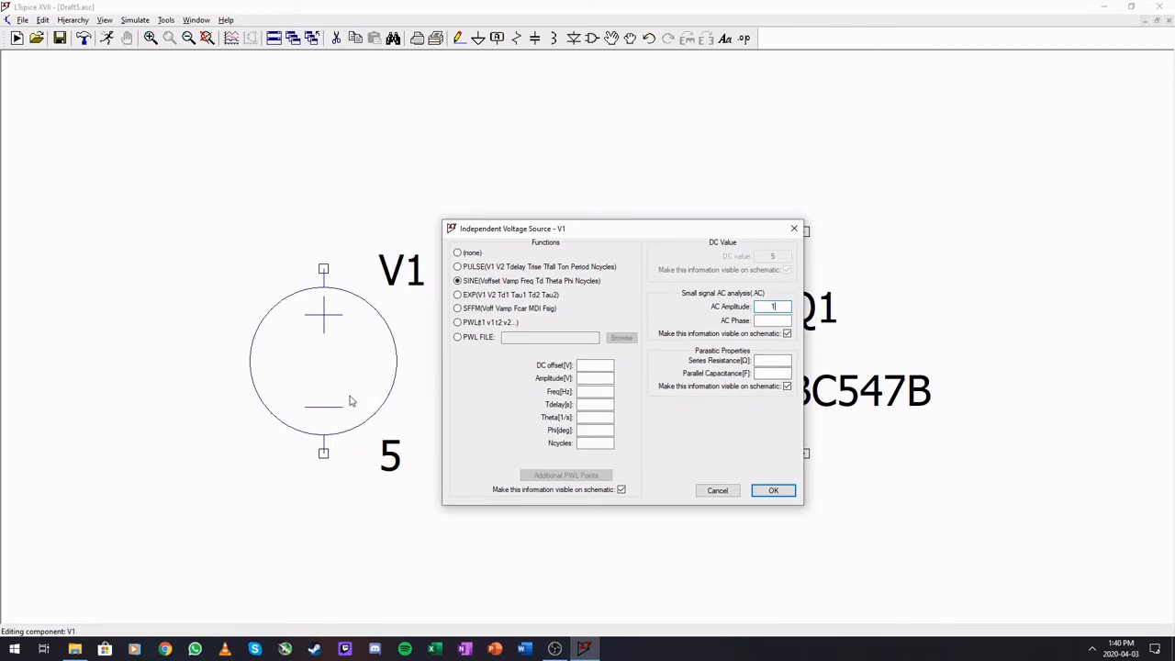
{"action": "mouse_move", "coordinate": [377, 382]}
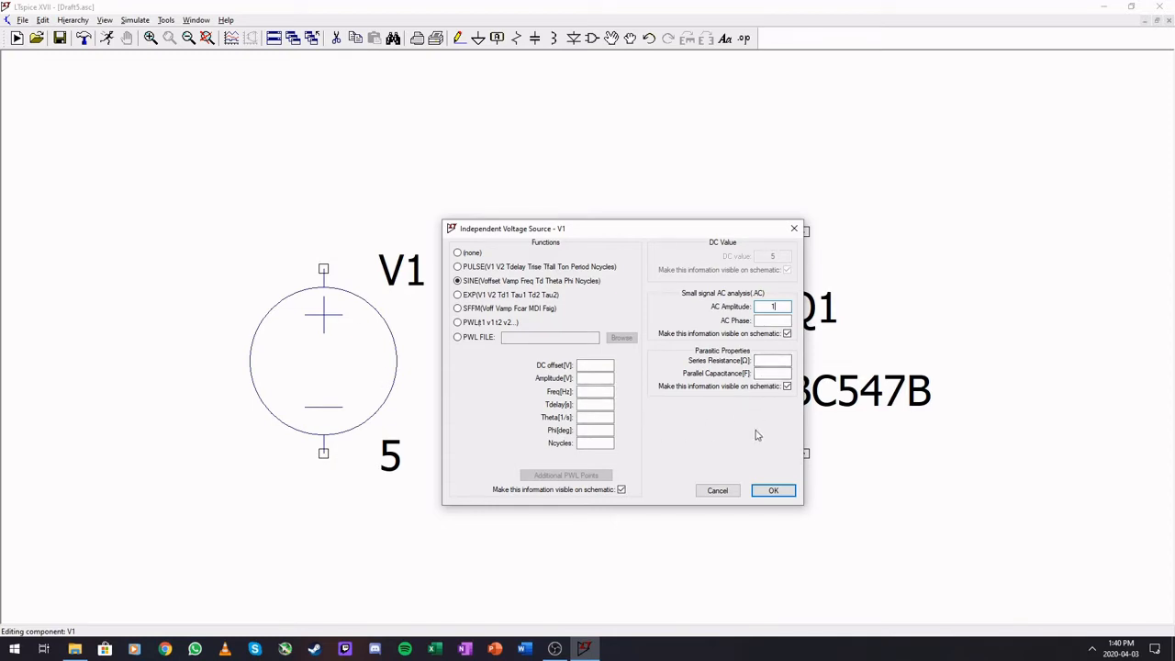
{"action": "mouse_move", "coordinate": [912, 420]}
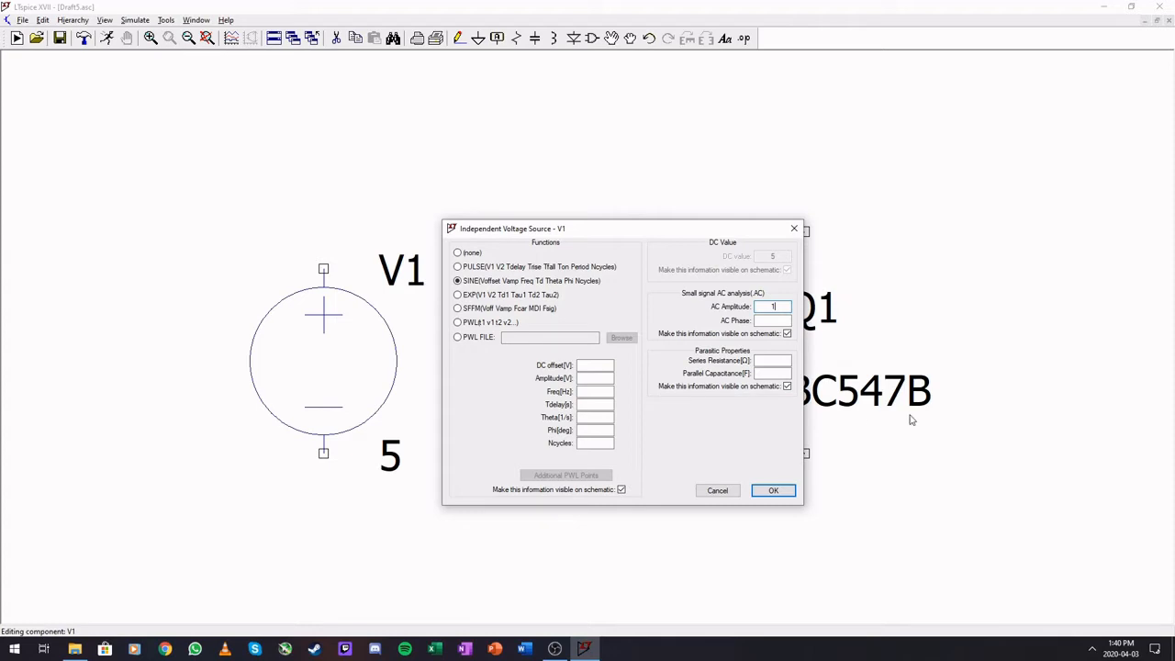
{"action": "mouse_move", "coordinate": [208, 331]}
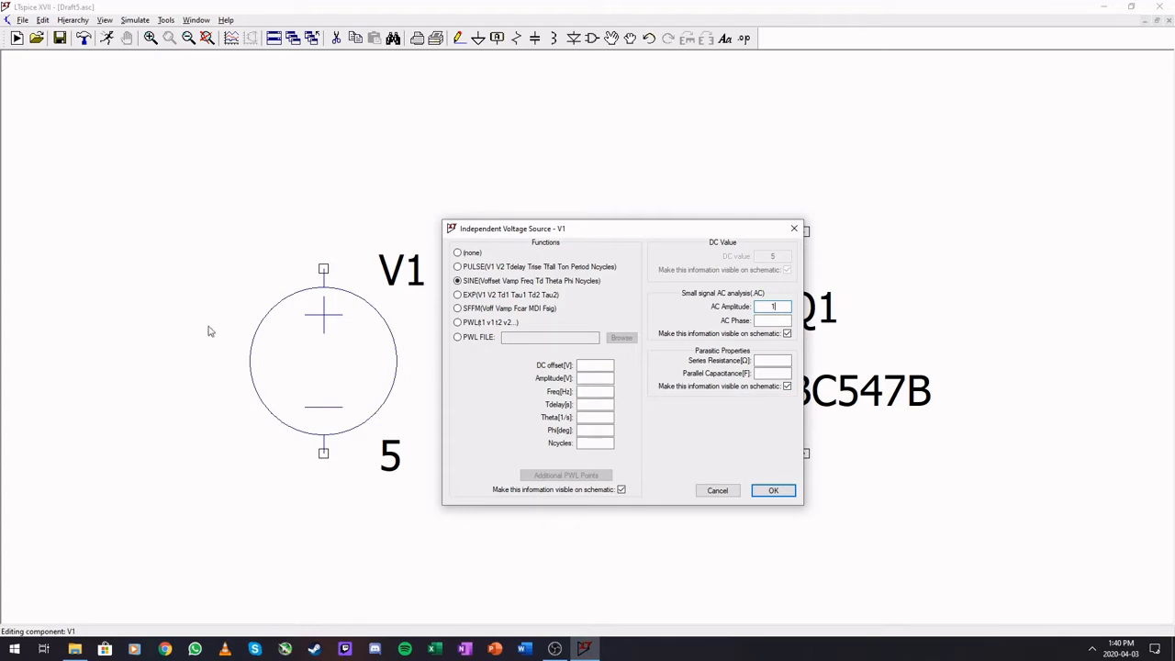
{"action": "mouse_move", "coordinate": [220, 333]}
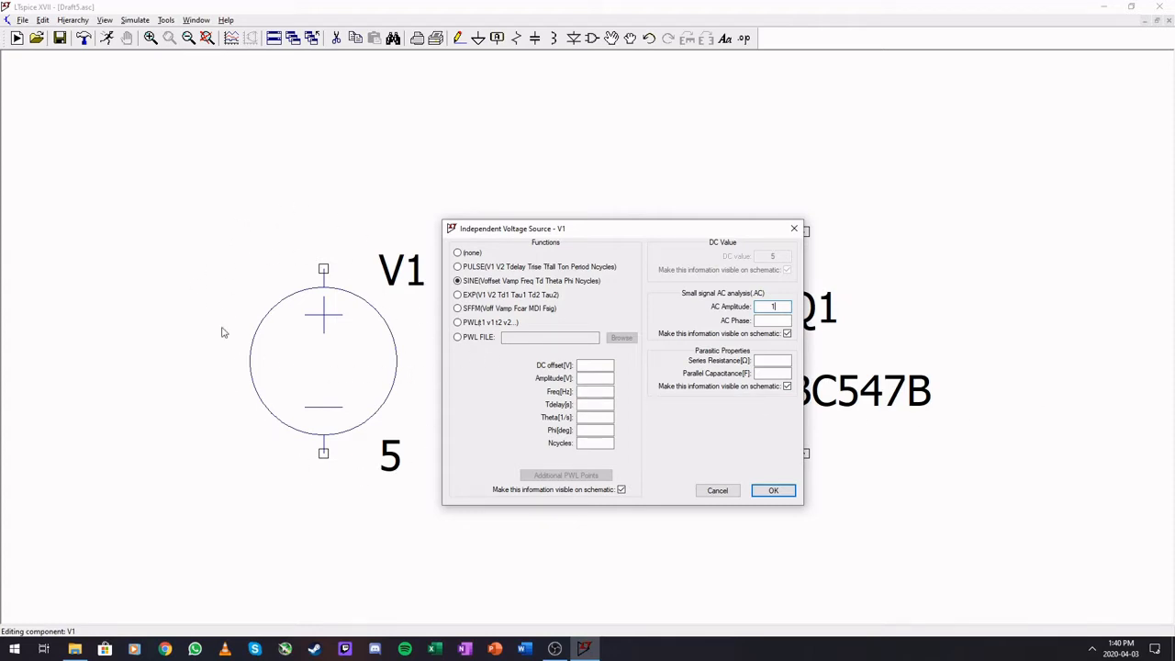
{"action": "mouse_move", "coordinate": [292, 388]}
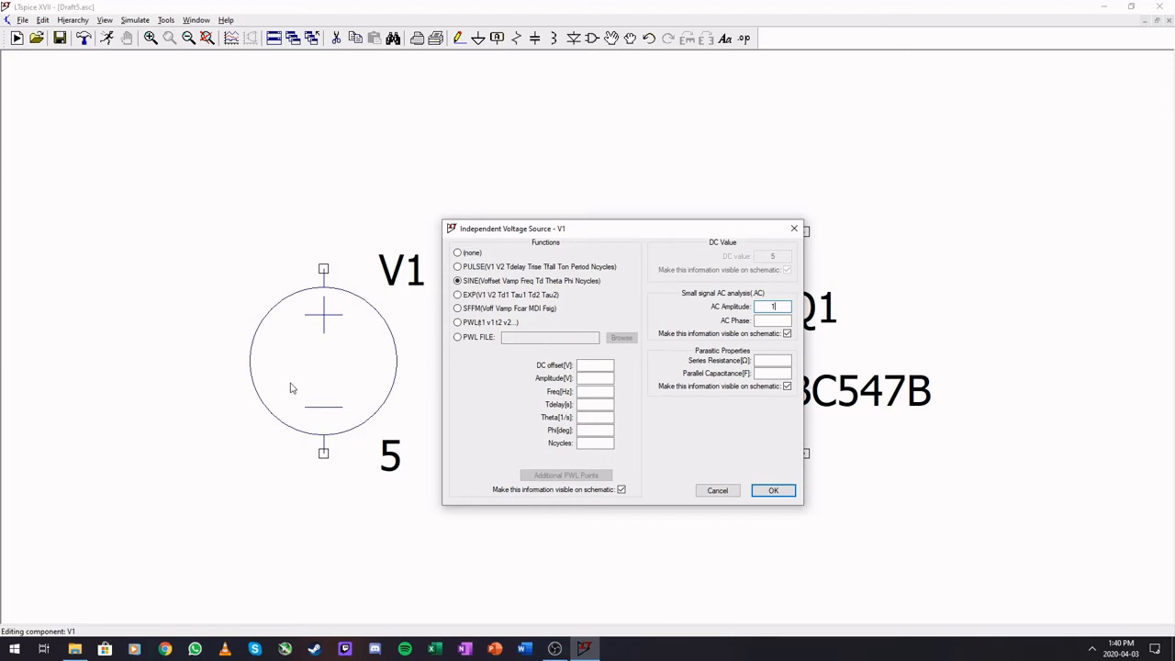
{"action": "mouse_move", "coordinate": [459, 310]}
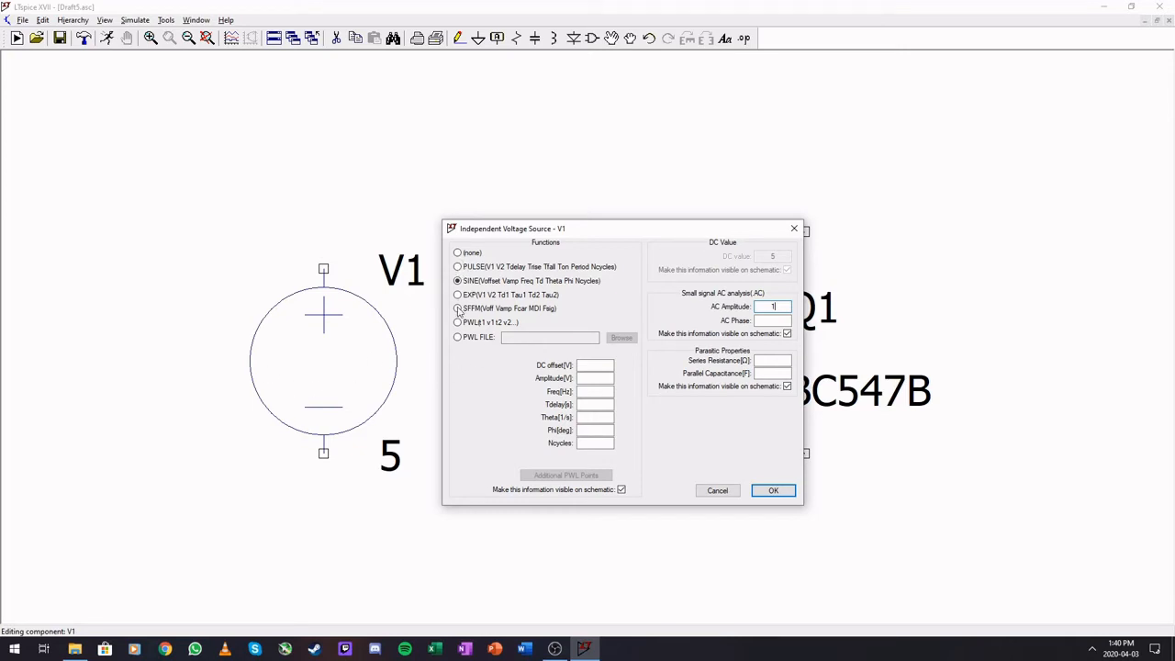
{"action": "left_click", "coordinate": [457, 266]}
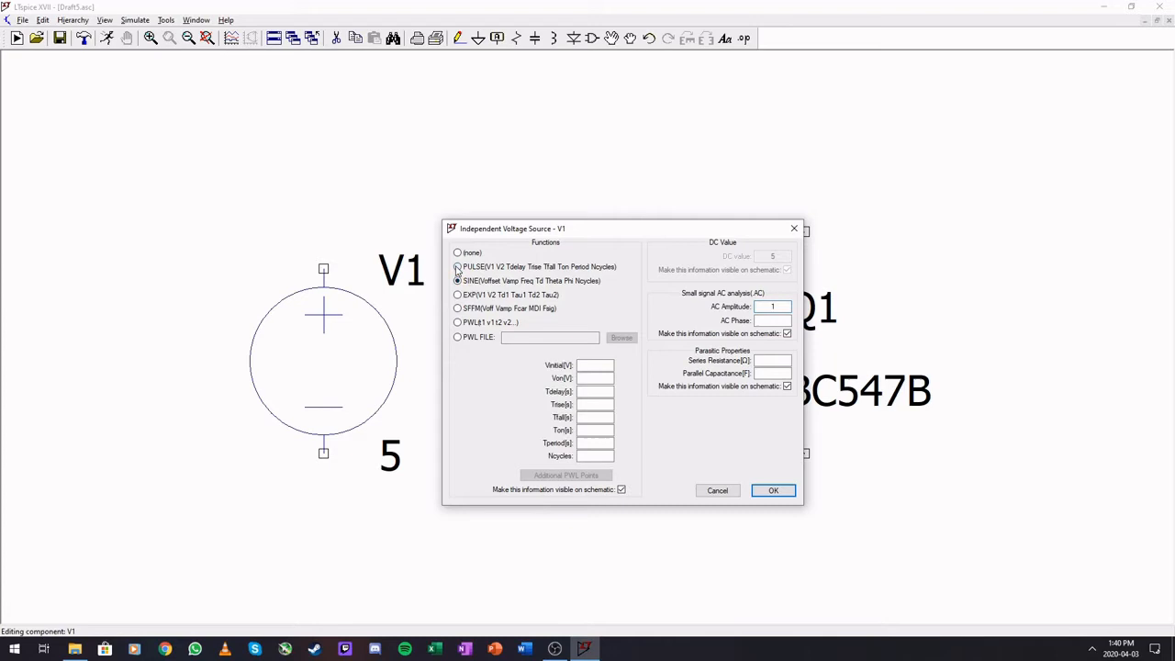
{"action": "left_click", "coordinate": [457, 266]}
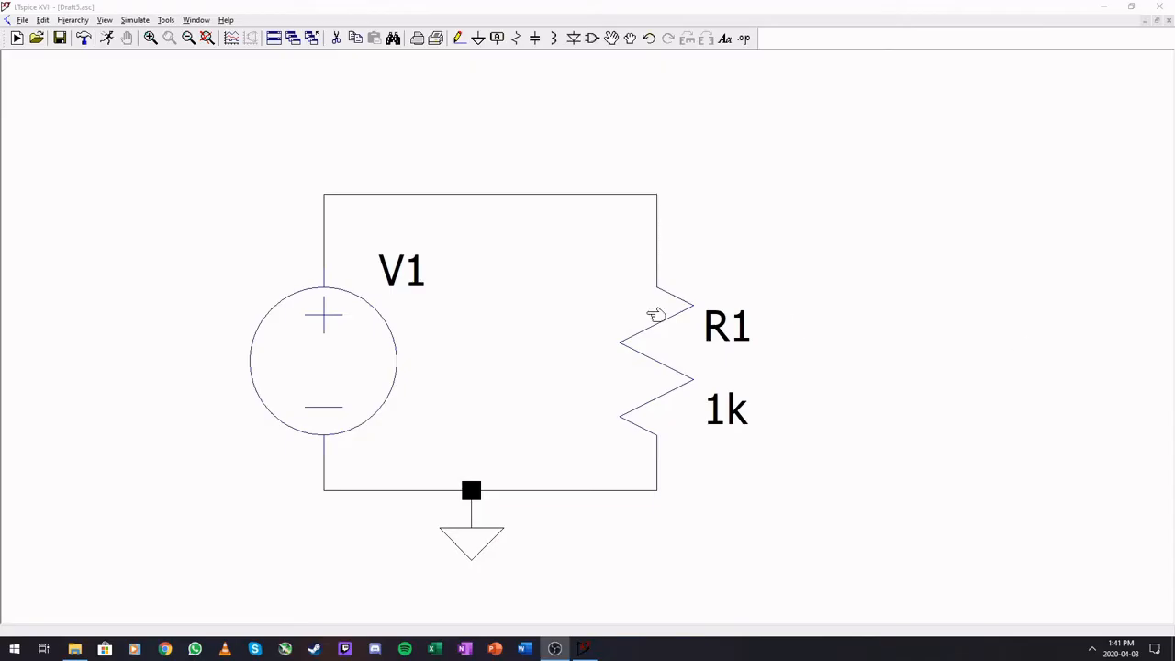
{"action": "mouse_move", "coordinate": [401, 270]}
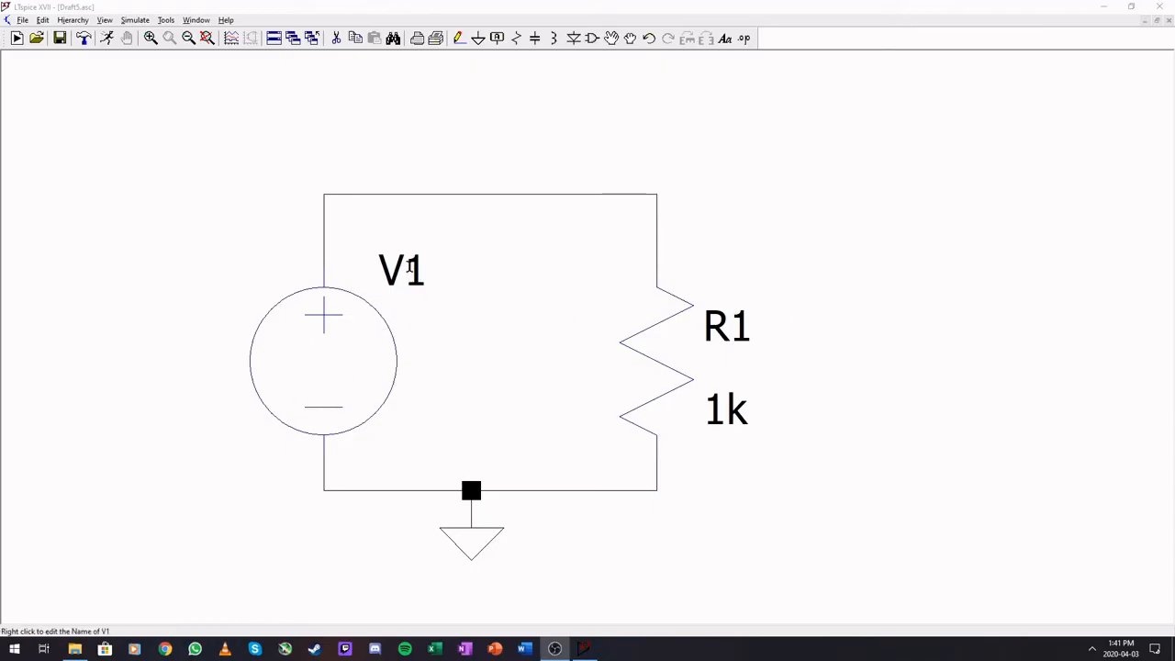
{"action": "mouse_move", "coordinate": [289, 379]}
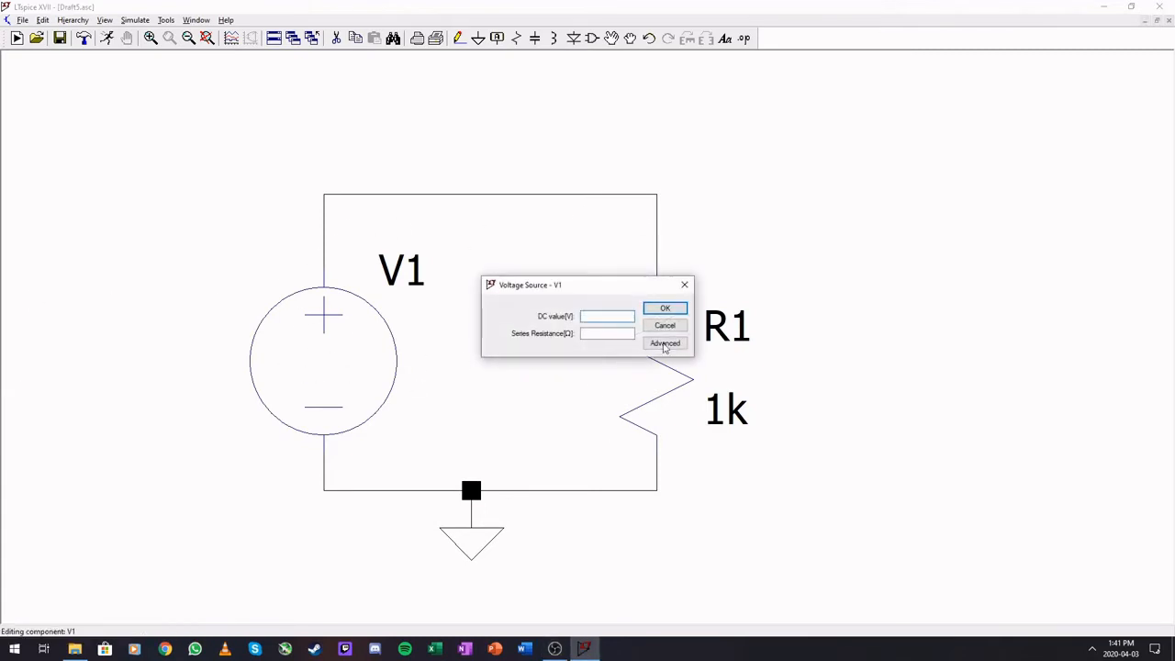
Step: Open V1's advanced settings and enter sine amplitude 5 and 5 cycles
{"action": "left_click", "coordinate": [665, 342]}
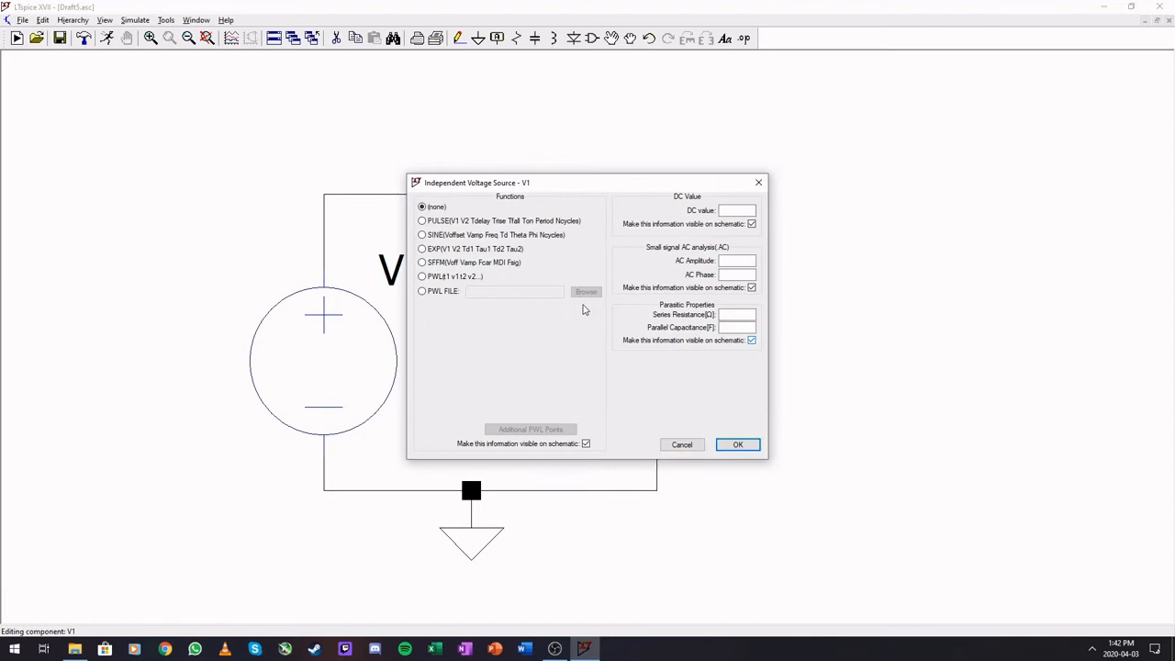
{"action": "left_click", "coordinate": [423, 235]}
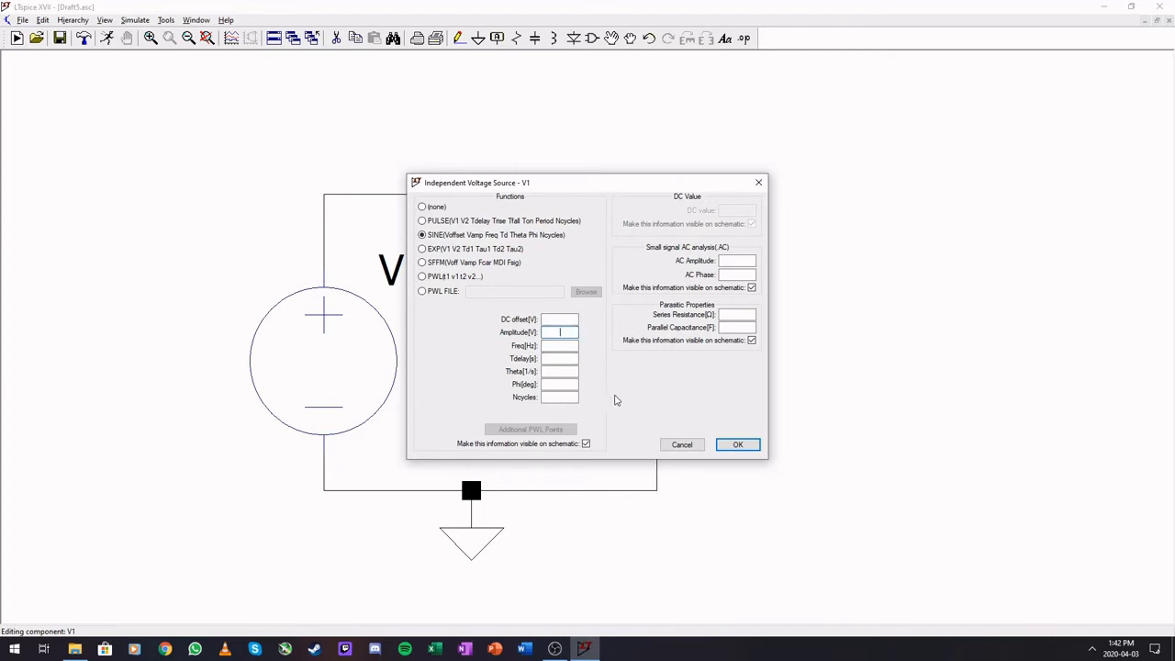
{"action": "type", "text": "5"}
{"action": "left_click", "coordinate": [559, 345]}
{"action": "type", "text": "1k"}
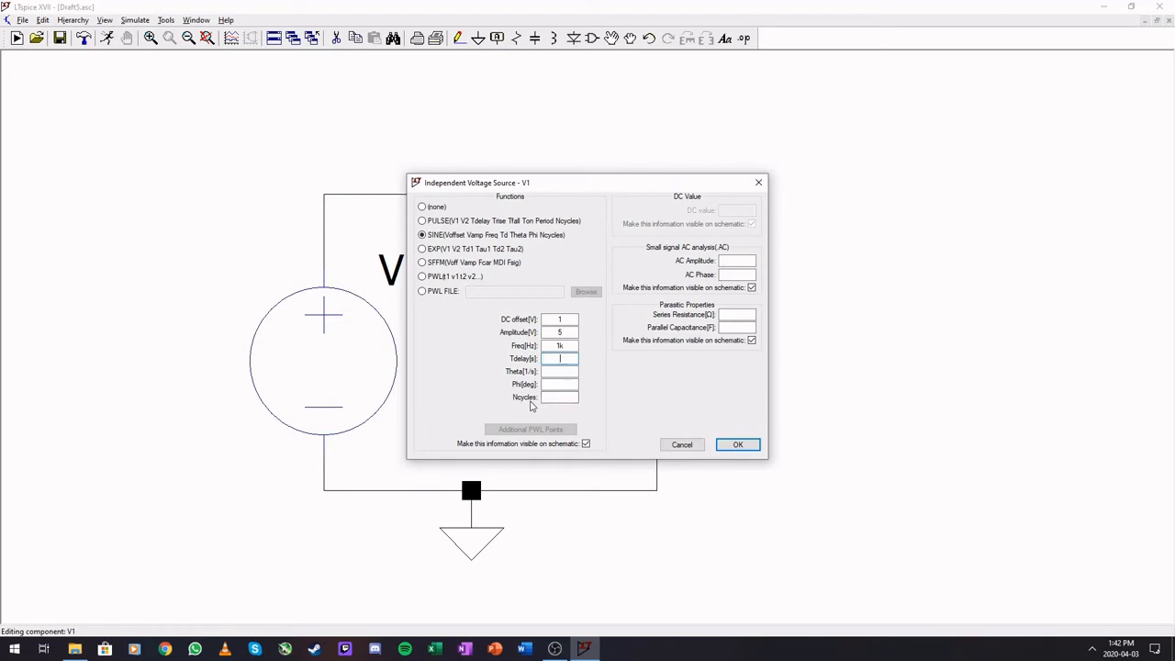
{"action": "mouse_move", "coordinate": [518, 390]}
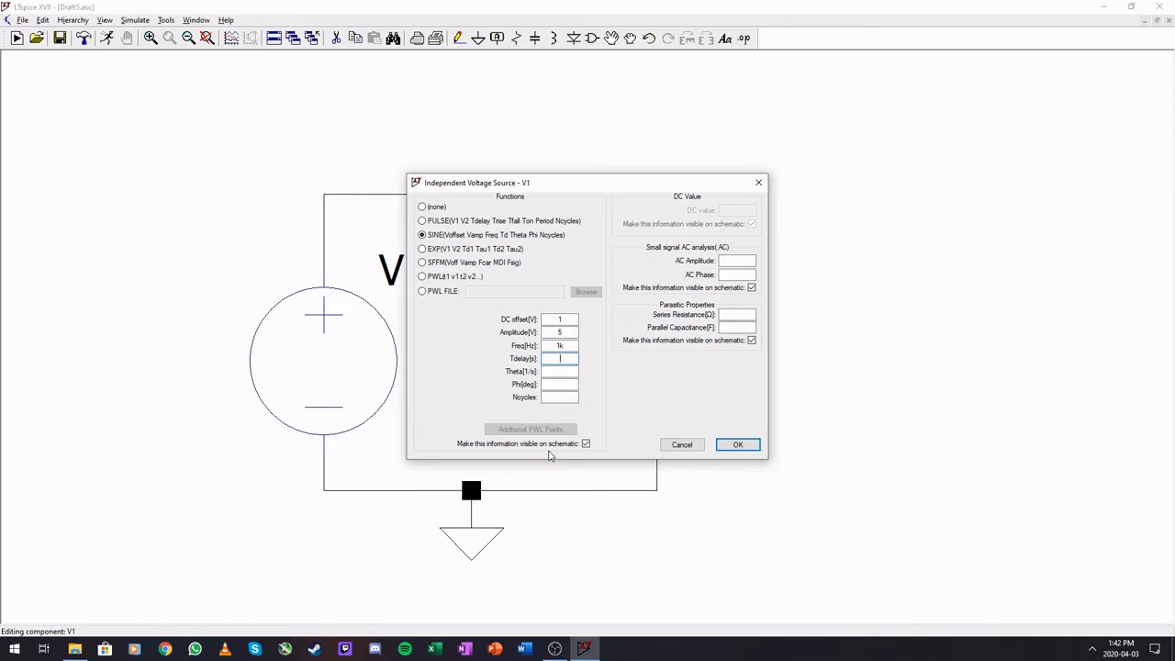
{"action": "left_click", "coordinate": [560, 397]}
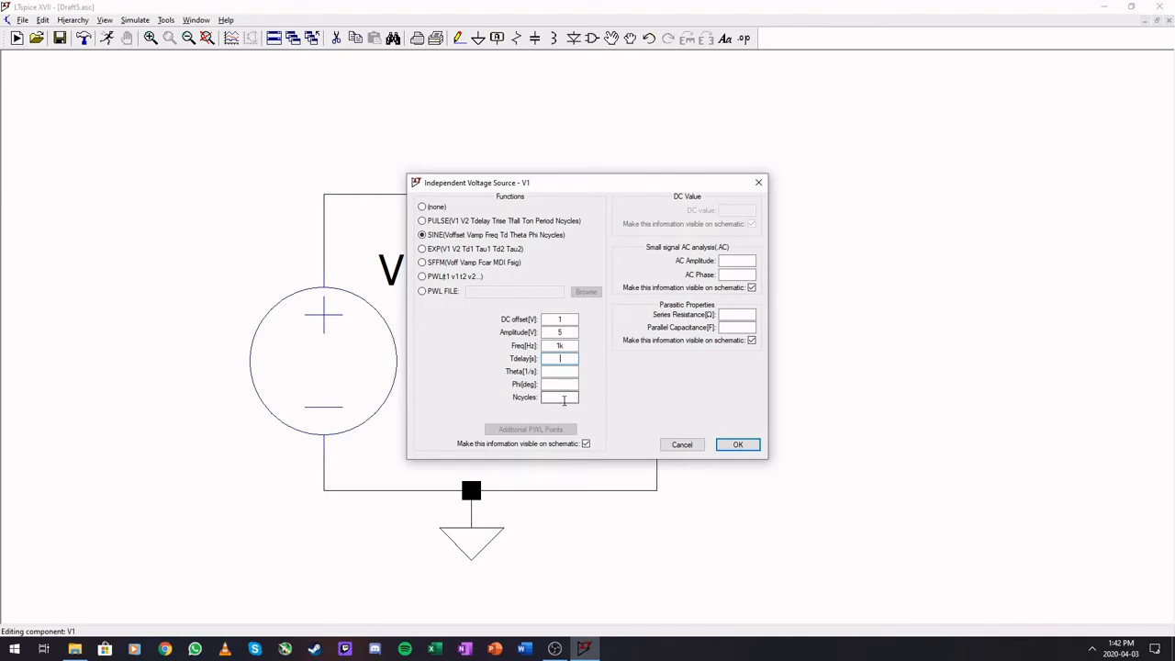
{"action": "type", "text": "5"}
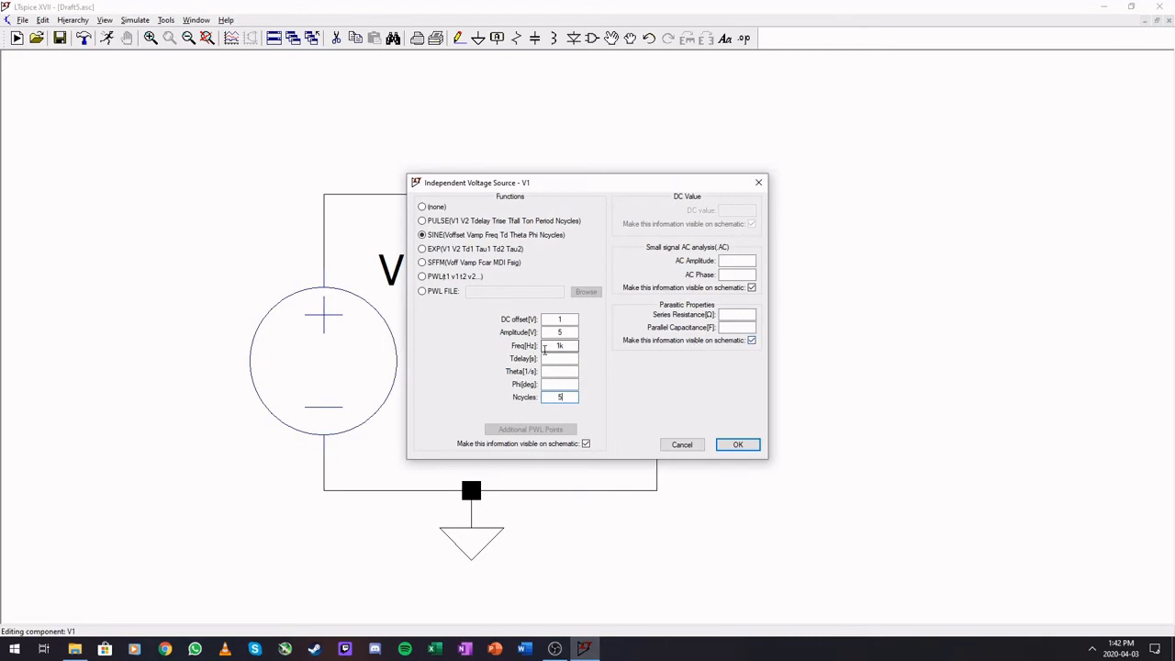
{"action": "mouse_move", "coordinate": [628, 395]}
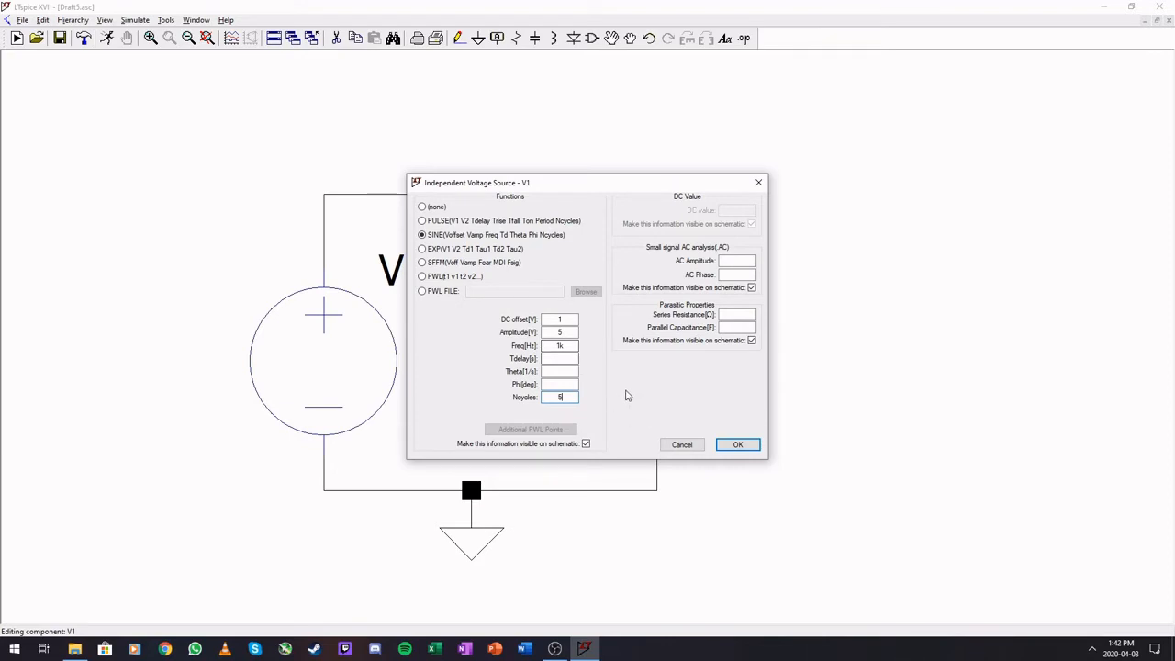
Step: Set delay 10m, DC offset −1 and frequency 1k, then confirm the sine source
{"action": "left_click", "coordinate": [559, 384]}
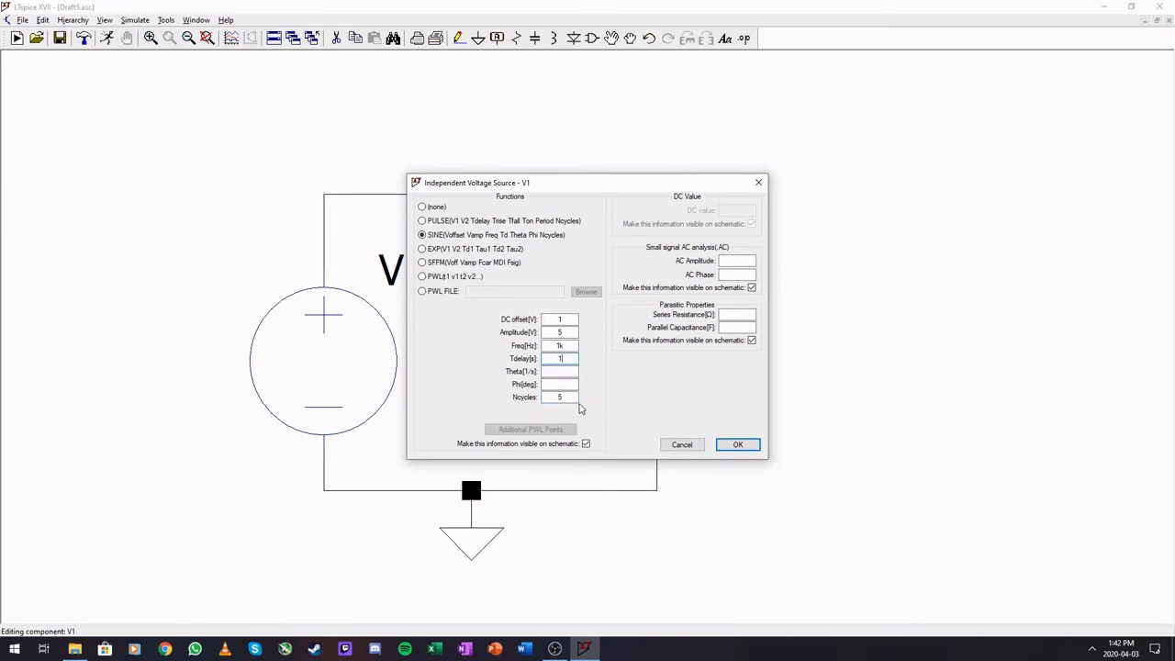
{"action": "mouse_move", "coordinate": [628, 410]}
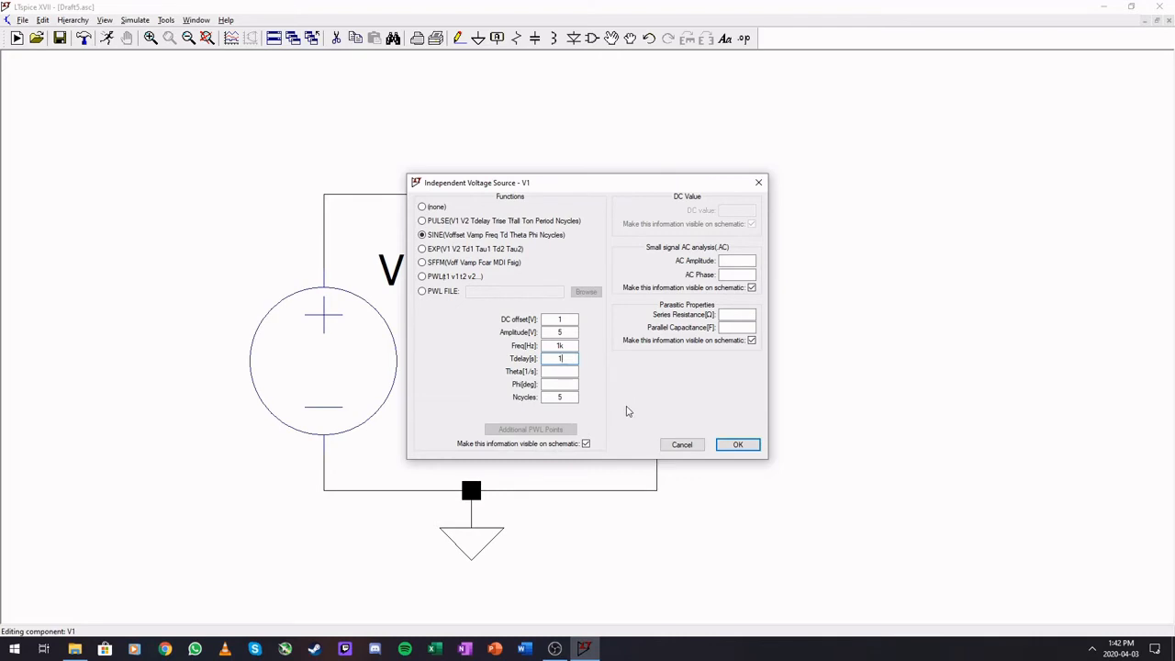
{"action": "type", "text": "0m"}
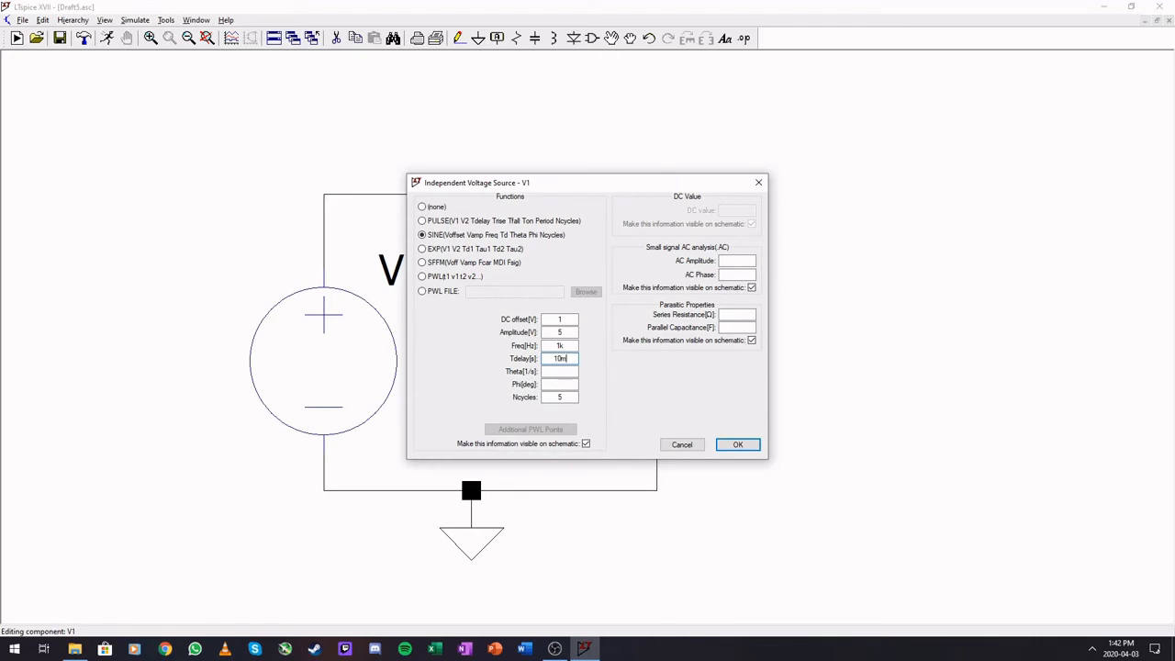
{"action": "left_click", "coordinate": [559, 345]}
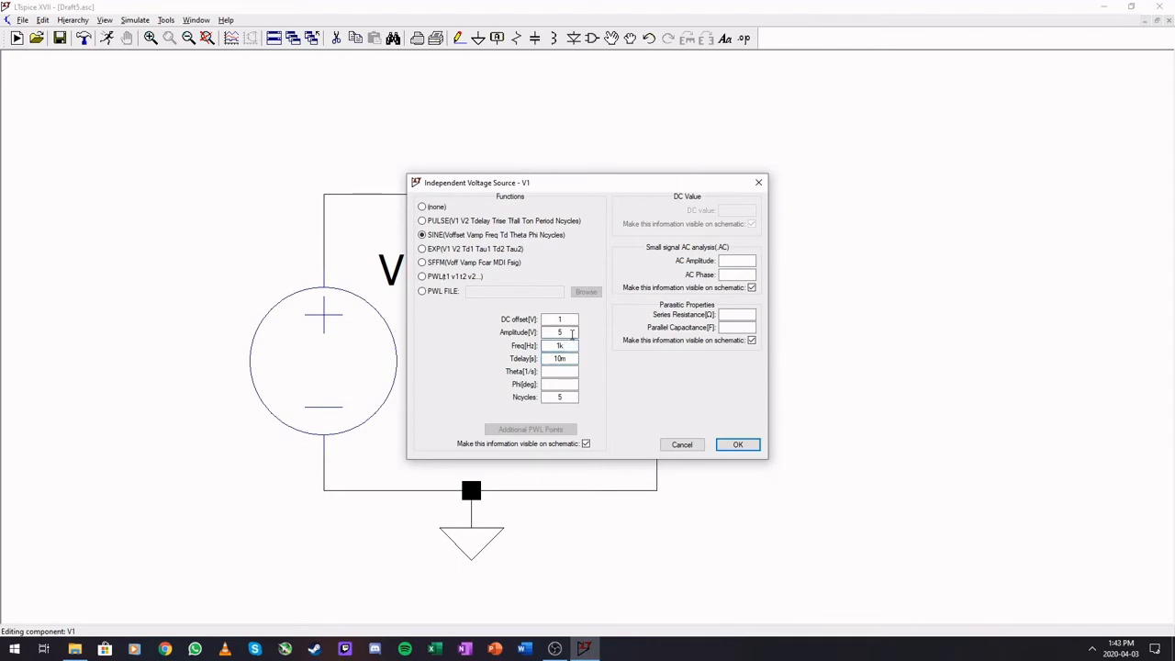
{"action": "left_click", "coordinate": [559, 331]}
{"action": "type", "text": "-1"}
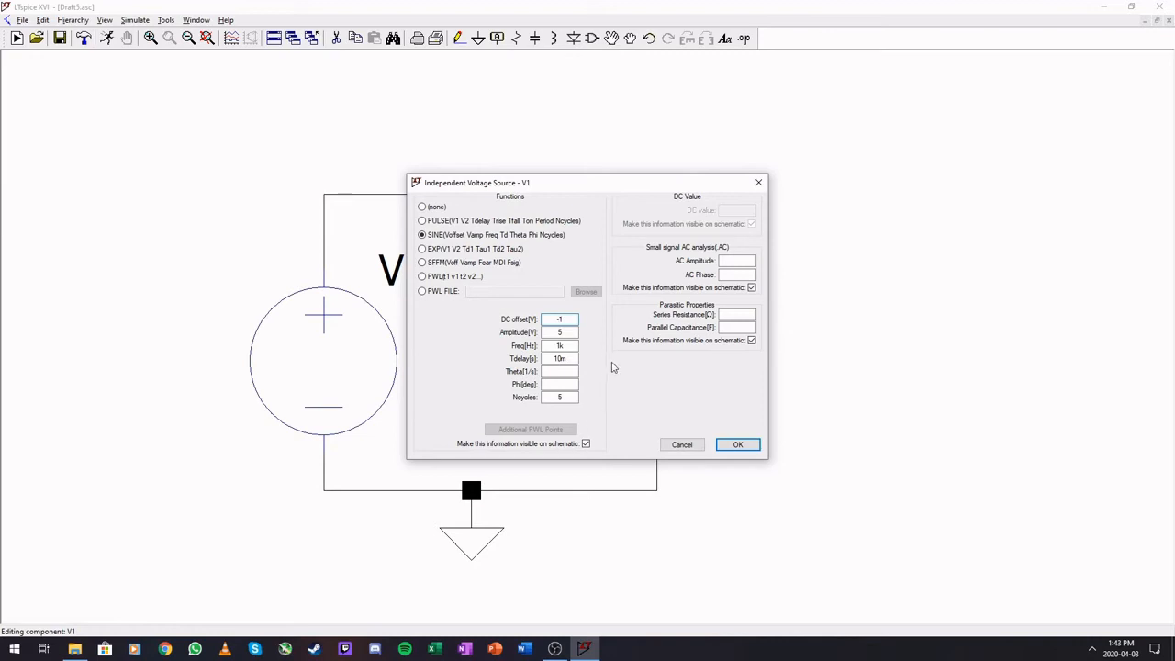
{"action": "mouse_move", "coordinate": [550, 408]}
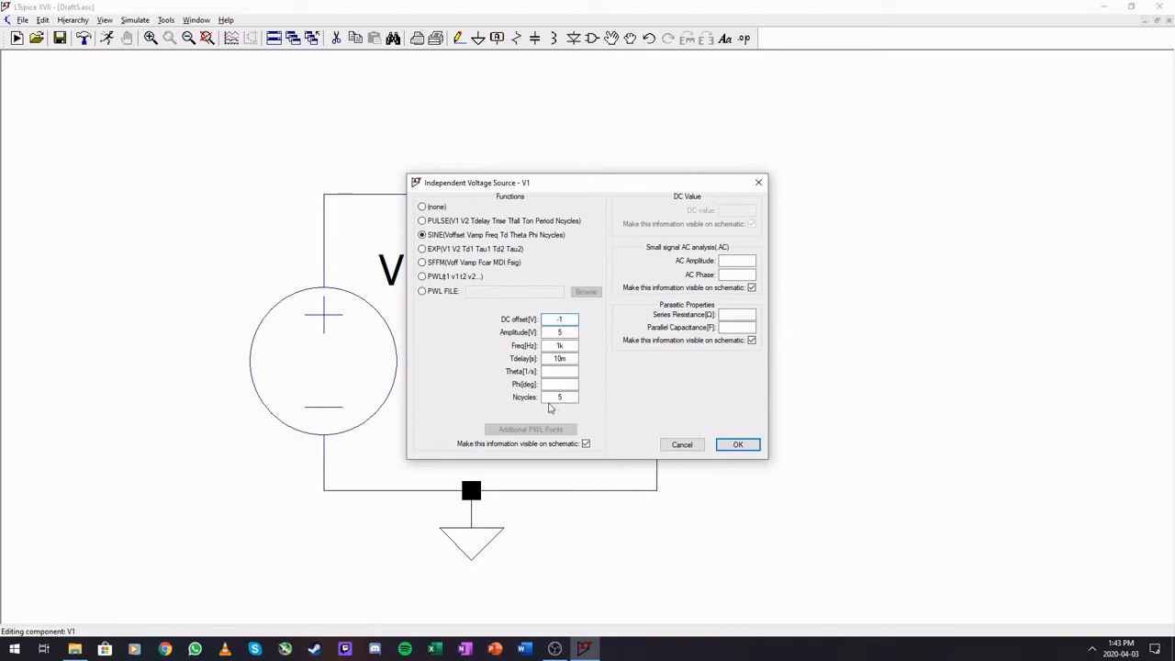
{"action": "left_click", "coordinate": [560, 384]}
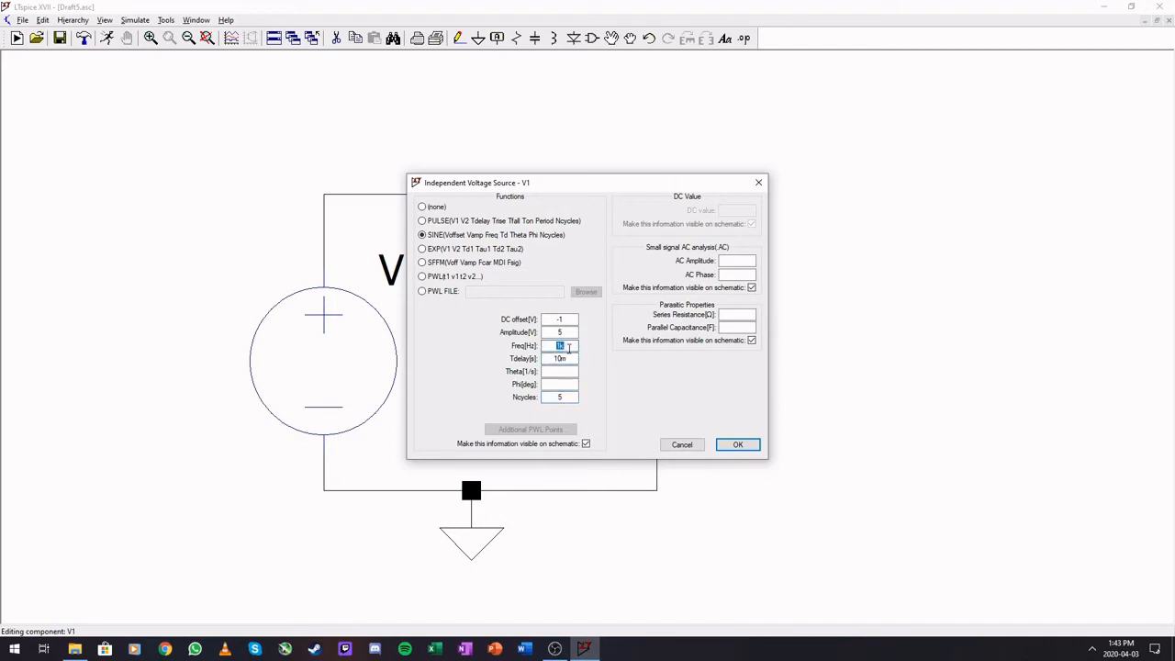
{"action": "type", "text": "k"}
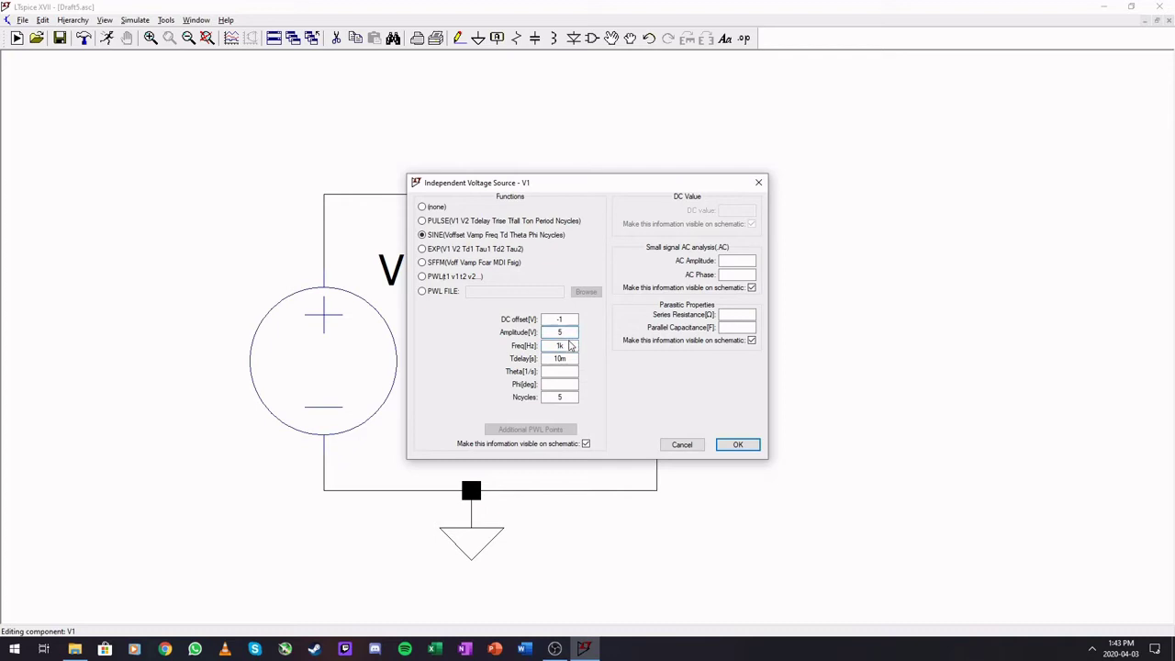
{"action": "left_click", "coordinate": [559, 318]}
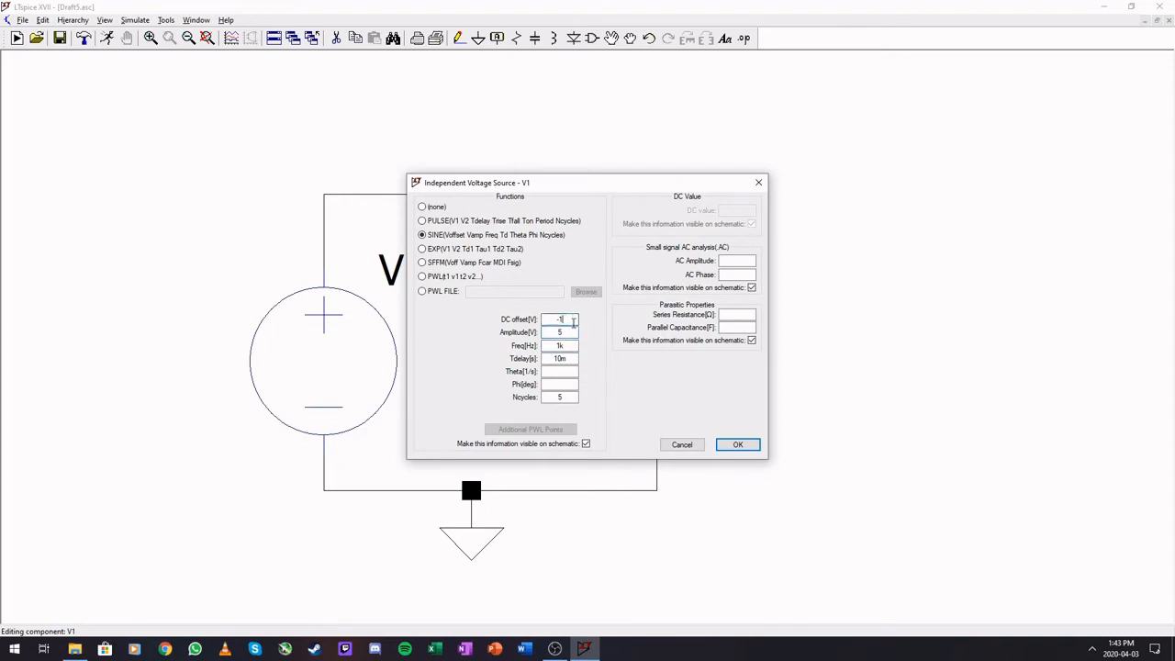
{"action": "left_click", "coordinate": [737, 444]}
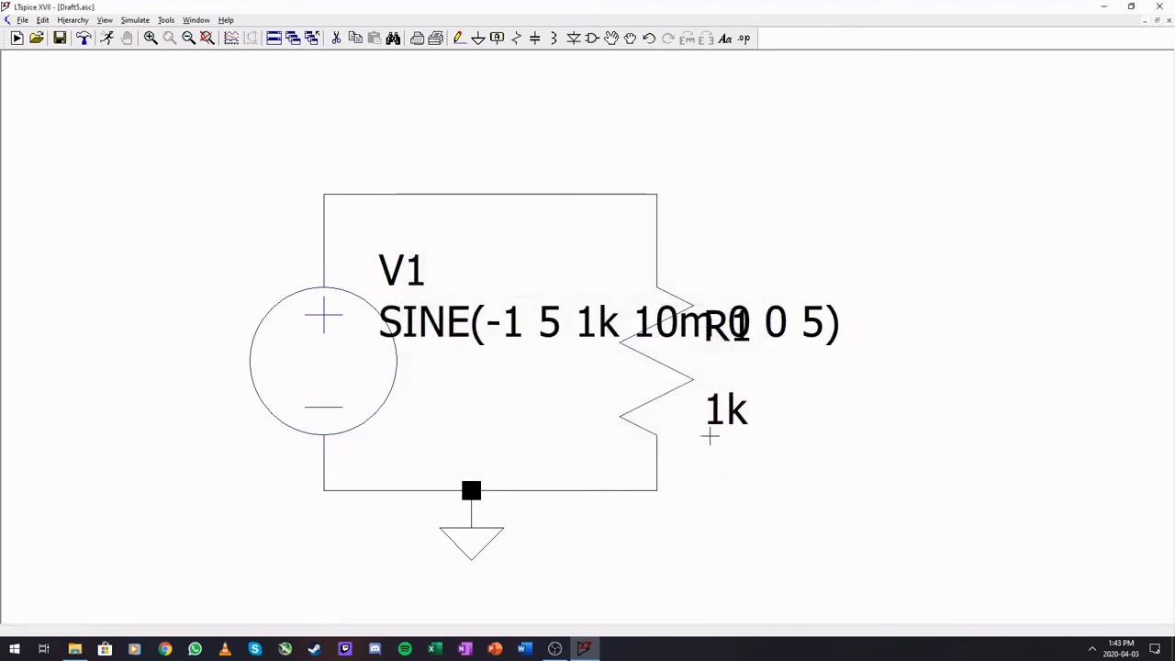
Step: Use the Simulate menu to add a .tran 20m transient analysis command
{"action": "left_click", "coordinate": [611, 37]}
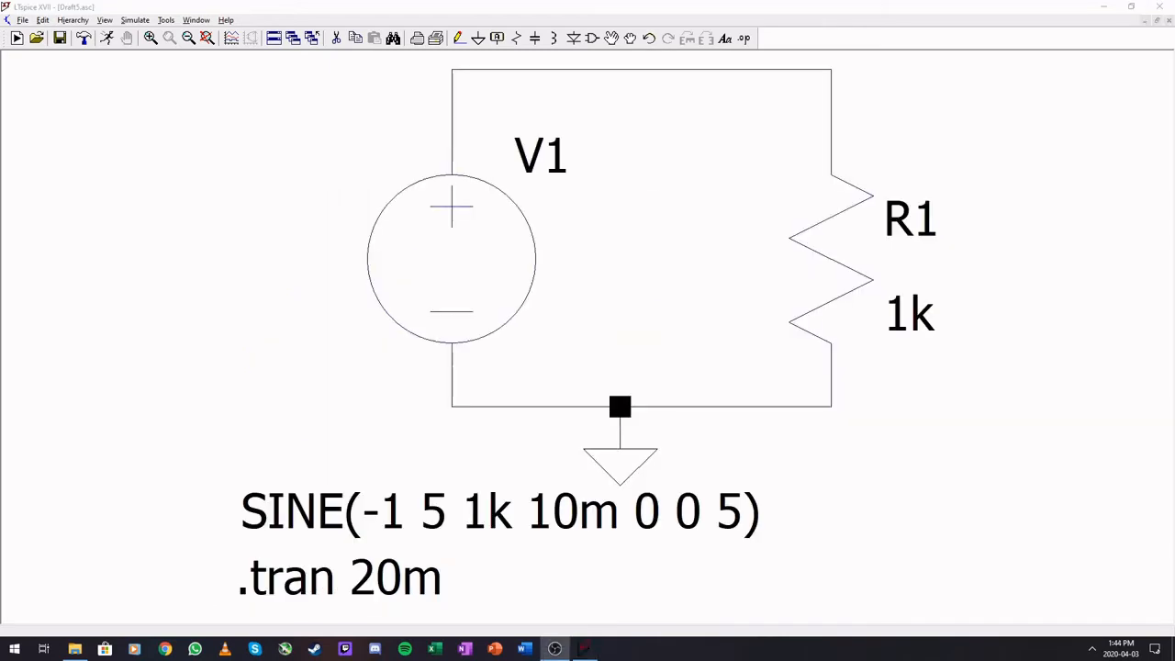
{"action": "mouse_move", "coordinate": [477, 241]}
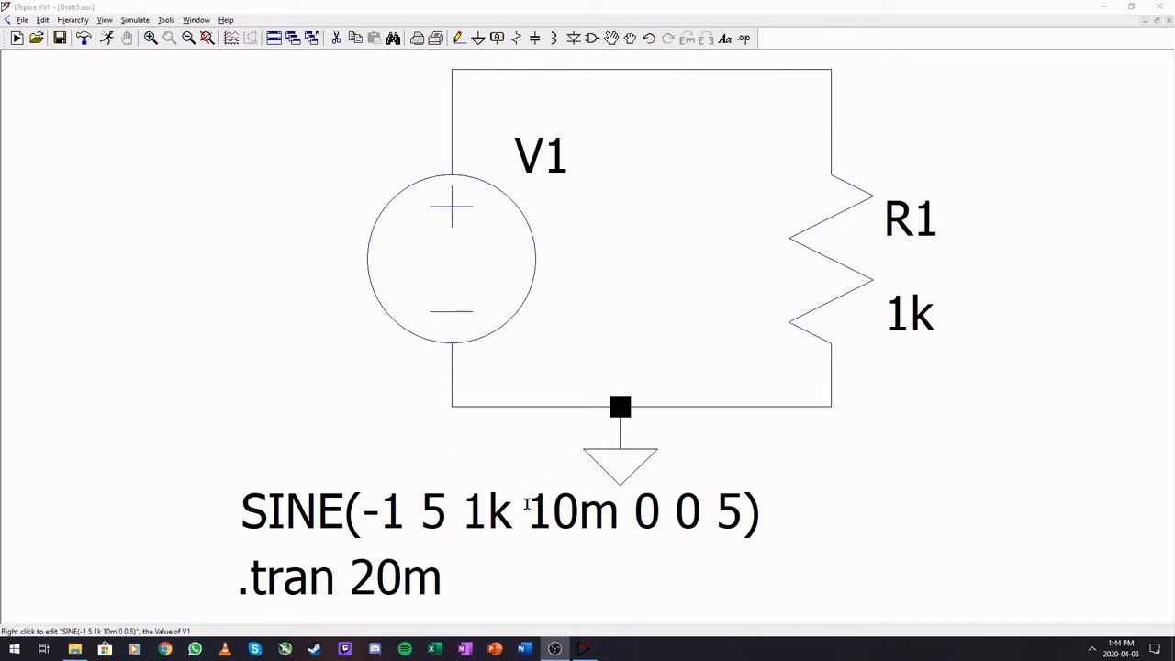
{"action": "mouse_move", "coordinate": [449, 530]}
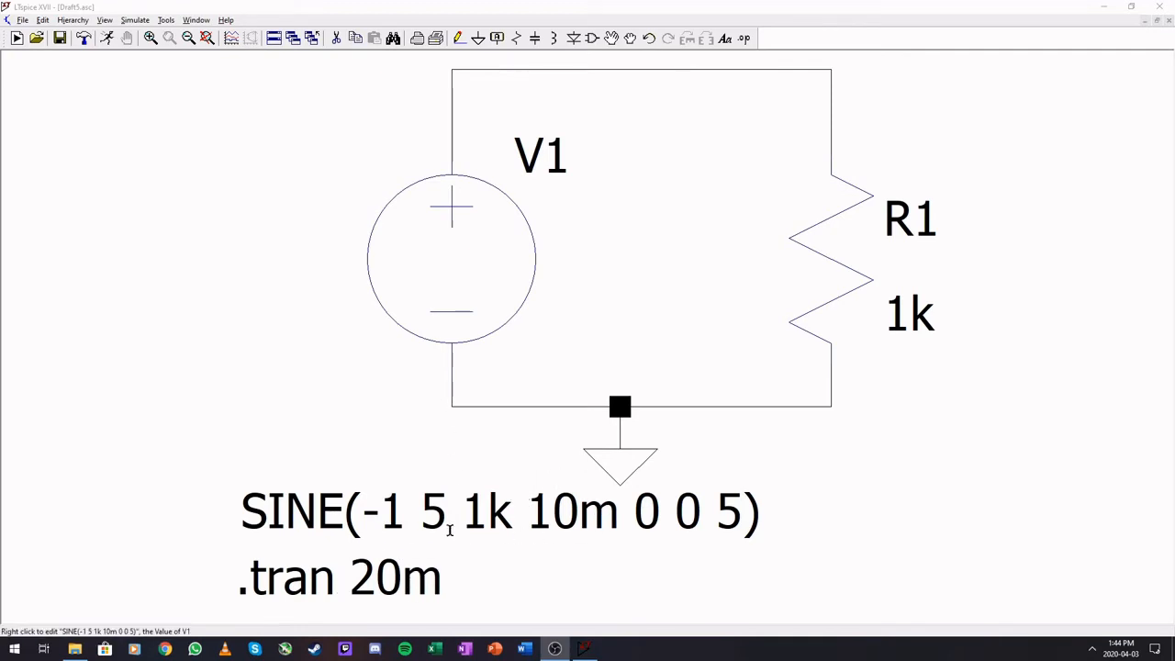
{"action": "mouse_move", "coordinate": [730, 524]}
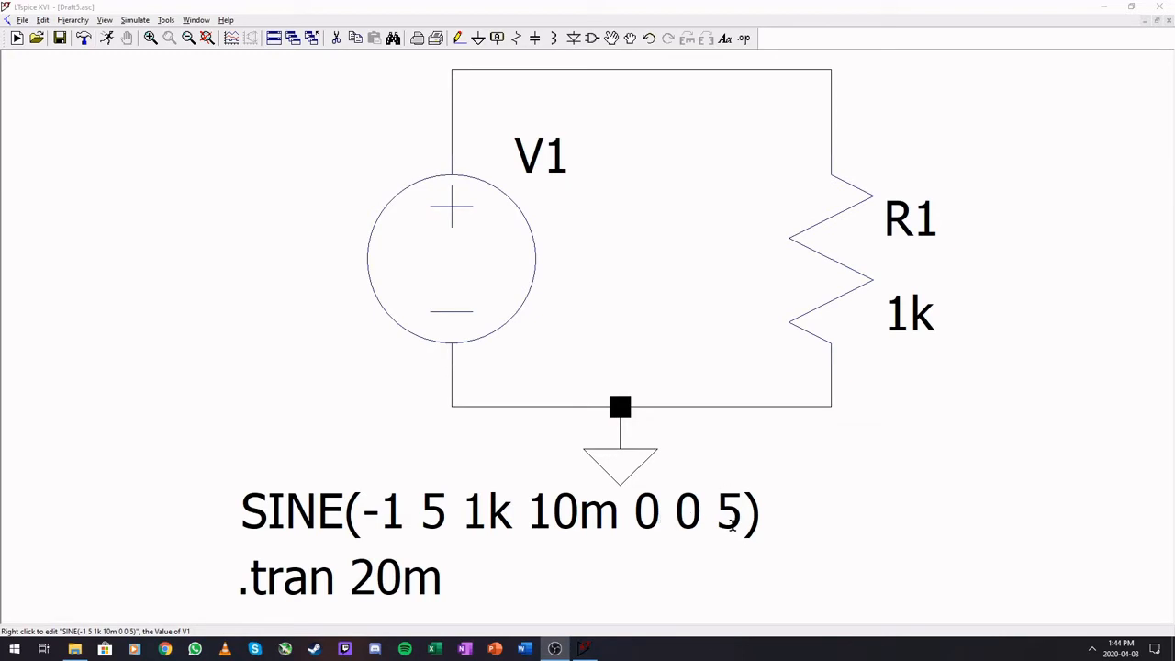
{"action": "mouse_move", "coordinate": [472, 457]}
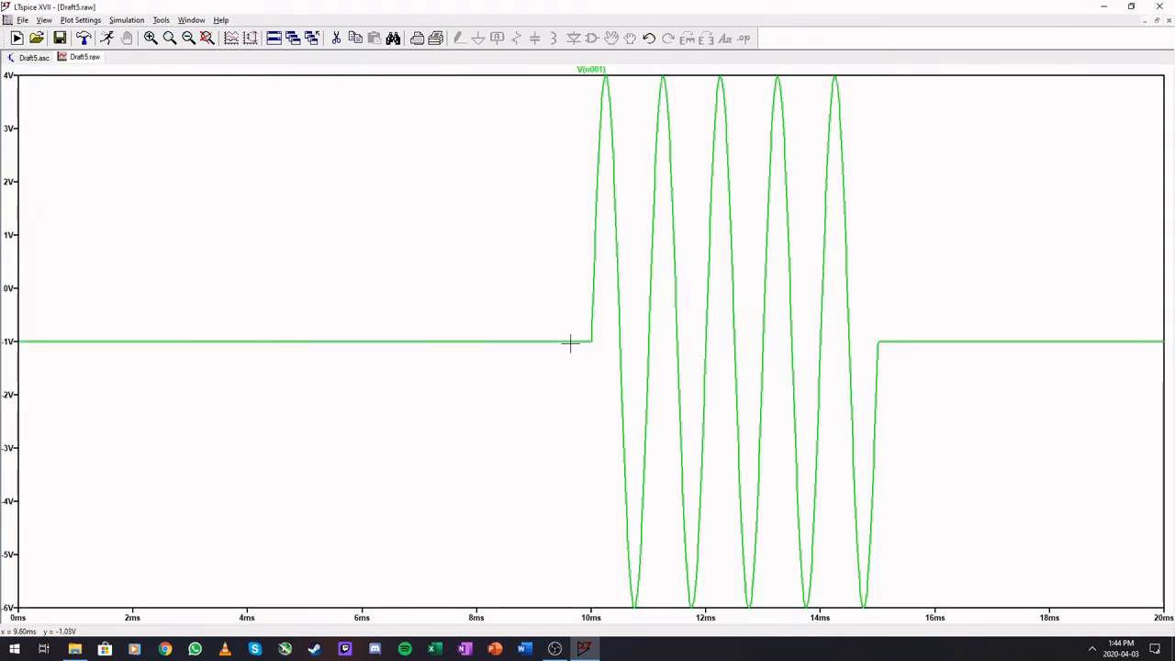
{"action": "mouse_move", "coordinate": [771, 104]}
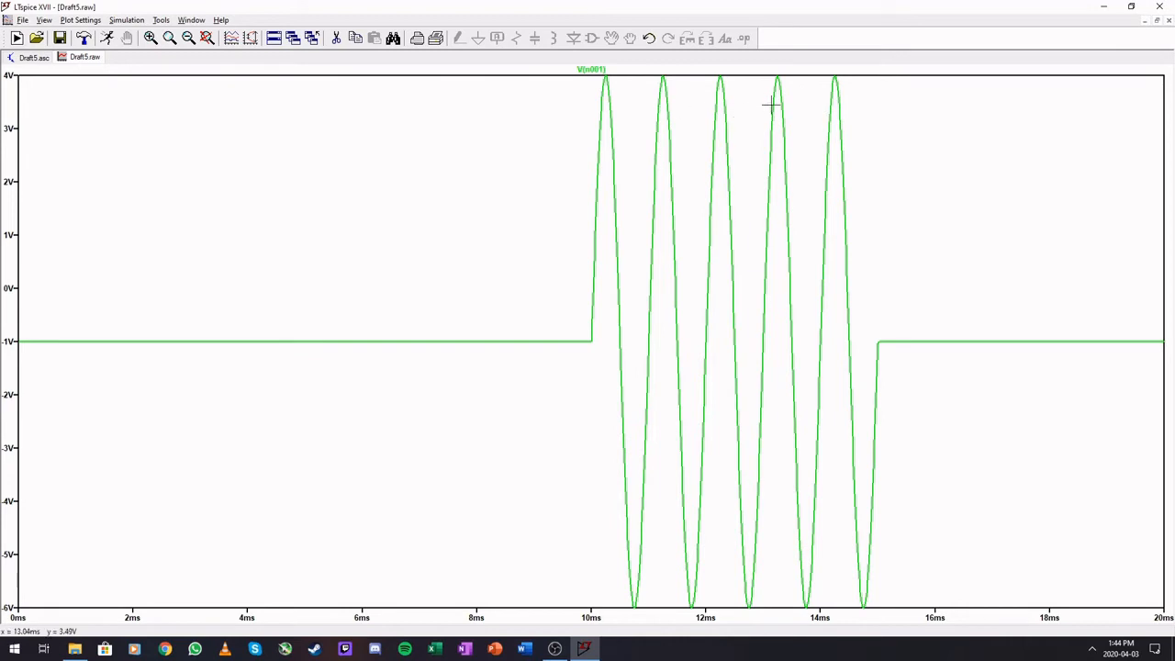
{"action": "mouse_move", "coordinate": [1118, 320]}
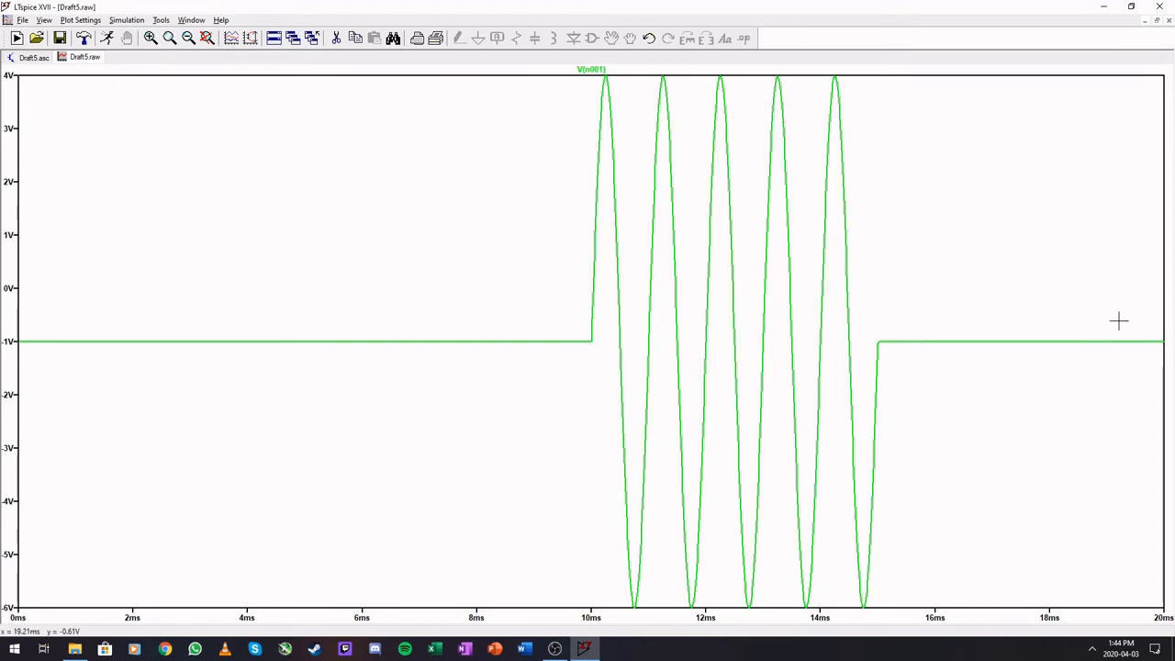
{"action": "mouse_move", "coordinate": [1093, 399]}
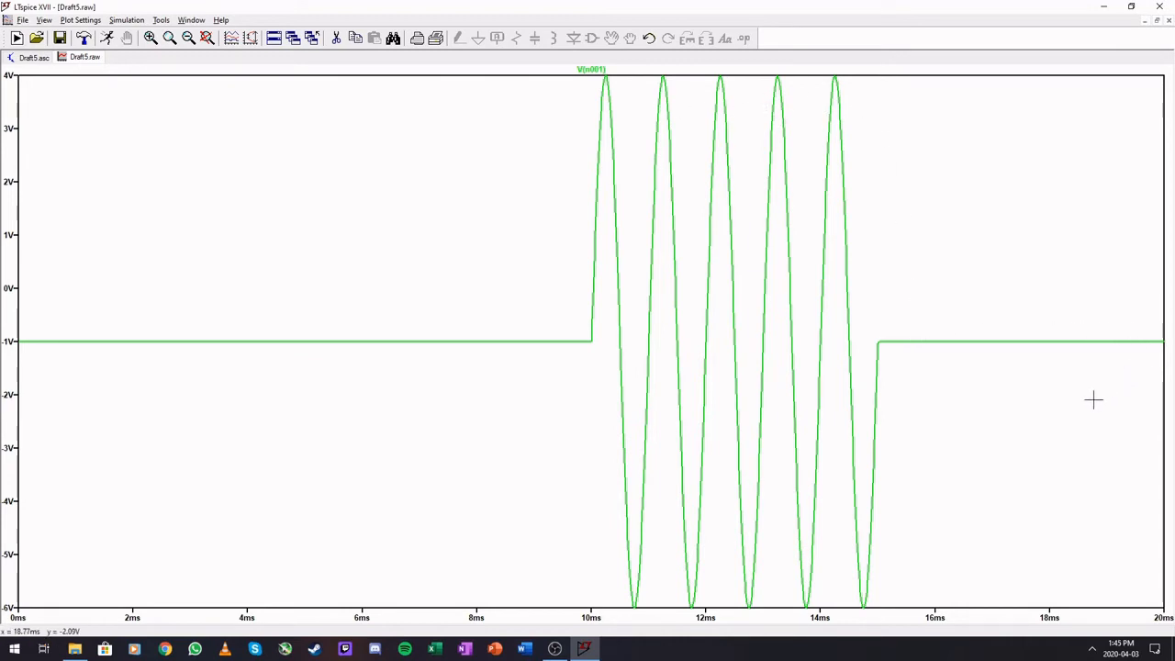
{"action": "mouse_move", "coordinate": [9, 341]}
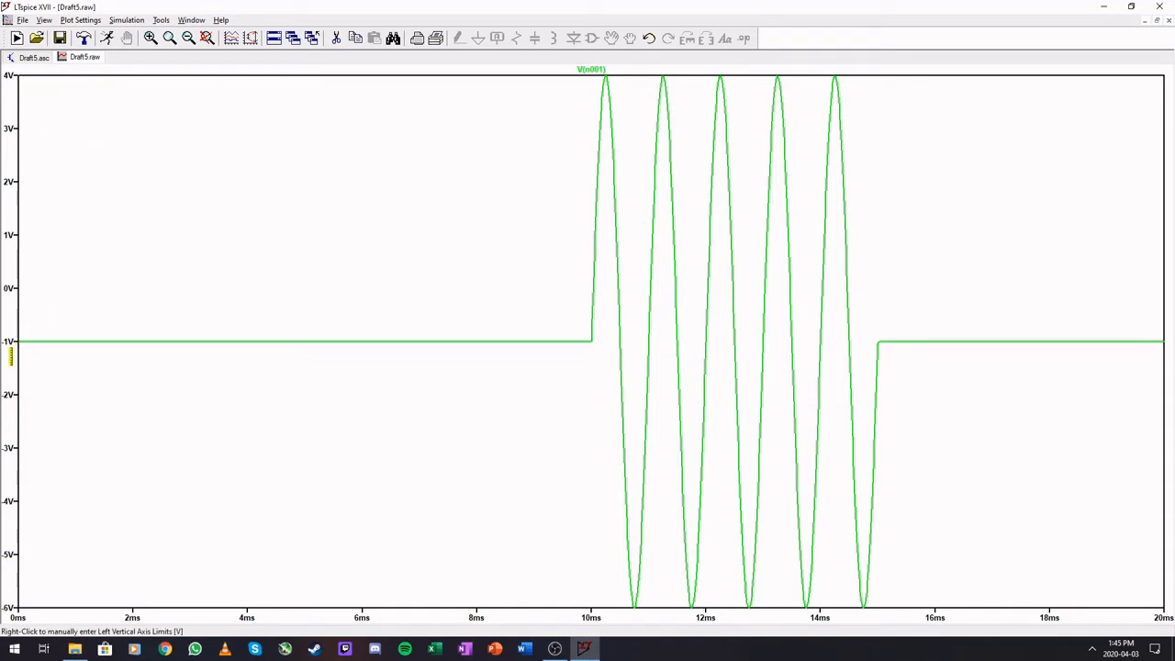
{"action": "mouse_move", "coordinate": [142, 320]}
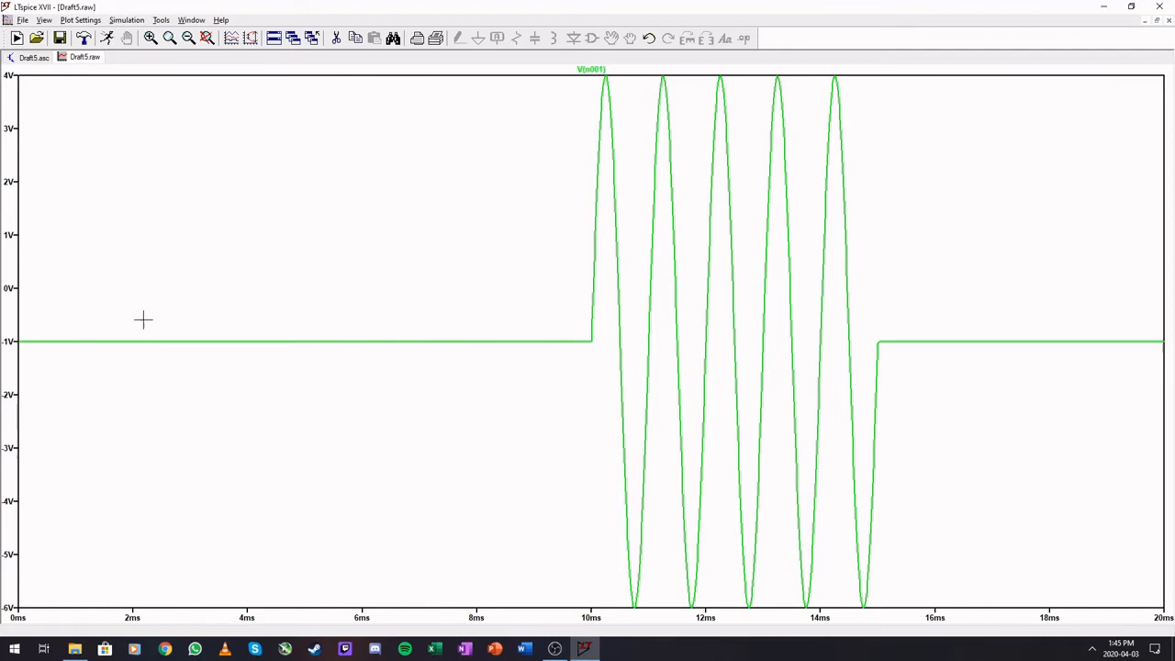
{"action": "mouse_move", "coordinate": [778, 524]}
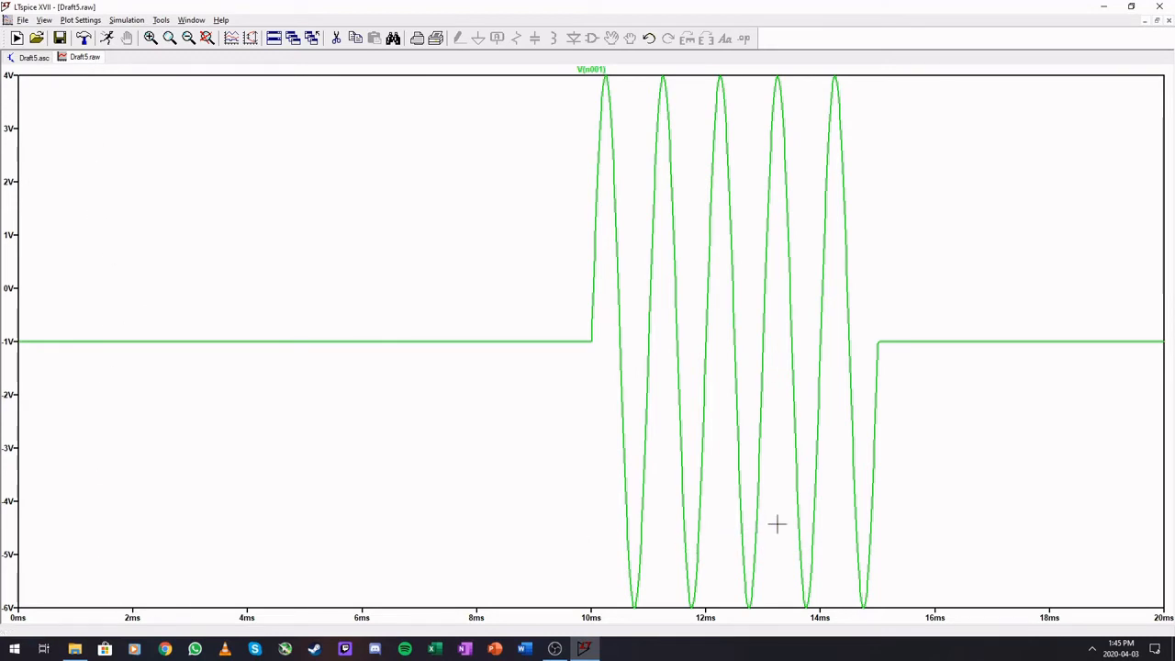
{"action": "mouse_move", "coordinate": [975, 498]}
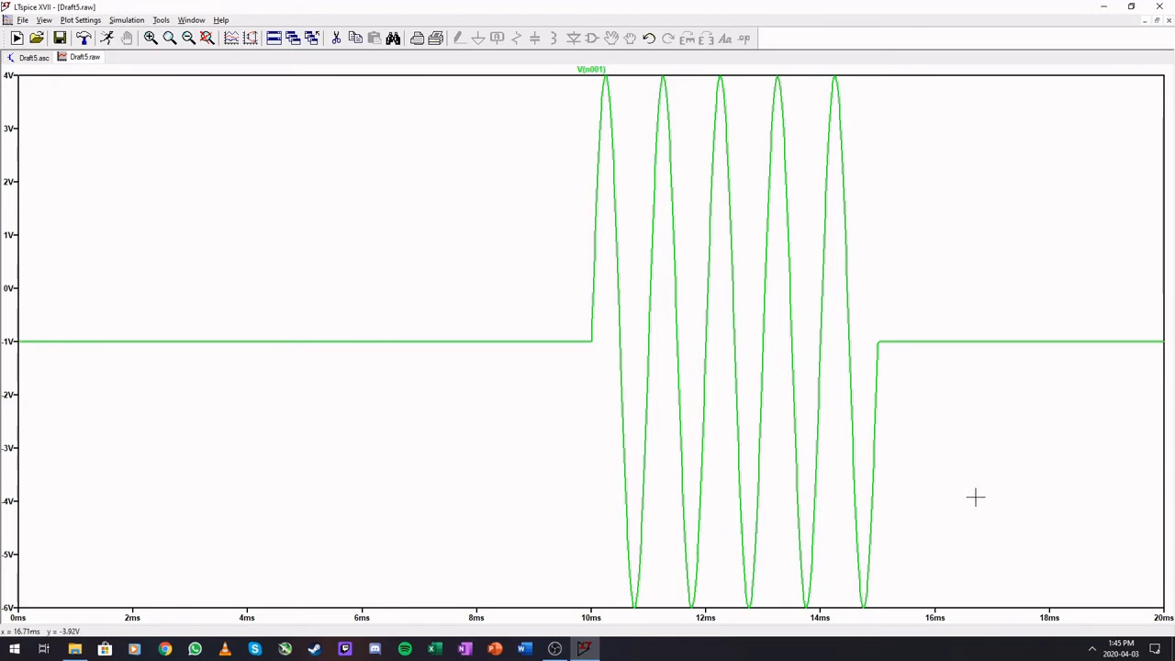
{"action": "mouse_move", "coordinate": [872, 500]}
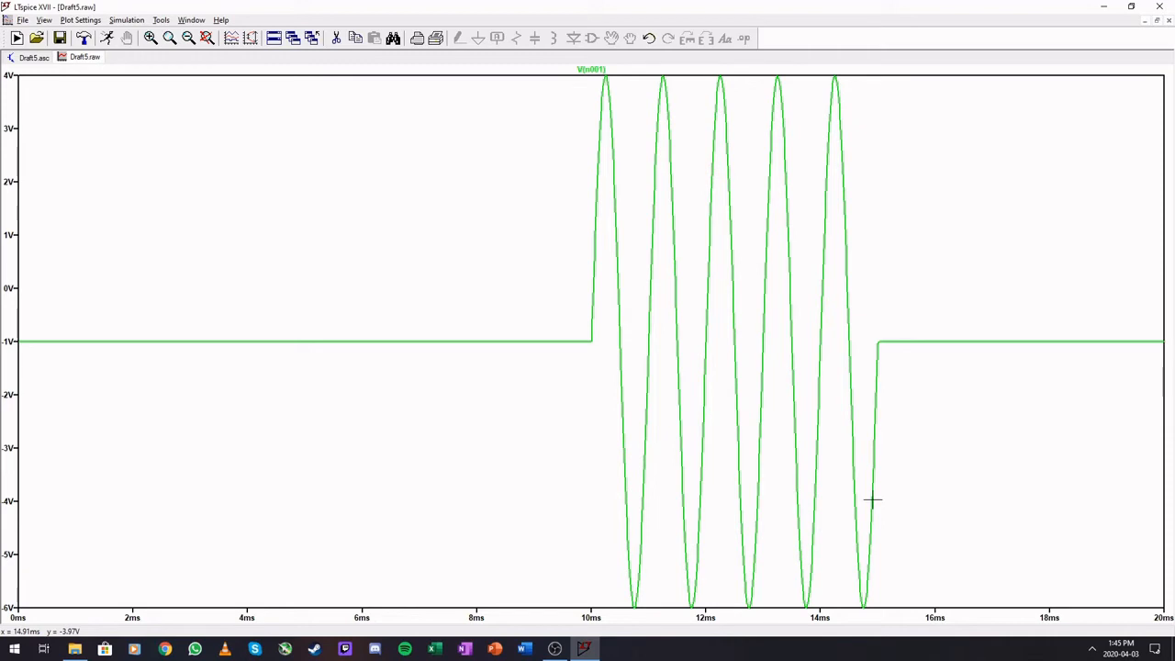
{"action": "mouse_move", "coordinate": [72, 90]}
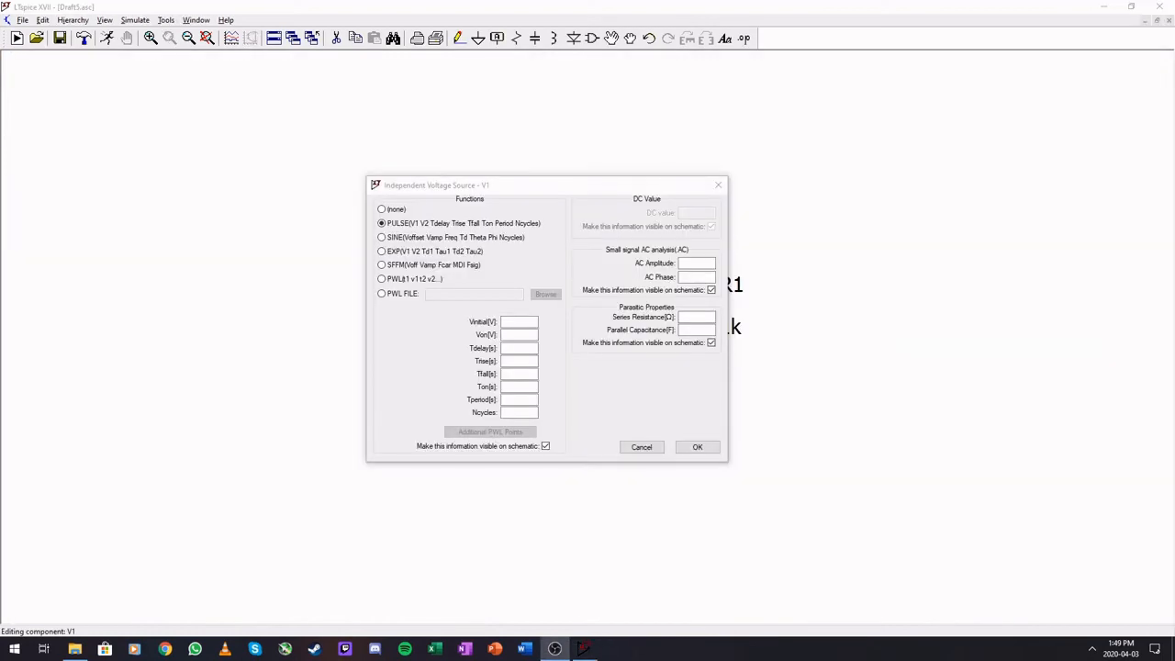
{"action": "mouse_move", "coordinate": [905, 330]}
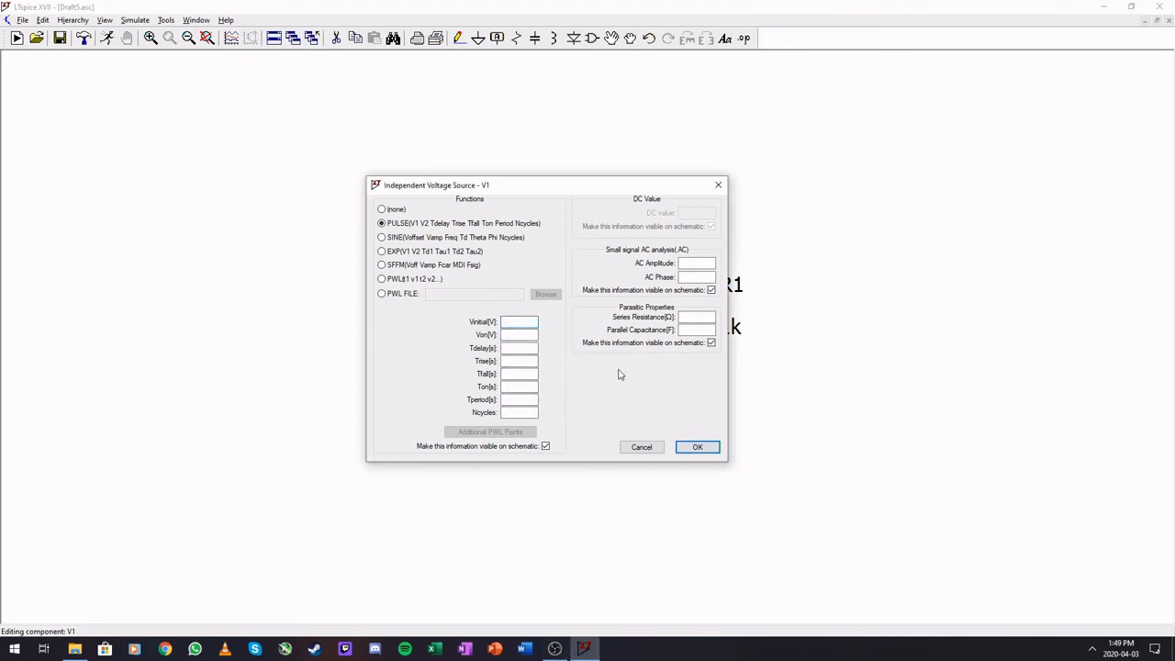
Step: Enter V1's pulse initial voltage −2, delay 2m and rise time 1n
{"action": "left_click", "coordinate": [520, 321]}
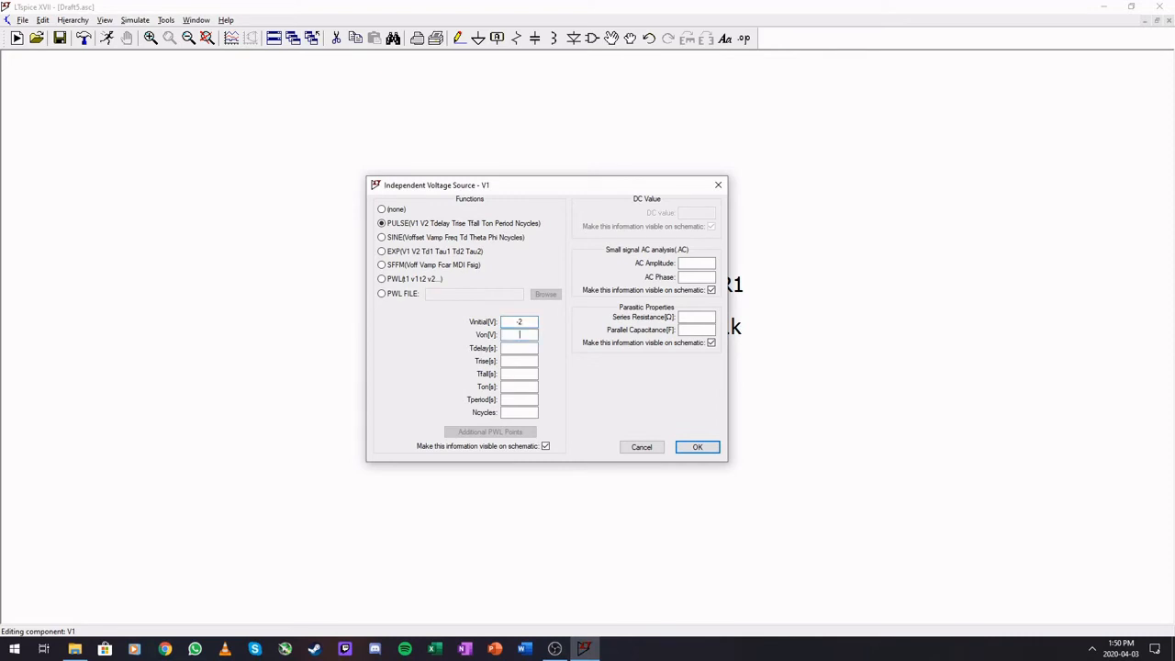
{"action": "type", "text": "2"}
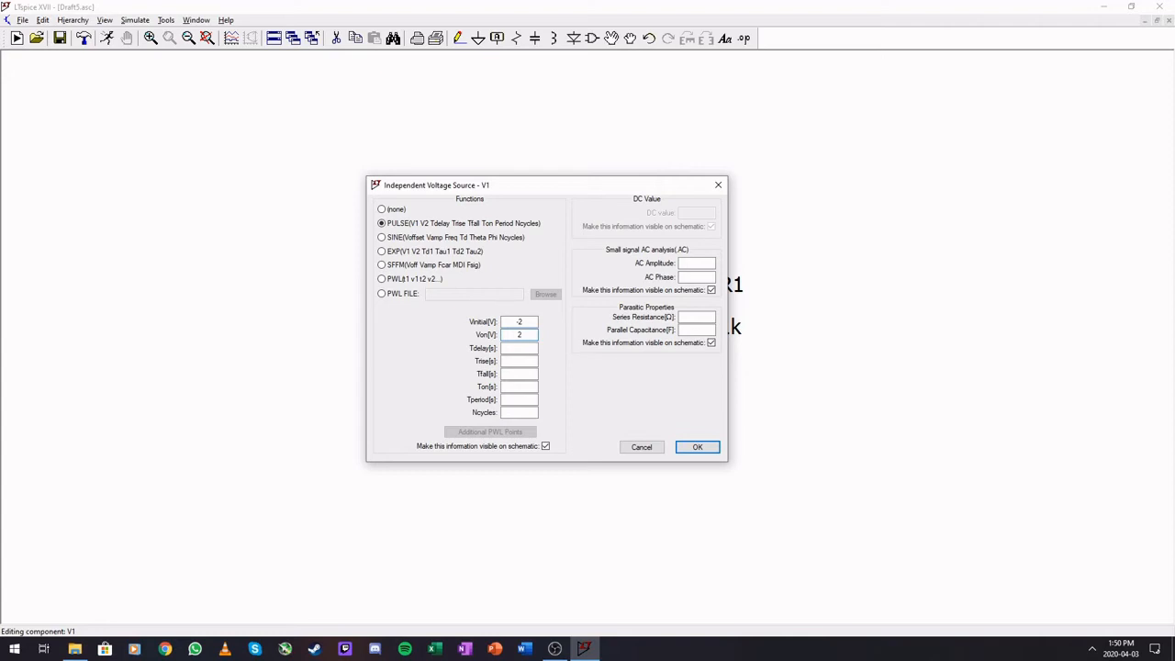
{"action": "left_click", "coordinate": [520, 334]}
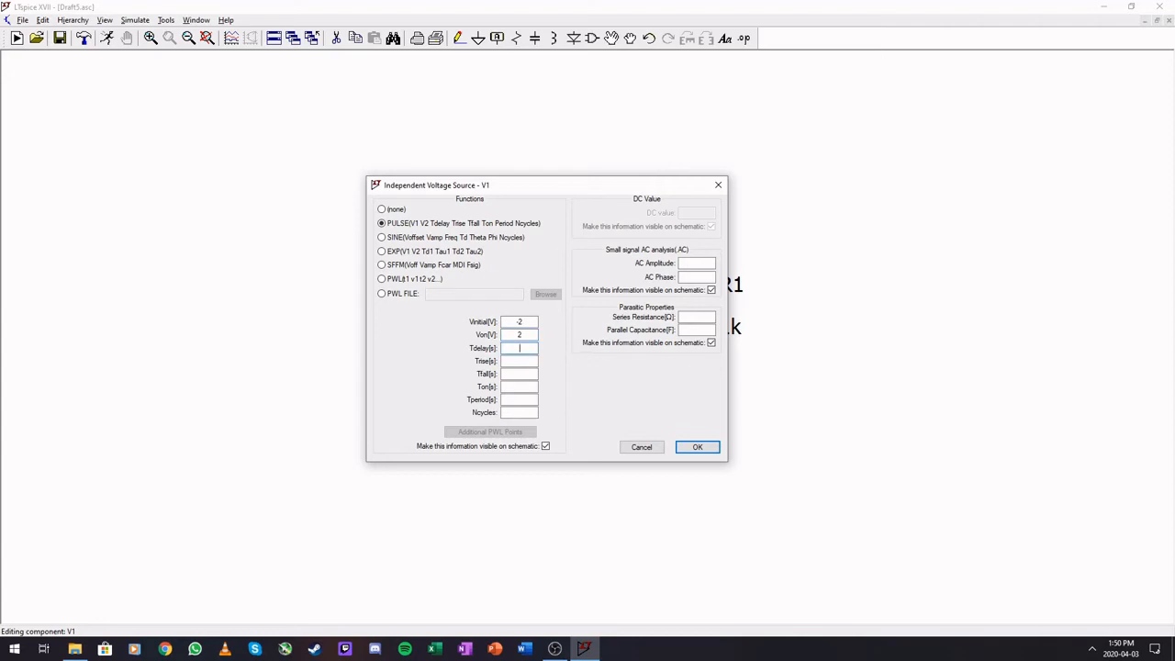
{"action": "type", "text": "2m"}
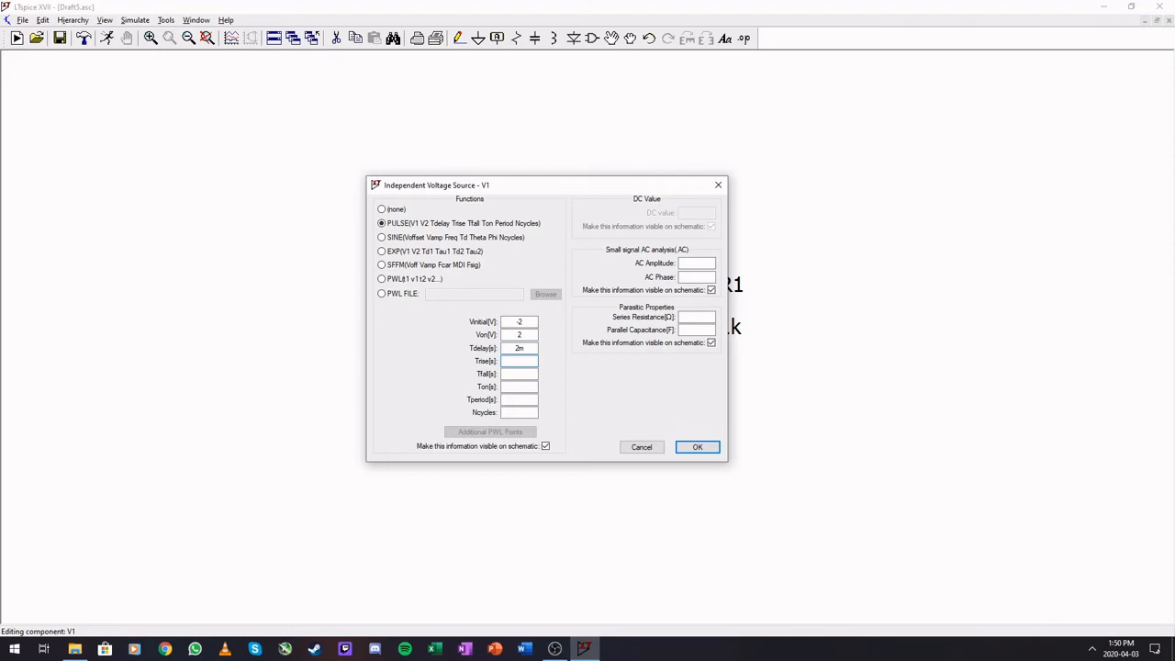
{"action": "left_click", "coordinate": [520, 360]}
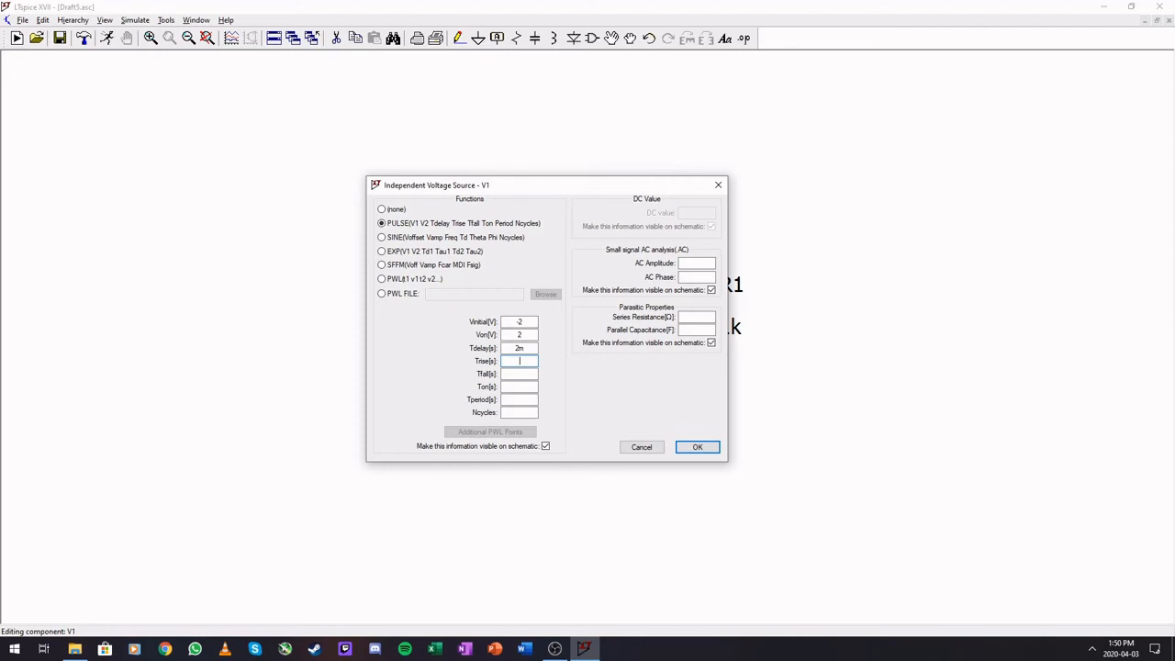
{"action": "type", "text": "1n"}
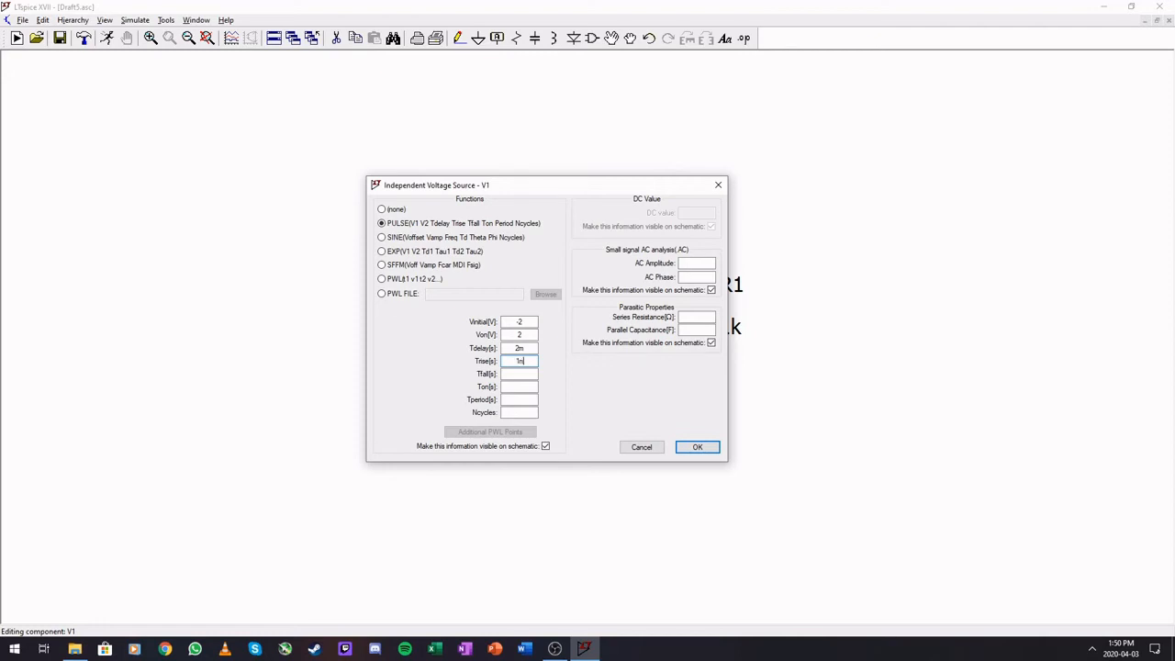
Step: Set fall time 1n, on time 4m and period 10m, then apply the pulse
{"action": "left_click", "coordinate": [518, 374]}
{"action": "type", "text": "1n"}
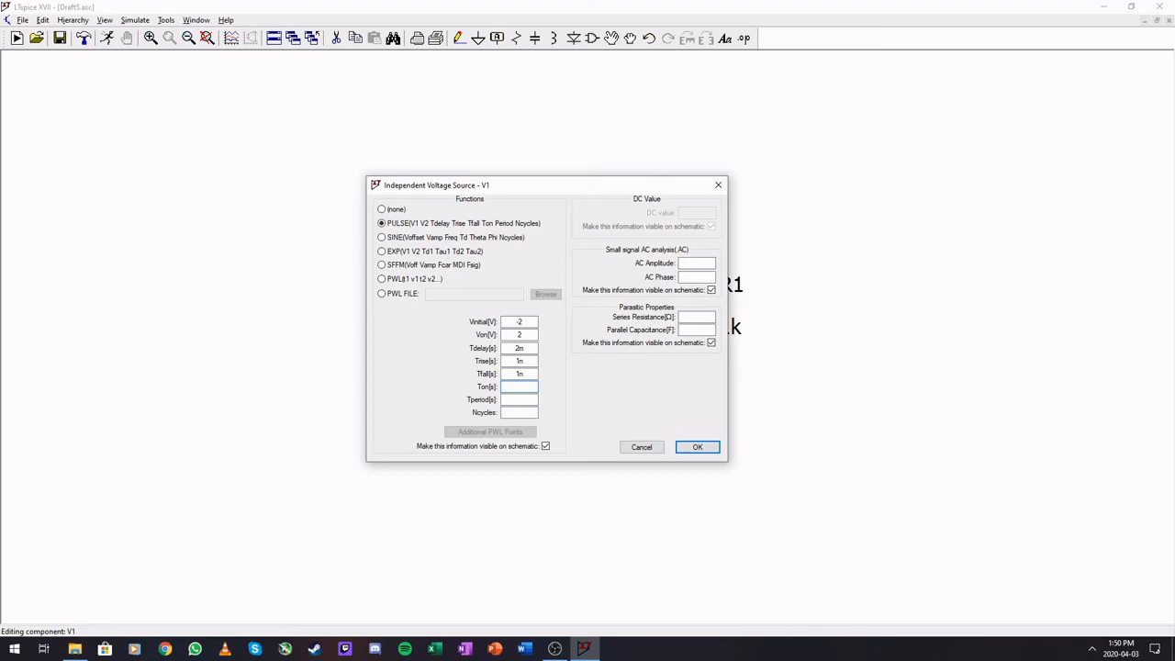
{"action": "left_click", "coordinate": [518, 386]}
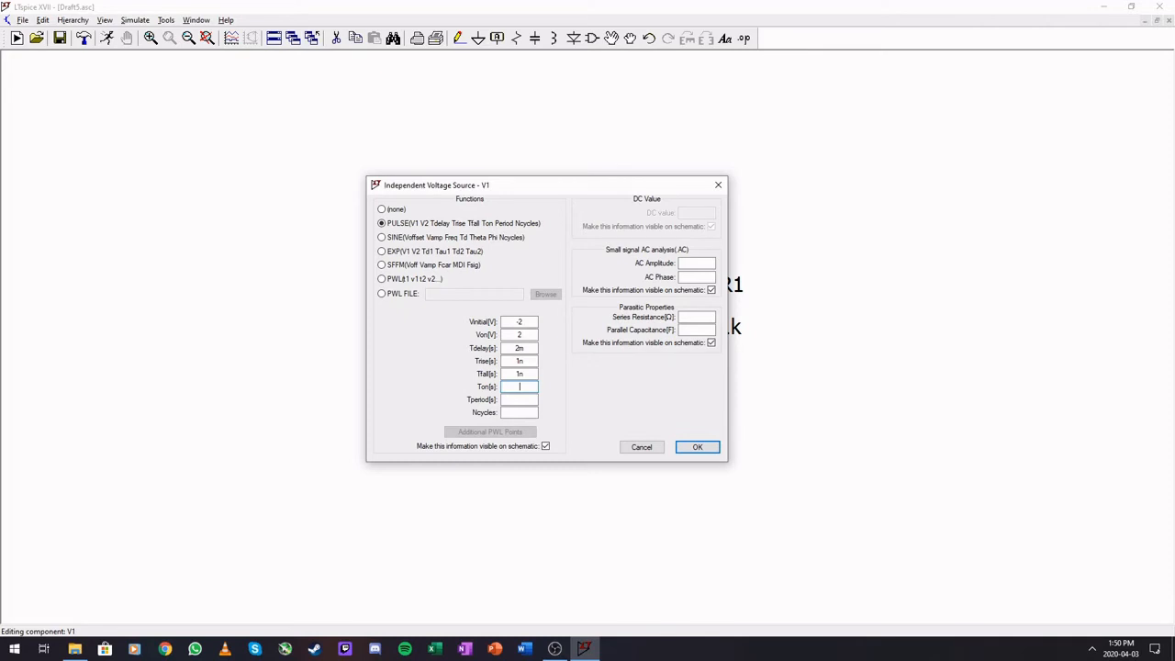
{"action": "type", "text": "4m"}
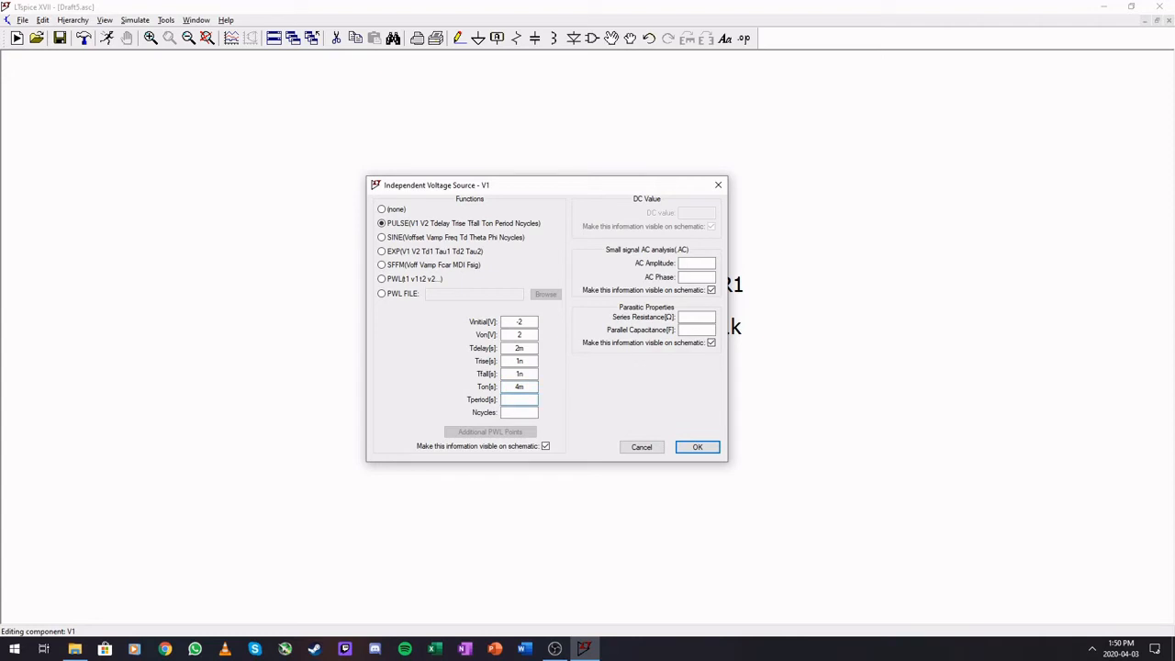
{"action": "type", "text": "10m"}
{"action": "left_click", "coordinate": [519, 412]}
{"action": "type", "text": "2"}
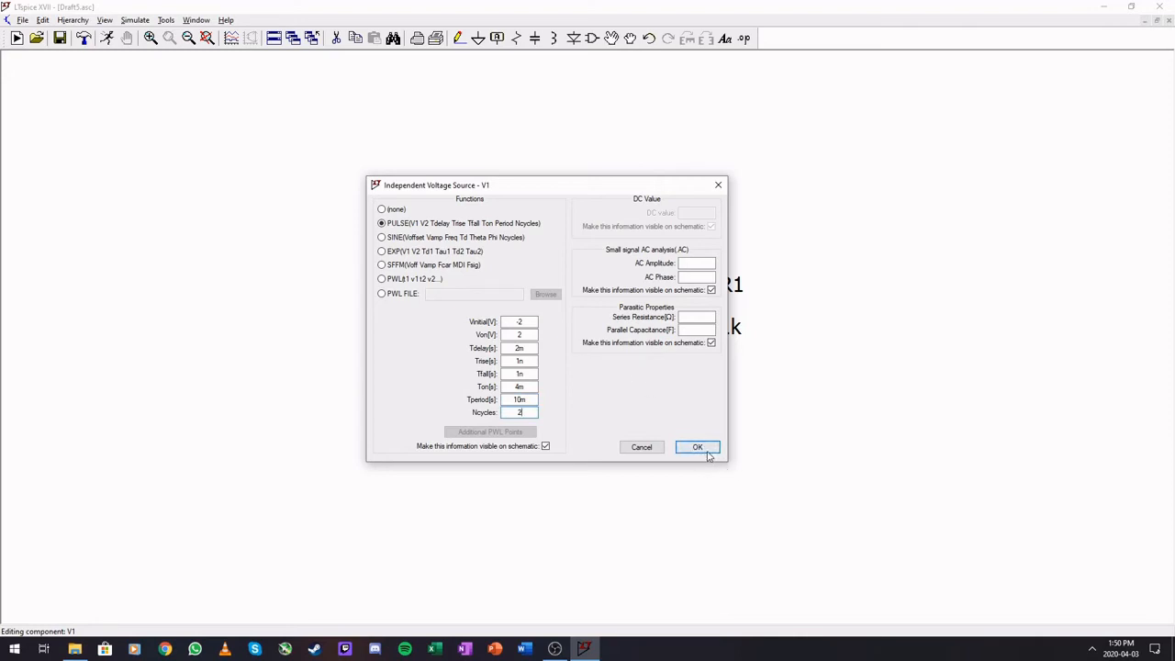
{"action": "left_click", "coordinate": [696, 447]}
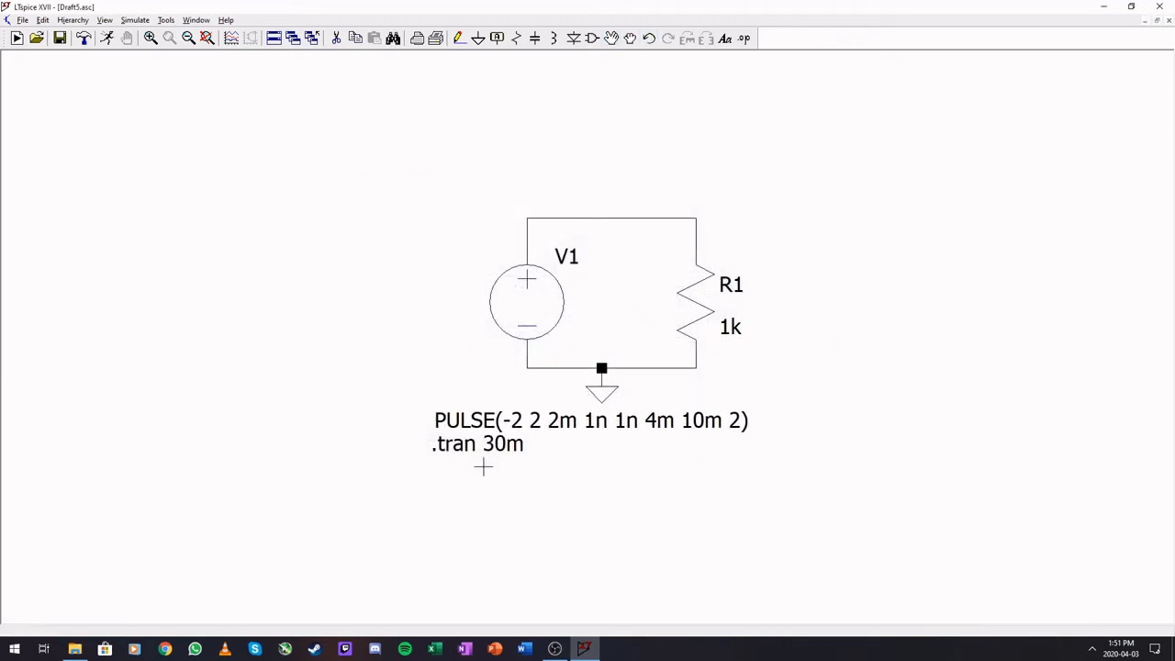
{"action": "mouse_move", "coordinate": [481, 377]}
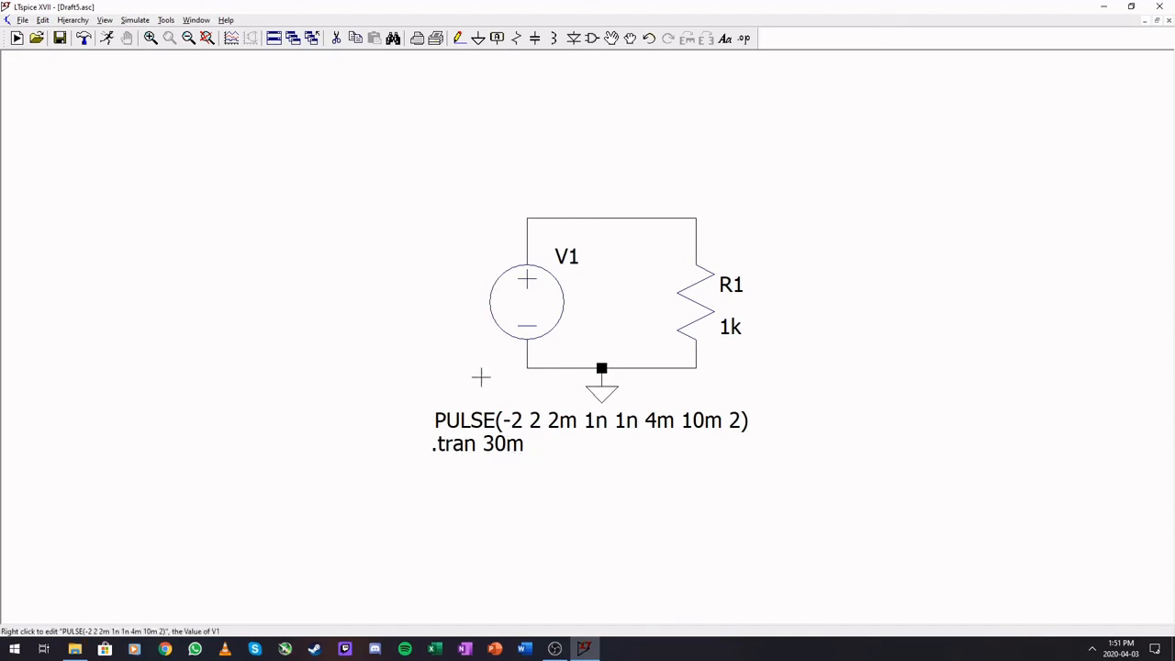
{"action": "mouse_move", "coordinate": [473, 240]}
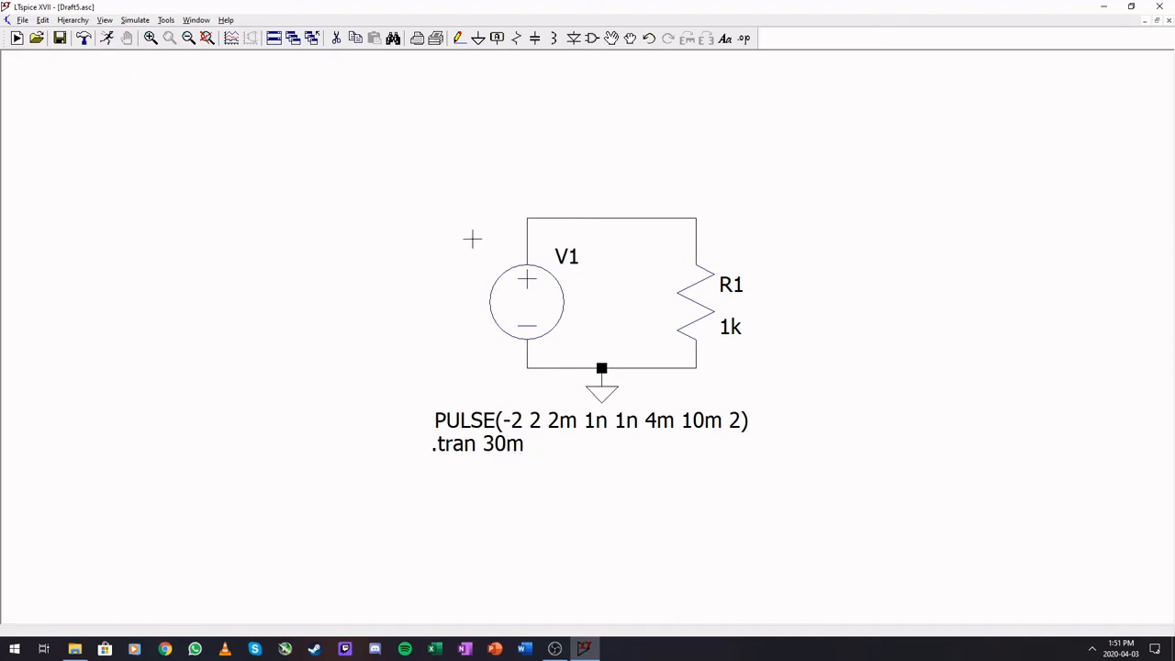
{"action": "mouse_move", "coordinate": [106, 38]}
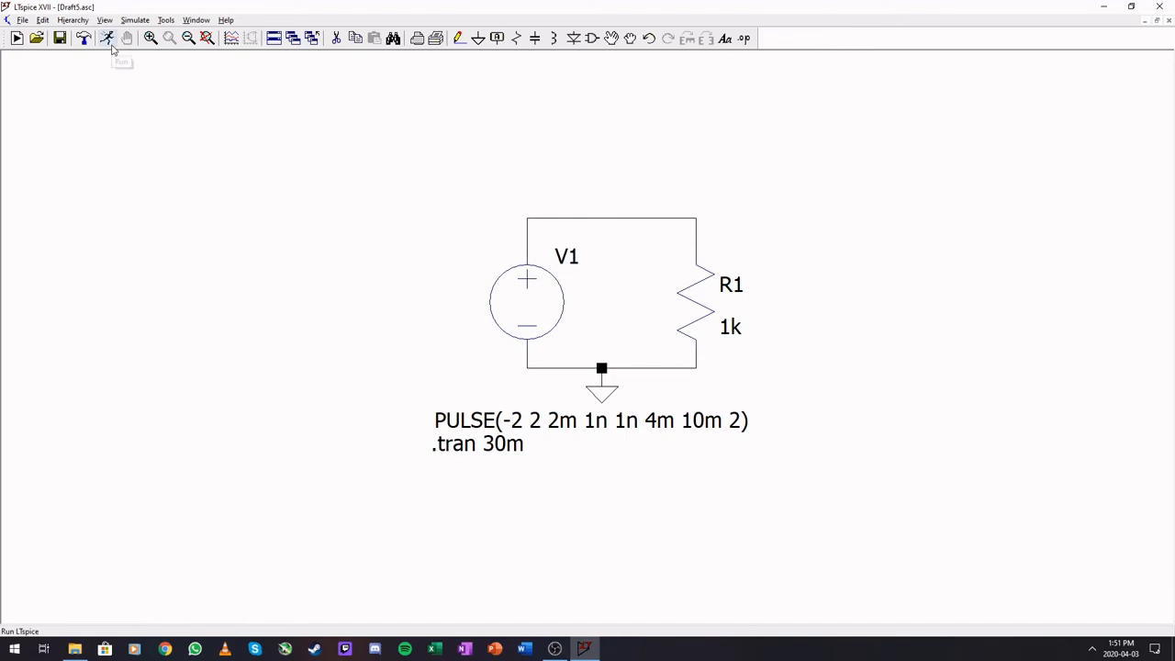
Step: Run the transient simulation and probe the top wire to plot V(n001)'s ±2 V pulses
{"action": "left_click", "coordinate": [17, 38]}
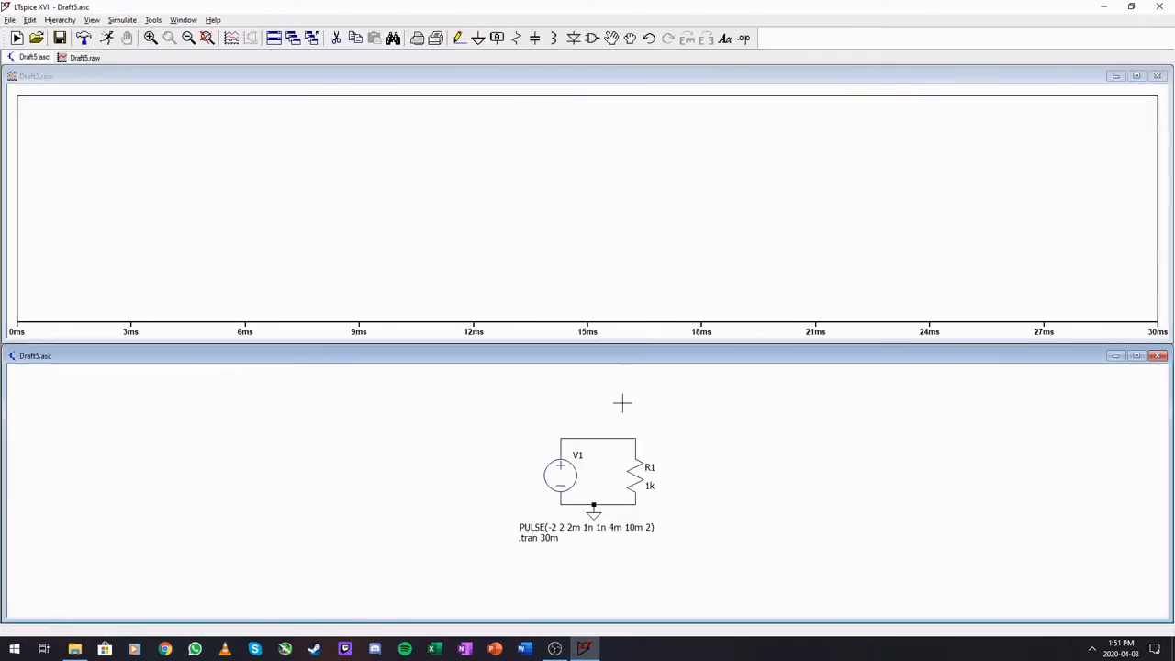
{"action": "left_click", "coordinate": [606, 432]}
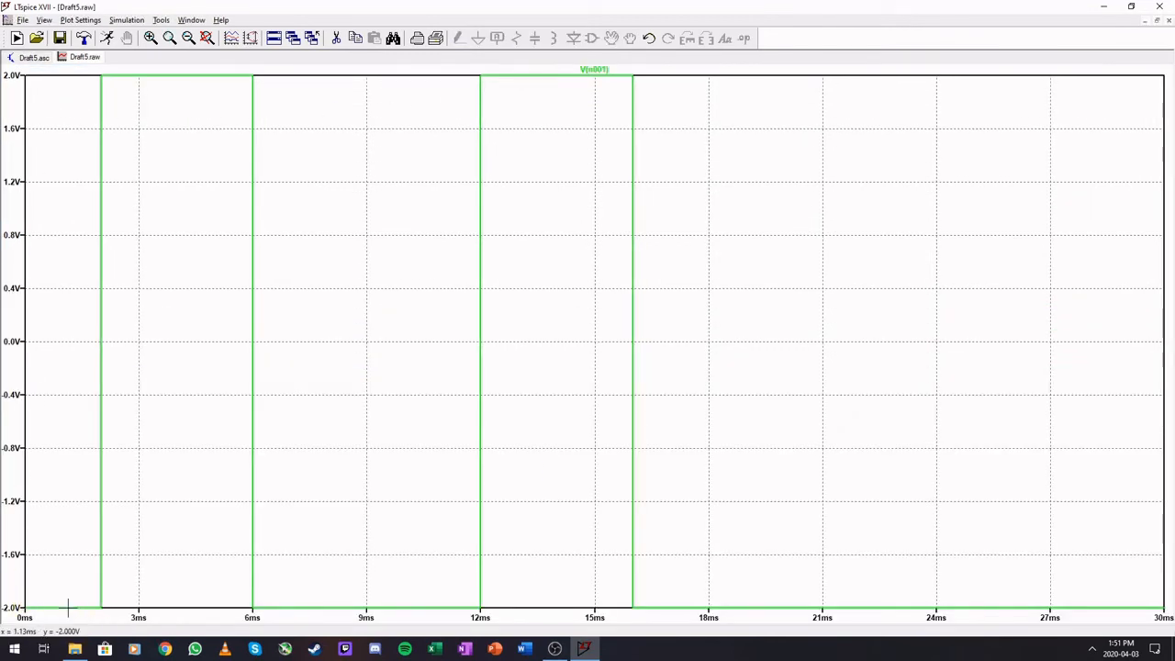
{"action": "mouse_move", "coordinate": [94, 103]}
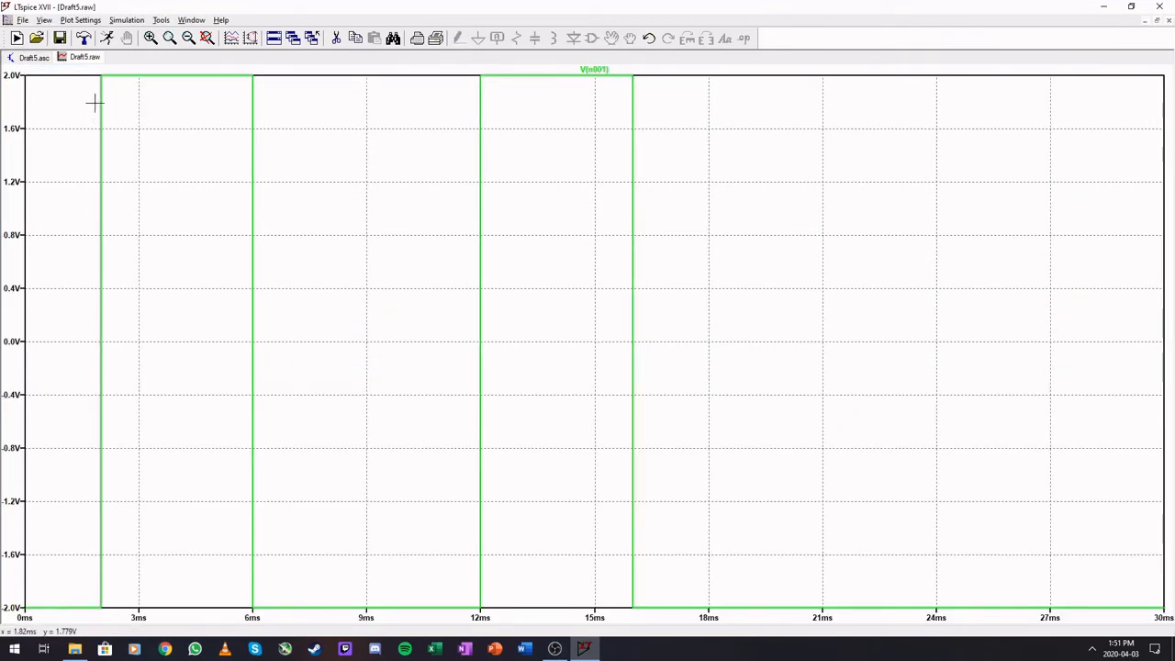
{"action": "mouse_move", "coordinate": [52, 502]}
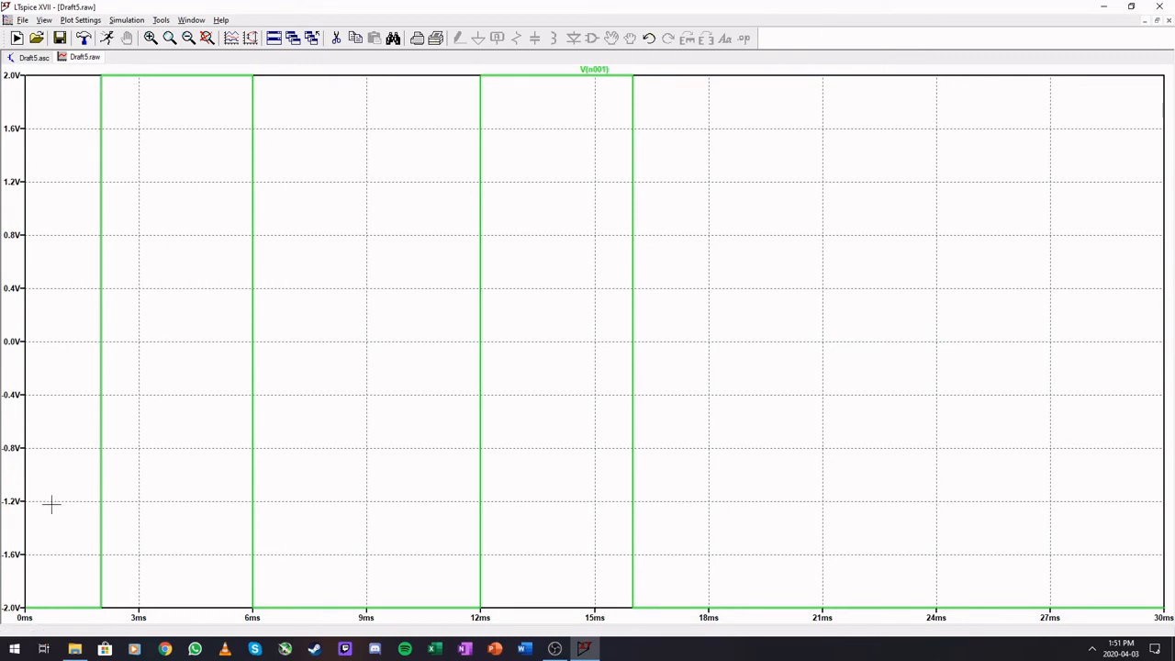
{"action": "mouse_move", "coordinate": [101, 163]}
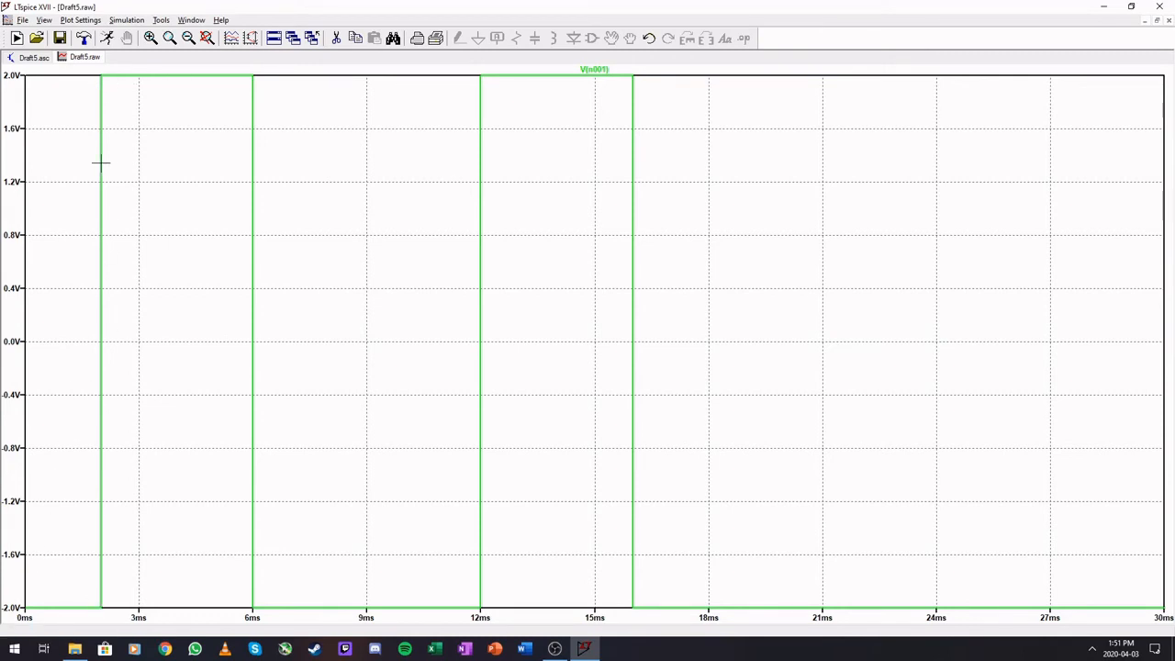
{"action": "mouse_move", "coordinate": [241, 77]}
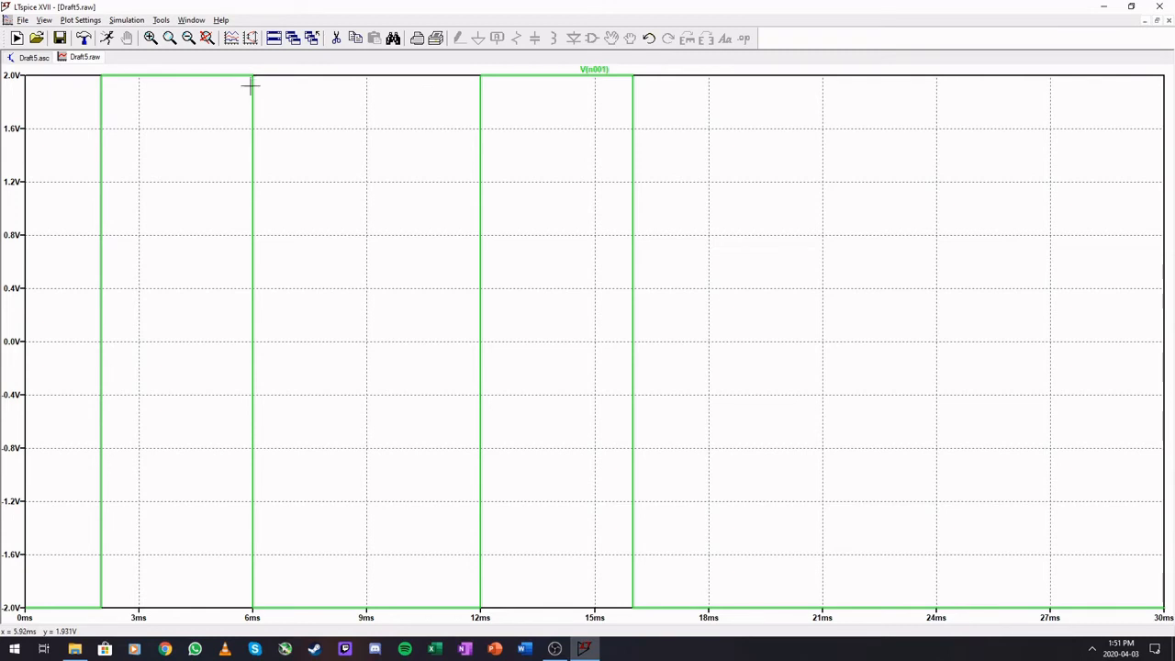
{"action": "mouse_move", "coordinate": [384, 605]}
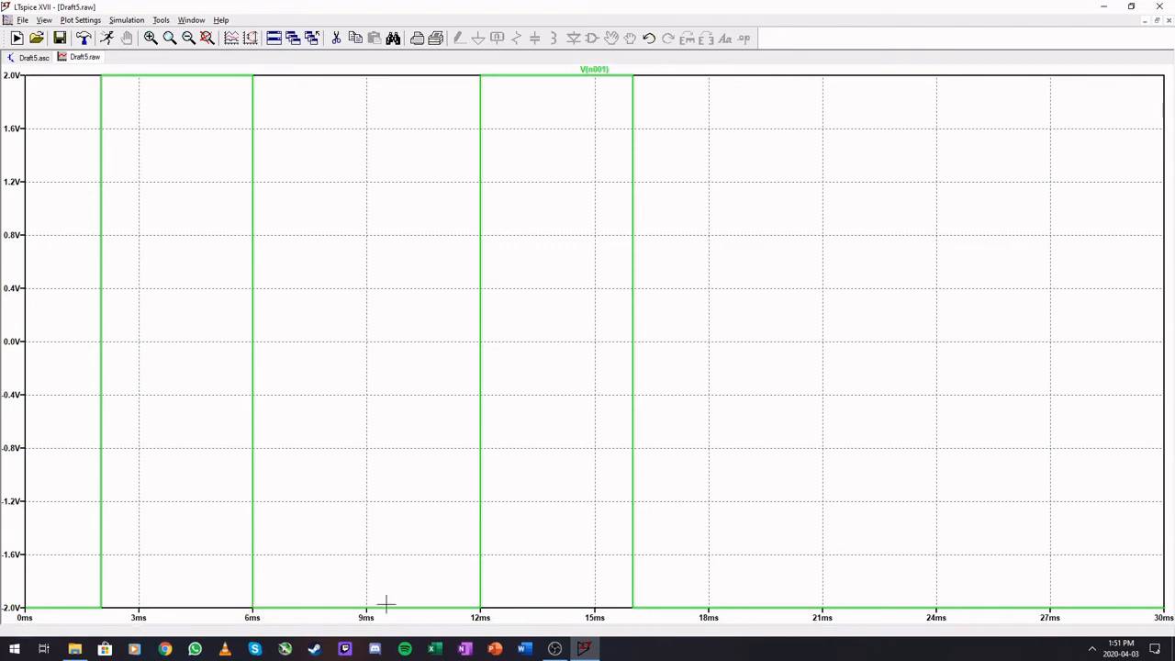
{"action": "mouse_move", "coordinate": [374, 609]}
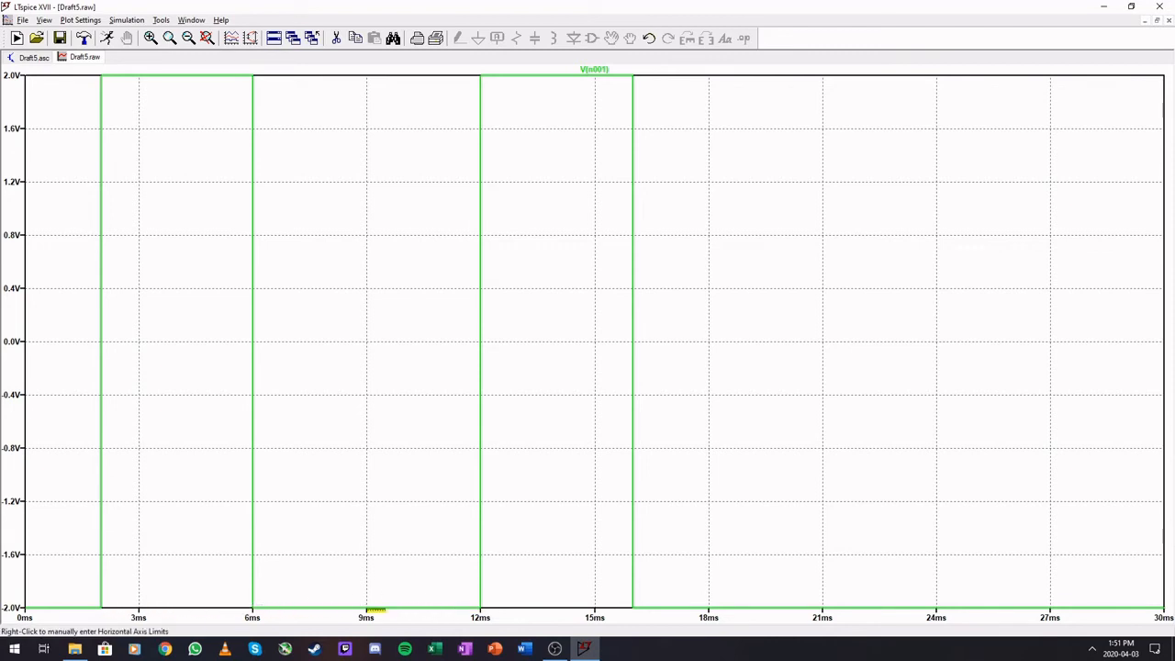
{"action": "mouse_move", "coordinate": [335, 624]}
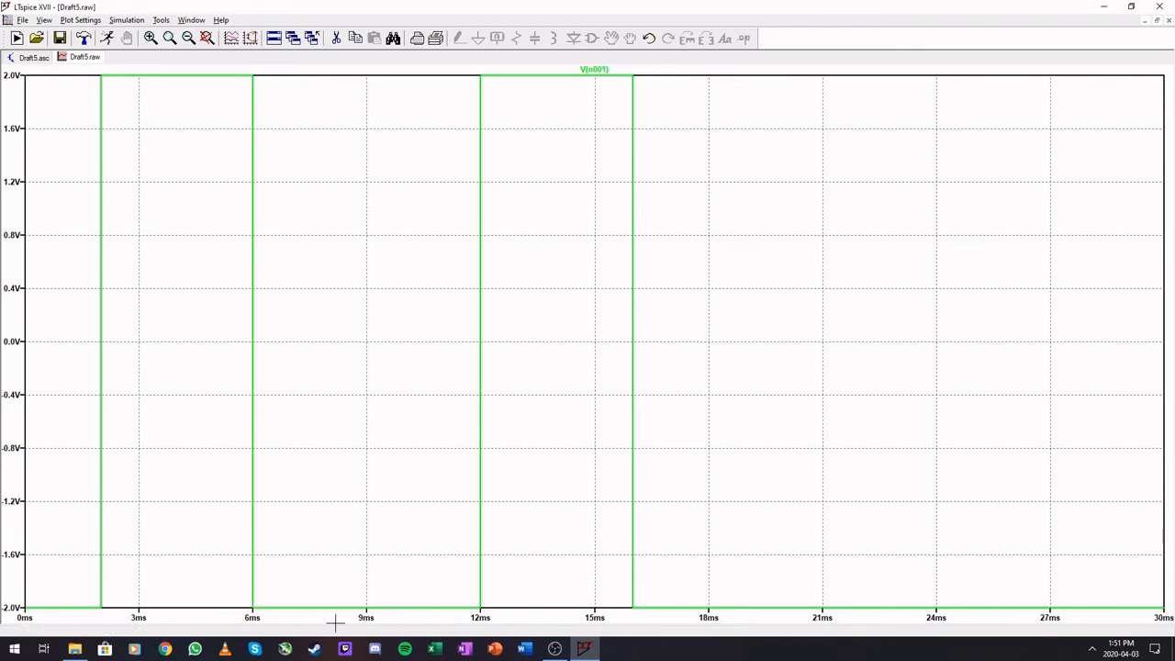
{"action": "mouse_move", "coordinate": [105, 459]}
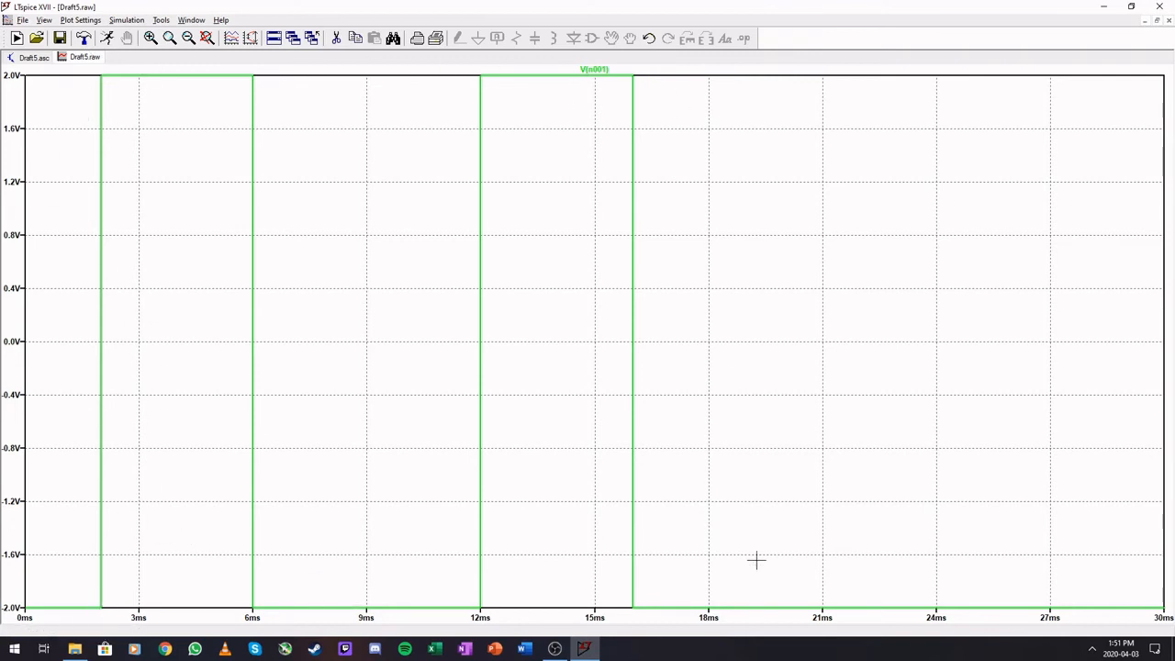
{"action": "mouse_move", "coordinate": [757, 616]}
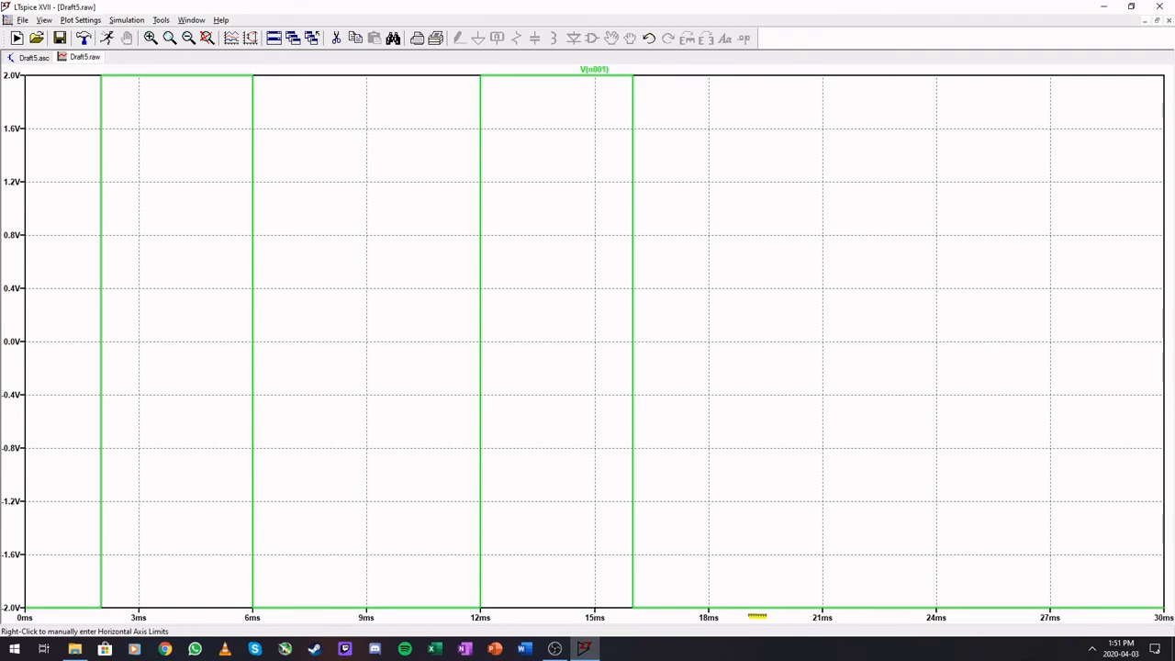
{"action": "mouse_move", "coordinate": [557, 463]}
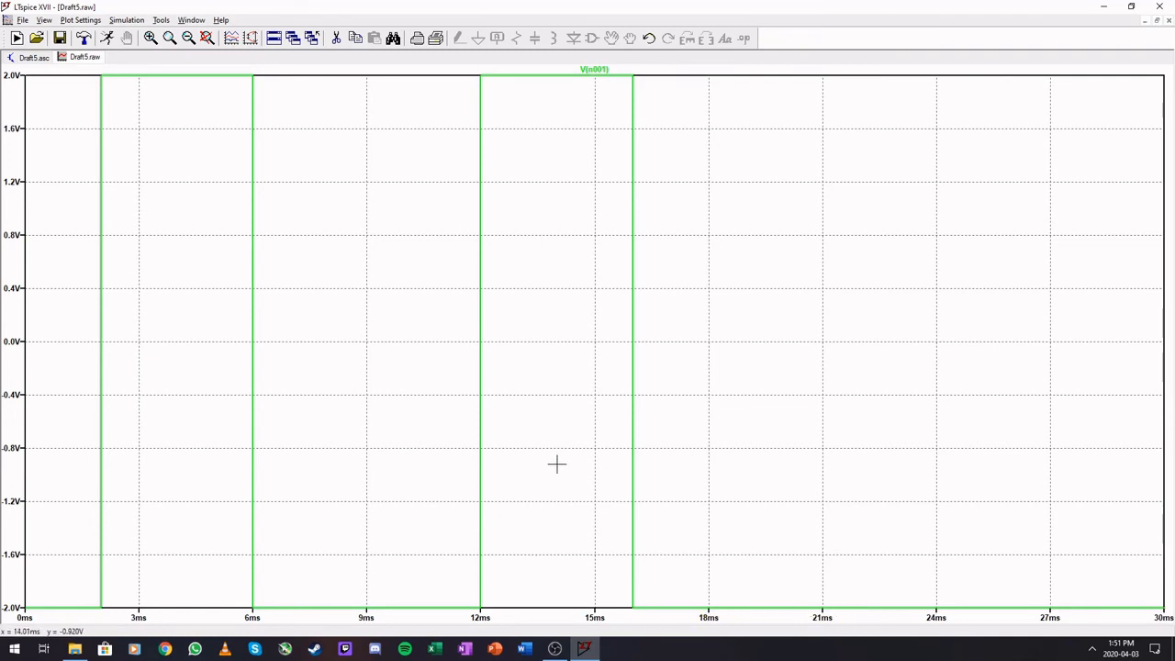
{"action": "mouse_move", "coordinate": [542, 458]}
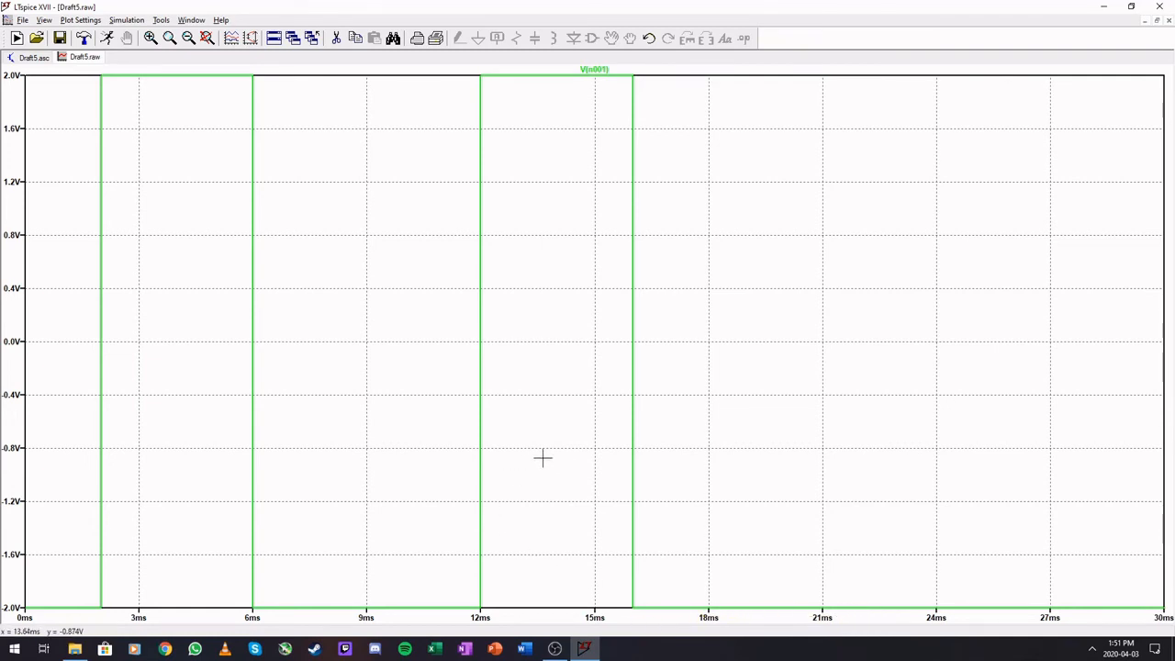
{"action": "mouse_move", "coordinate": [631, 471]}
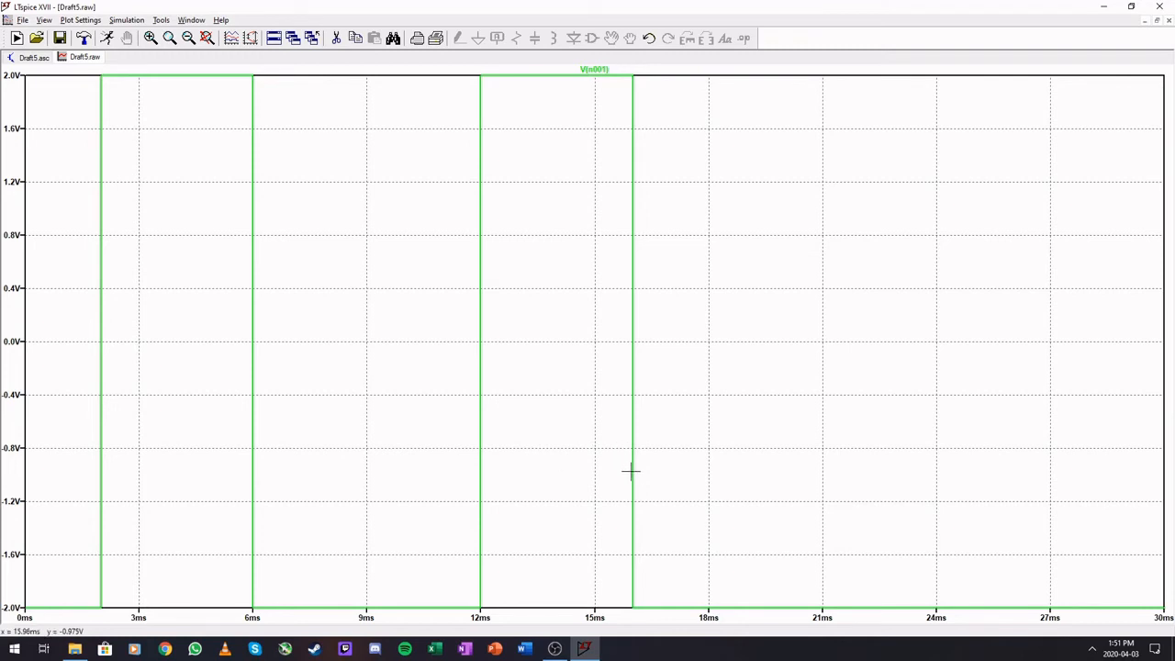
{"action": "mouse_move", "coordinate": [504, 410]}
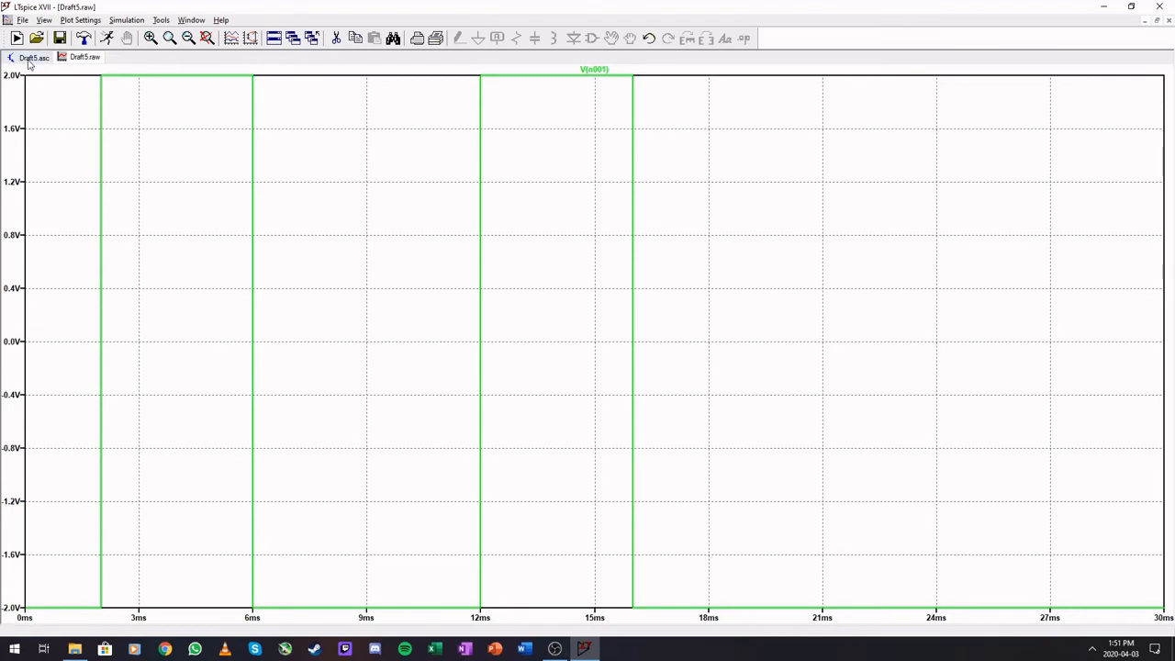
Step: Back on the schematic, change V1's value to PULSE(-2 2 2m 1m 2m 4m 10m 2)
{"action": "left_click", "coordinate": [34, 57]}
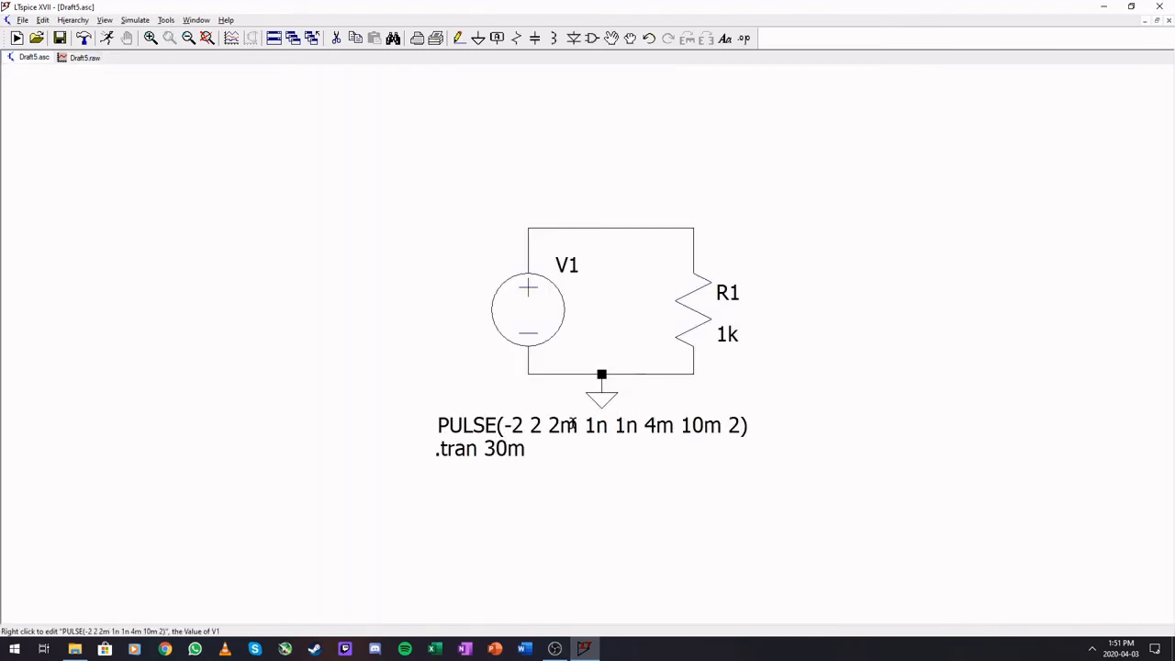
{"action": "right_click", "coordinate": [591, 424]}
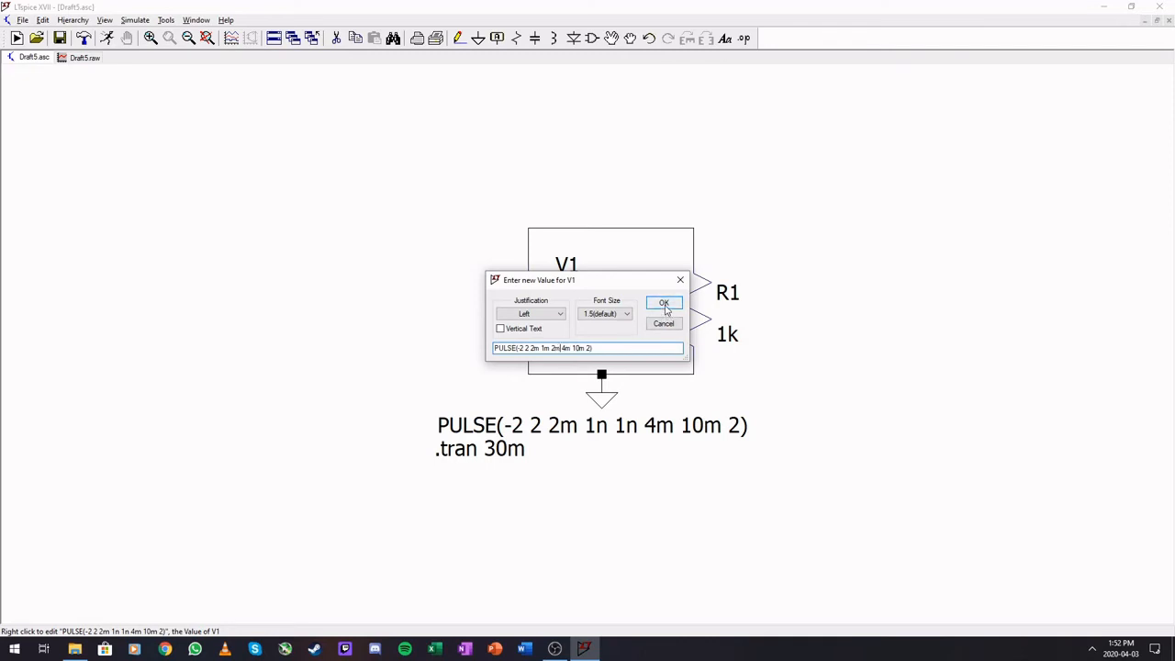
{"action": "left_click", "coordinate": [663, 303]}
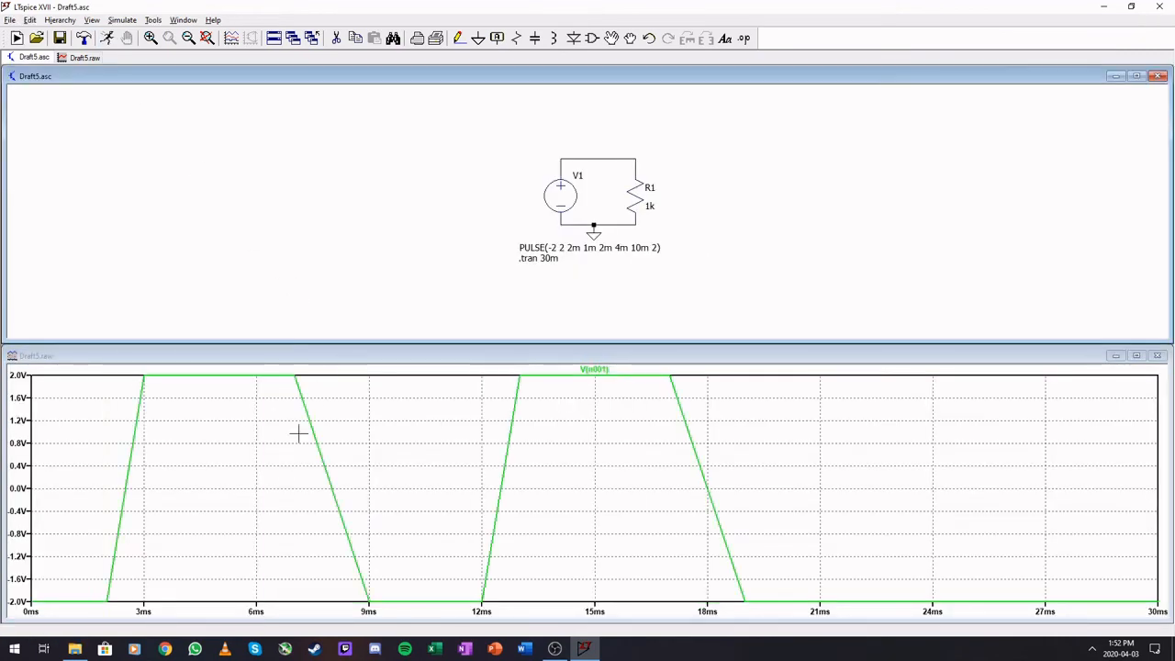
Step: View the updated V(n001) waveform full-size, then return to the Draft5.asc schematic
{"action": "left_click", "coordinate": [1136, 355]}
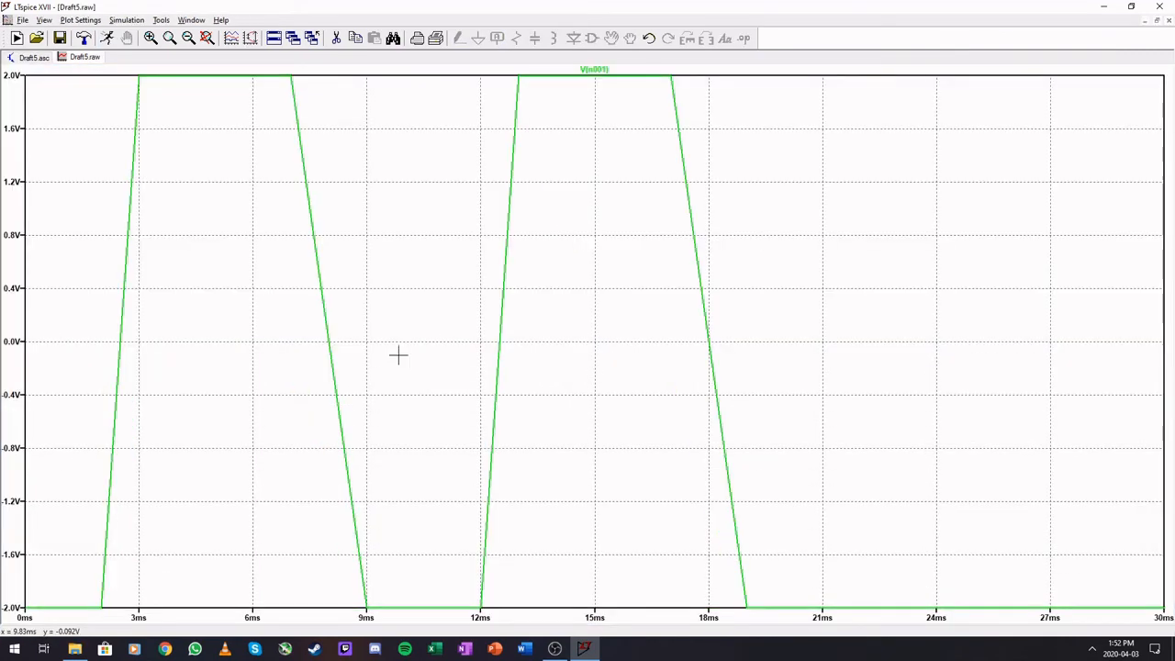
{"action": "mouse_move", "coordinate": [350, 386]}
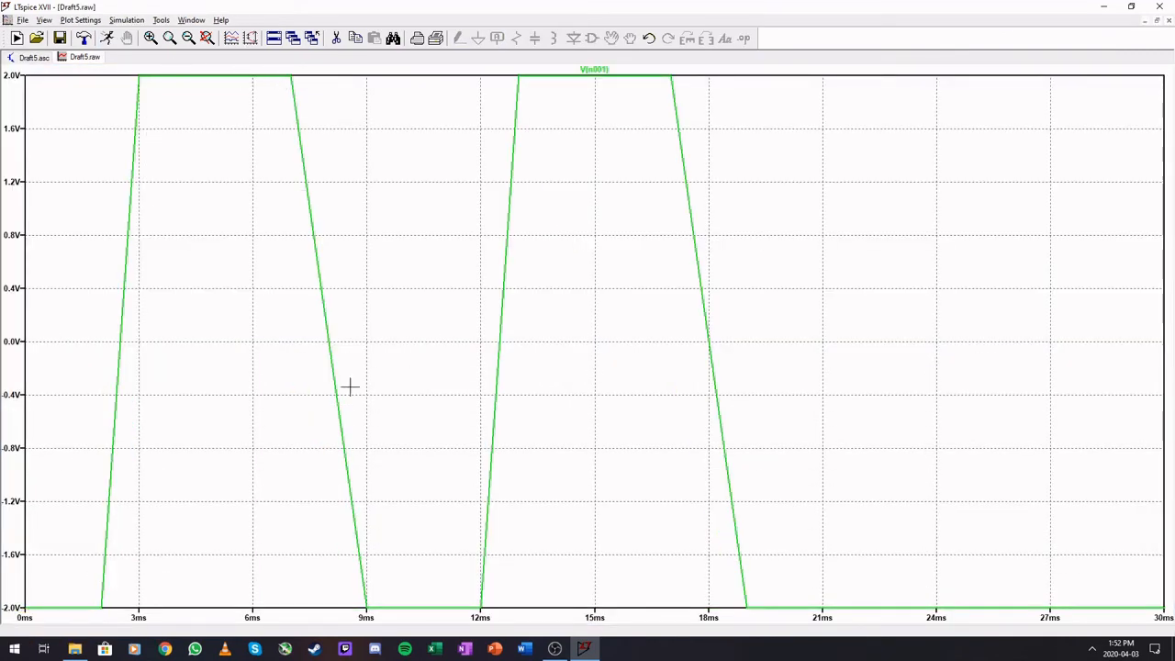
{"action": "mouse_move", "coordinate": [241, 598]}
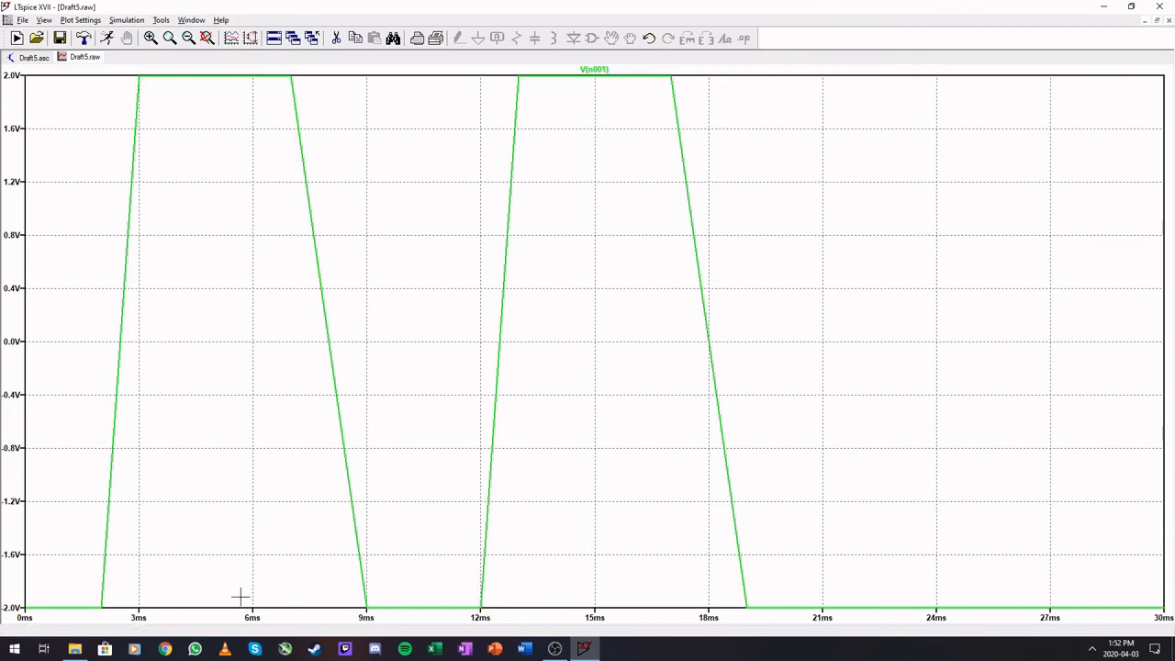
{"action": "mouse_move", "coordinate": [303, 87]}
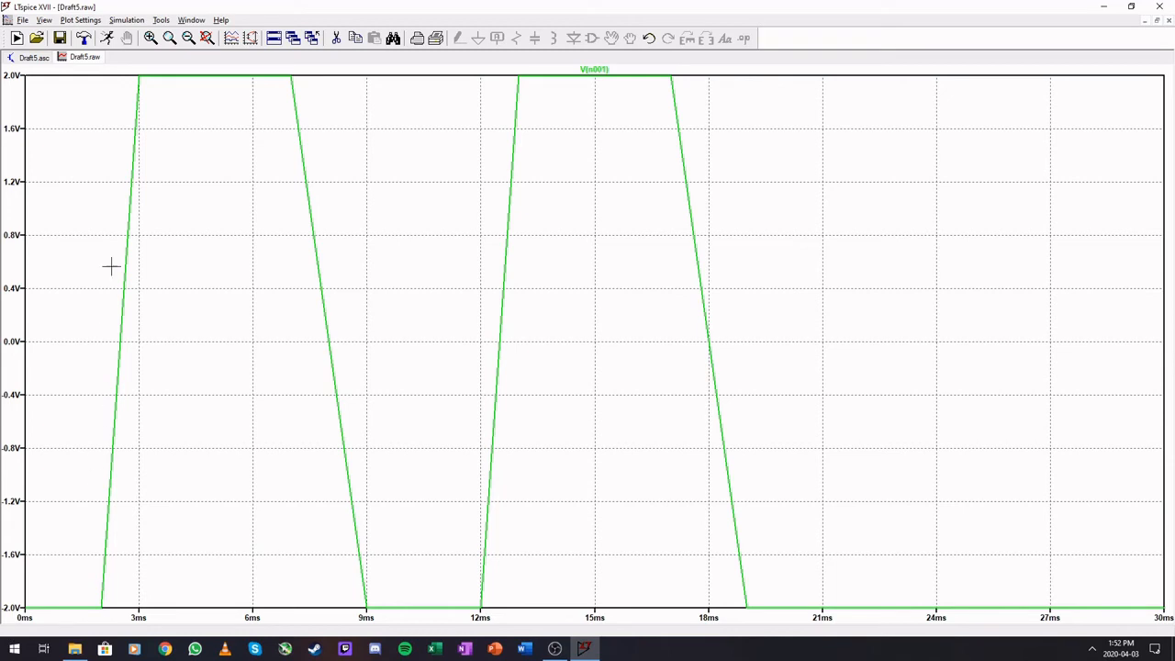
{"action": "mouse_move", "coordinate": [408, 557]}
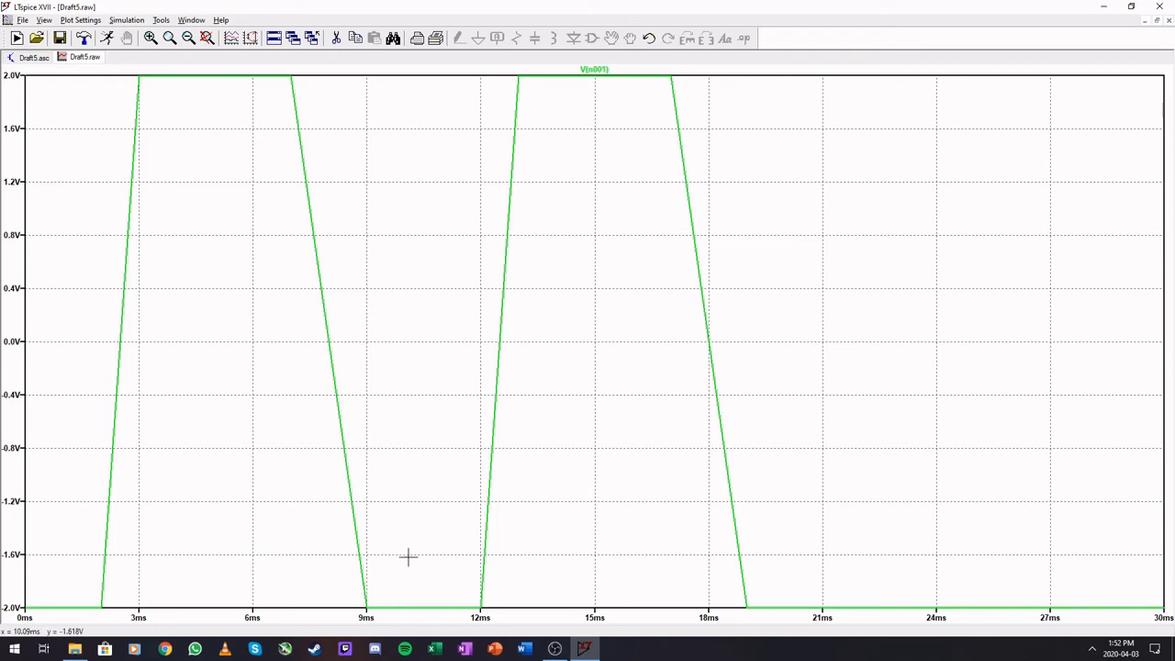
{"action": "left_click", "coordinate": [33, 57]}
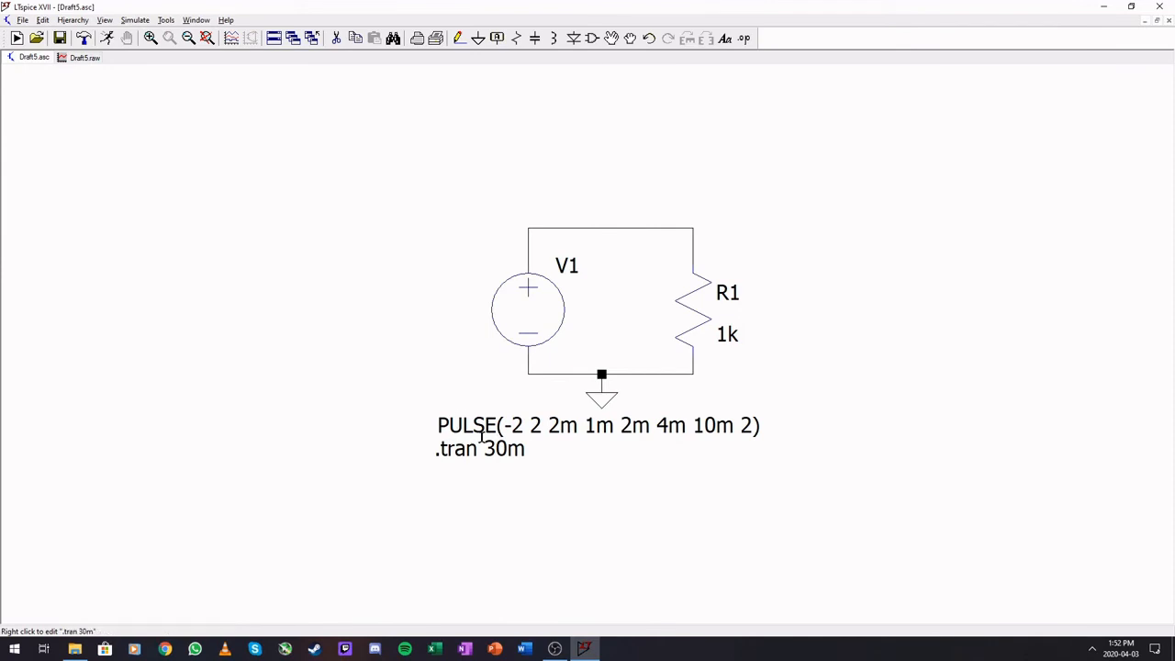
{"action": "mouse_move", "coordinate": [482, 425]}
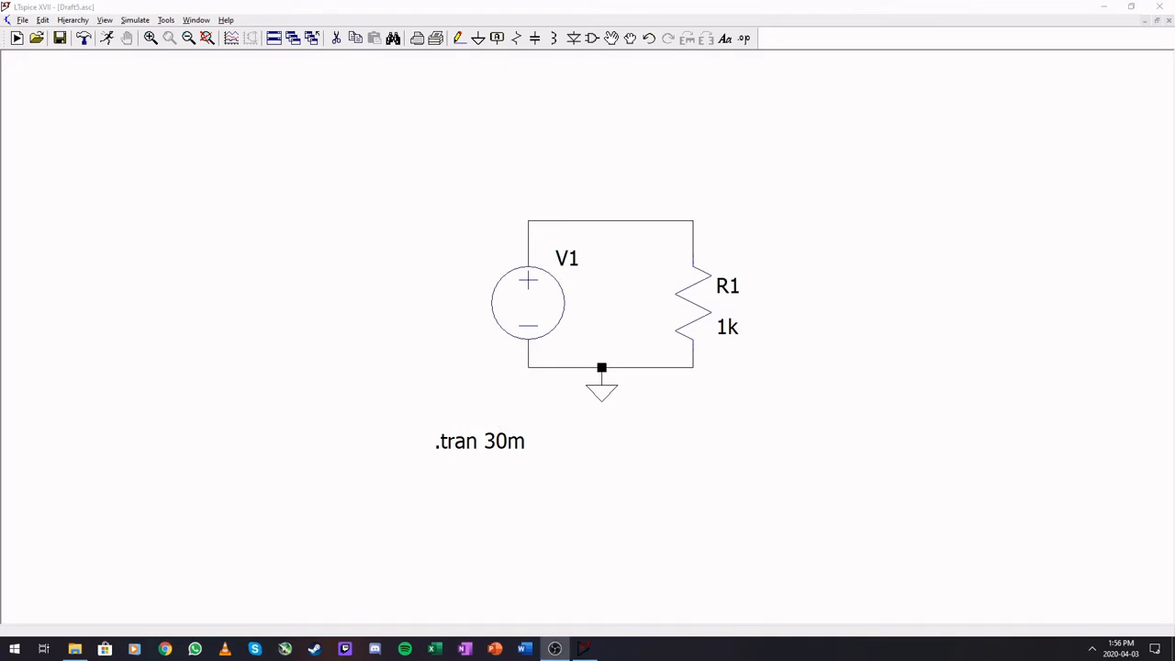
{"action": "mouse_move", "coordinate": [537, 322]}
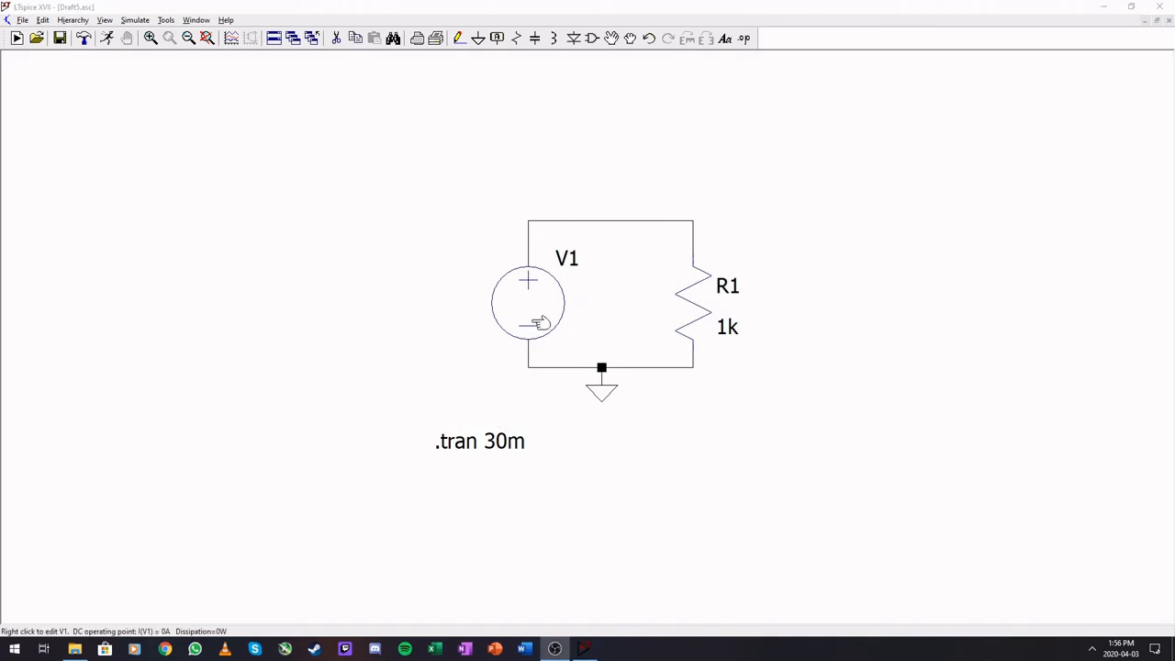
{"action": "mouse_move", "coordinate": [530, 314]}
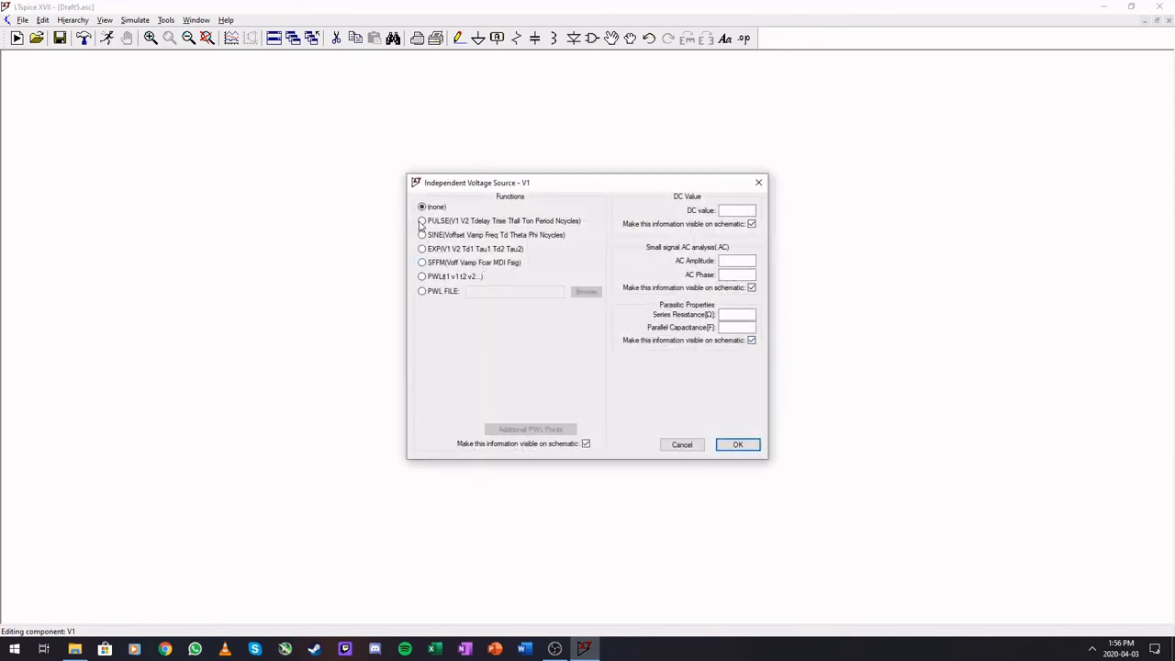
Step: Give V1 a PULSE: Vinitial 0, Von 5, 5m delay, rise and fall, 10m period, 1 cycle
{"action": "left_click", "coordinate": [422, 220]}
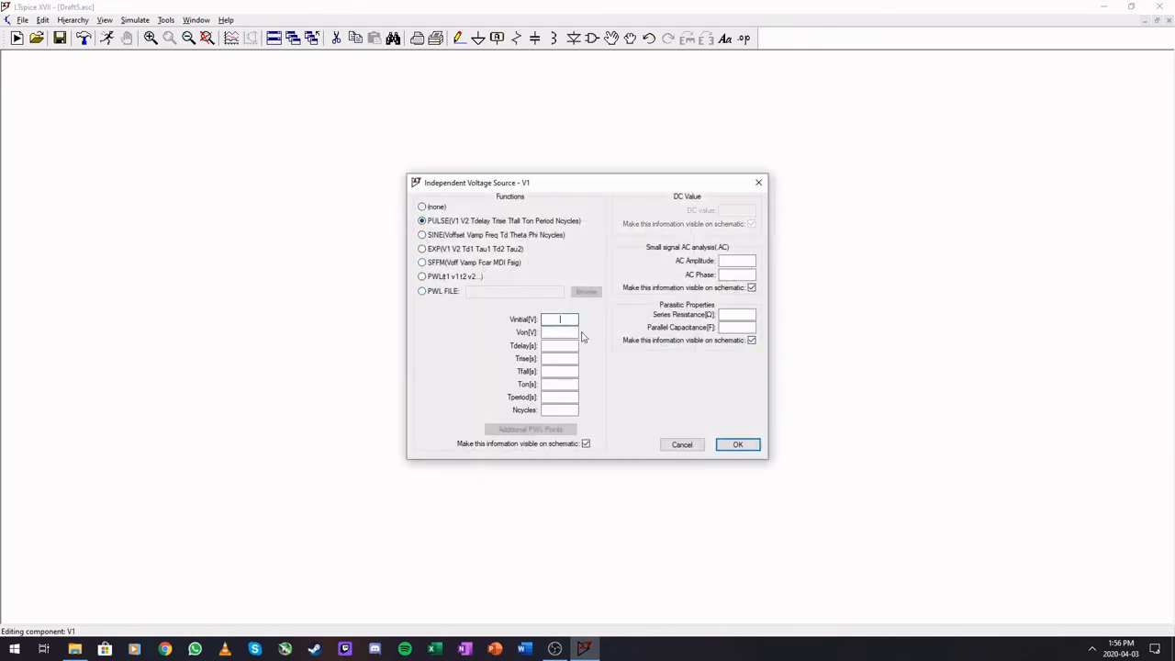
{"action": "type", "text": "0"}
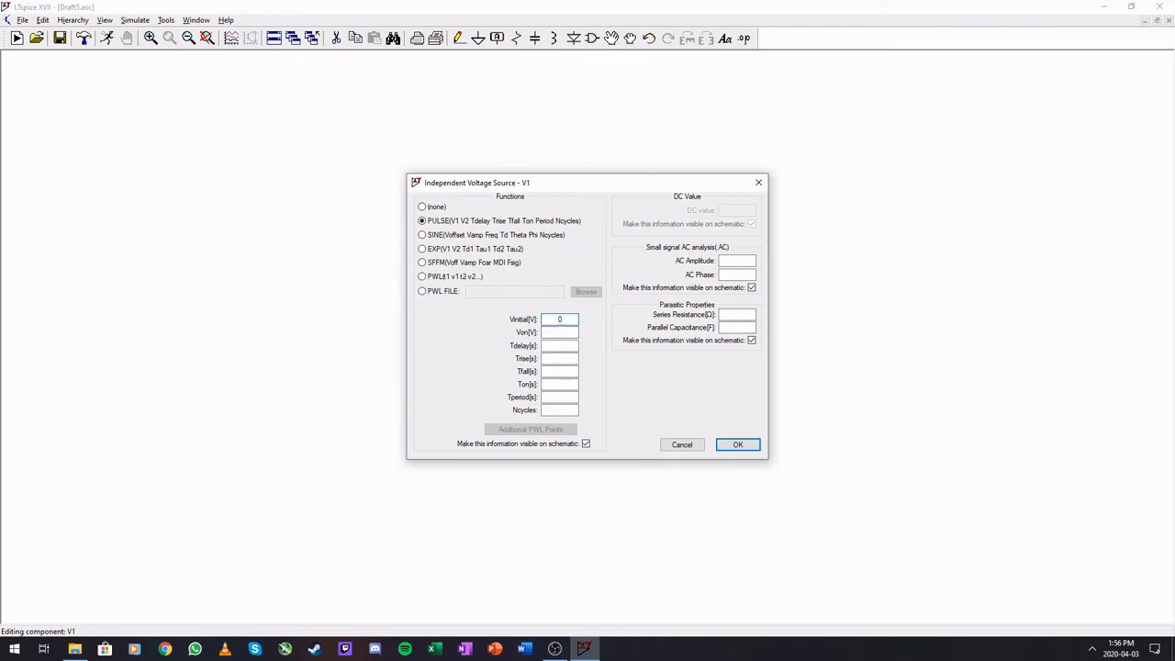
{"action": "type", "text": "5"}
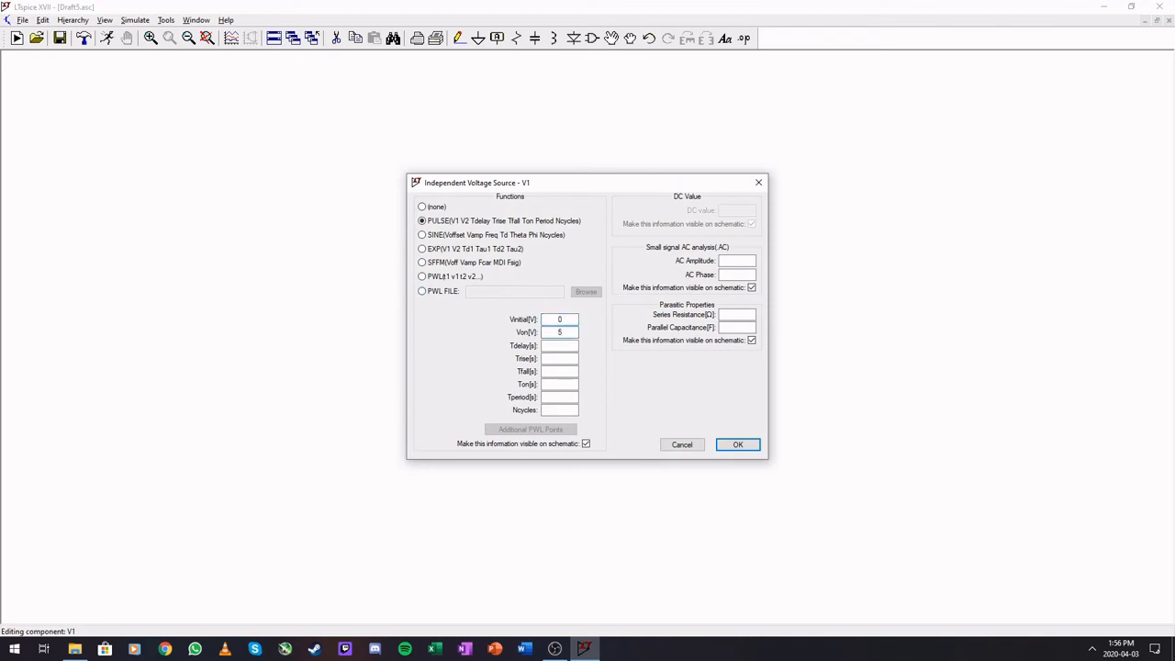
{"action": "left_click", "coordinate": [559, 345]}
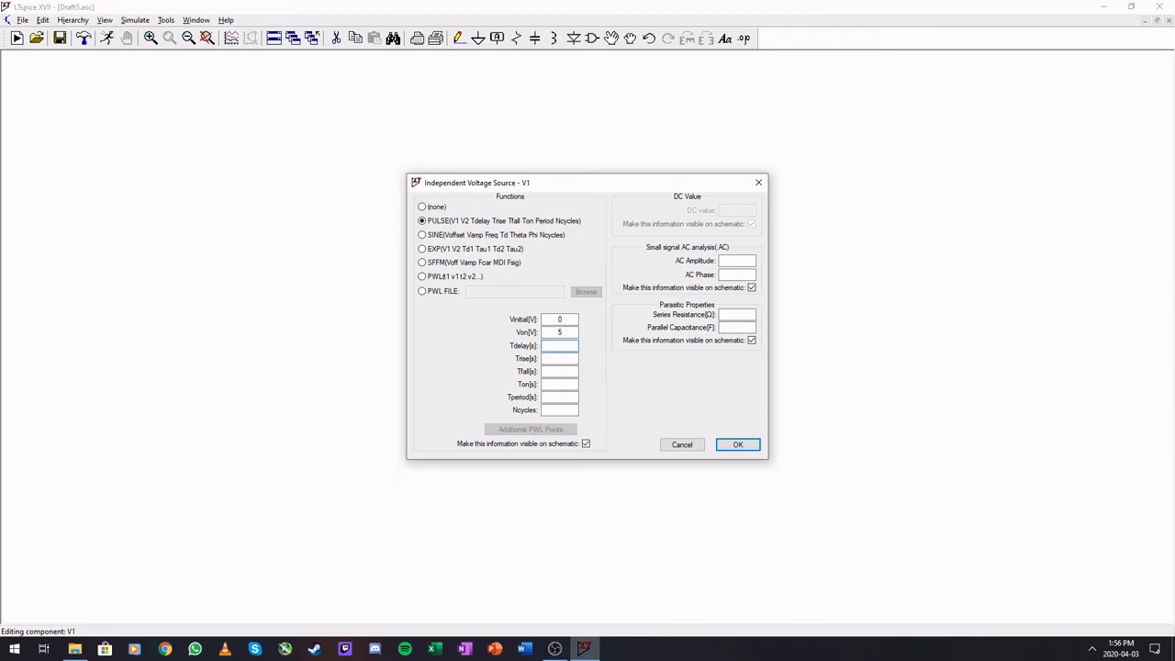
{"action": "type", "text": "5m"}
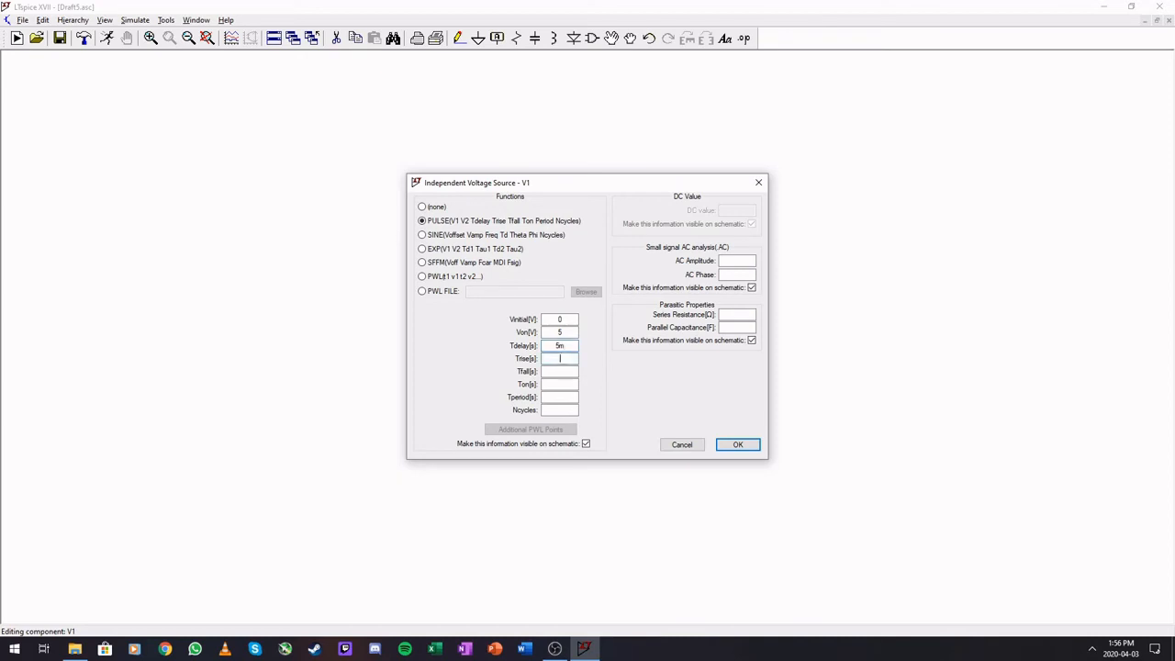
{"action": "type", "text": "5m"}
{"action": "left_click", "coordinate": [559, 396]}
{"action": "type", "text": "10"}
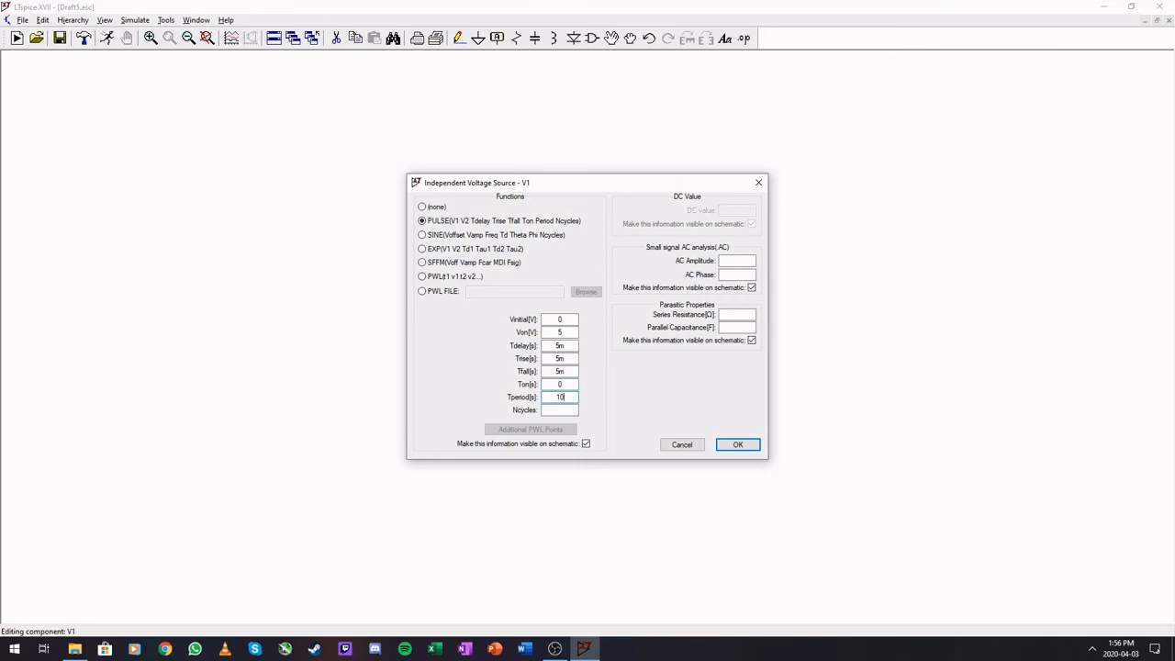
{"action": "type", "text": "m"}
{"action": "left_click", "coordinate": [560, 409]}
{"action": "type", "text": "1"}
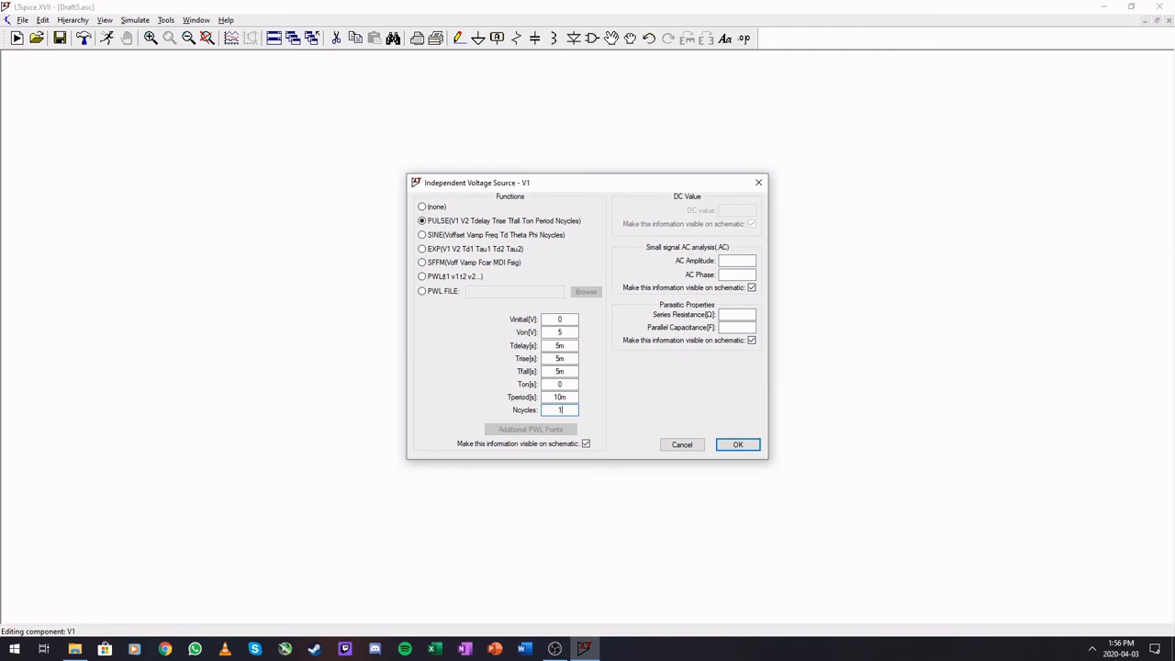
{"action": "mouse_move", "coordinate": [994, 383]}
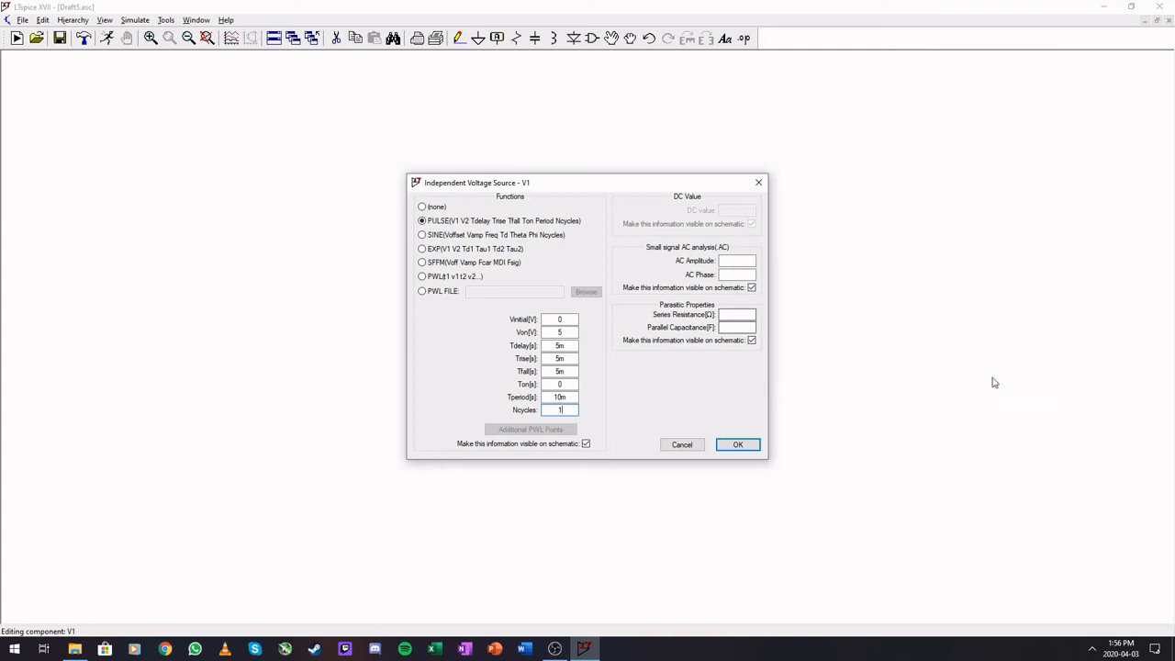
{"action": "left_click", "coordinate": [737, 444]}
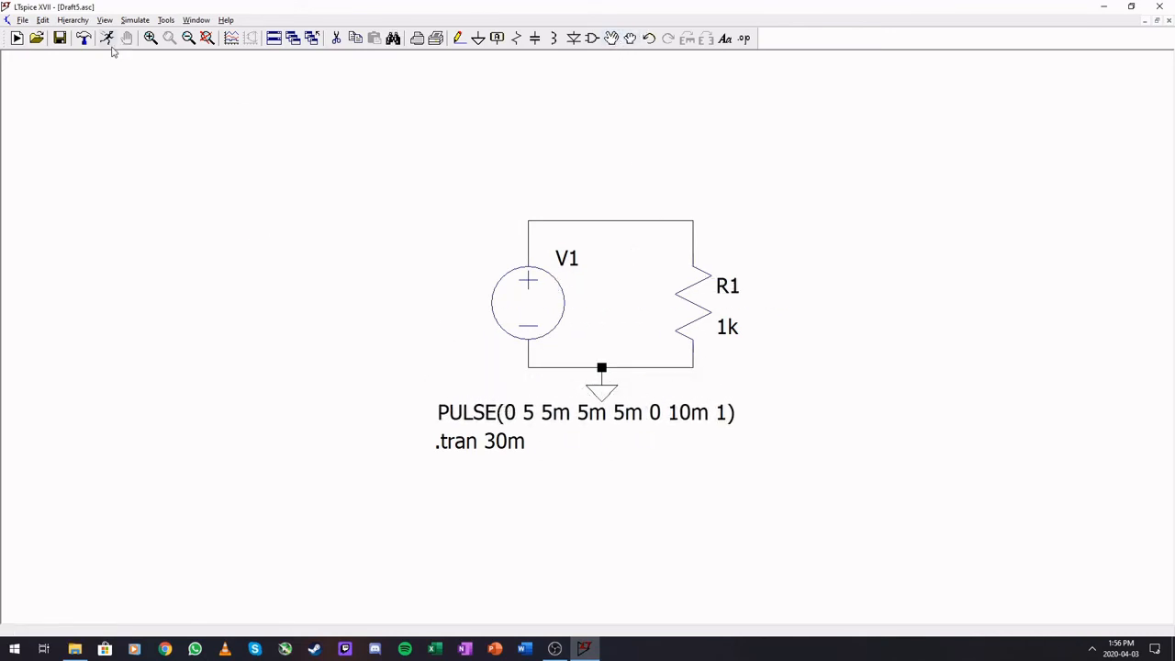
{"action": "mouse_move", "coordinate": [106, 38]}
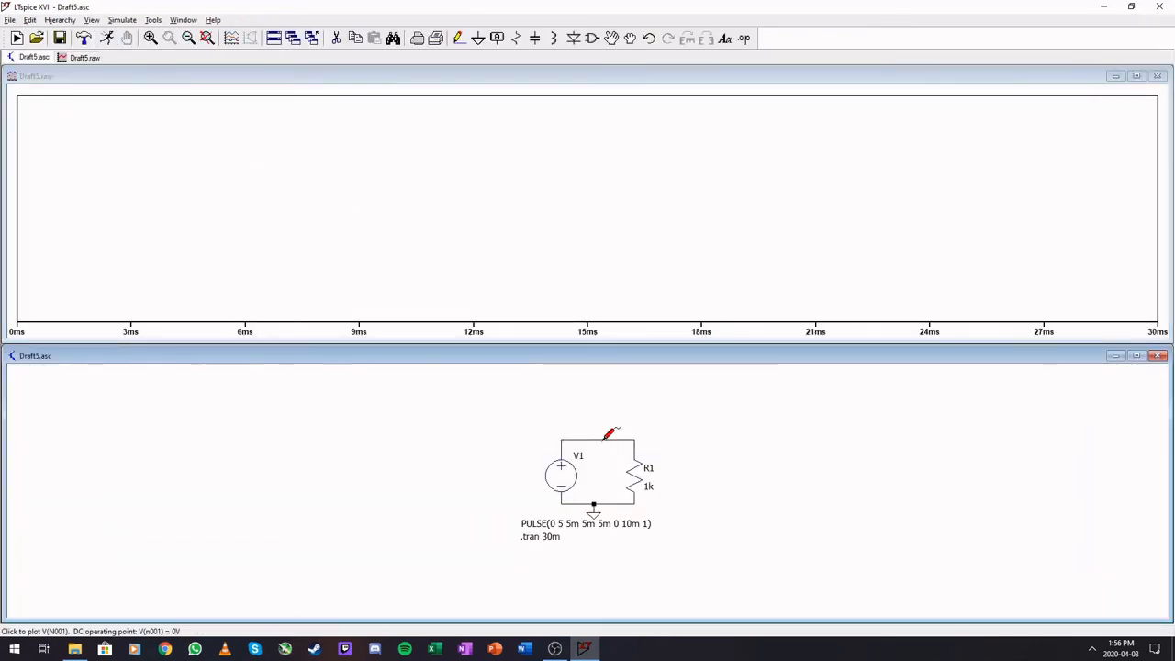
Step: Probe the top node to plot V(n001), a single 0–5 V triangular pulse
{"action": "left_click", "coordinate": [597, 433]}
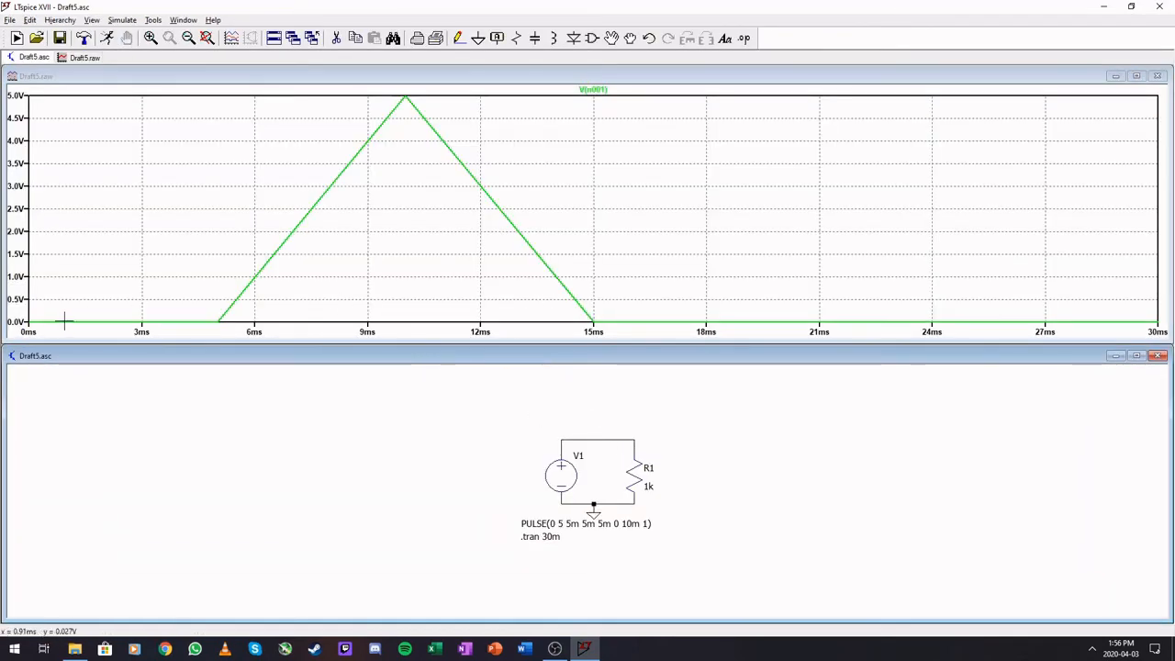
{"action": "mouse_move", "coordinate": [286, 224]}
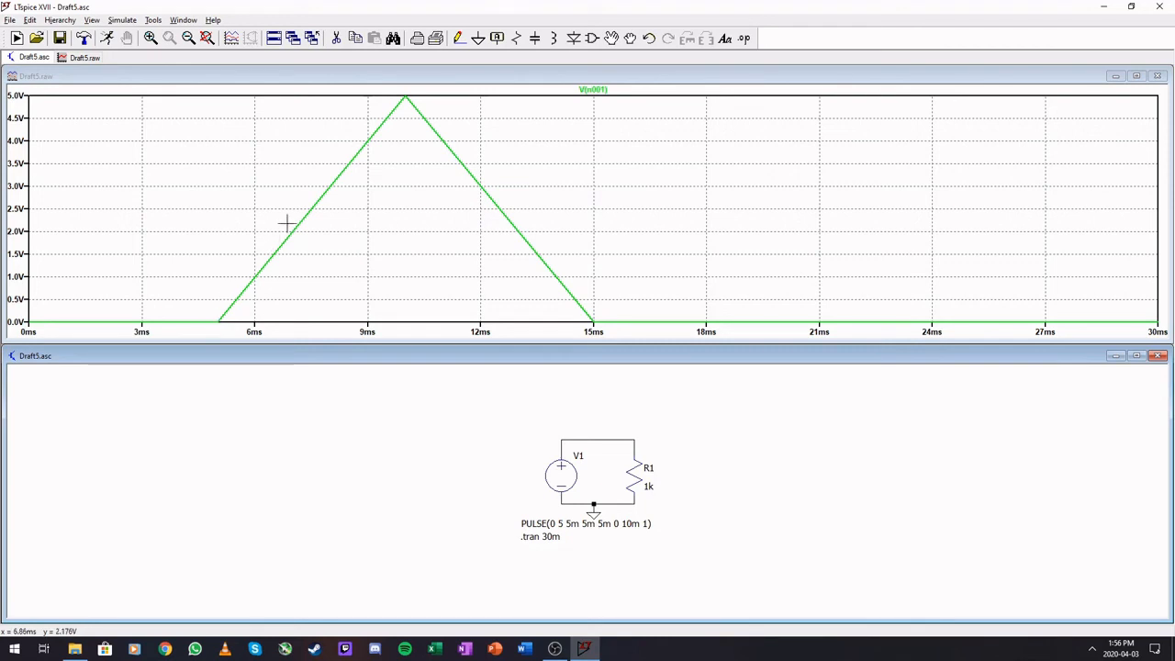
{"action": "mouse_move", "coordinate": [404, 99]}
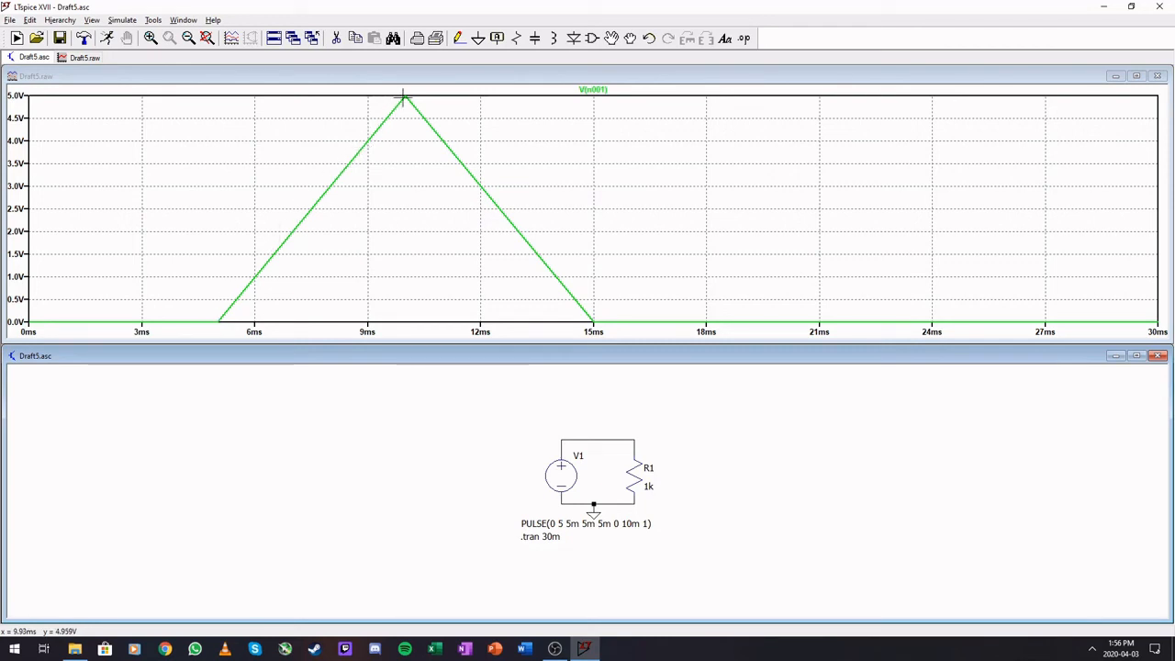
{"action": "mouse_move", "coordinate": [705, 331]}
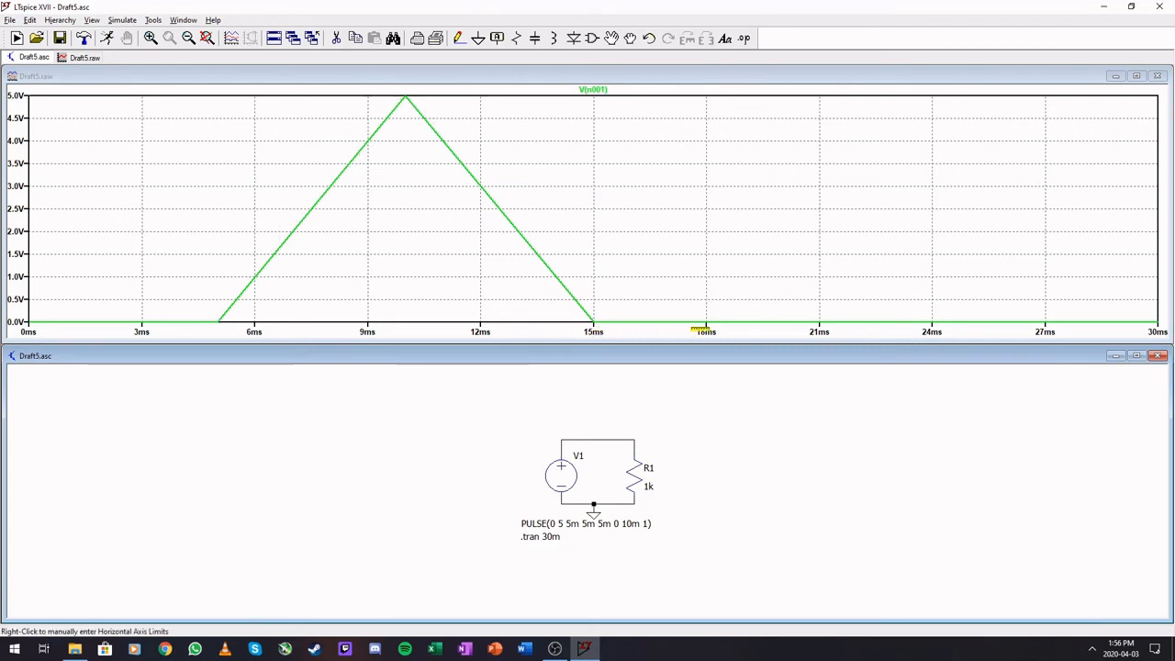
{"action": "mouse_move", "coordinate": [773, 520]}
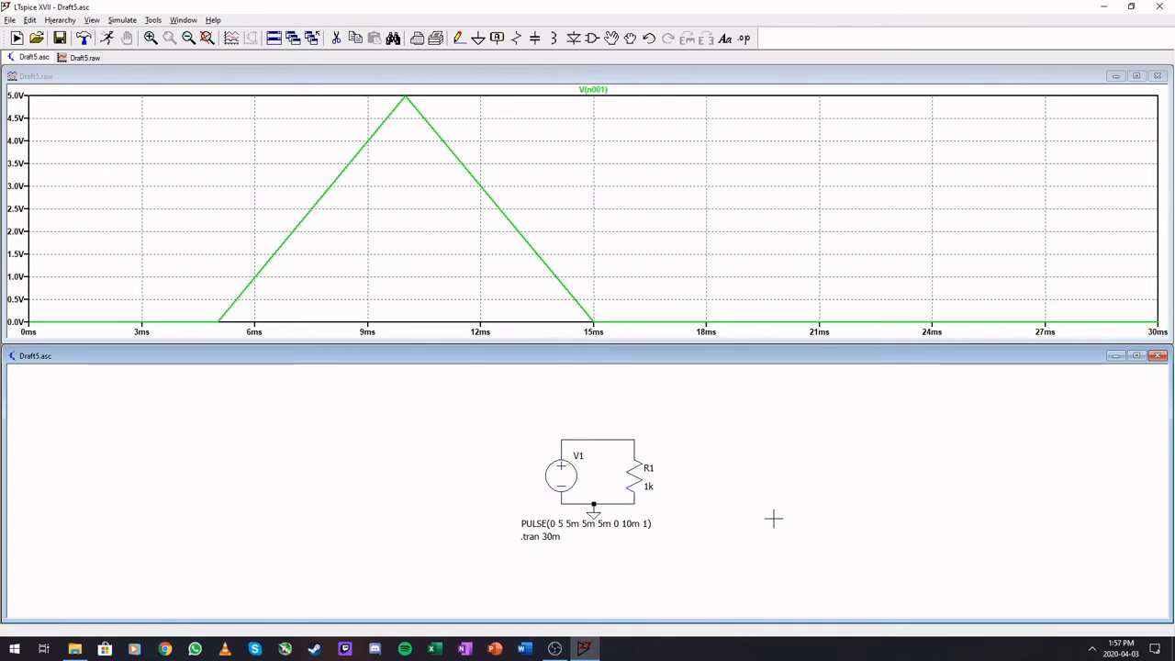
{"action": "mouse_move", "coordinate": [557, 521]}
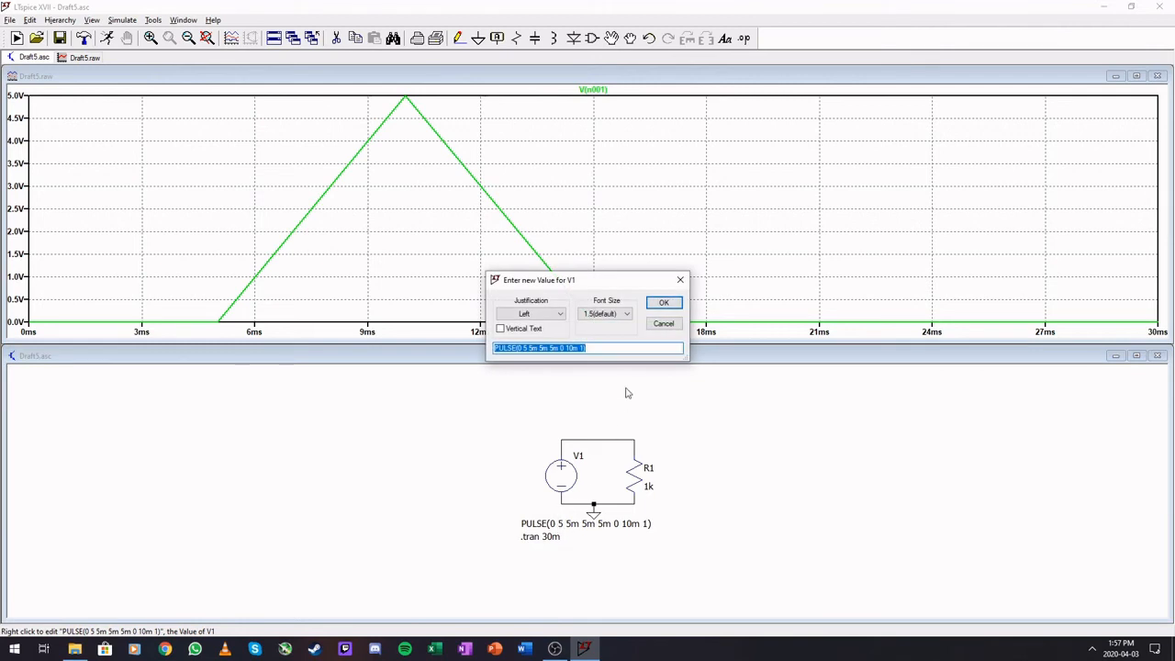
Step: Remove V1's cycle count and set Vinitial to -5, giving PULSE(-5 5 5m 5m 5m 0 10m)
{"action": "left_click", "coordinate": [582, 347]}
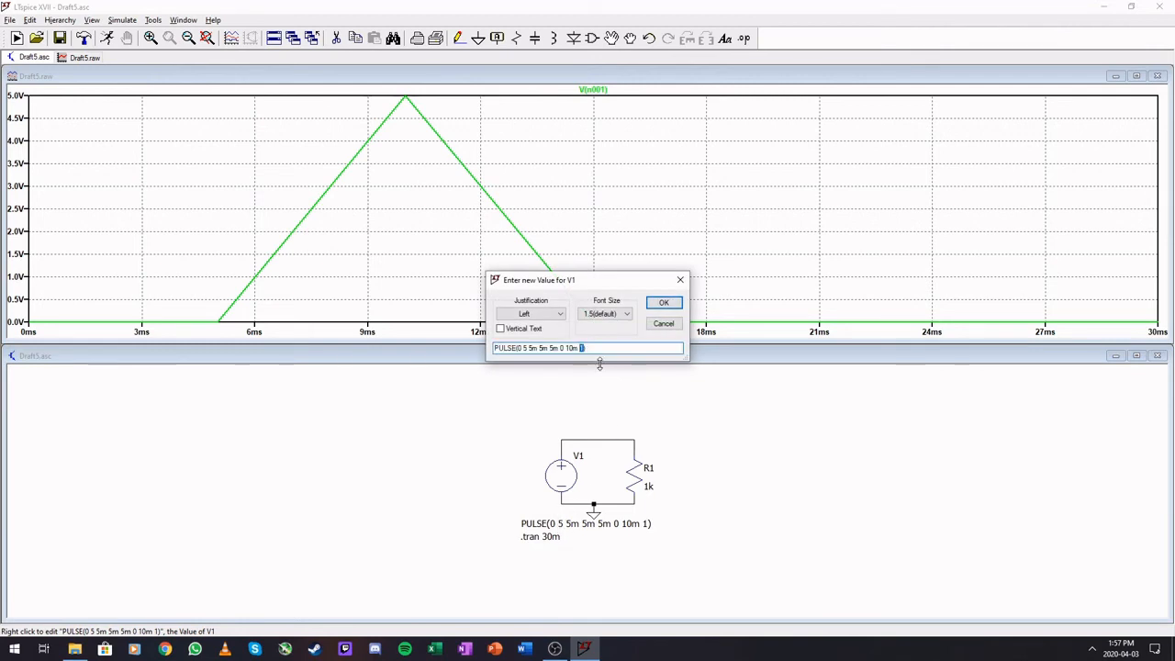
{"action": "left_click", "coordinate": [662, 303]}
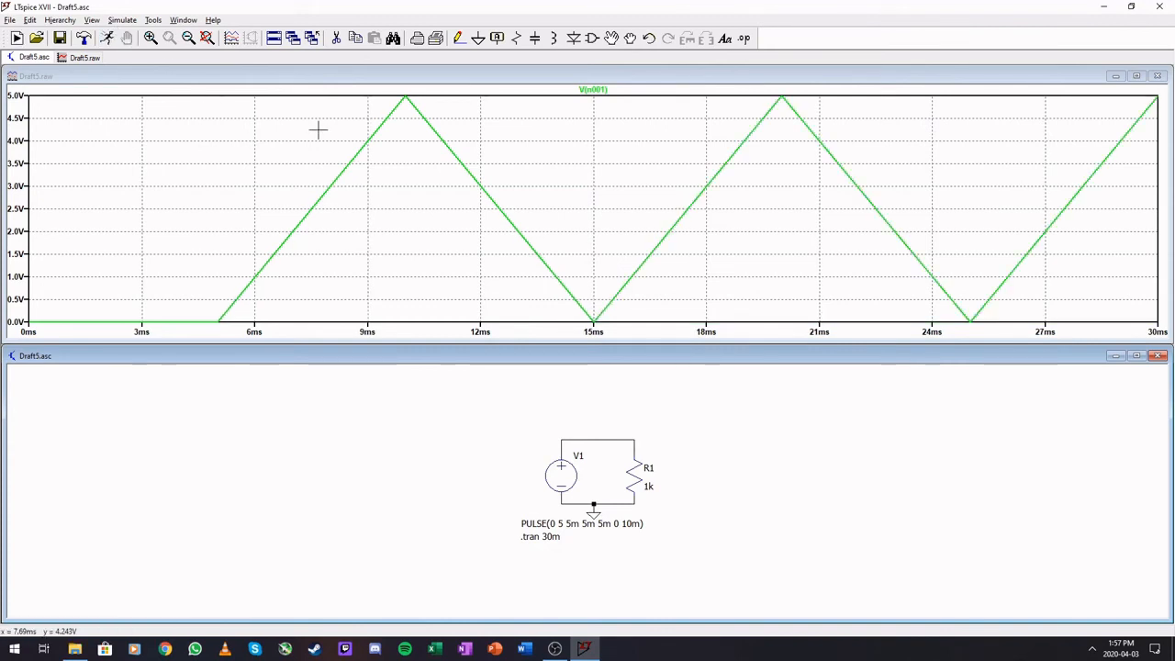
{"action": "mouse_move", "coordinate": [421, 117]}
{"action": "type", "text": "-5"}
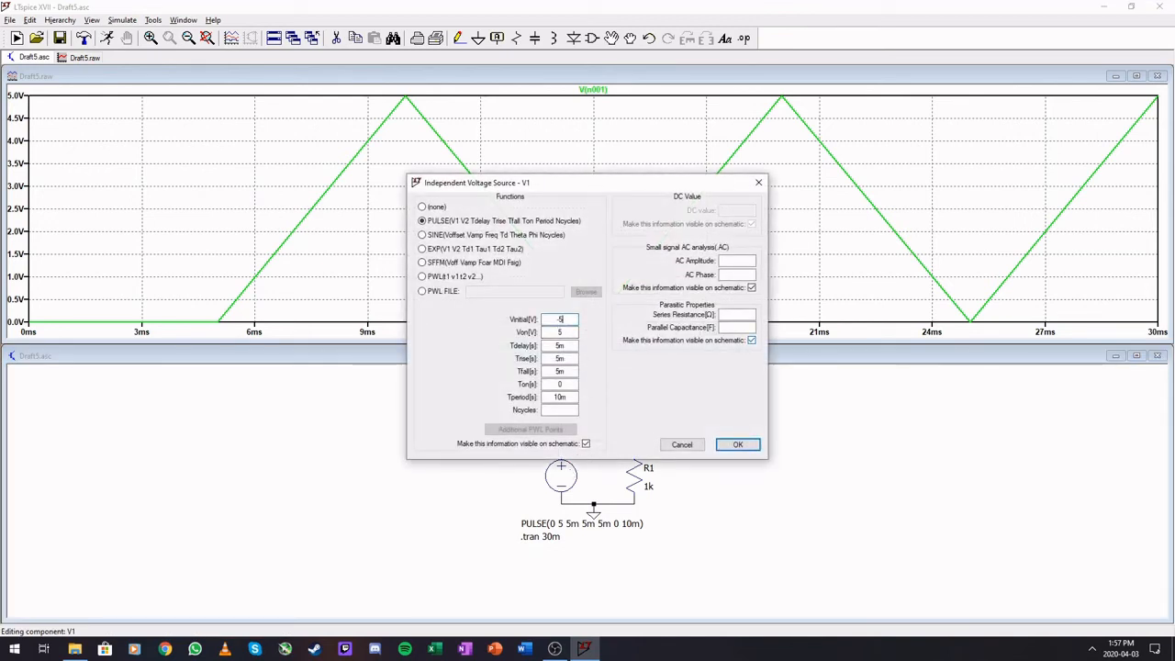
{"action": "left_click", "coordinate": [737, 444]}
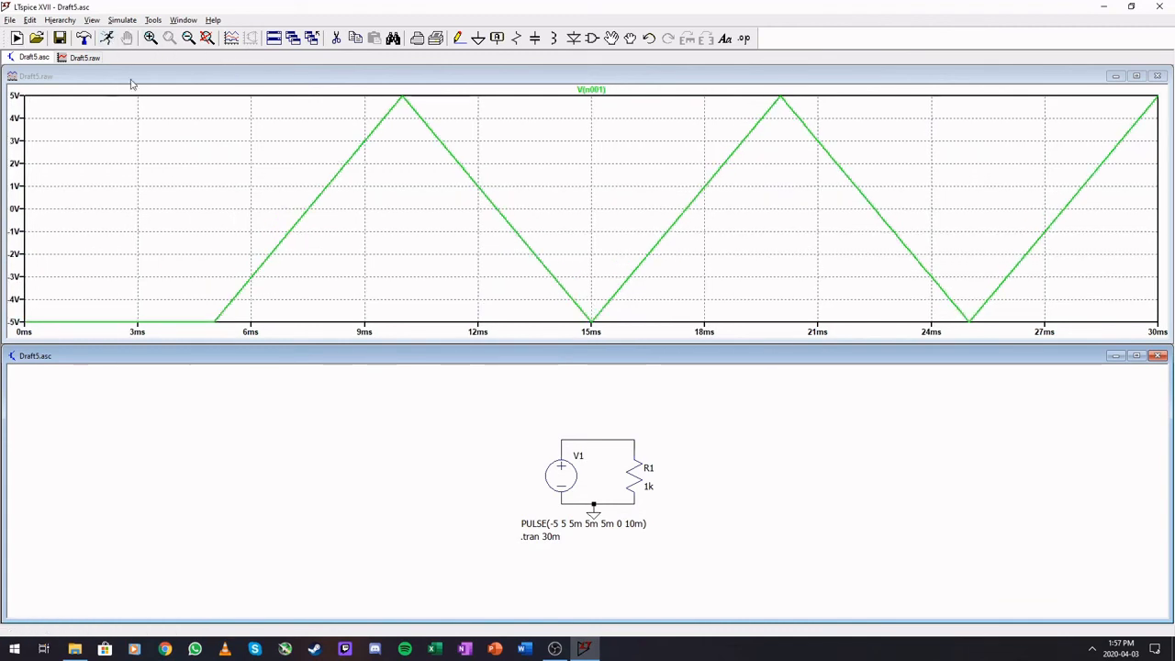
{"action": "mouse_move", "coordinate": [410, 484]}
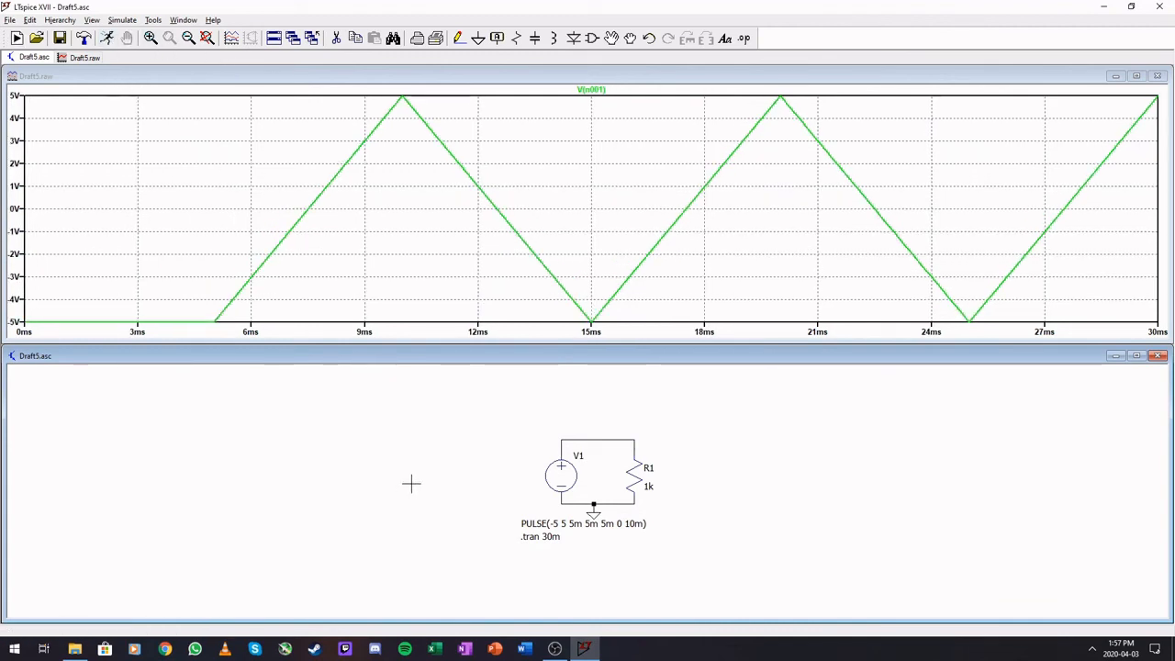
{"action": "mouse_move", "coordinate": [1057, 190]}
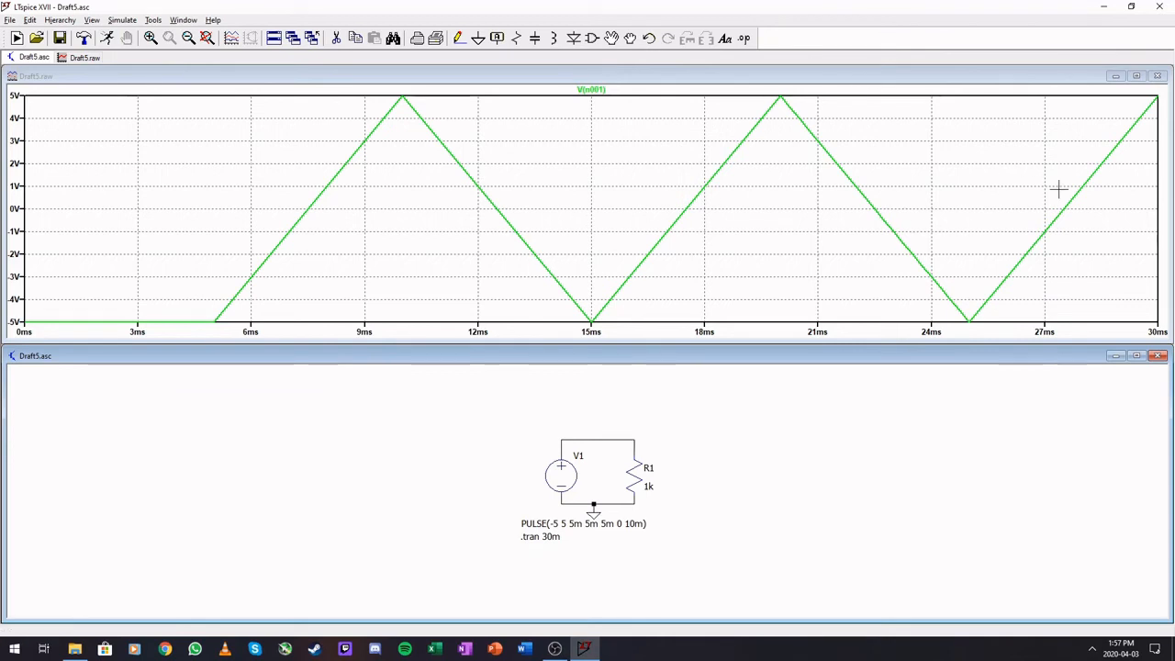
{"action": "mouse_move", "coordinate": [1012, 496]}
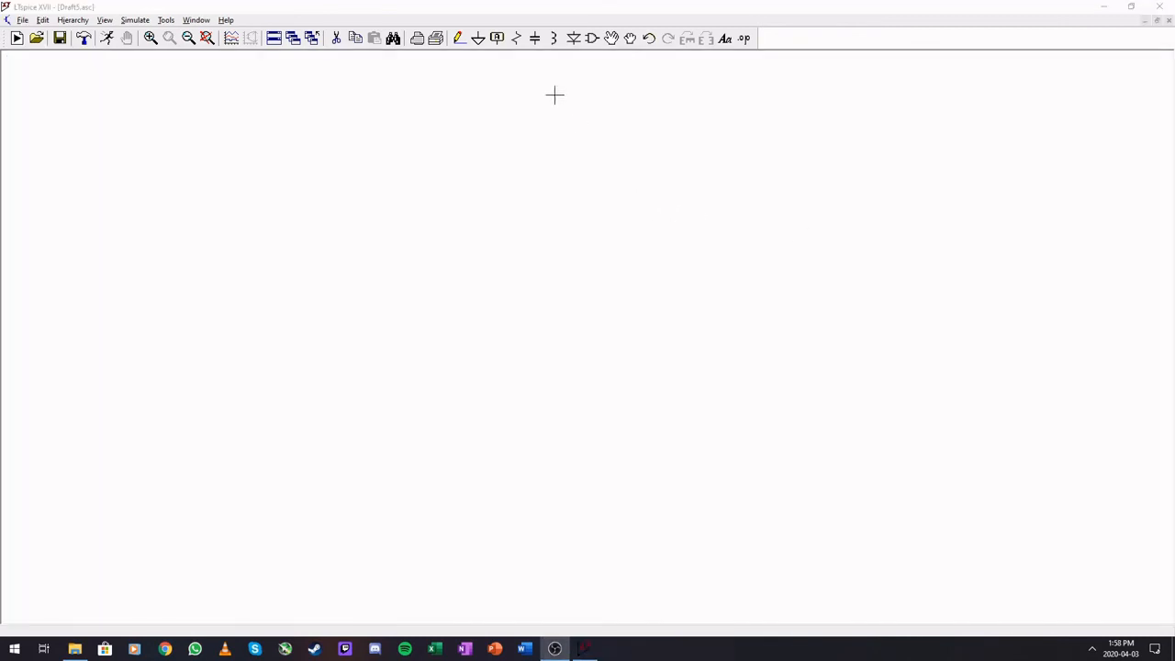
Step: Open the component symbol library and enter the [ADC] folder
{"action": "left_click", "coordinate": [592, 38]}
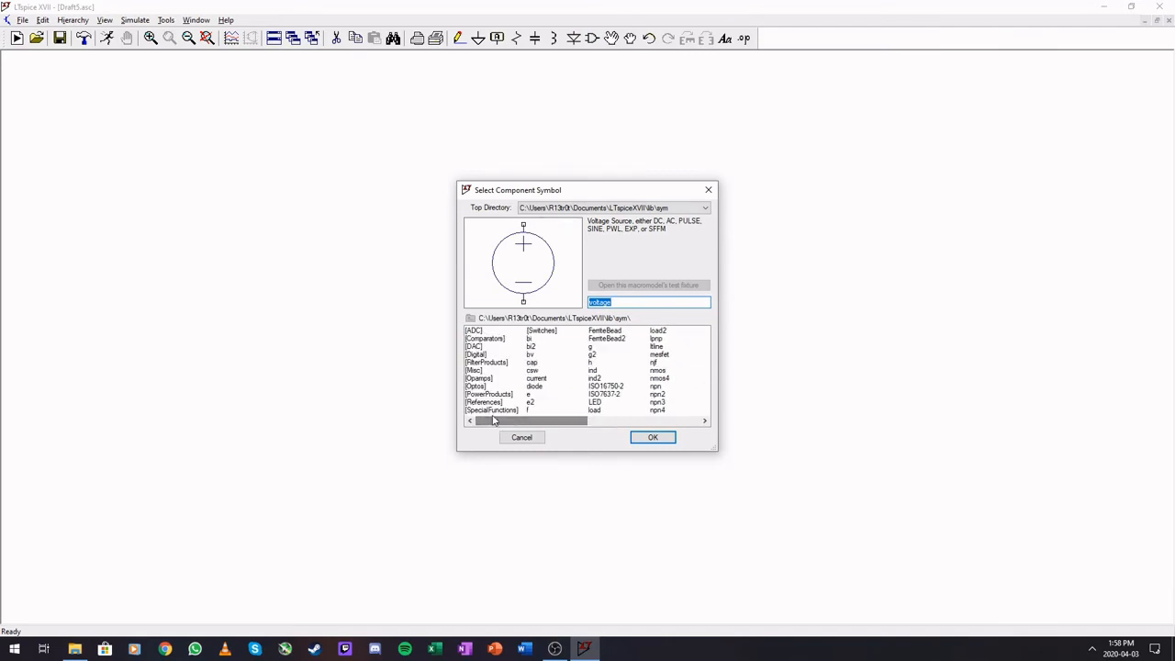
{"action": "double_click", "coordinate": [473, 330]}
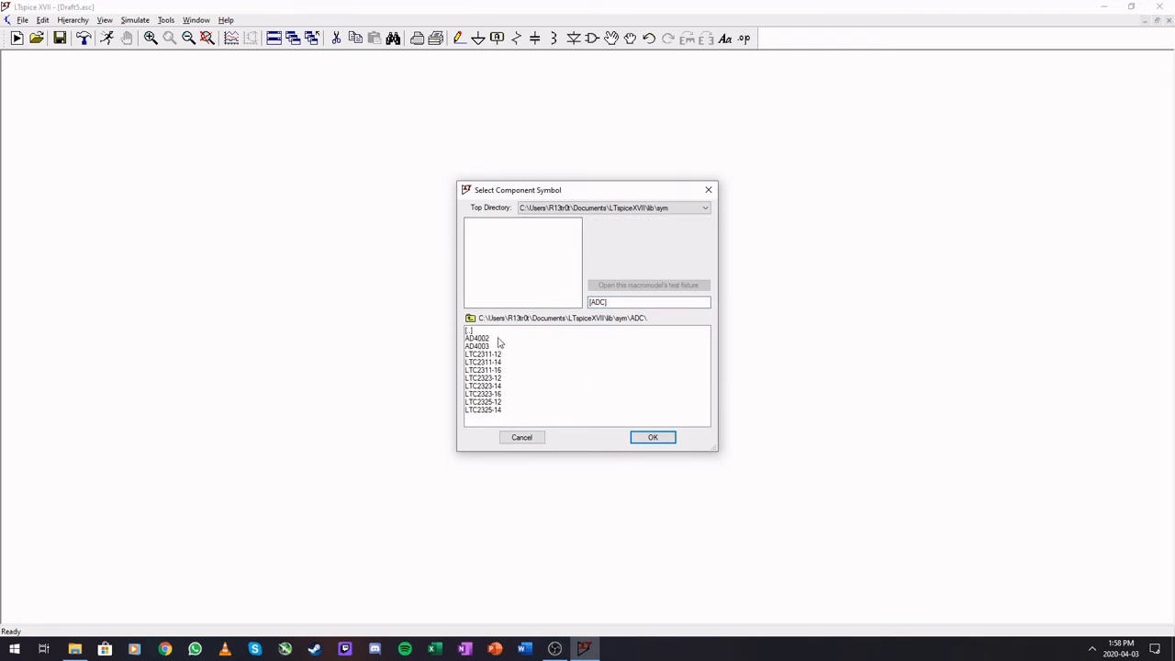
{"action": "left_click", "coordinate": [483, 377]}
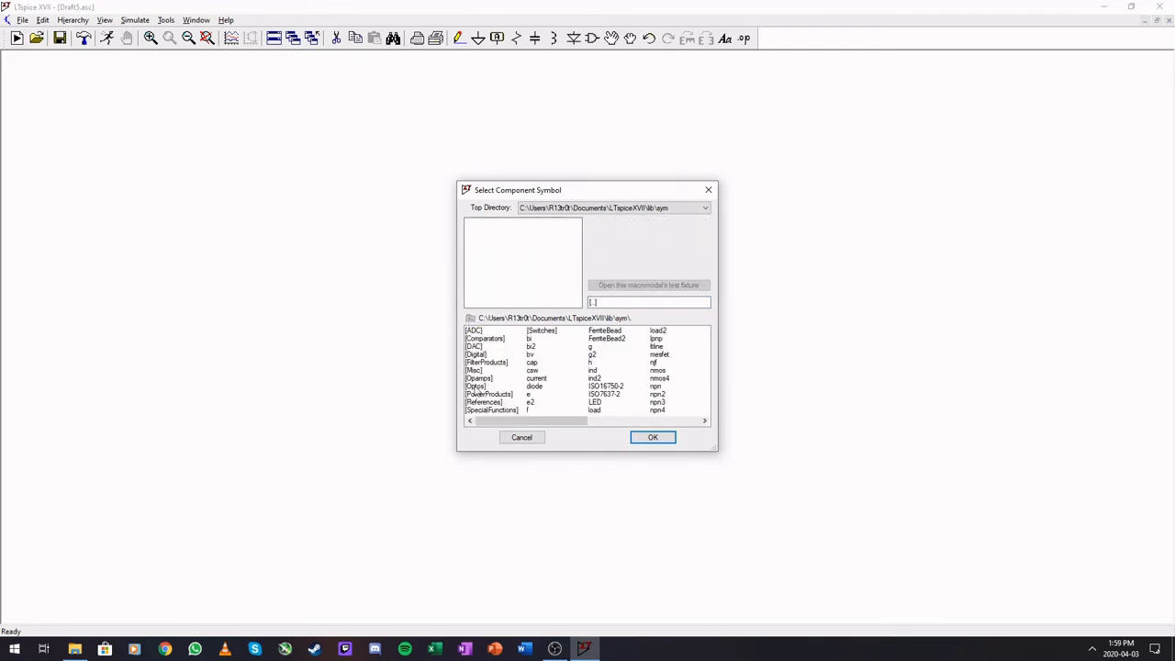
{"action": "left_click", "coordinate": [472, 330]}
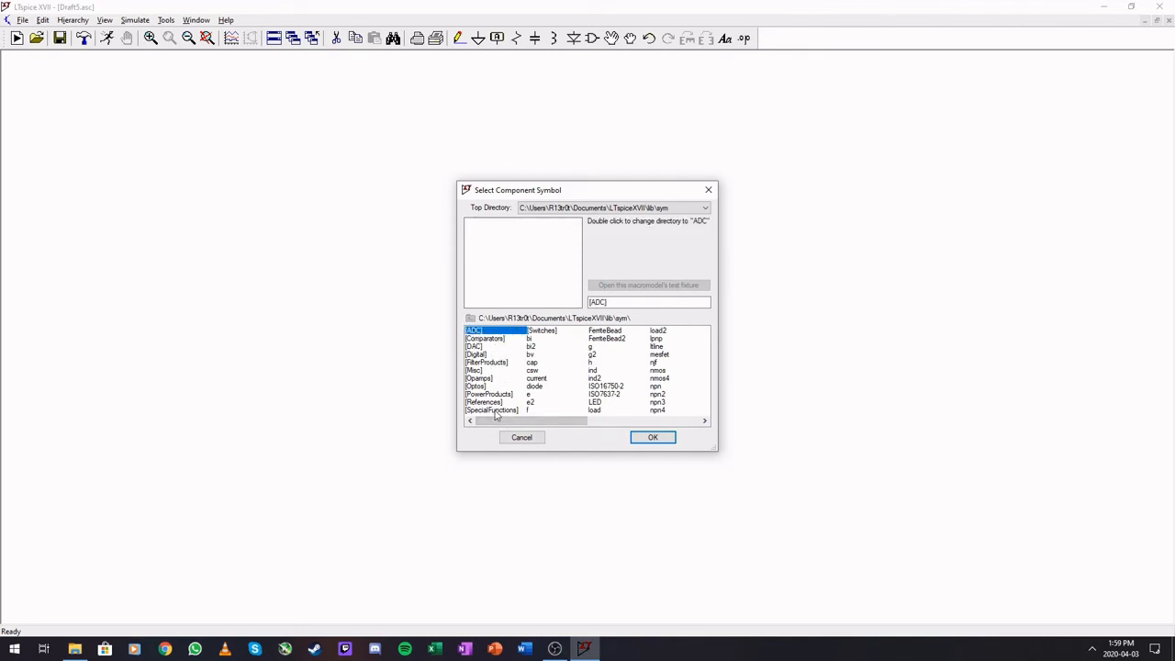
{"action": "double_click", "coordinate": [473, 330]}
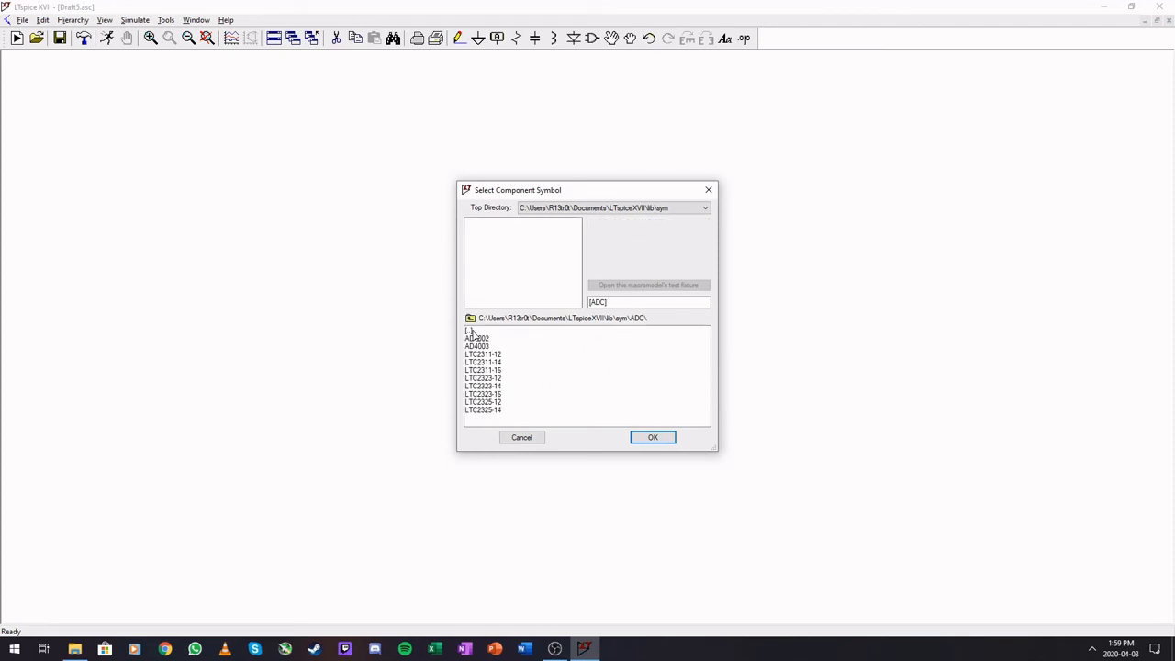
Step: Preview the LTC2323-14 and LTC2323-16 symbols, then return to the main symbol folder
{"action": "left_click", "coordinate": [484, 385]}
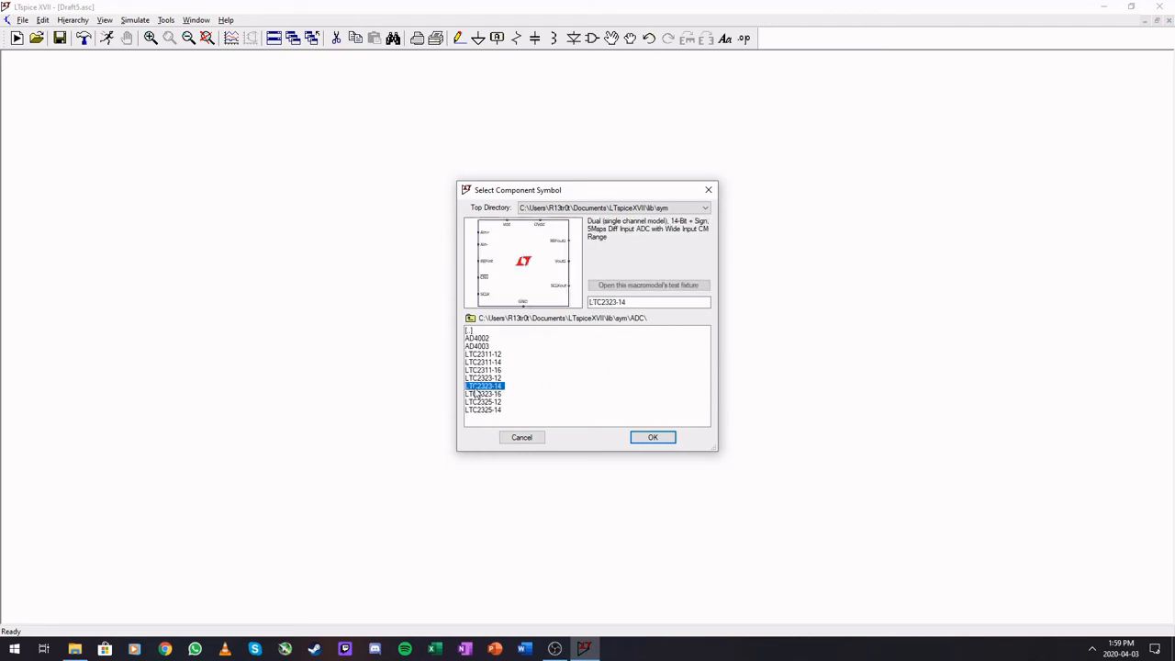
{"action": "left_click", "coordinate": [484, 394]}
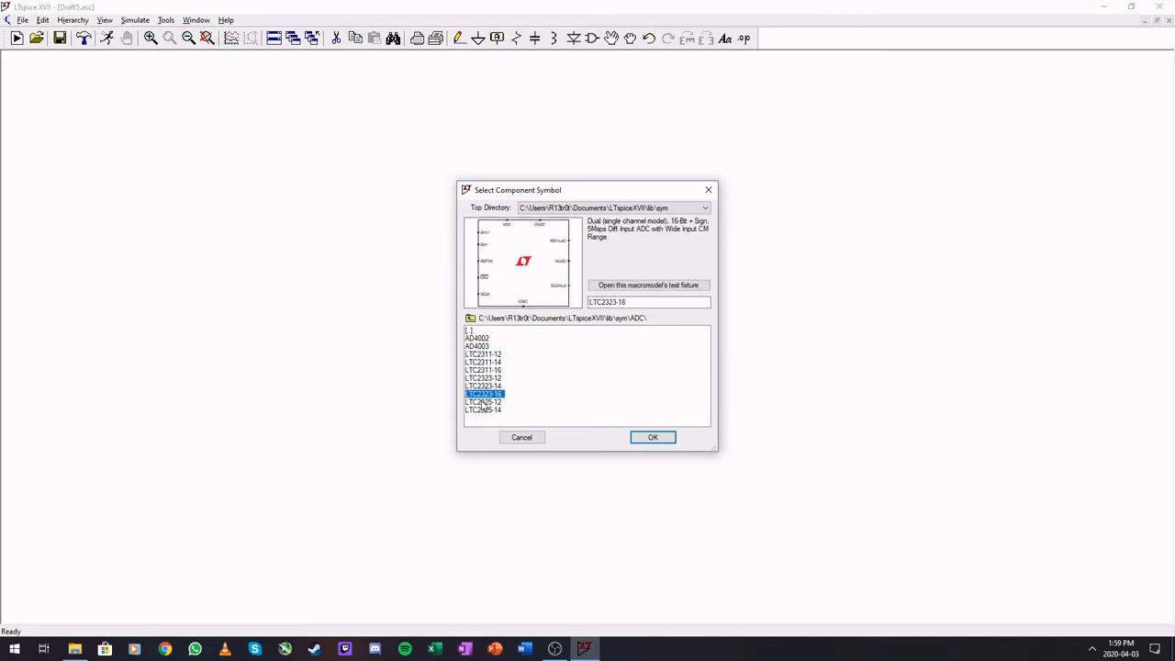
{"action": "left_click", "coordinate": [484, 385]}
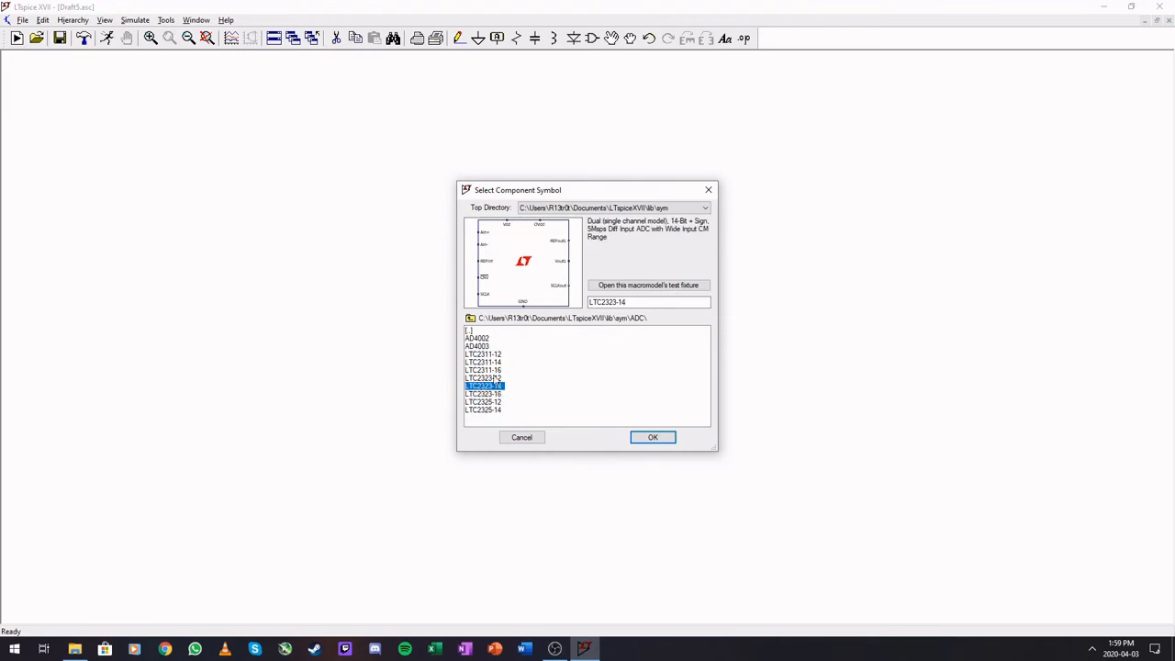
{"action": "mouse_move", "coordinate": [573, 348]}
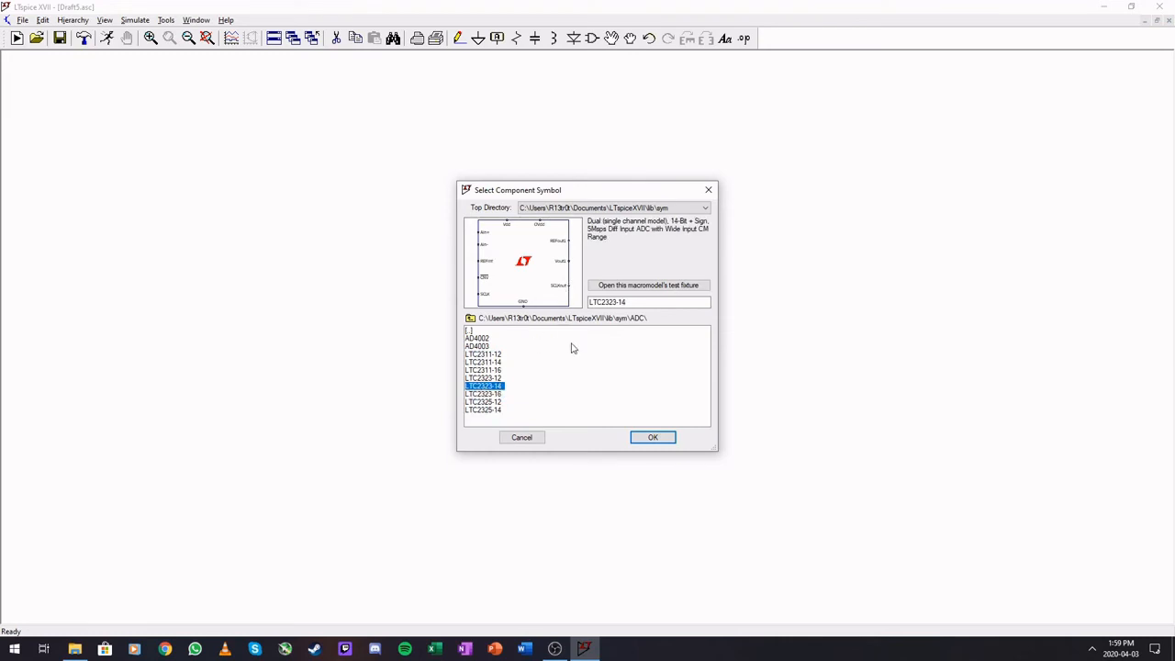
{"action": "mouse_move", "coordinate": [606, 377]}
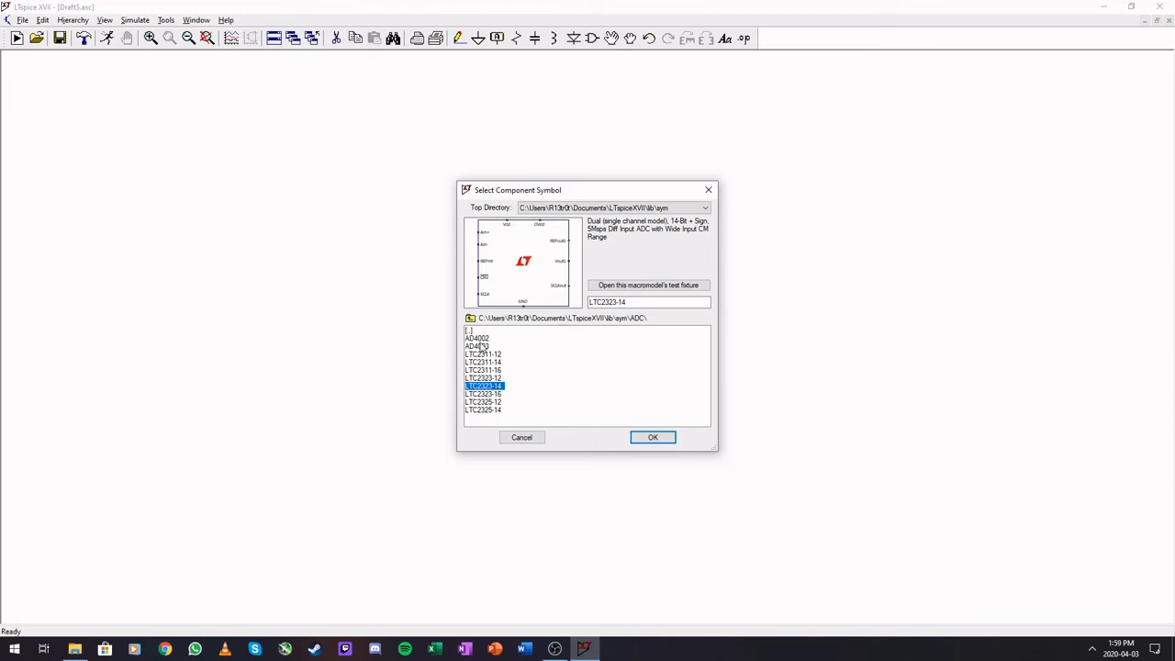
{"action": "left_click", "coordinate": [477, 346]}
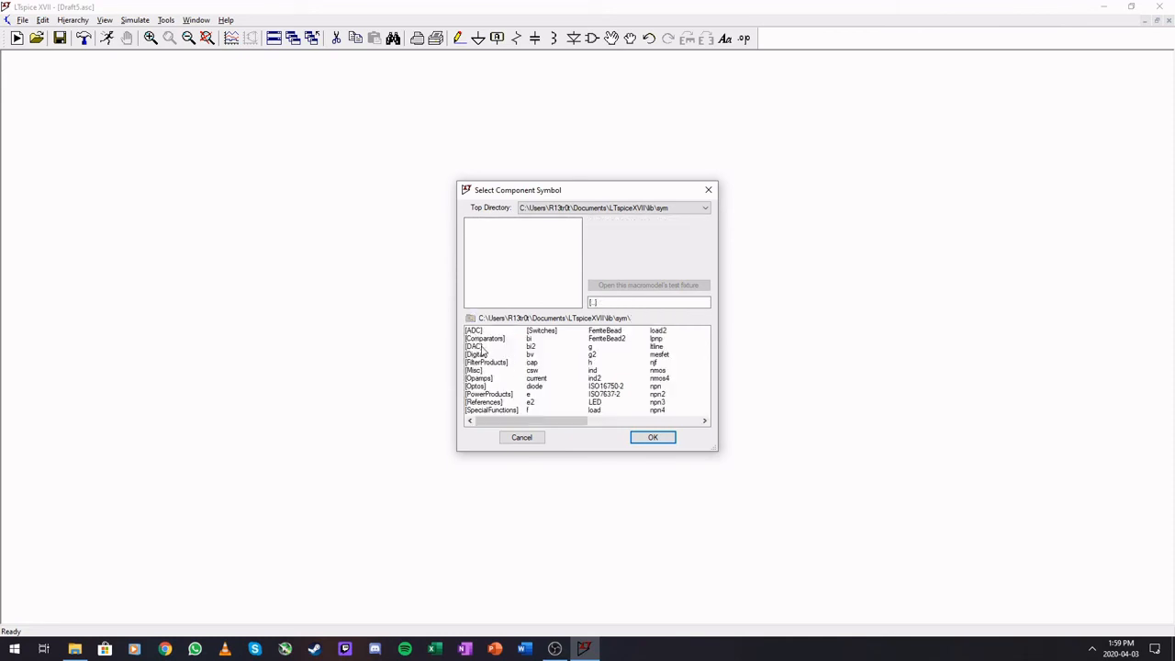
{"action": "left_click", "coordinate": [476, 354]}
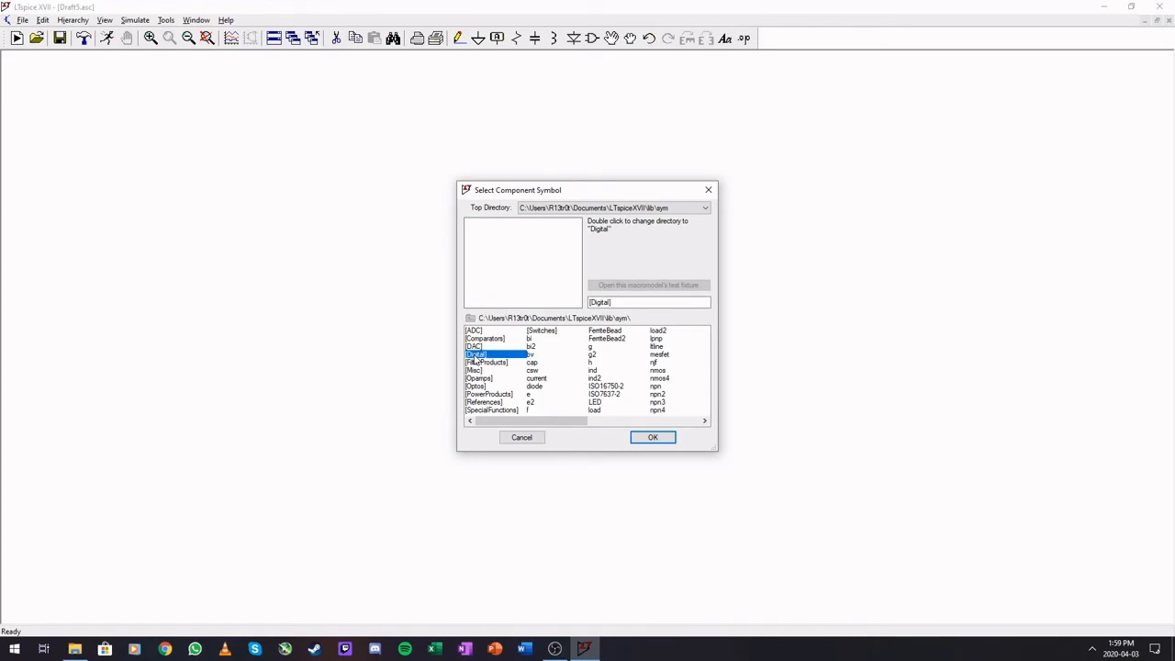
{"action": "double_click", "coordinate": [475, 355]}
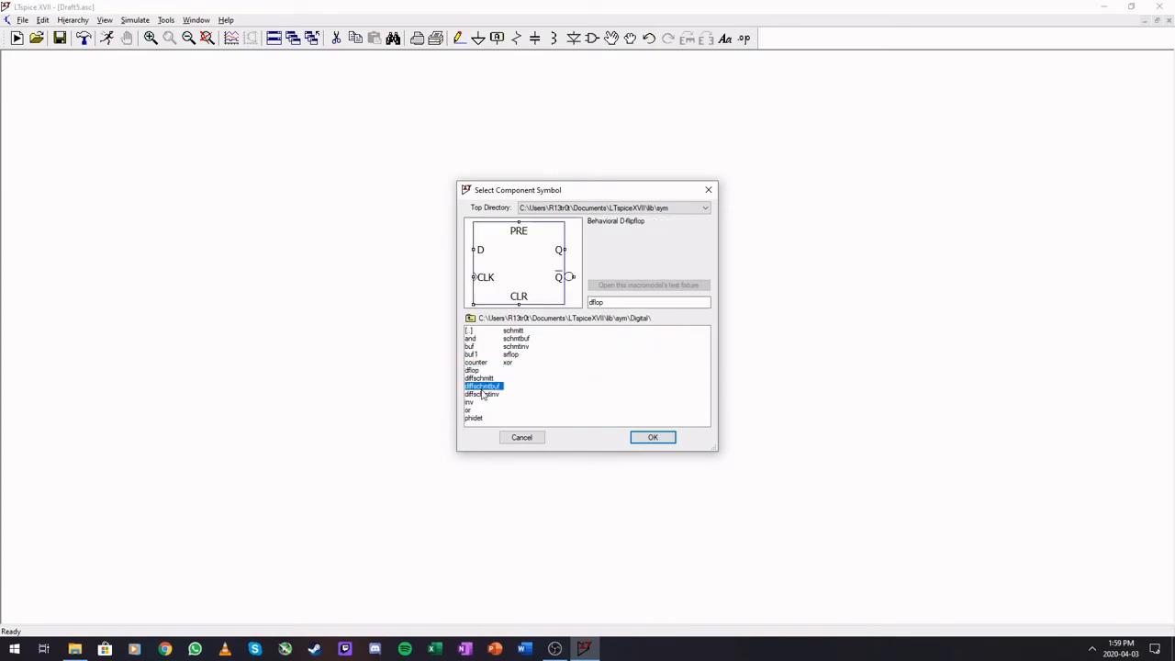
{"action": "left_click", "coordinate": [469, 402]}
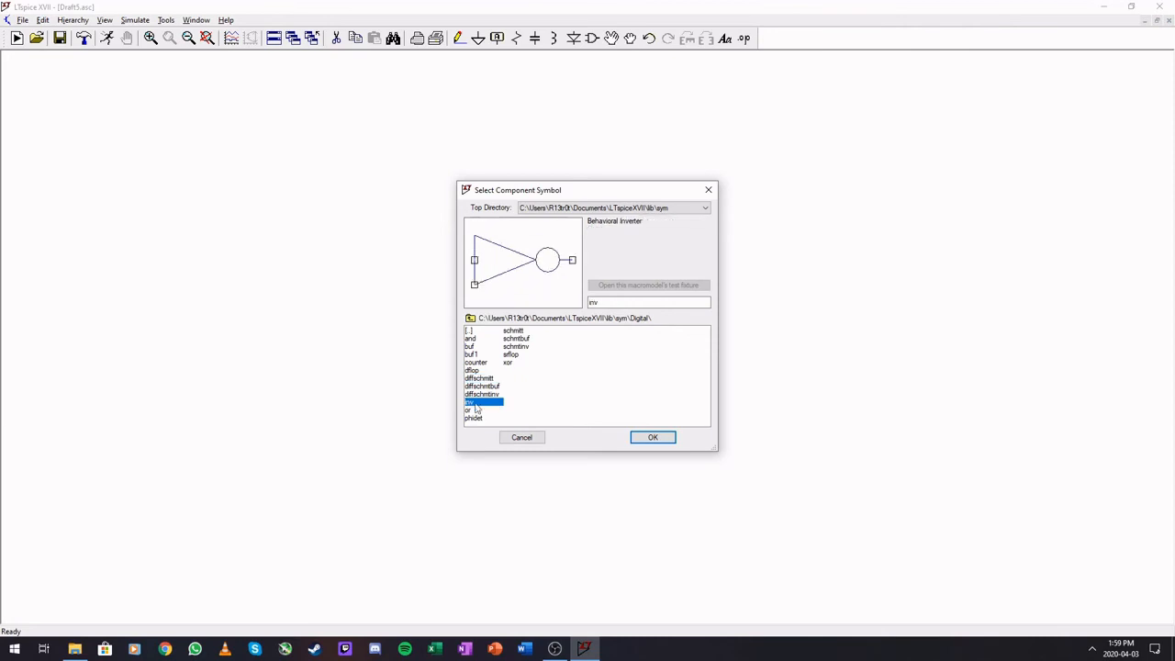
{"action": "left_click", "coordinate": [475, 418]}
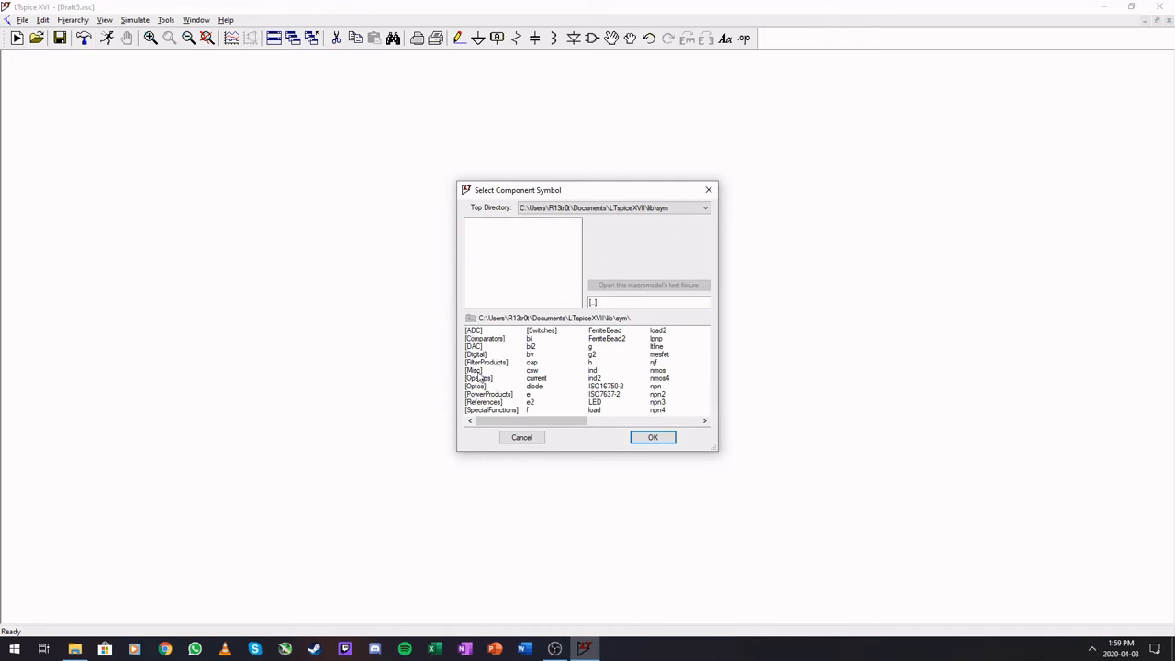
{"action": "left_click", "coordinate": [487, 362]}
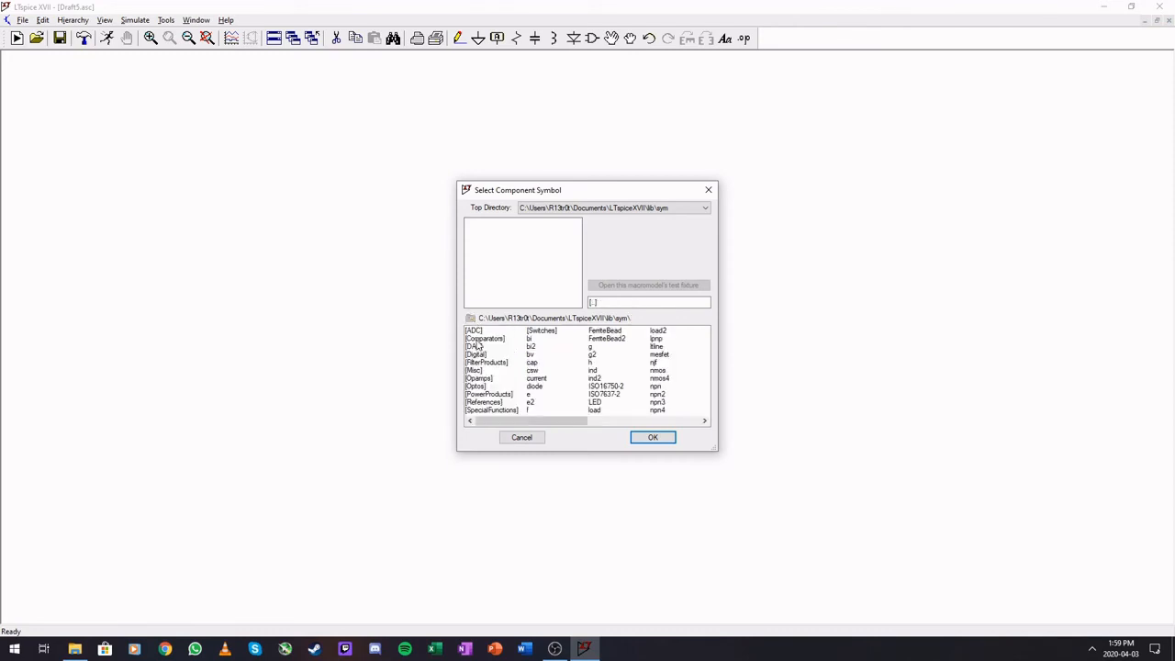
{"action": "left_click", "coordinate": [474, 370]}
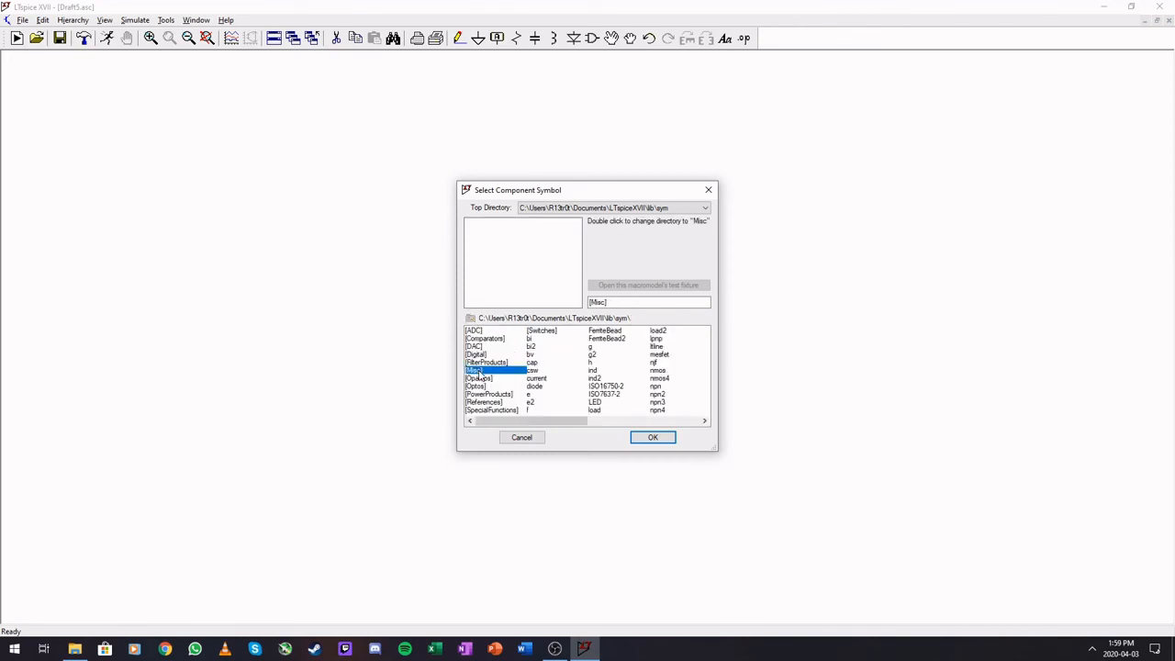
Step: Open the Misc folder and preview battery, cell, Gpoly, EuropeanResistor, xtal and neonbulb symbols
{"action": "double_click", "coordinate": [475, 370]}
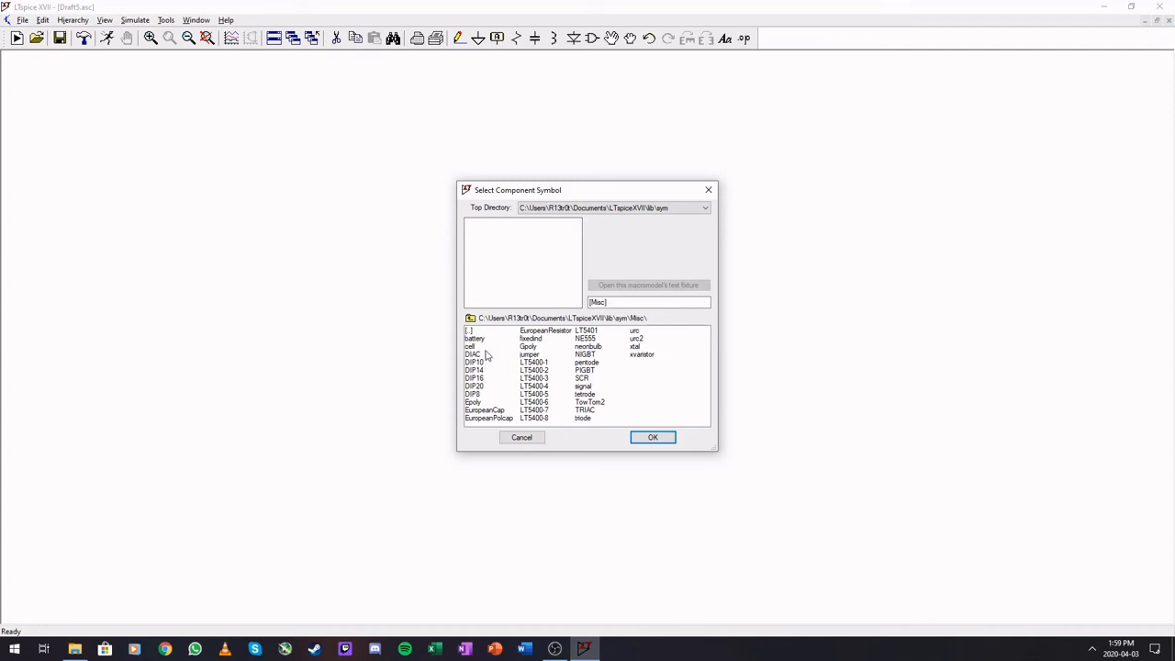
{"action": "left_click", "coordinate": [474, 339]}
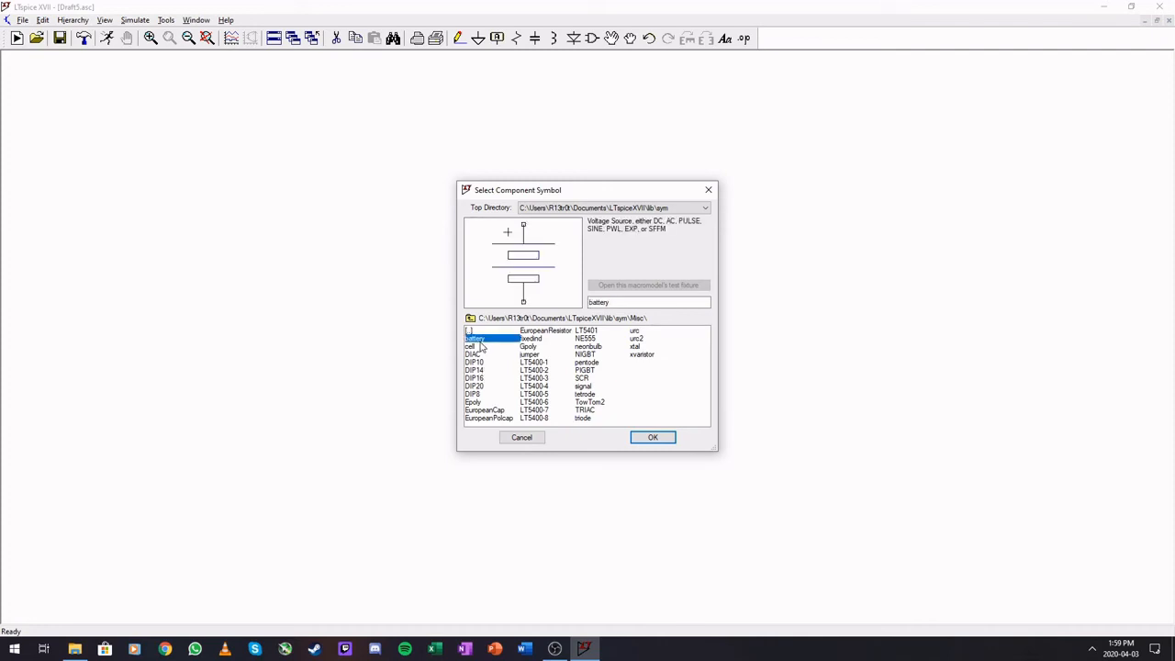
{"action": "left_click", "coordinate": [471, 346]}
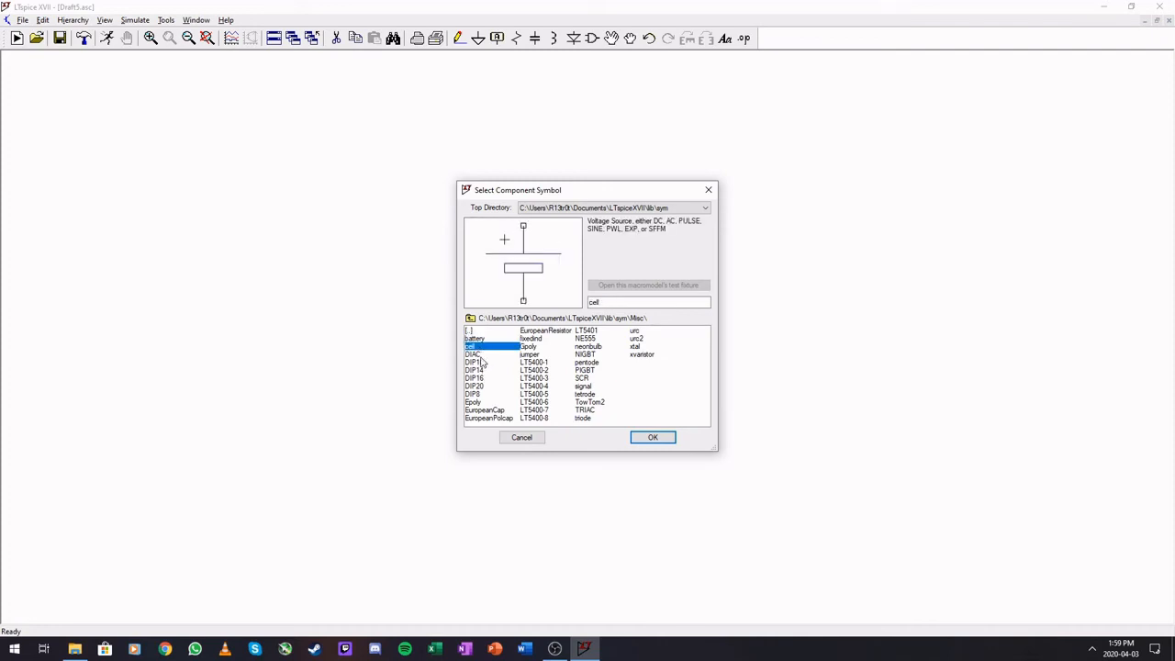
{"action": "left_click", "coordinate": [473, 402]}
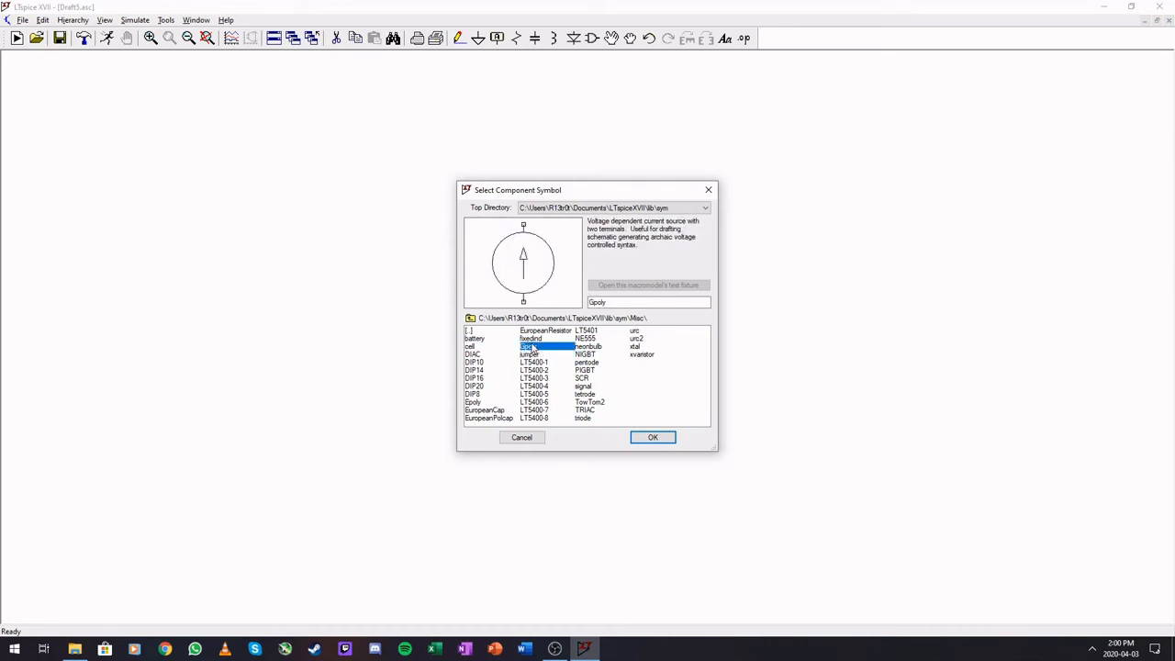
{"action": "left_click", "coordinate": [546, 330]}
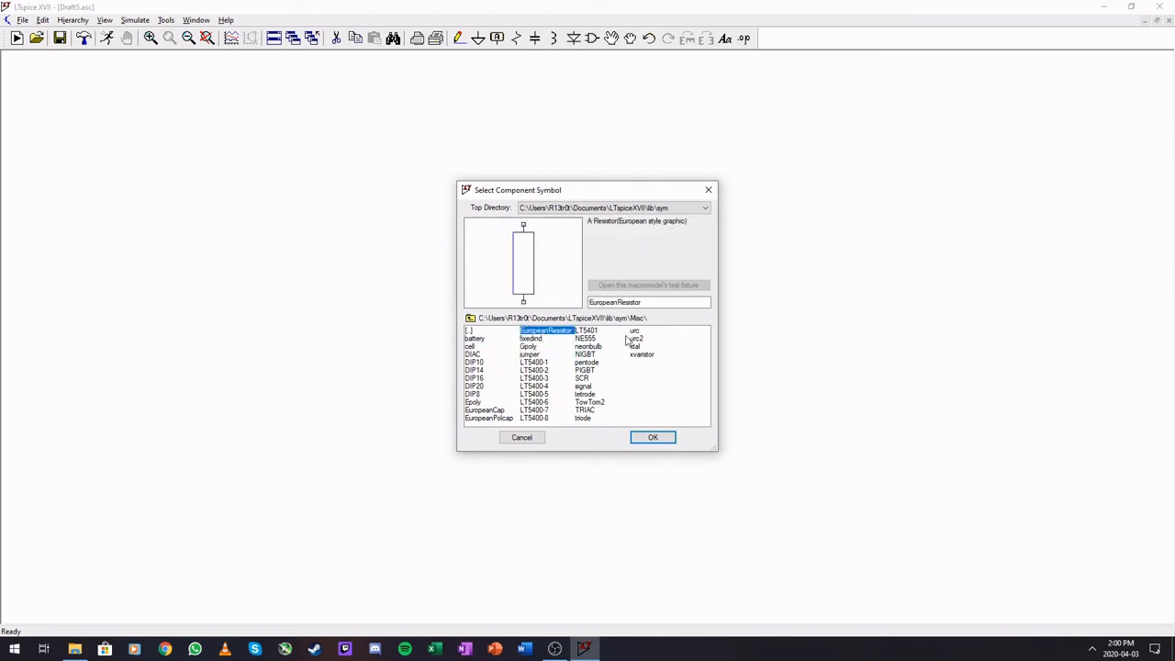
{"action": "left_click", "coordinate": [634, 346]}
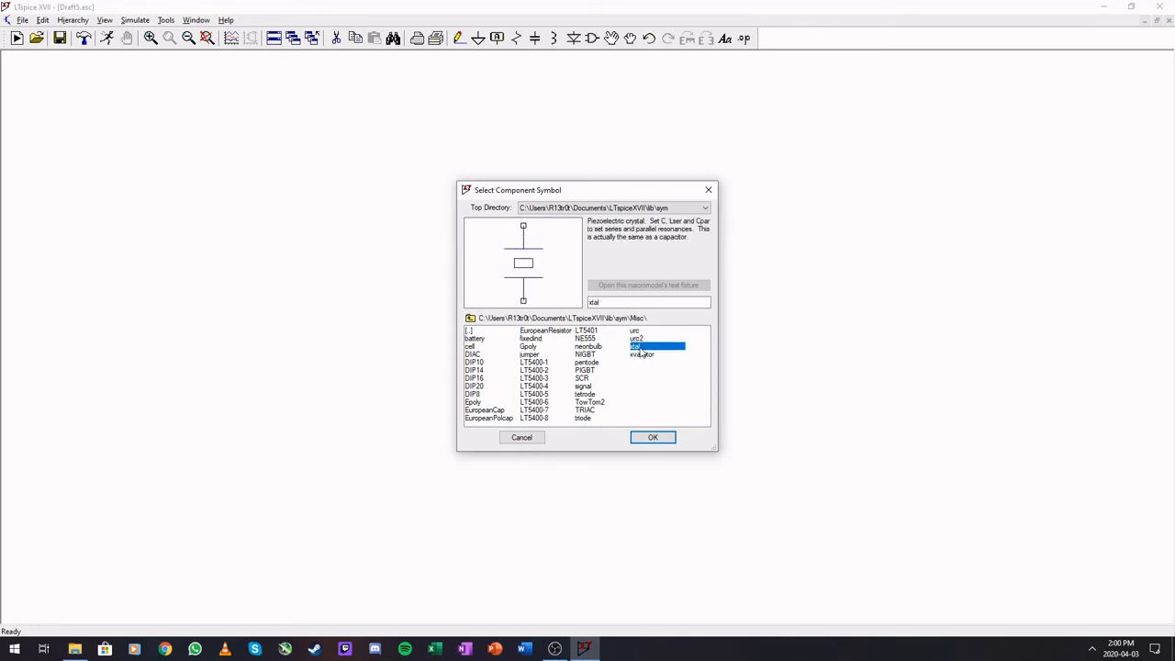
{"action": "left_click", "coordinate": [588, 346]}
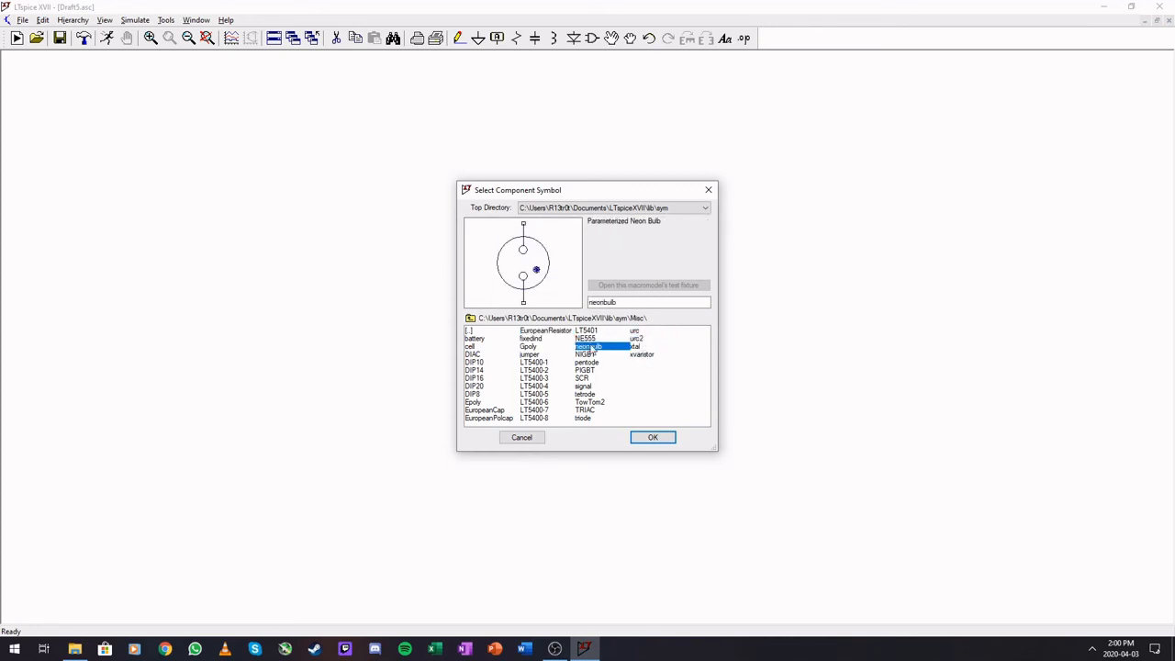
Step: Preview signal, battery, SCR, DIP, cell and triode symbols, then go up to the top folder
{"action": "left_click", "coordinate": [584, 385]}
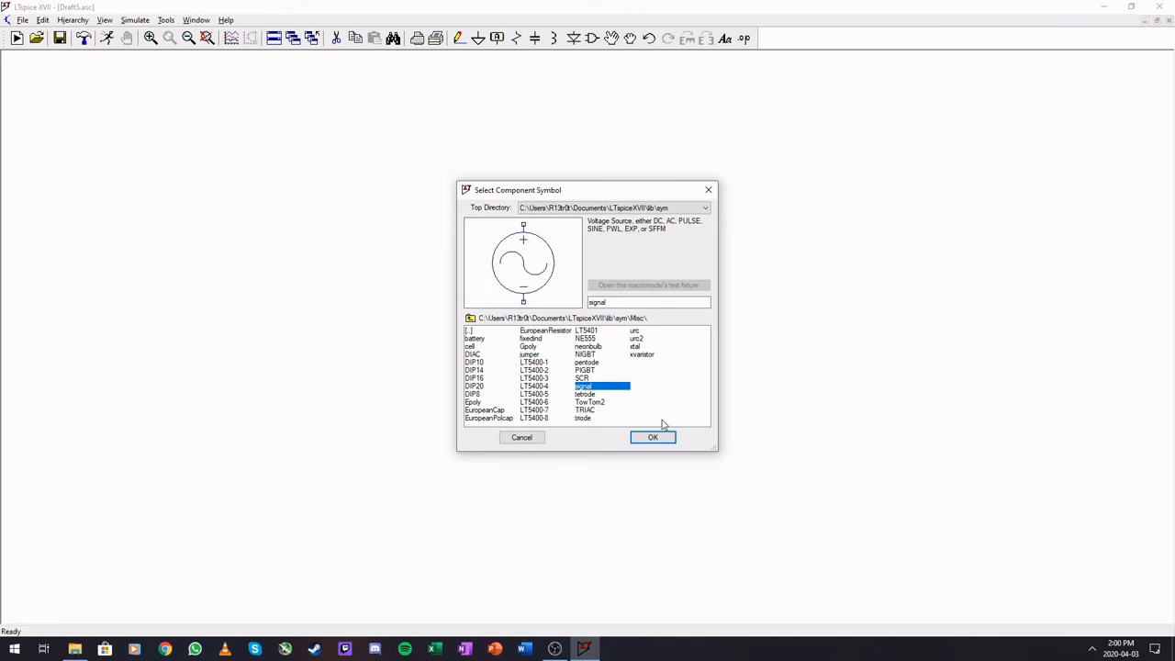
{"action": "mouse_move", "coordinate": [662, 429]}
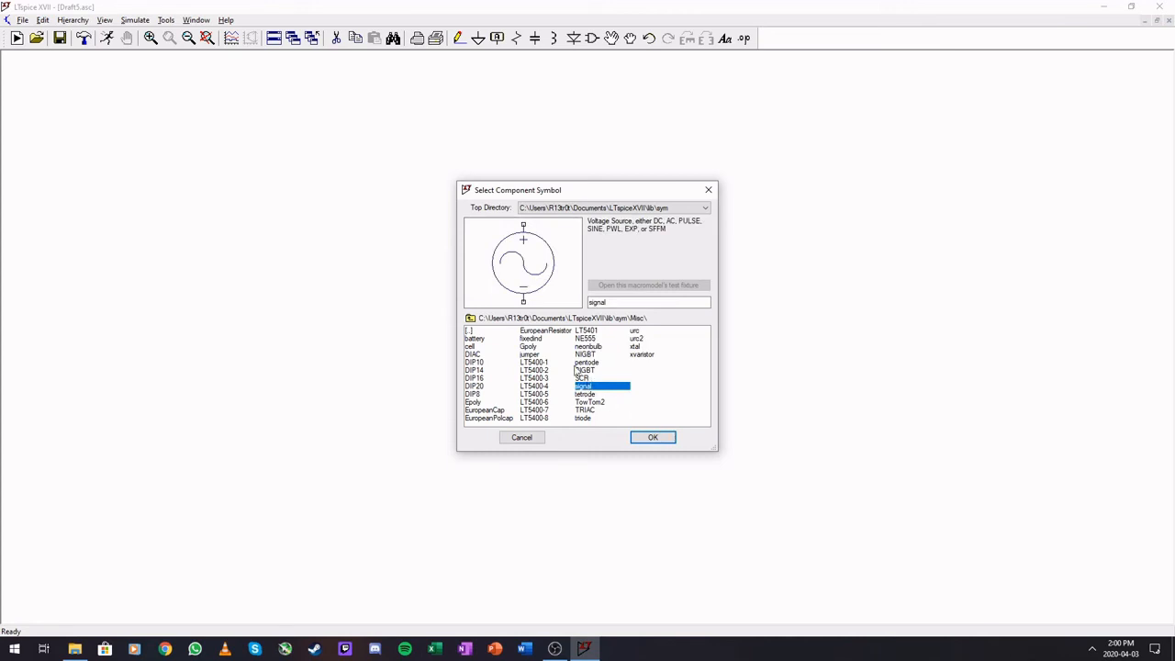
{"action": "left_click", "coordinate": [475, 338]}
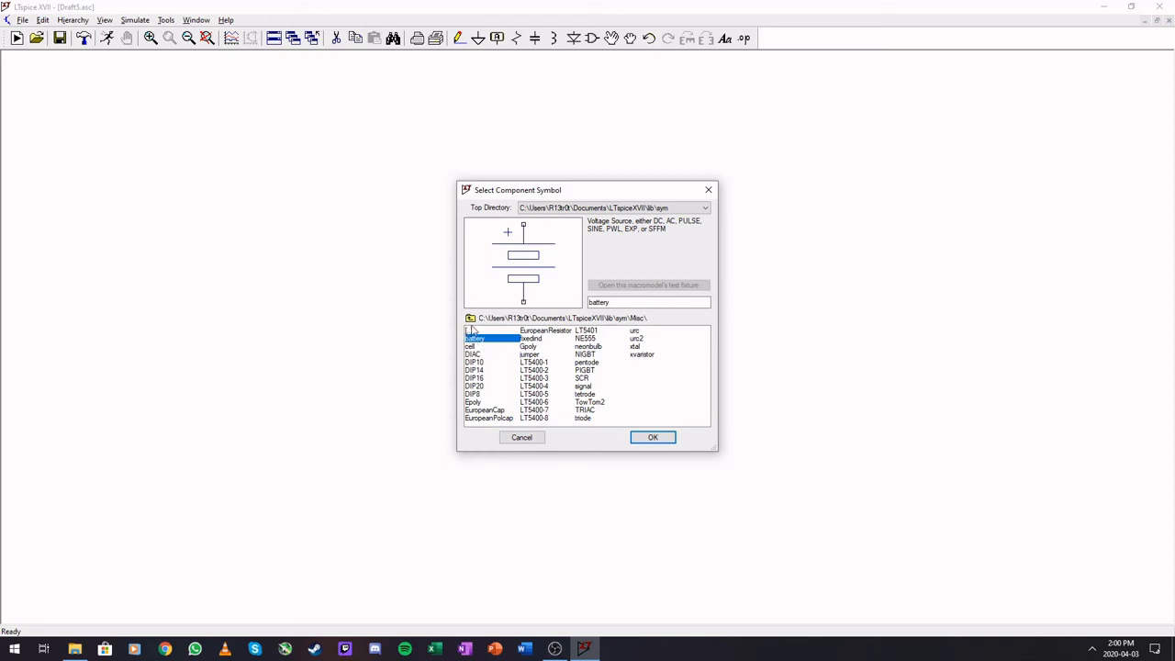
{"action": "mouse_move", "coordinate": [716, 398]}
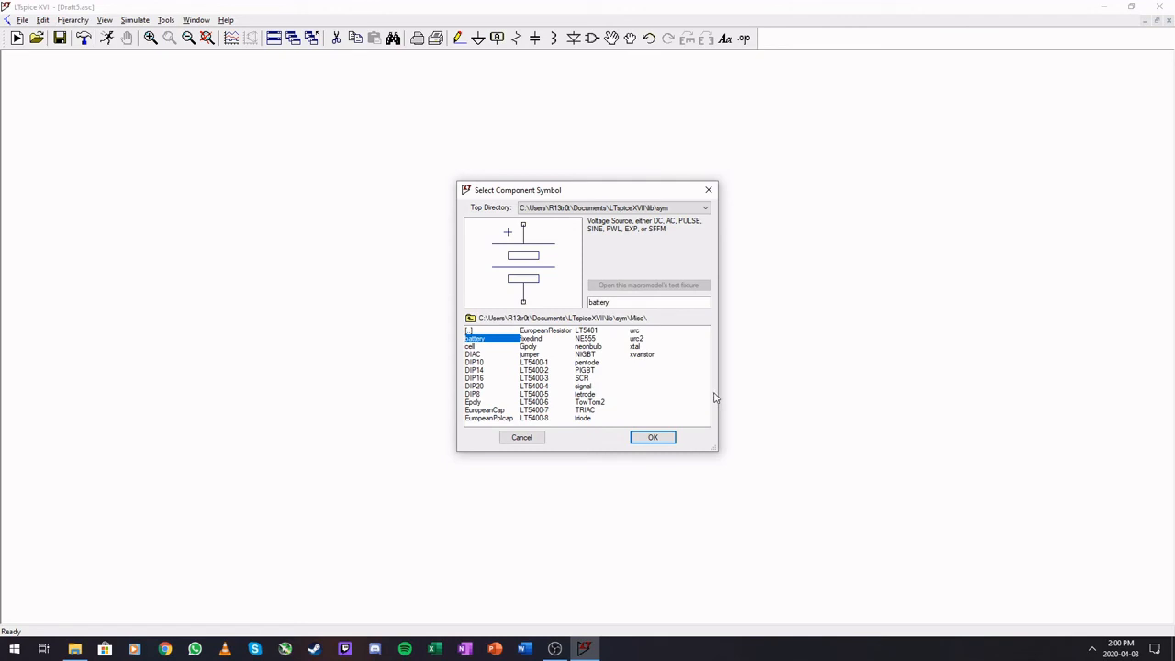
{"action": "mouse_move", "coordinate": [593, 415]}
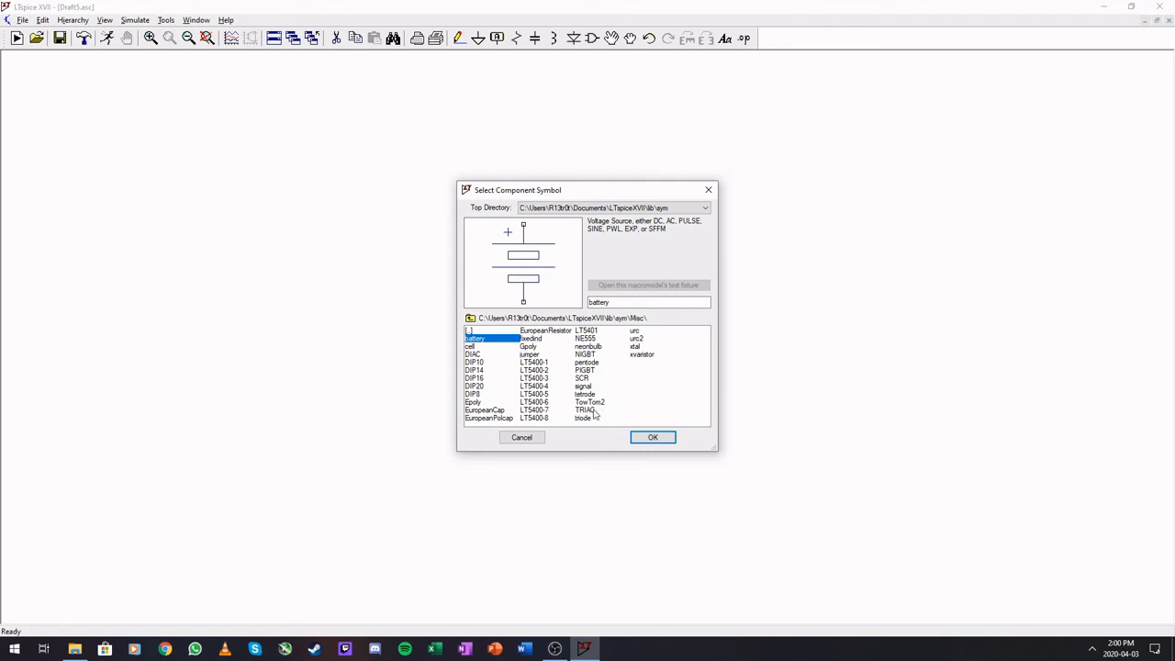
{"action": "mouse_move", "coordinate": [485, 370]}
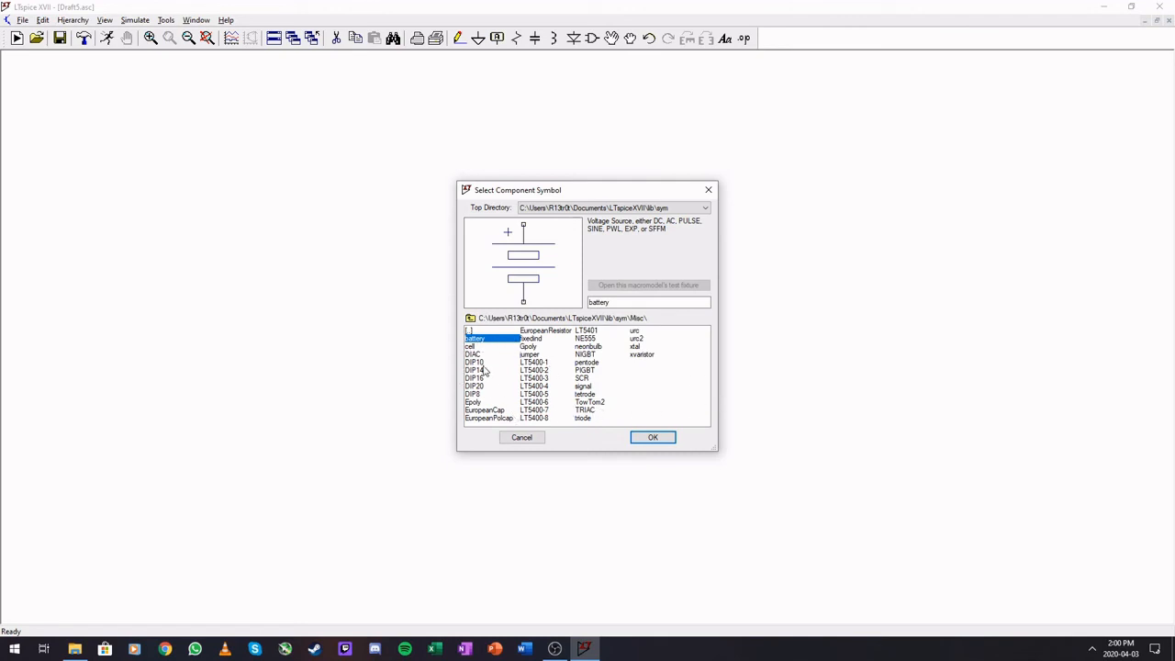
{"action": "mouse_move", "coordinate": [593, 390]}
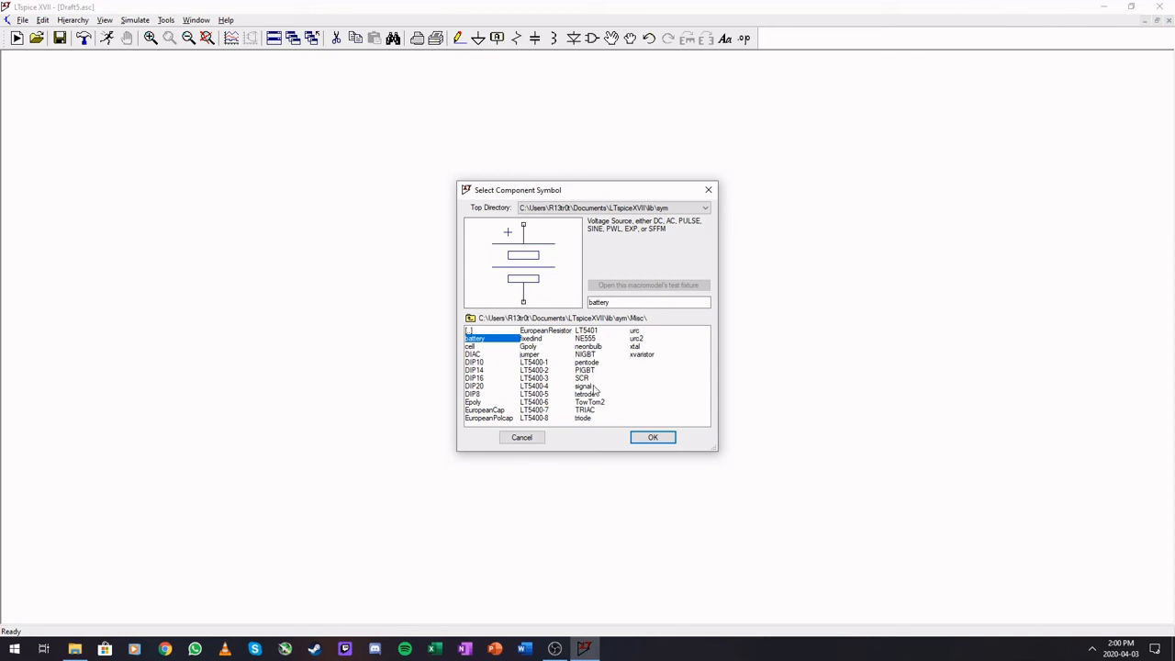
{"action": "left_click", "coordinate": [584, 385]}
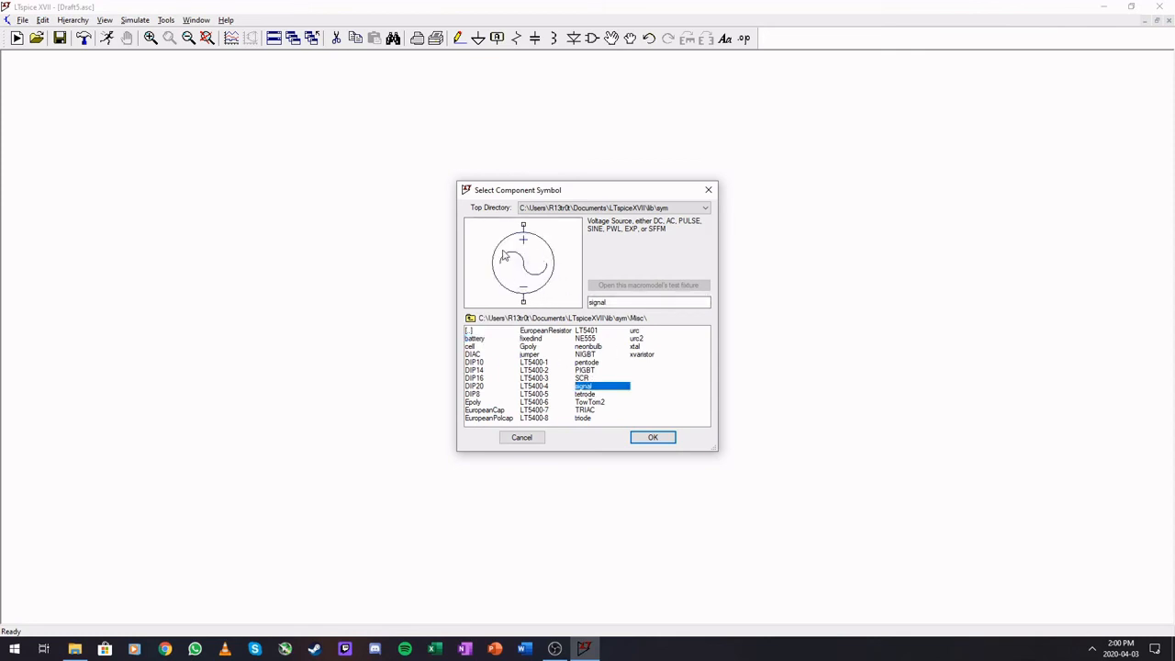
{"action": "mouse_move", "coordinate": [516, 250]}
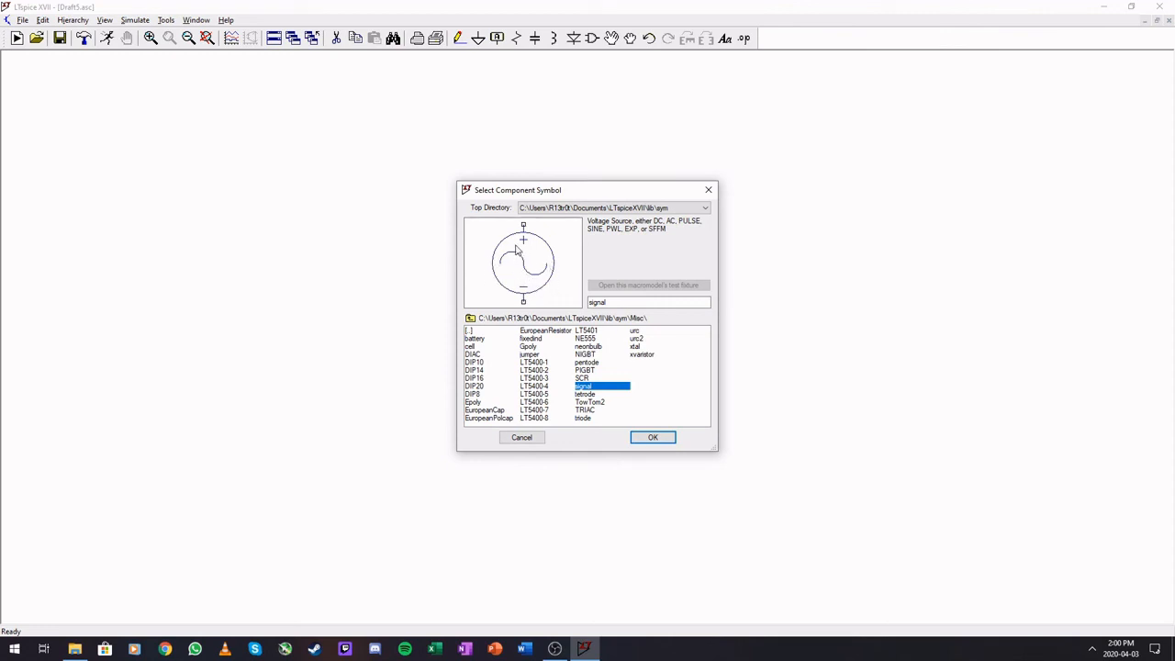
{"action": "mouse_move", "coordinate": [540, 321]}
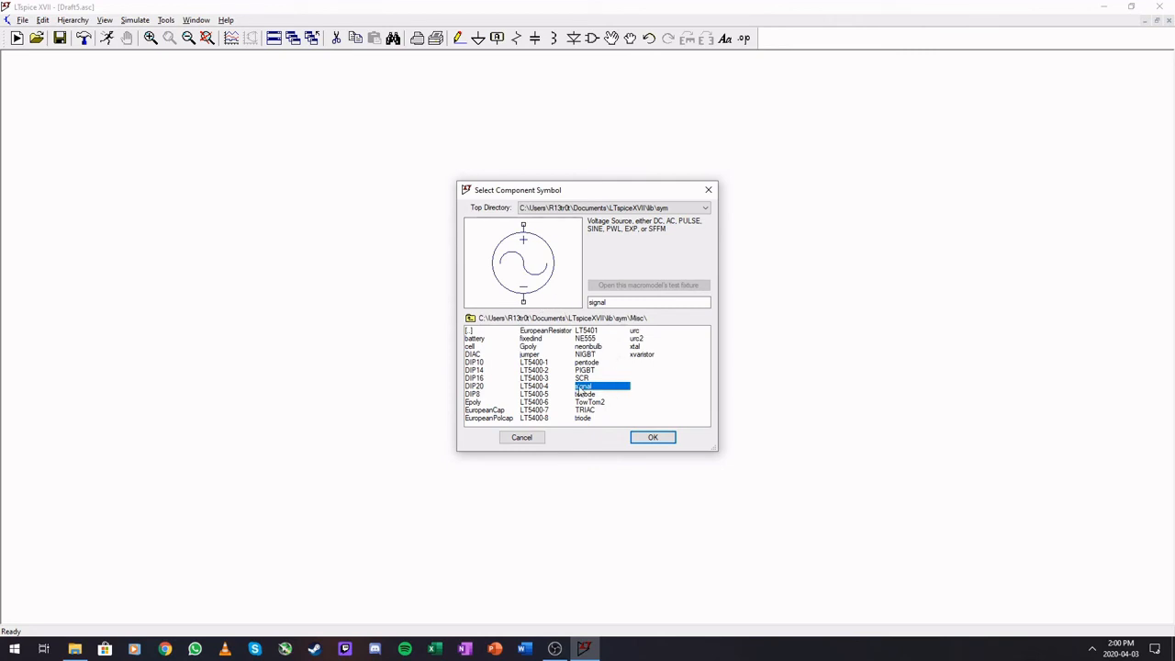
{"action": "left_click", "coordinate": [582, 377]}
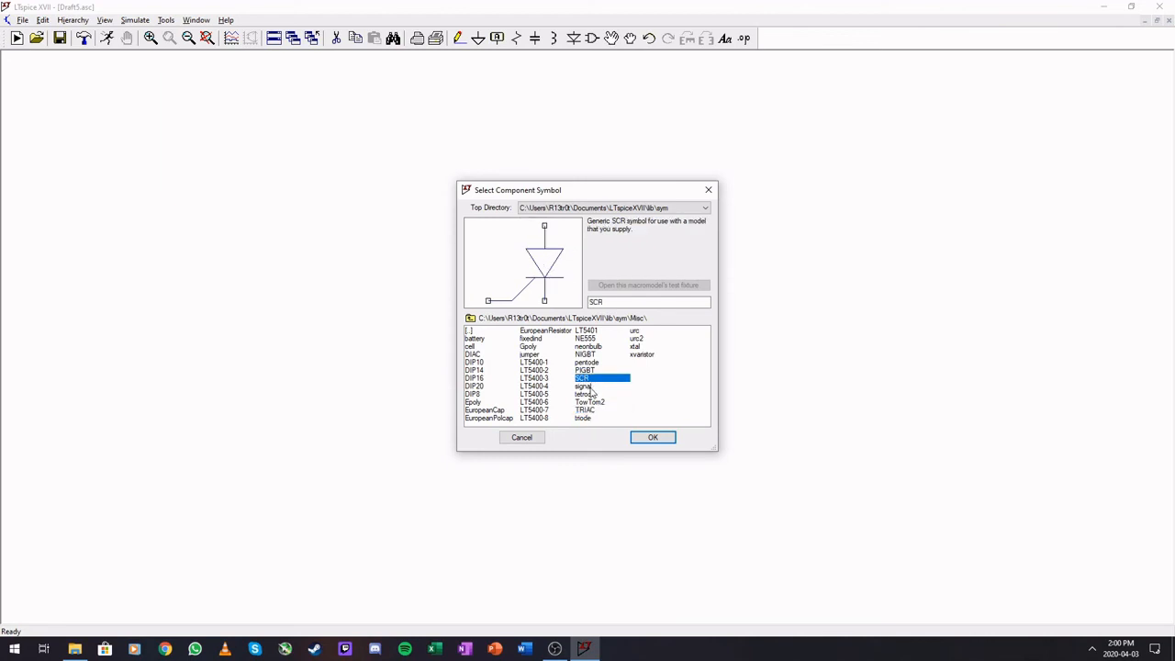
{"action": "left_click", "coordinate": [584, 385]}
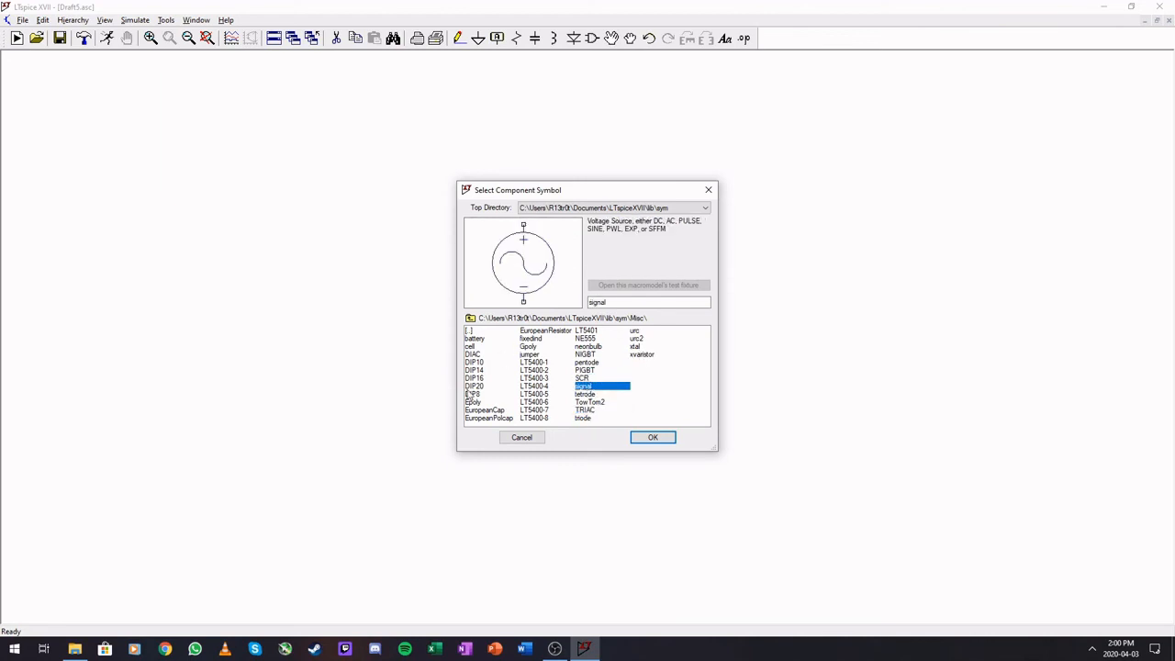
{"action": "mouse_move", "coordinate": [617, 398]}
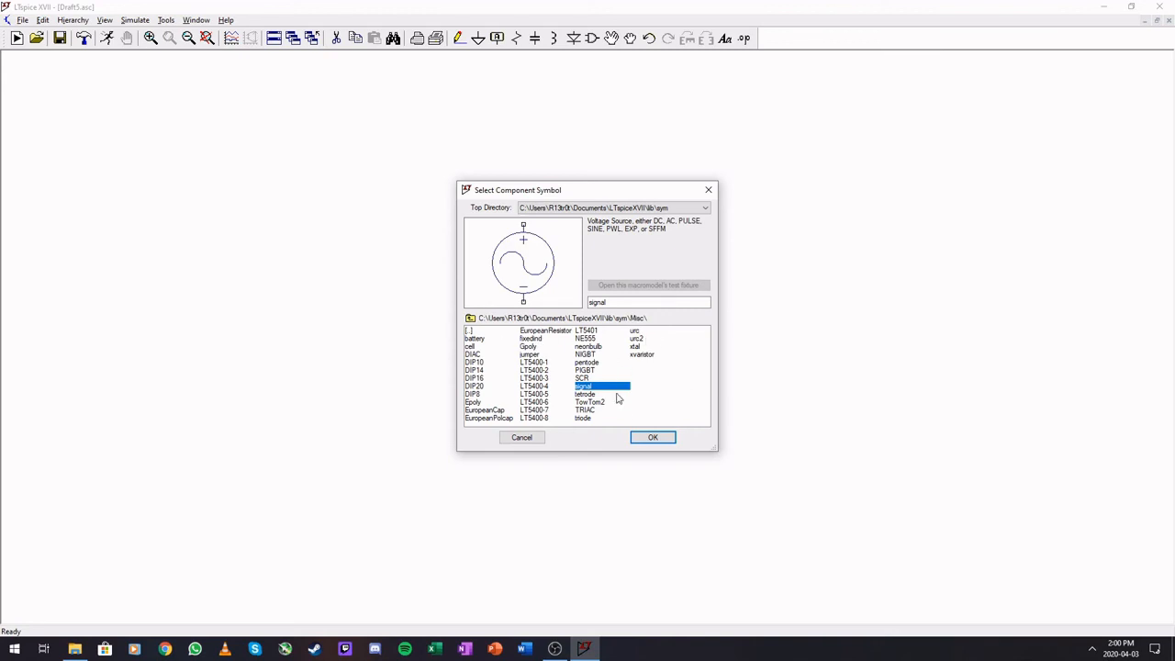
{"action": "left_click", "coordinate": [475, 377]}
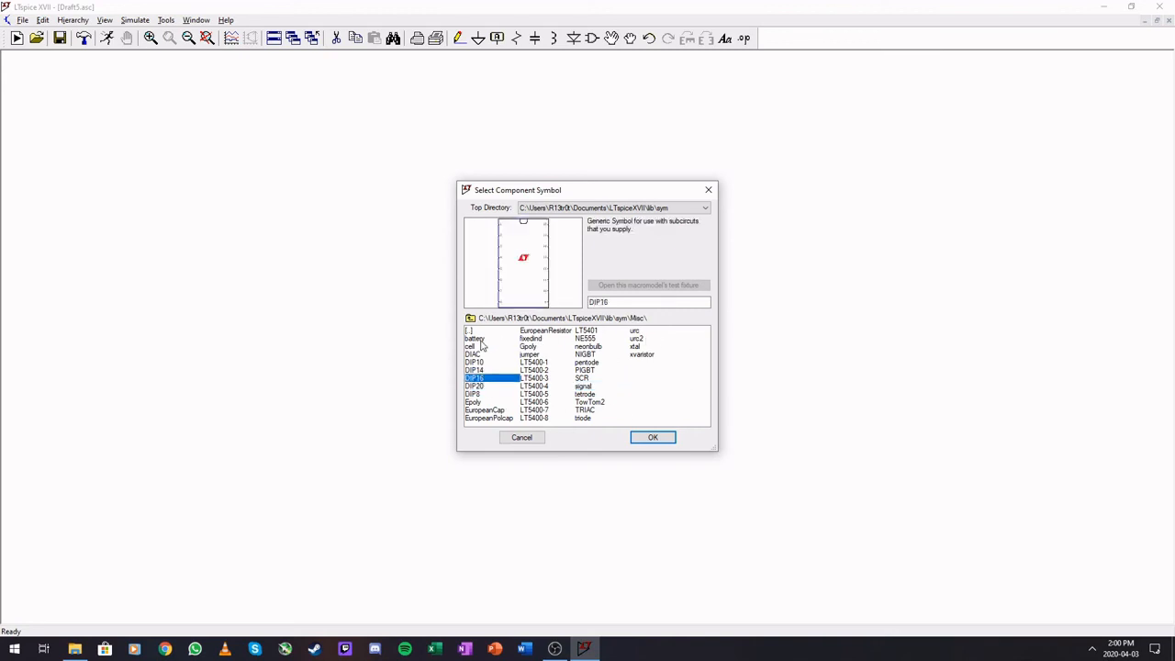
{"action": "left_click", "coordinate": [471, 346]}
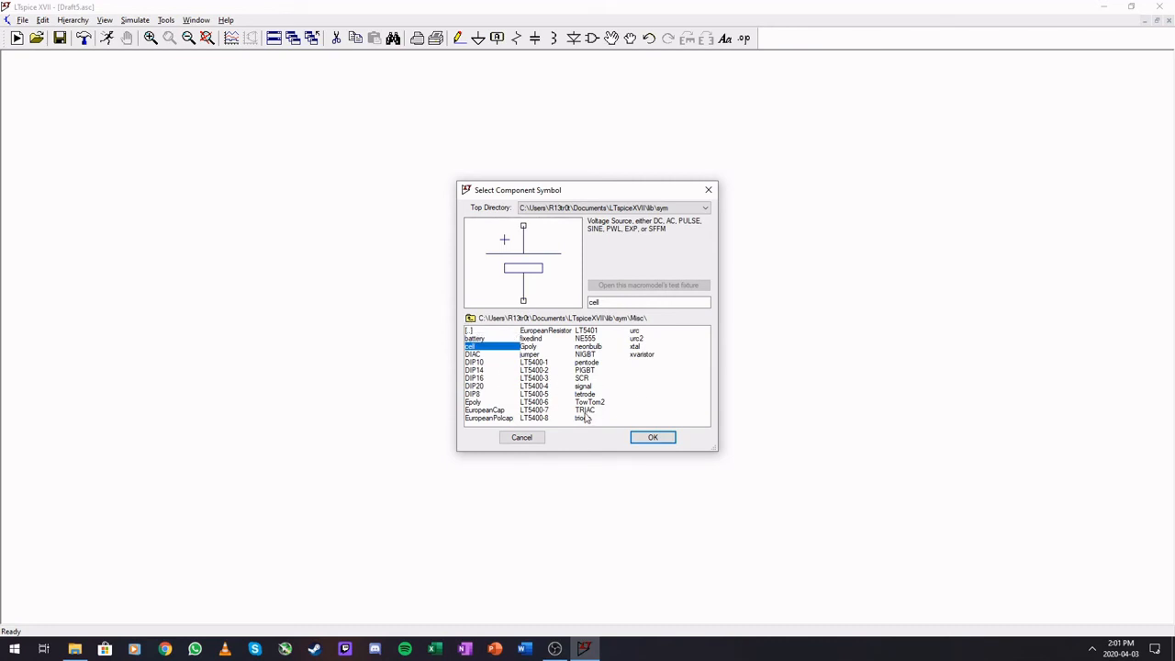
{"action": "left_click", "coordinate": [583, 418]}
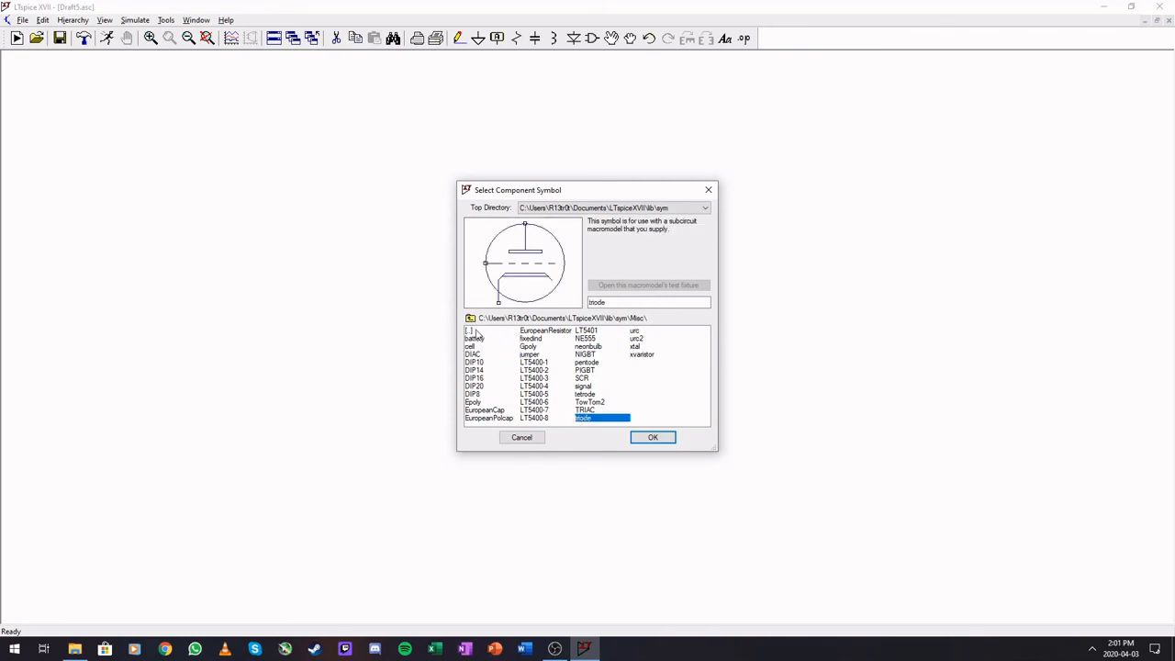
{"action": "double_click", "coordinate": [469, 329]}
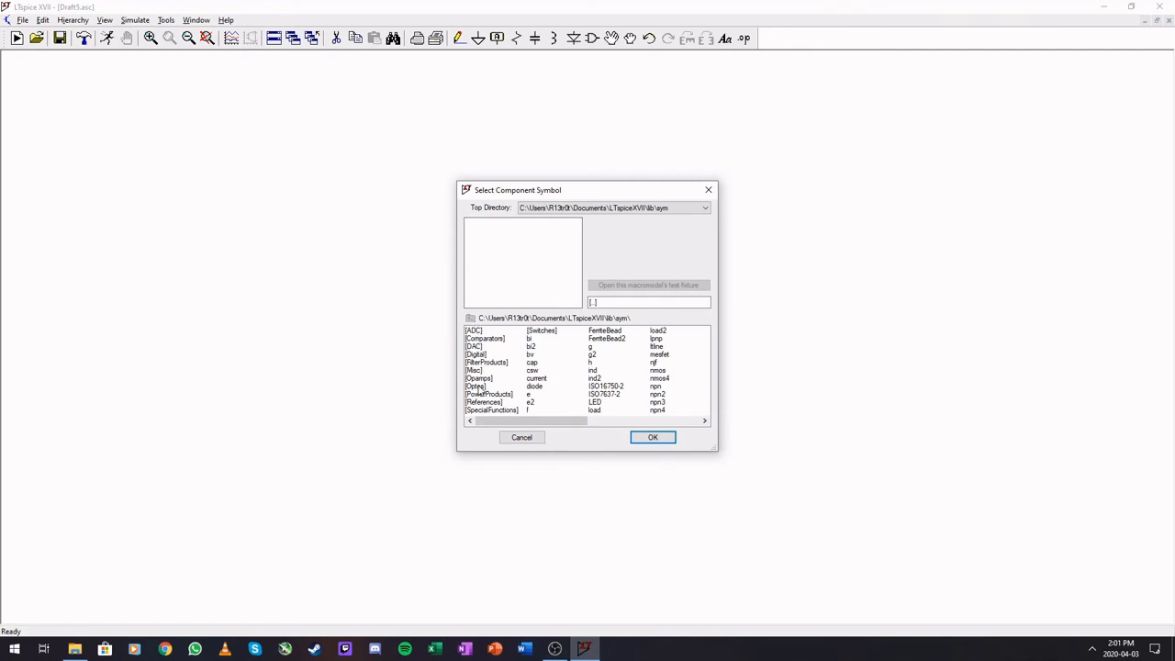
{"action": "left_click", "coordinate": [477, 378]}
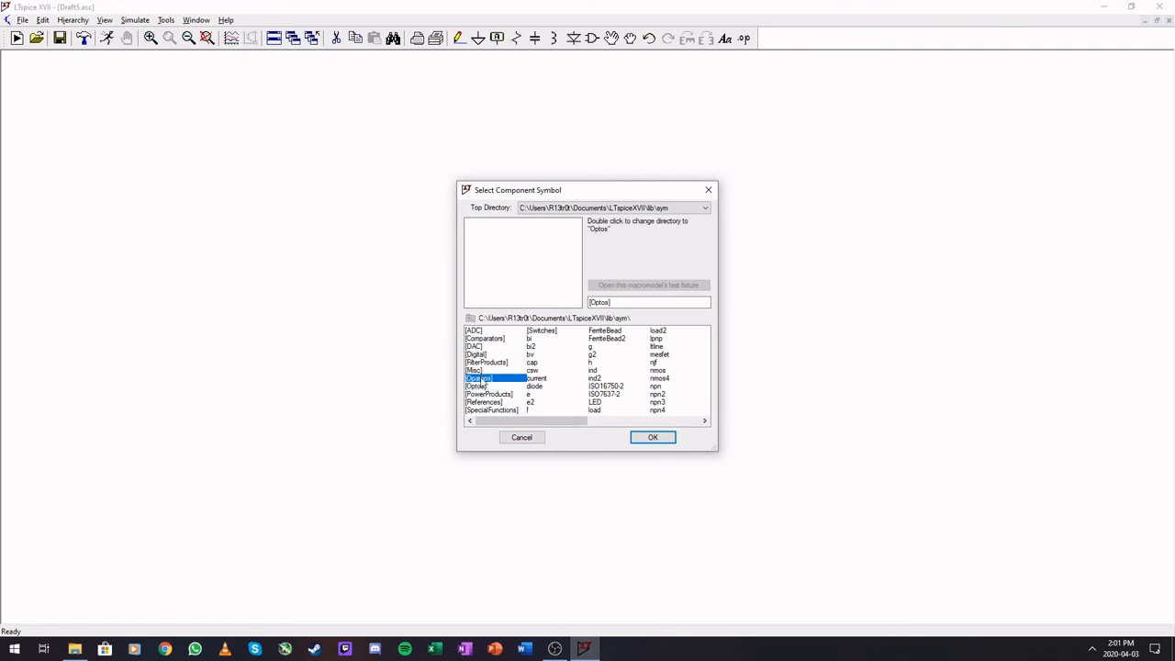
{"action": "double_click", "coordinate": [478, 378]}
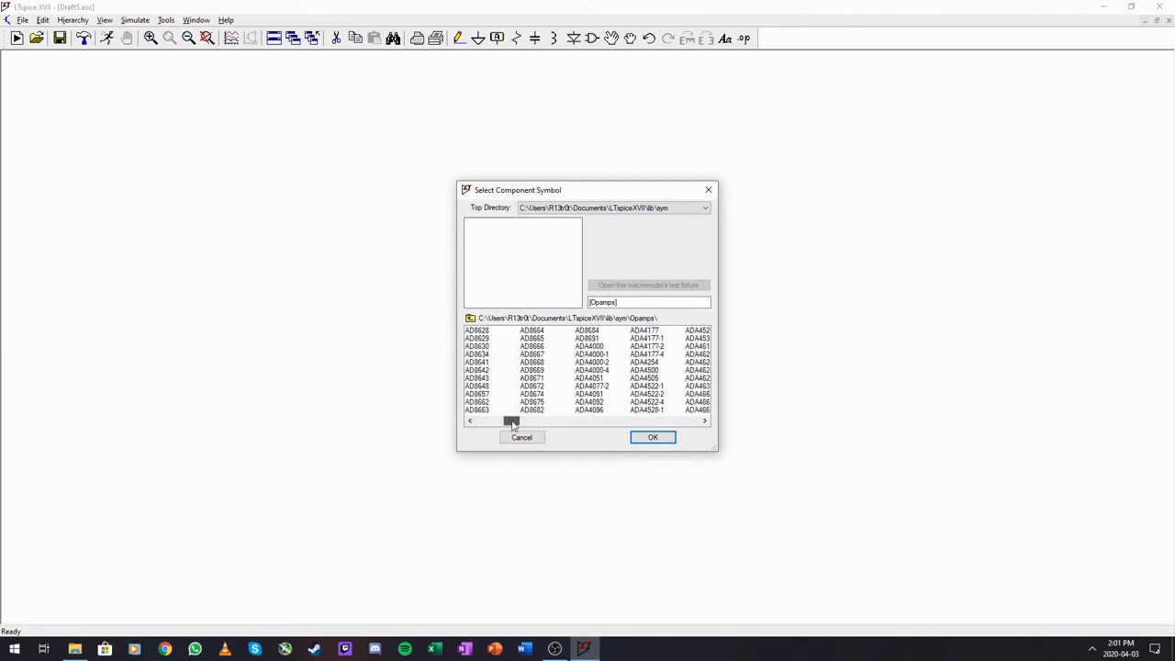
{"action": "left_click", "coordinate": [532, 421]}
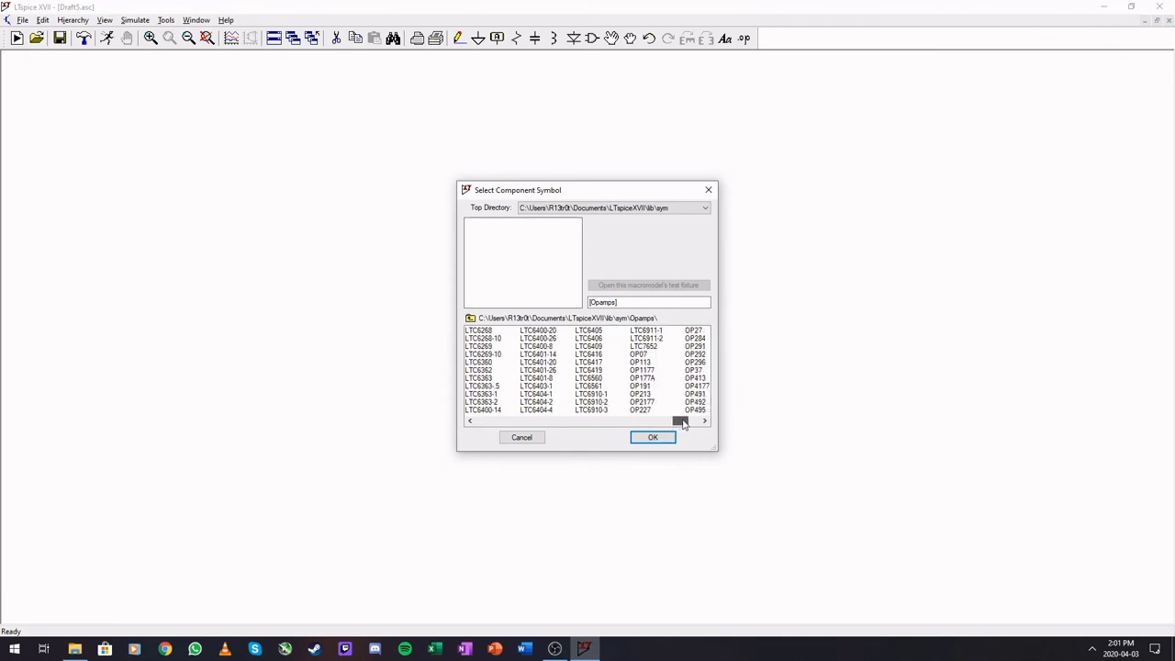
{"action": "left_click", "coordinate": [684, 420]}
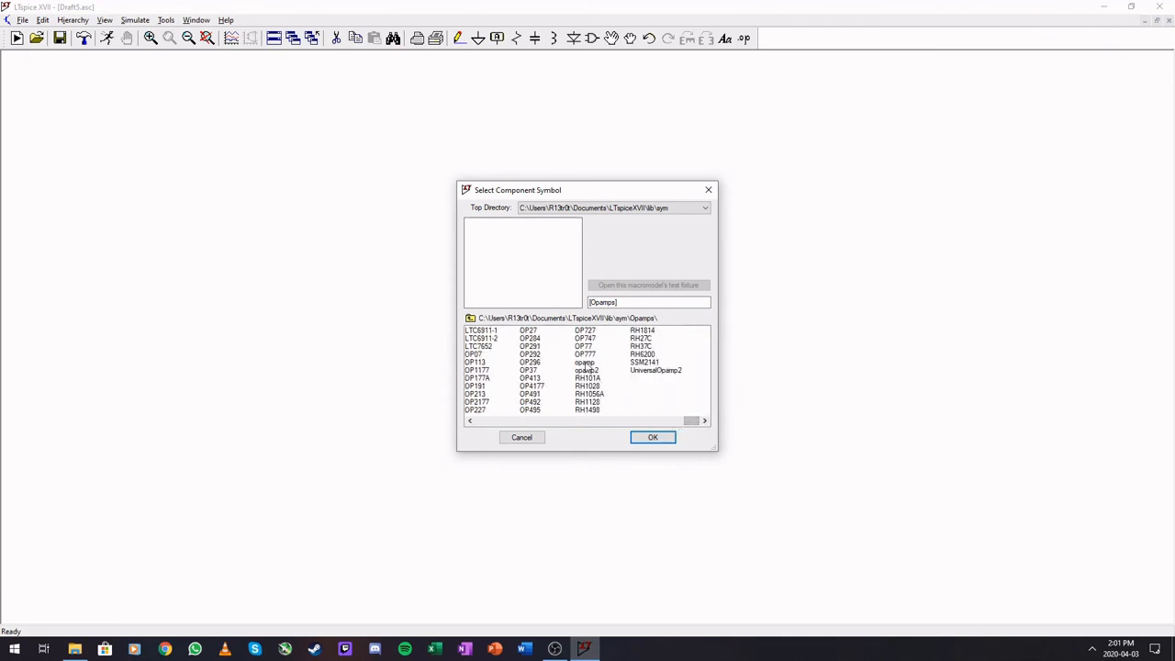
{"action": "left_click", "coordinate": [584, 362]}
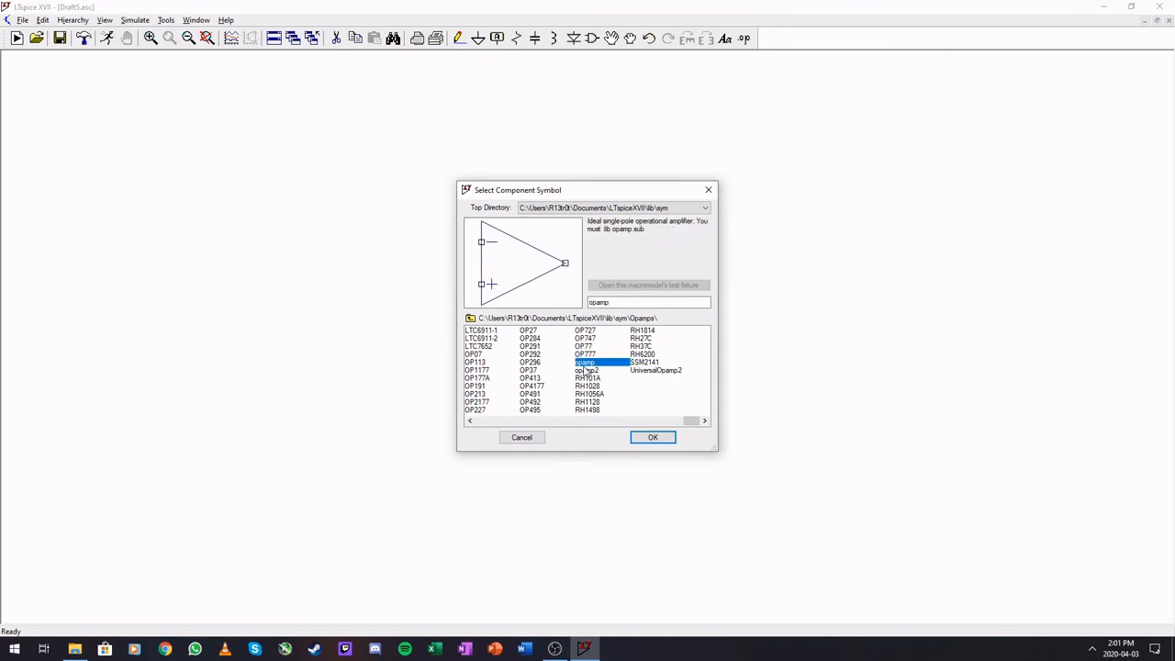
{"action": "left_click", "coordinate": [588, 370]}
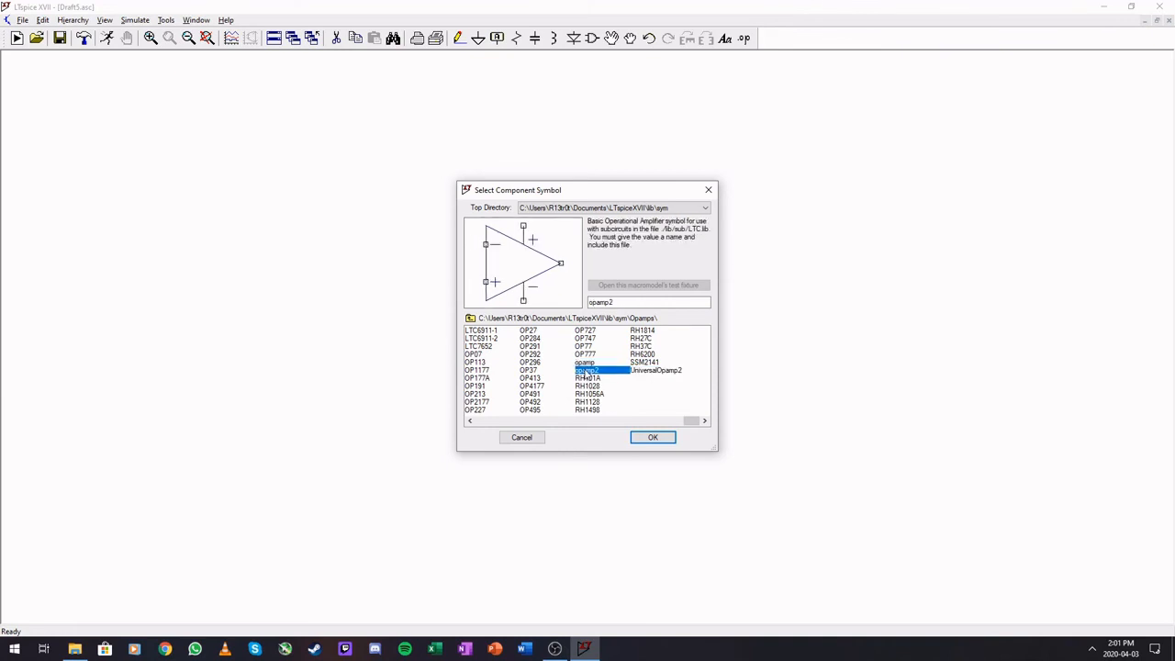
{"action": "left_click", "coordinate": [585, 361]}
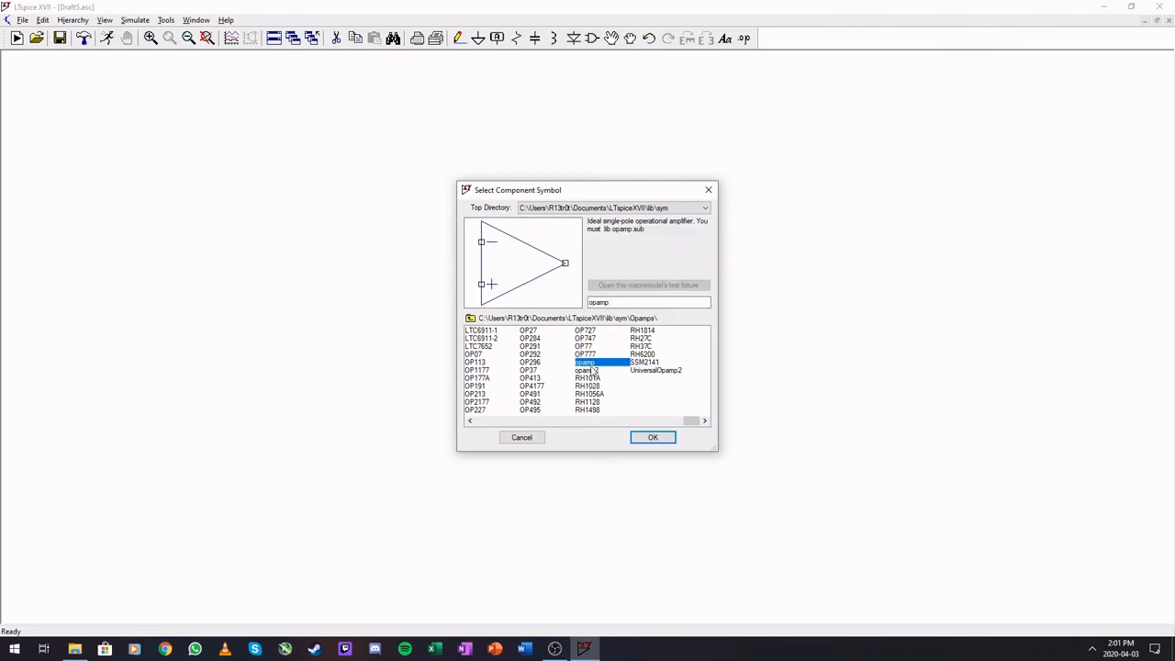
{"action": "left_click", "coordinate": [587, 370]}
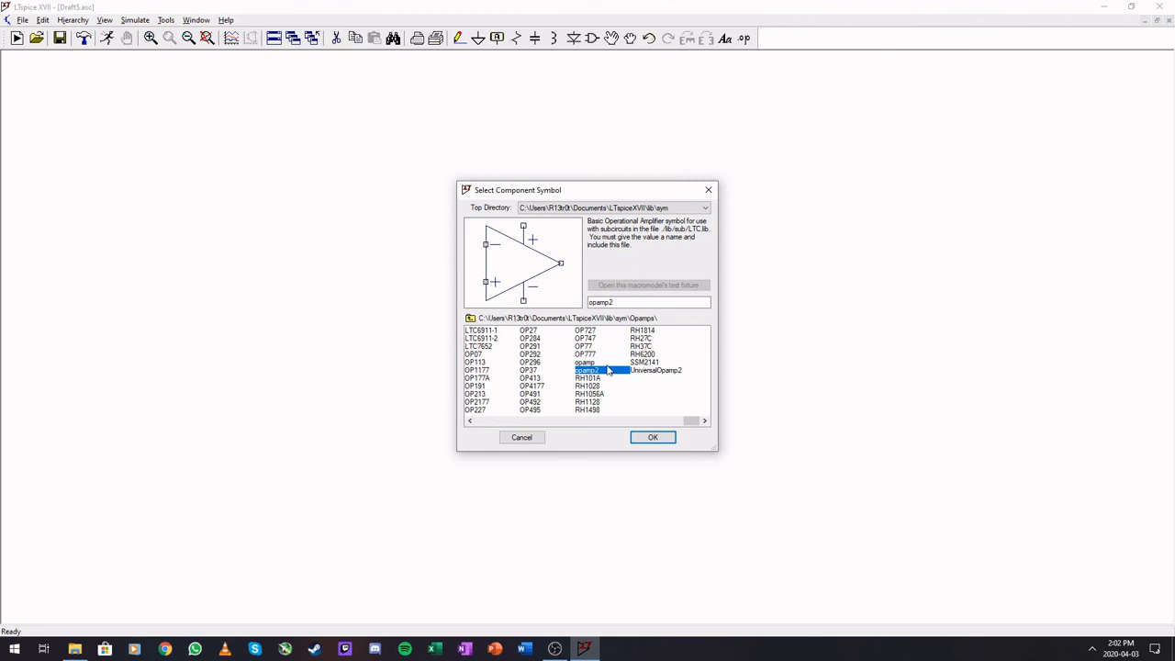
{"action": "mouse_move", "coordinate": [755, 44]}
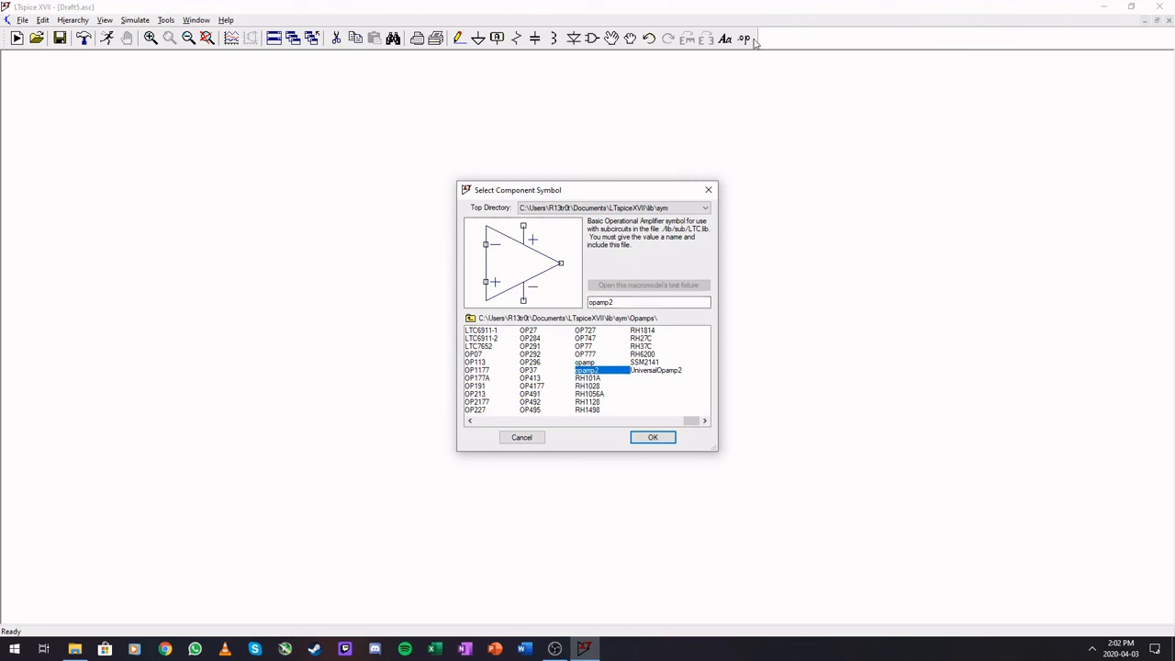
{"action": "mouse_move", "coordinate": [877, 291]}
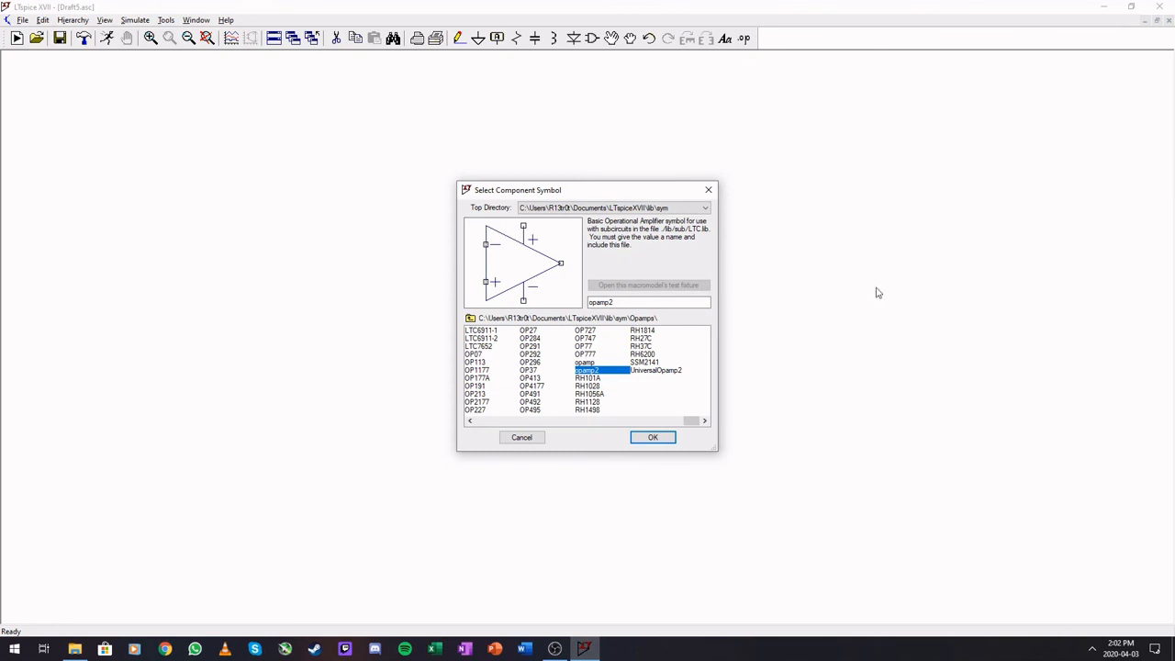
{"action": "mouse_move", "coordinate": [766, 466]}
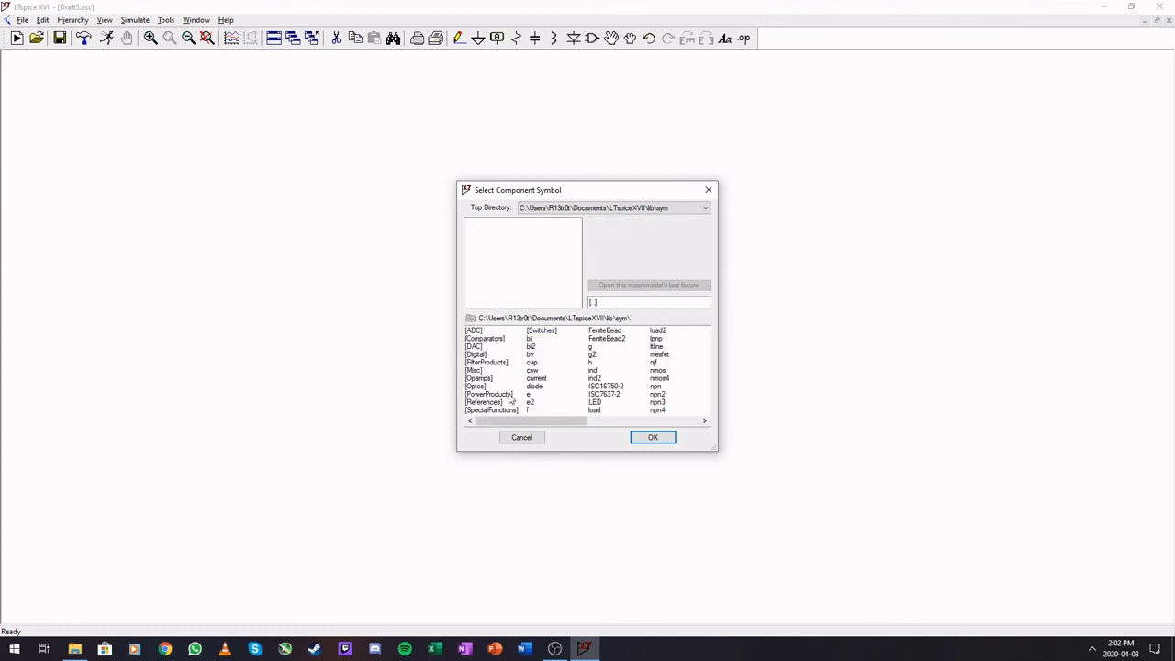
{"action": "left_click", "coordinate": [489, 393]}
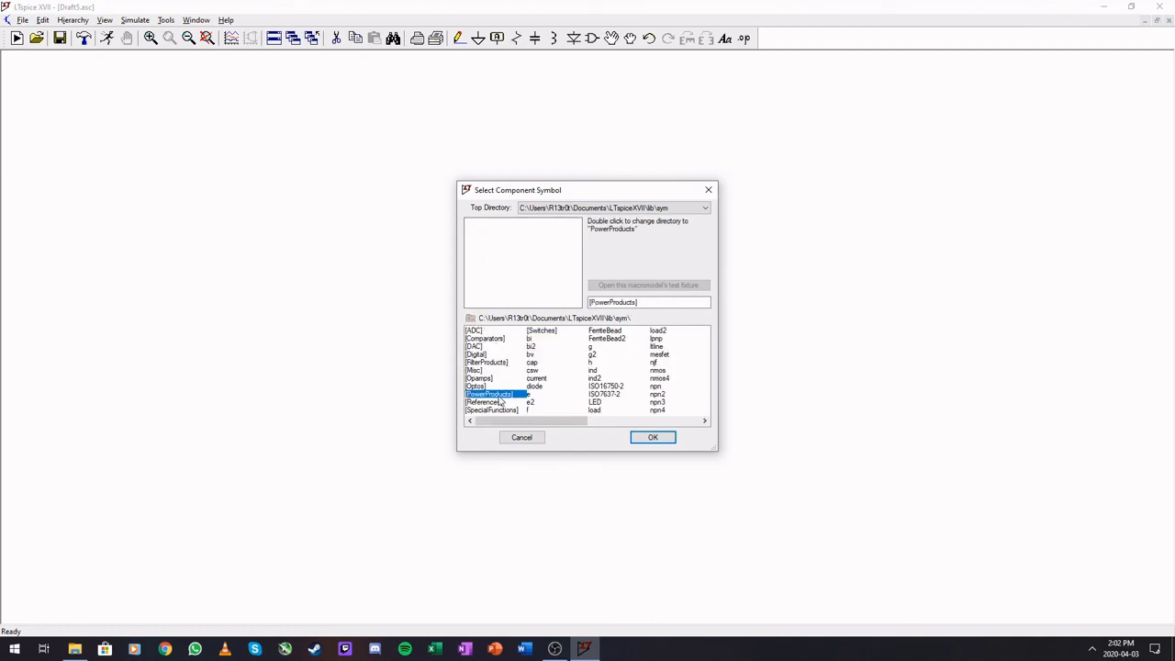
{"action": "double_click", "coordinate": [487, 394]}
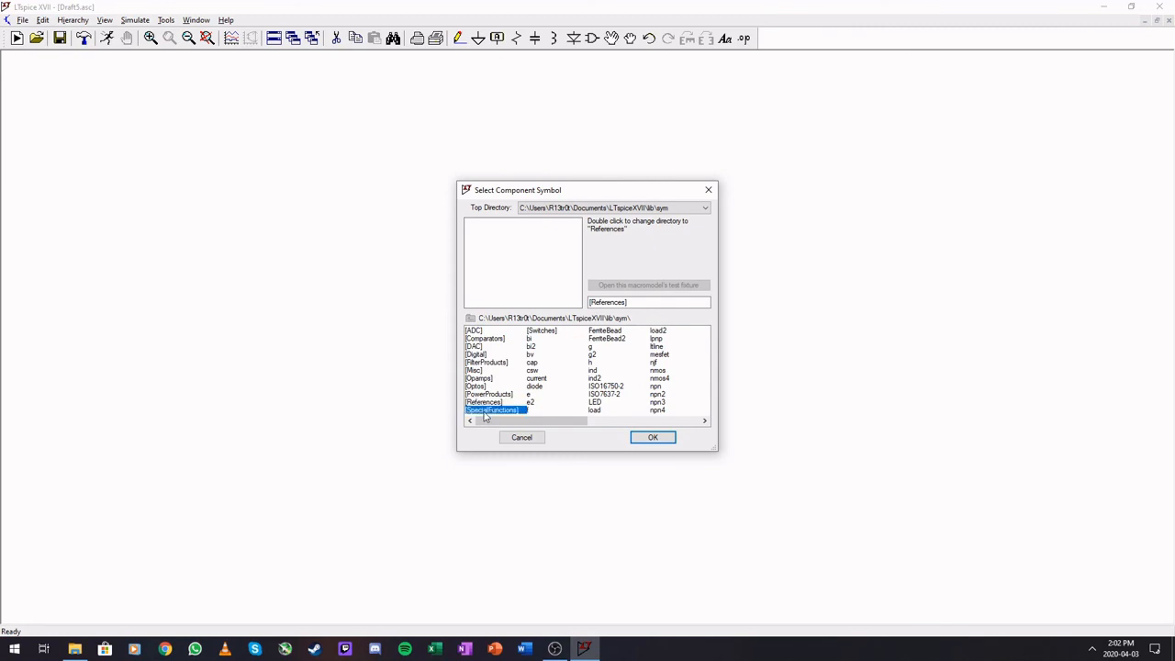
{"action": "double_click", "coordinate": [493, 410]}
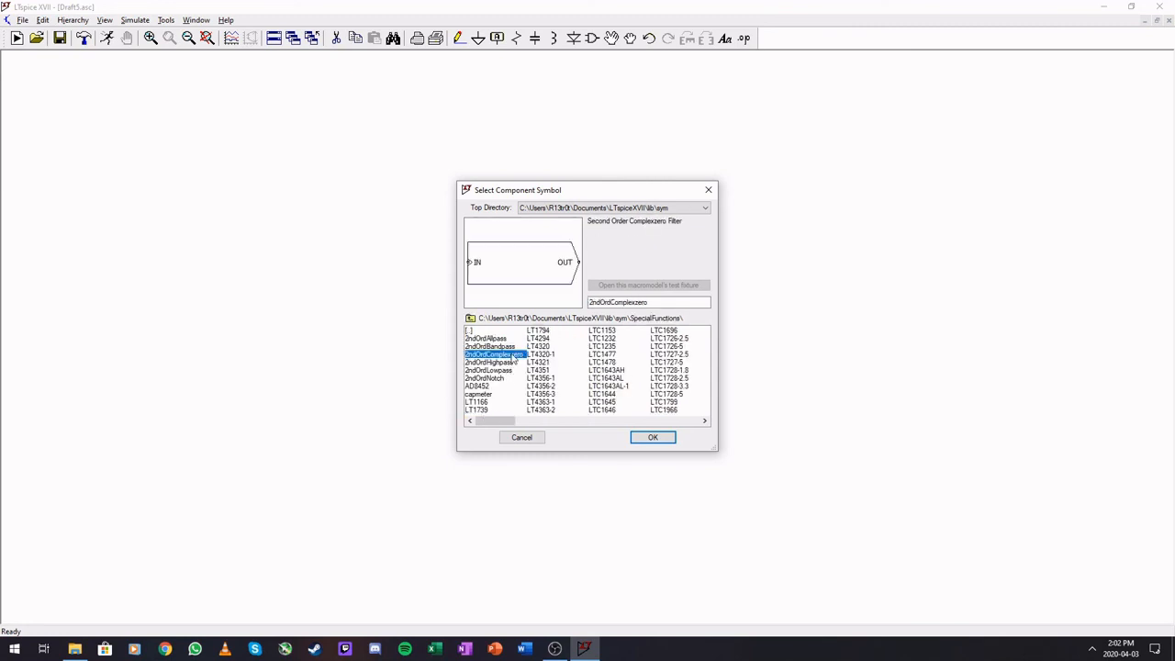
{"action": "left_click", "coordinate": [477, 386]}
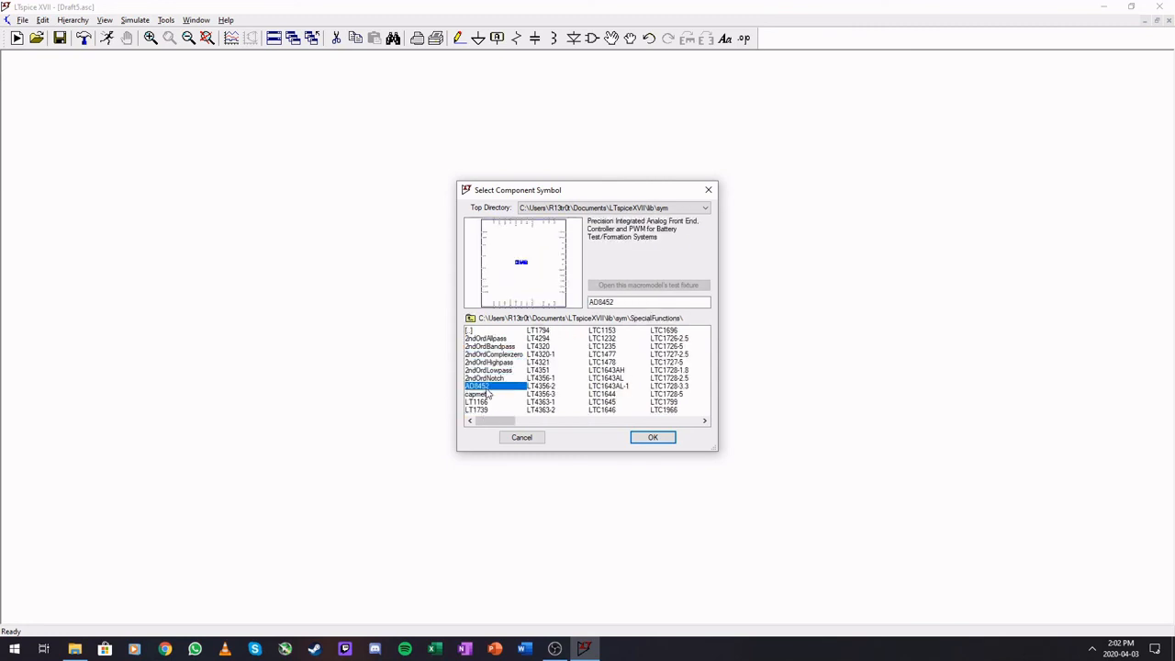
{"action": "left_click", "coordinate": [489, 346]}
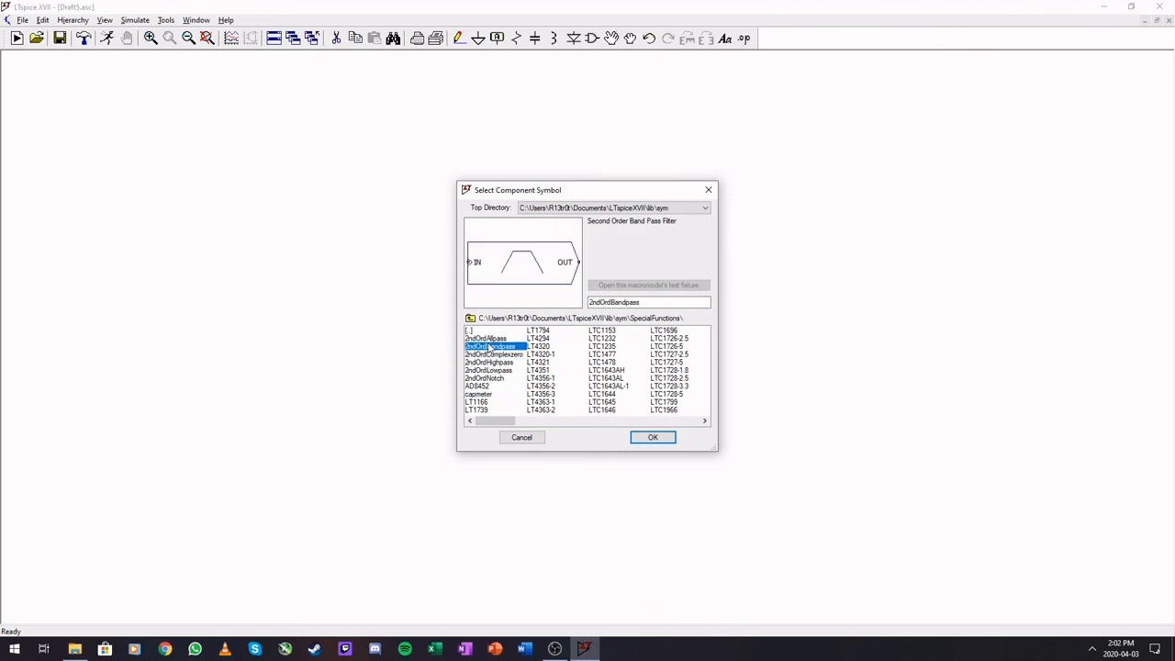
{"action": "left_click", "coordinate": [484, 338]}
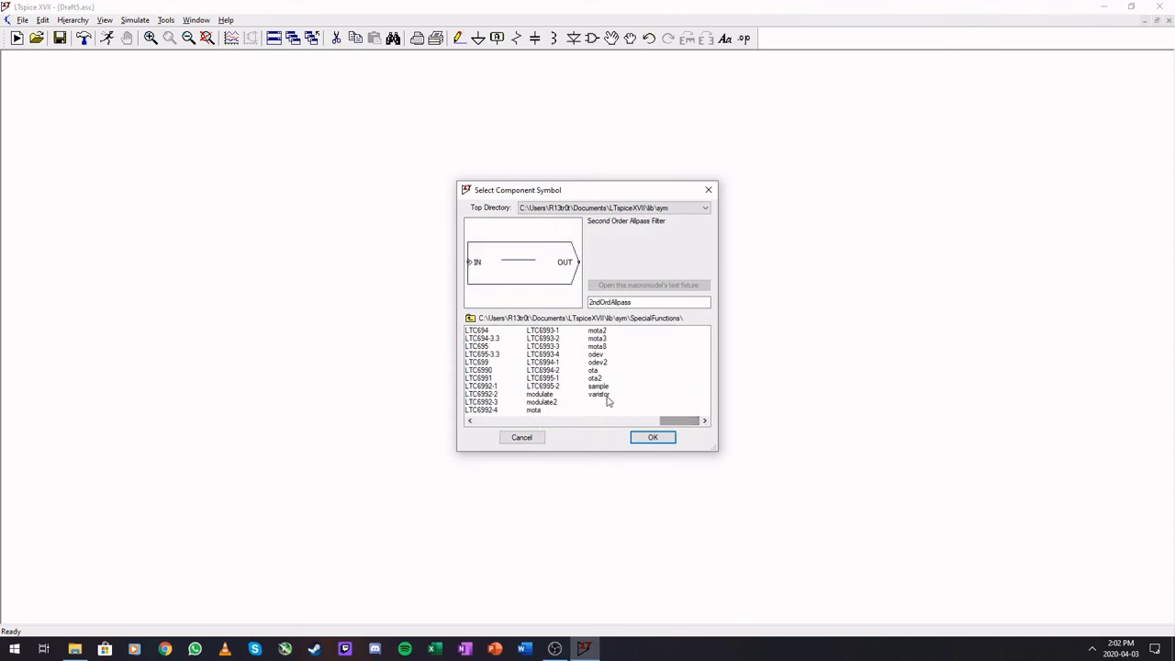
{"action": "left_click", "coordinate": [595, 377]}
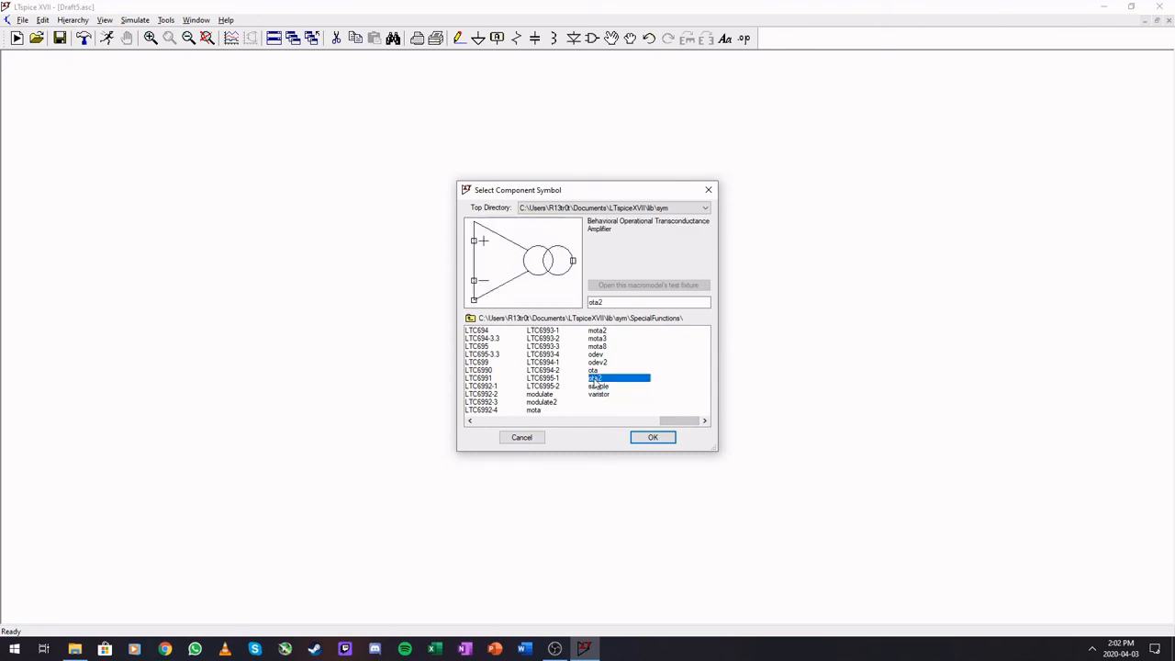
{"action": "left_click", "coordinate": [594, 370]}
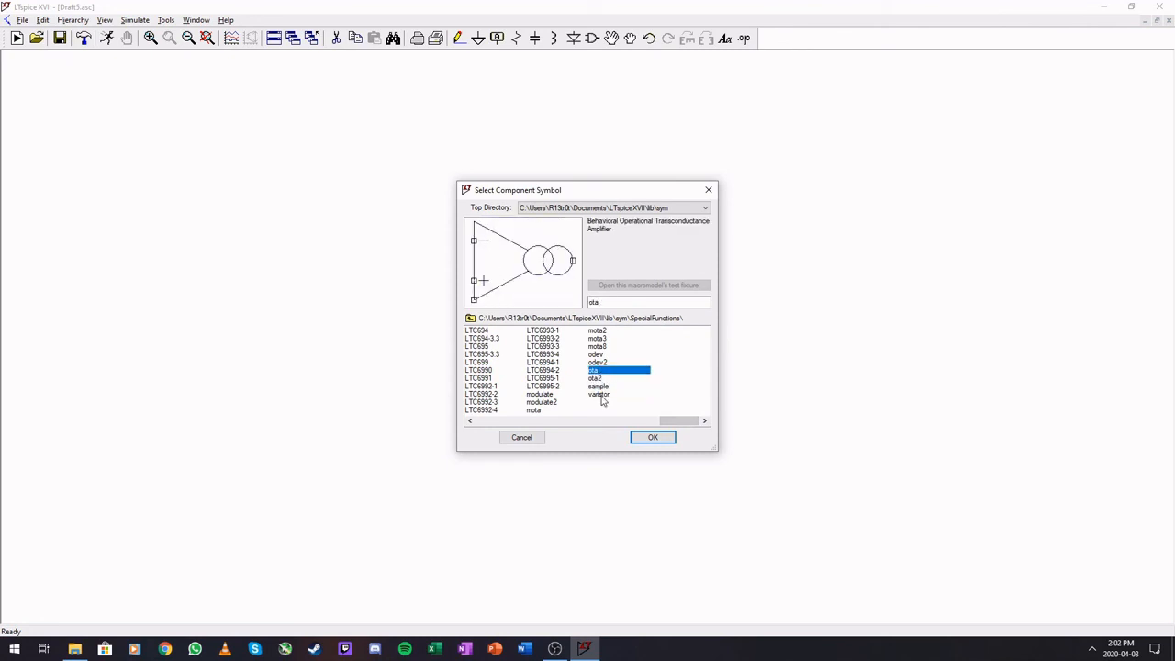
{"action": "left_click", "coordinate": [542, 402]}
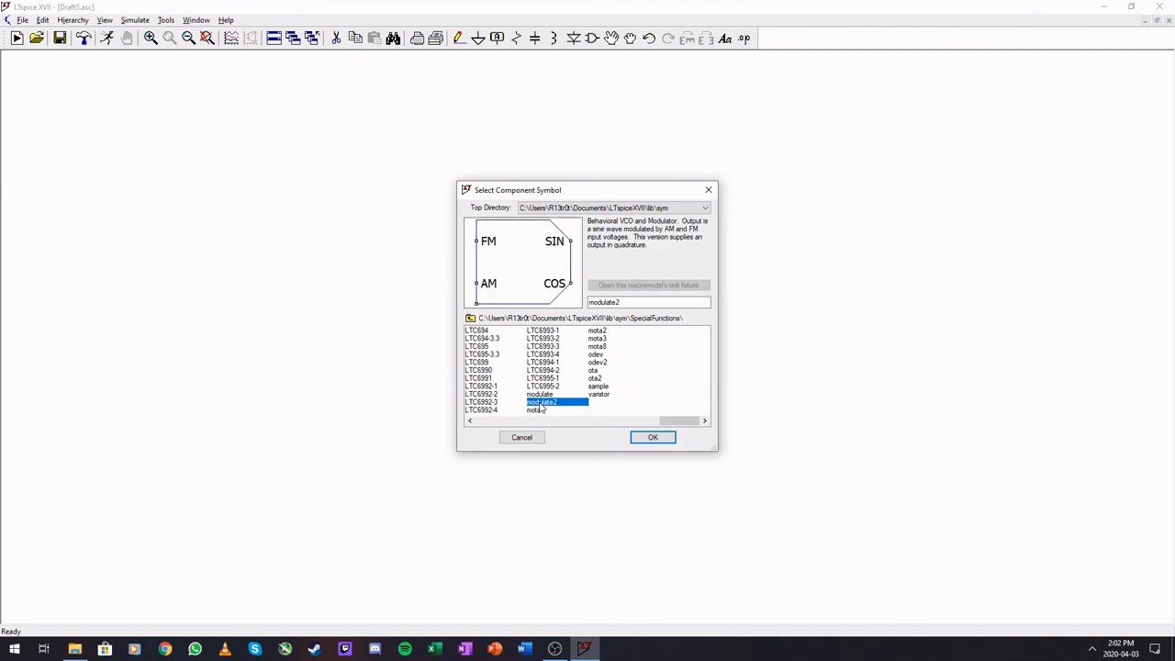
{"action": "left_click", "coordinate": [539, 393]}
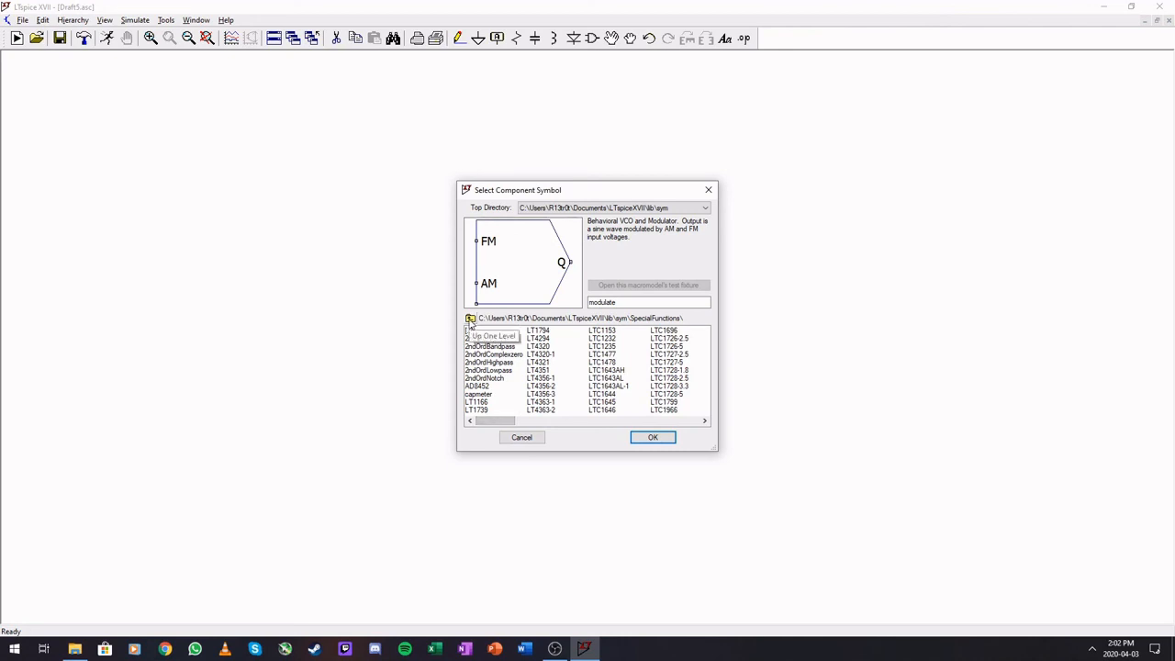
{"action": "left_click", "coordinate": [470, 318]}
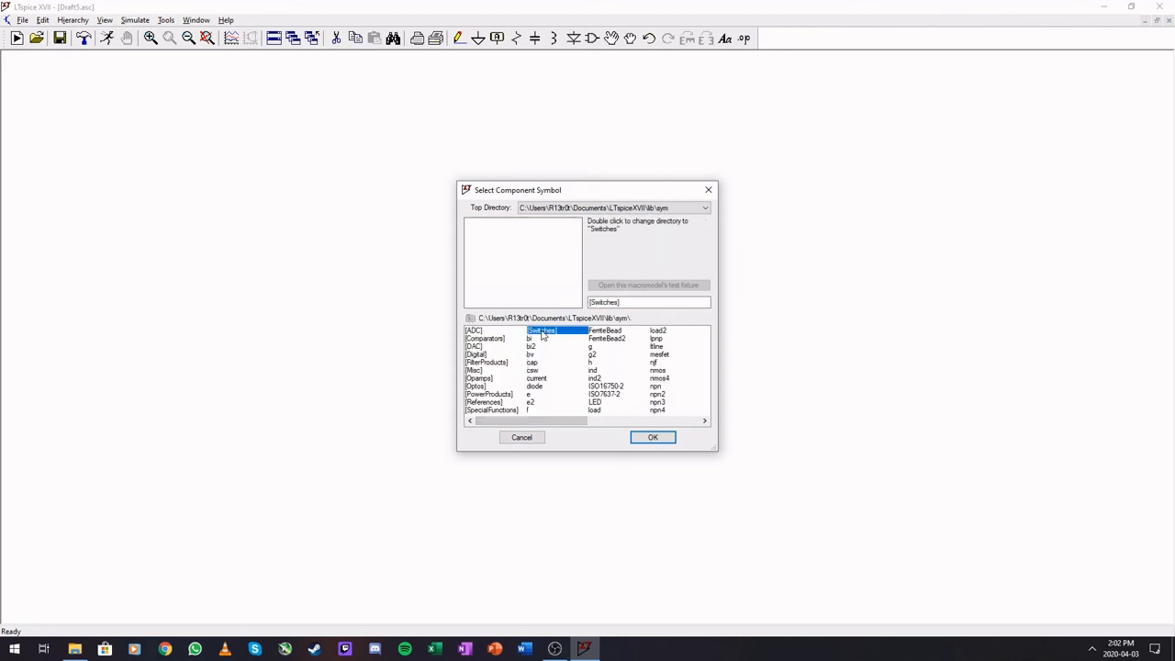
Step: Open the Switches folder, preview the ADG918 symbol, then return to the top-level library
{"action": "double_click", "coordinate": [542, 331]}
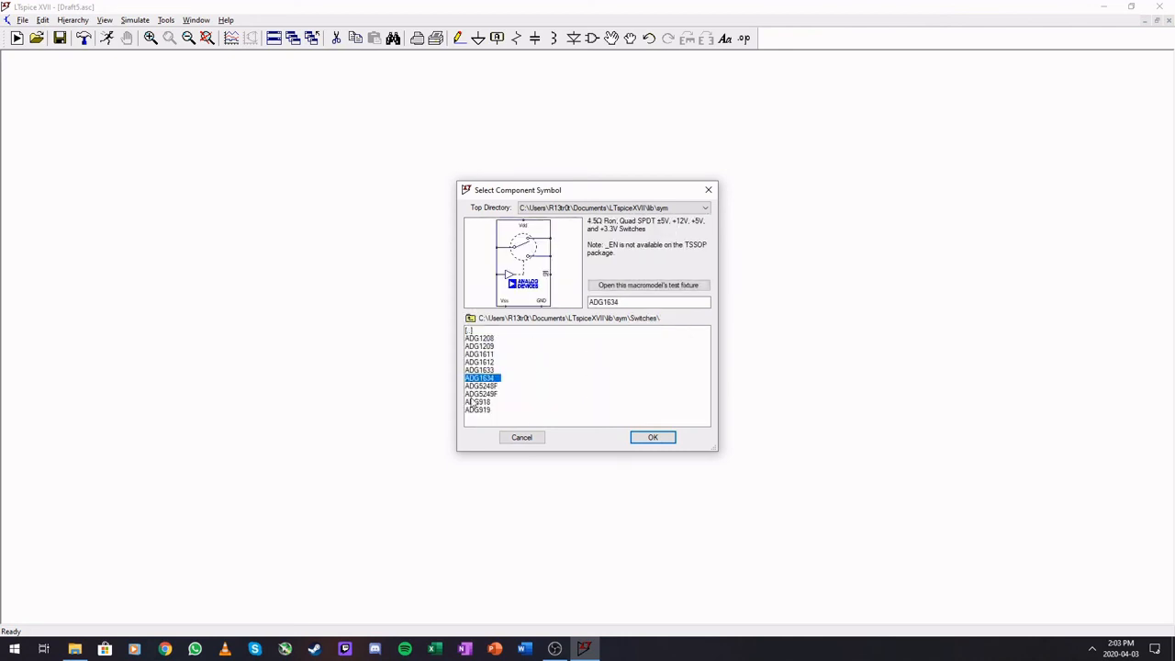
{"action": "left_click", "coordinate": [478, 401]}
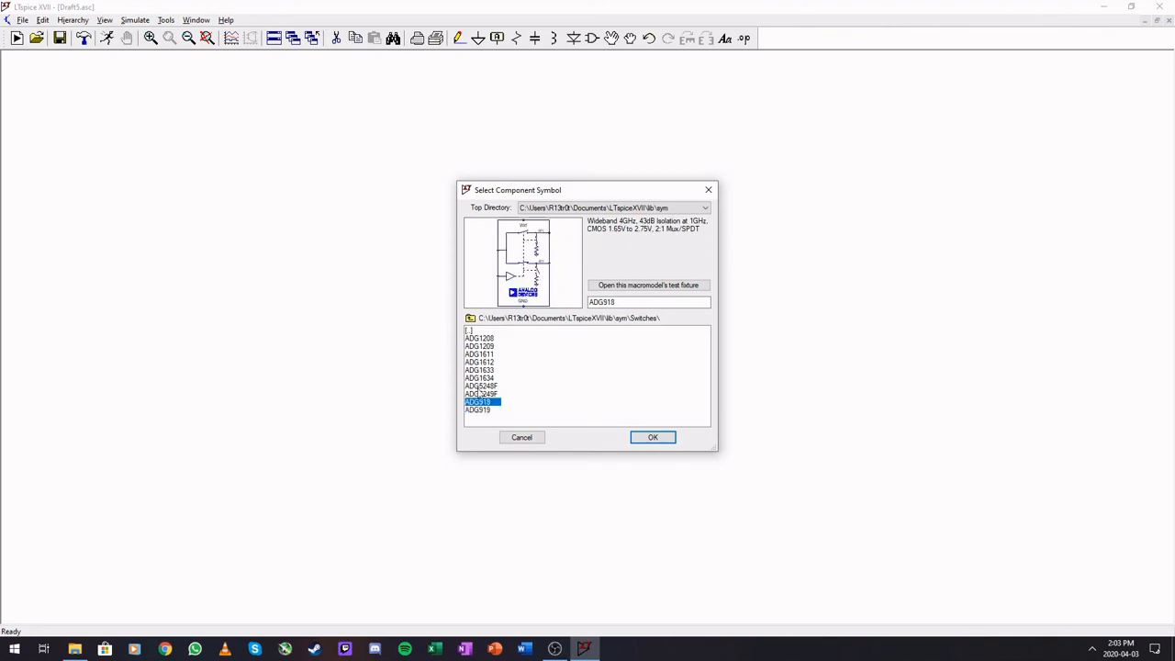
{"action": "left_click", "coordinate": [482, 385]}
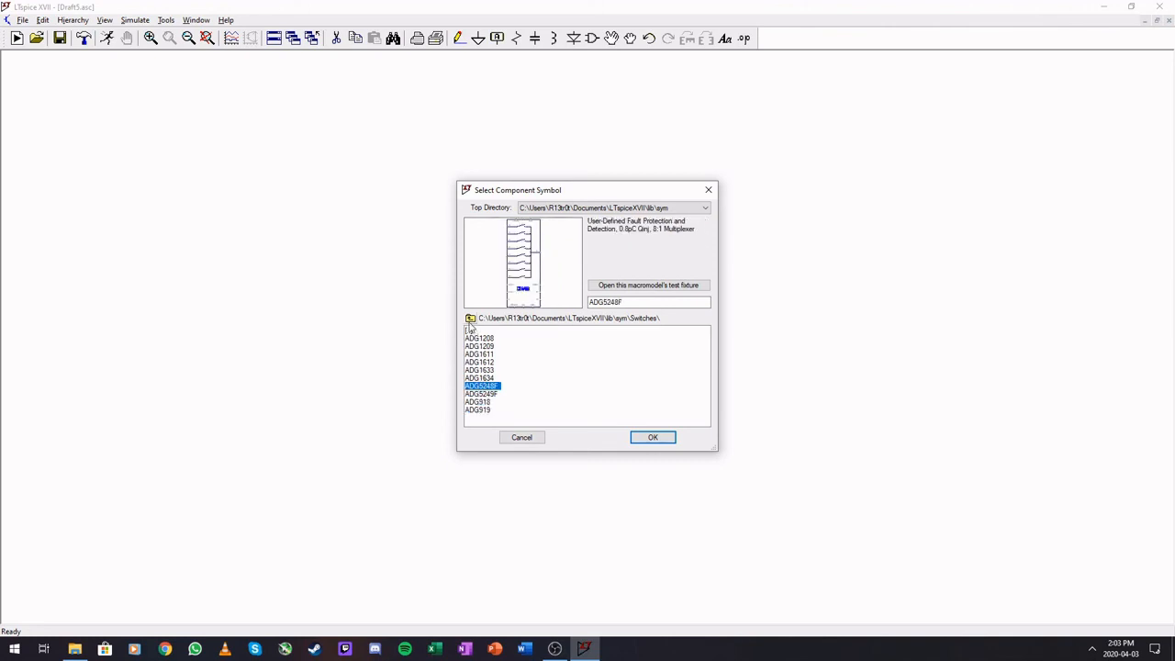
{"action": "mouse_move", "coordinate": [470, 330]}
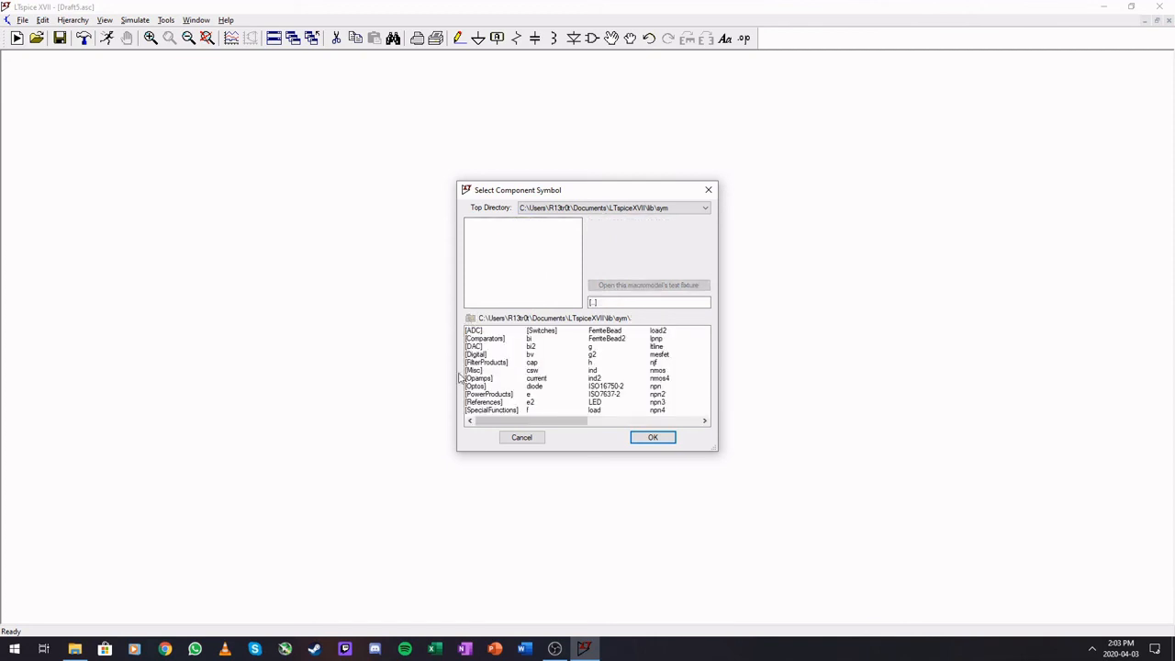
{"action": "mouse_move", "coordinate": [507, 377]}
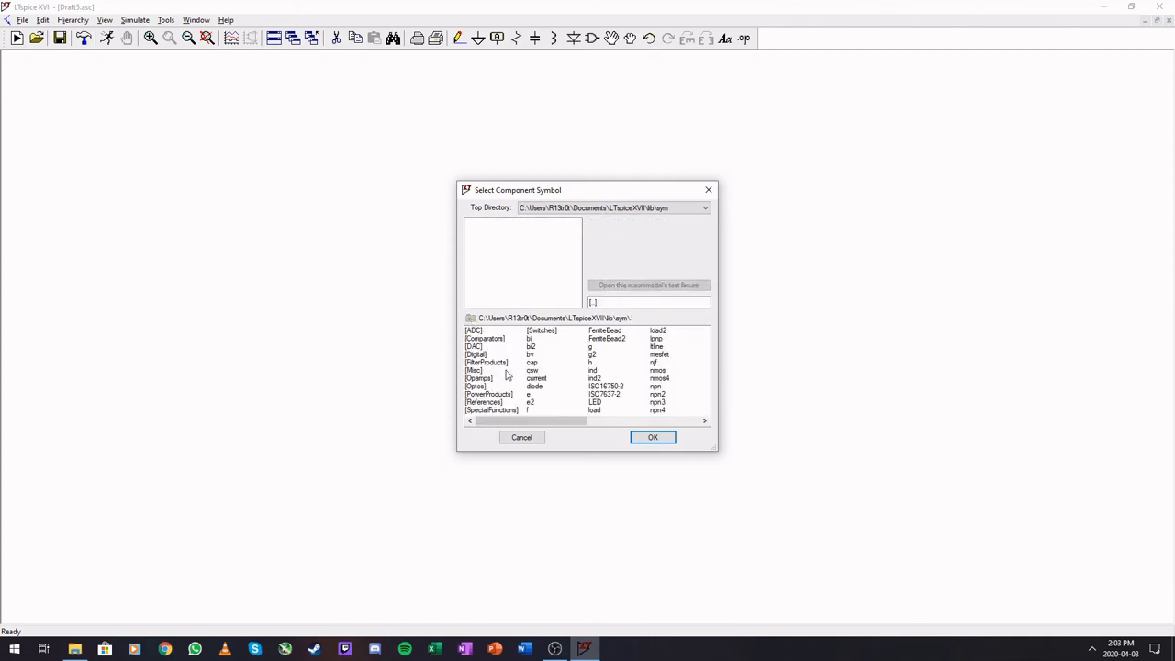
{"action": "mouse_move", "coordinate": [523, 419]}
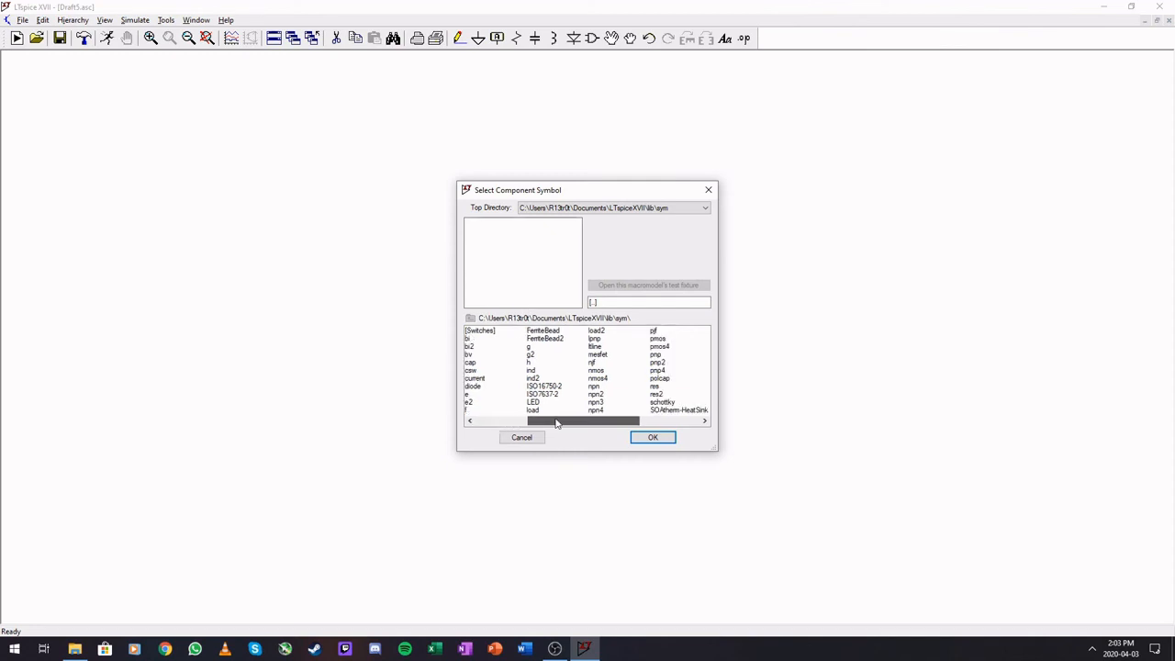
Step: Place the npn symbol as Q1 and assign it the 2N2222 bipolar transistor model
{"action": "left_click", "coordinate": [592, 386]}
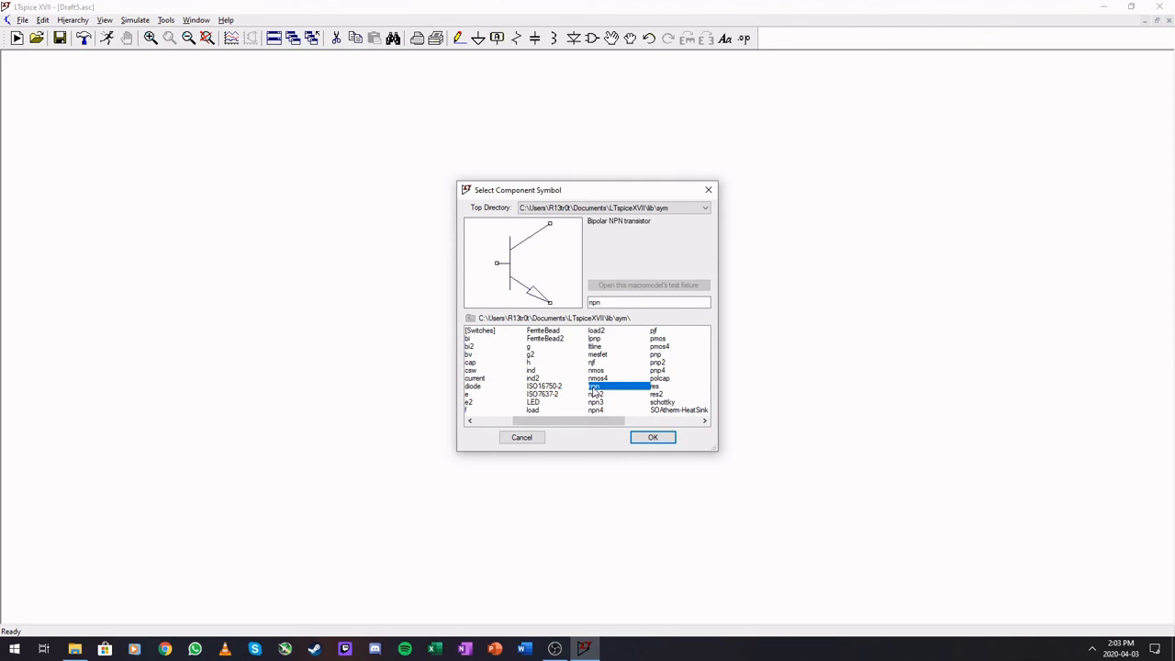
{"action": "left_click", "coordinate": [653, 437]}
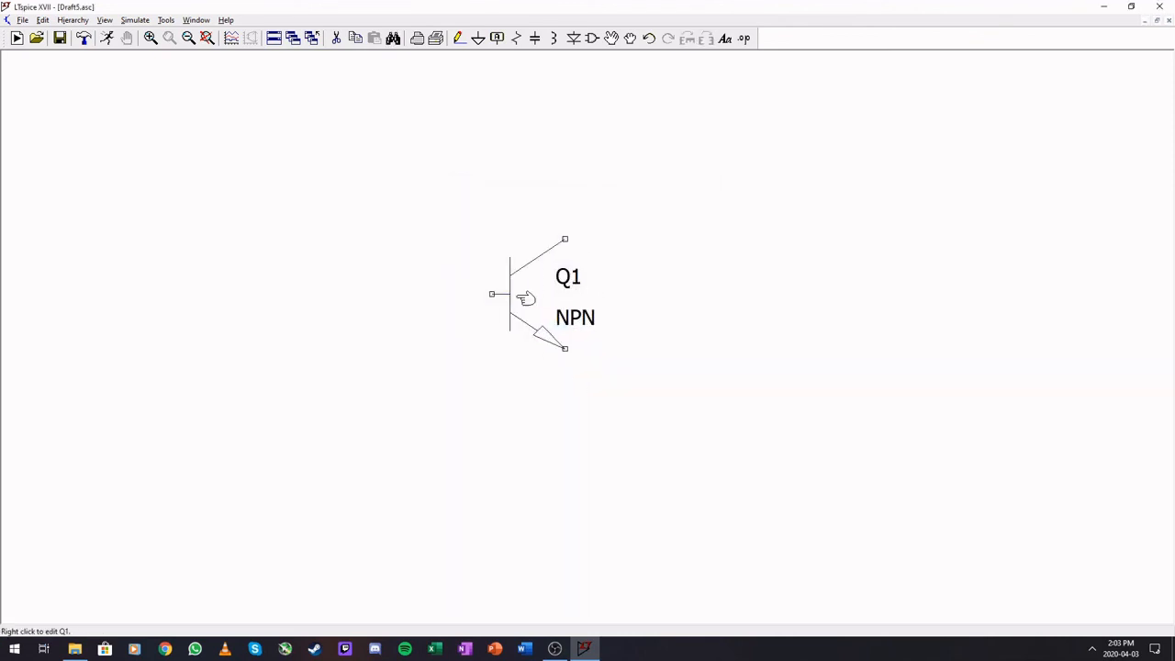
{"action": "right_click", "coordinate": [525, 299]}
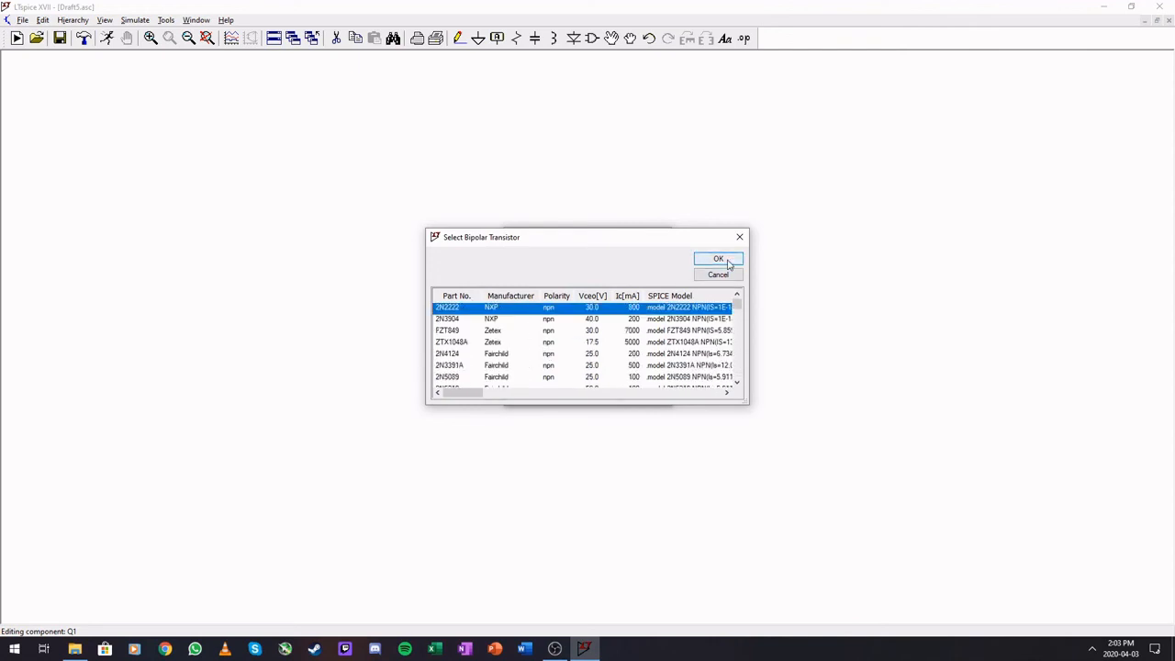
{"action": "left_click", "coordinate": [718, 259]}
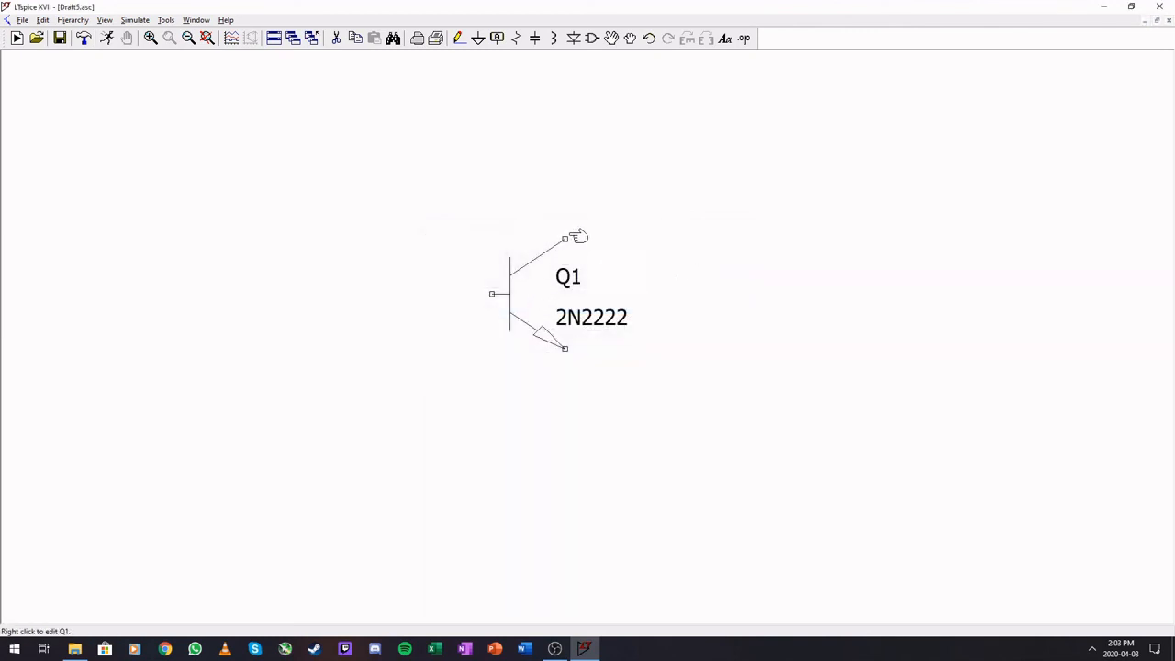
{"action": "mouse_move", "coordinate": [592, 38]}
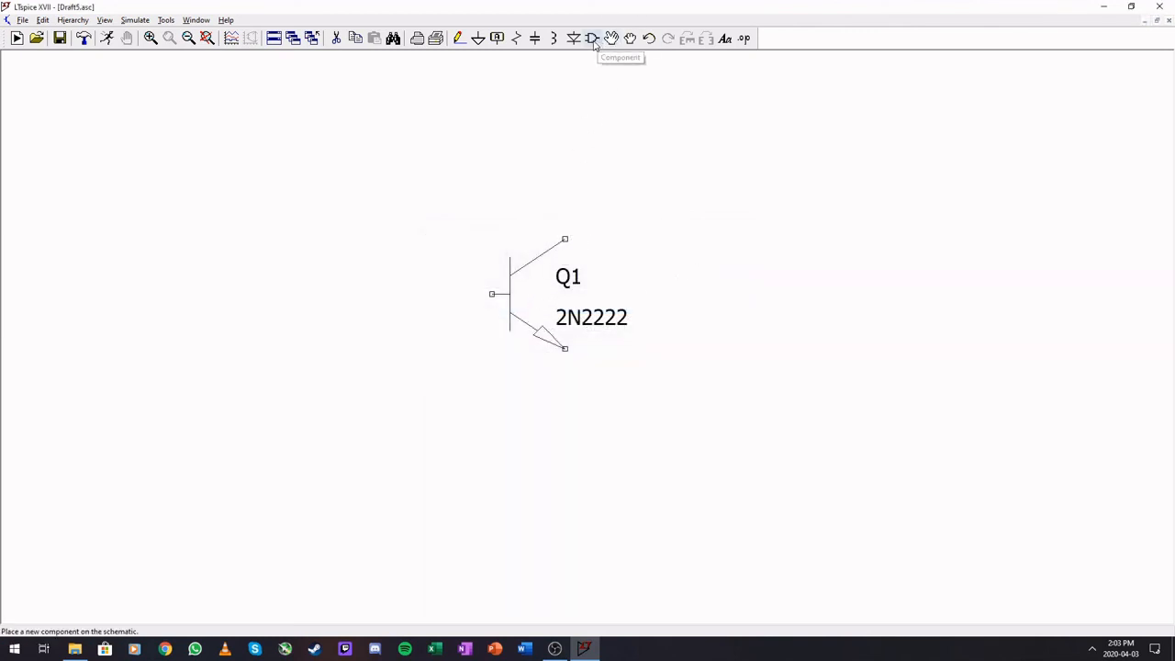
{"action": "left_click", "coordinate": [592, 37]}
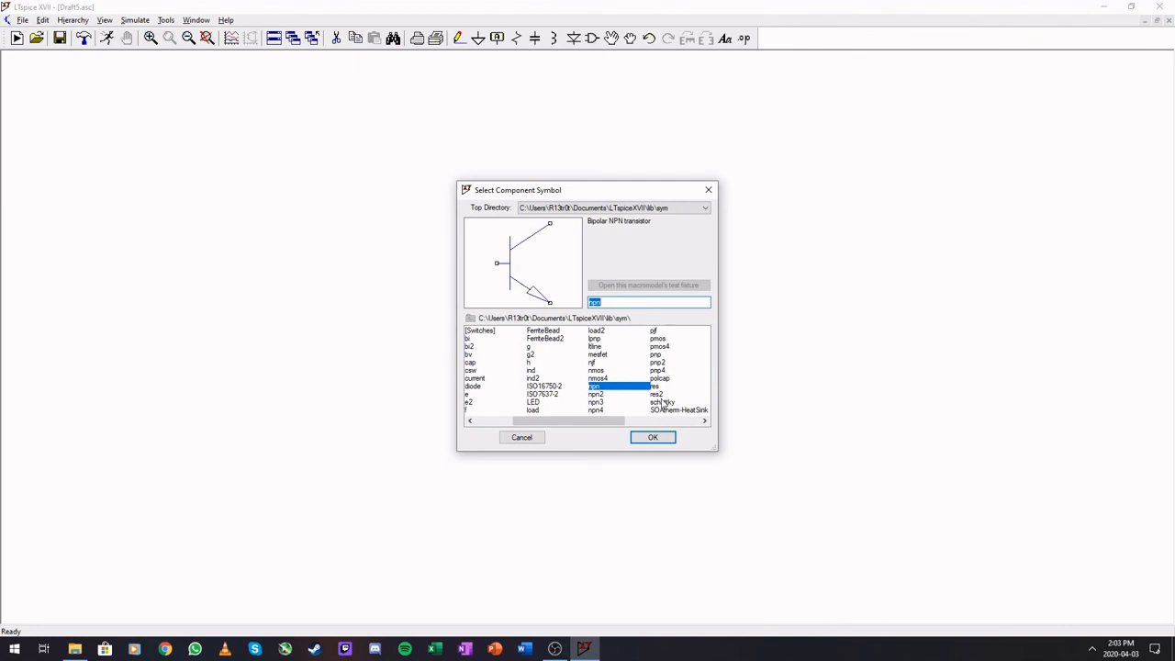
{"action": "scroll", "scroll_direction": "right", "scroll_amount": 3}
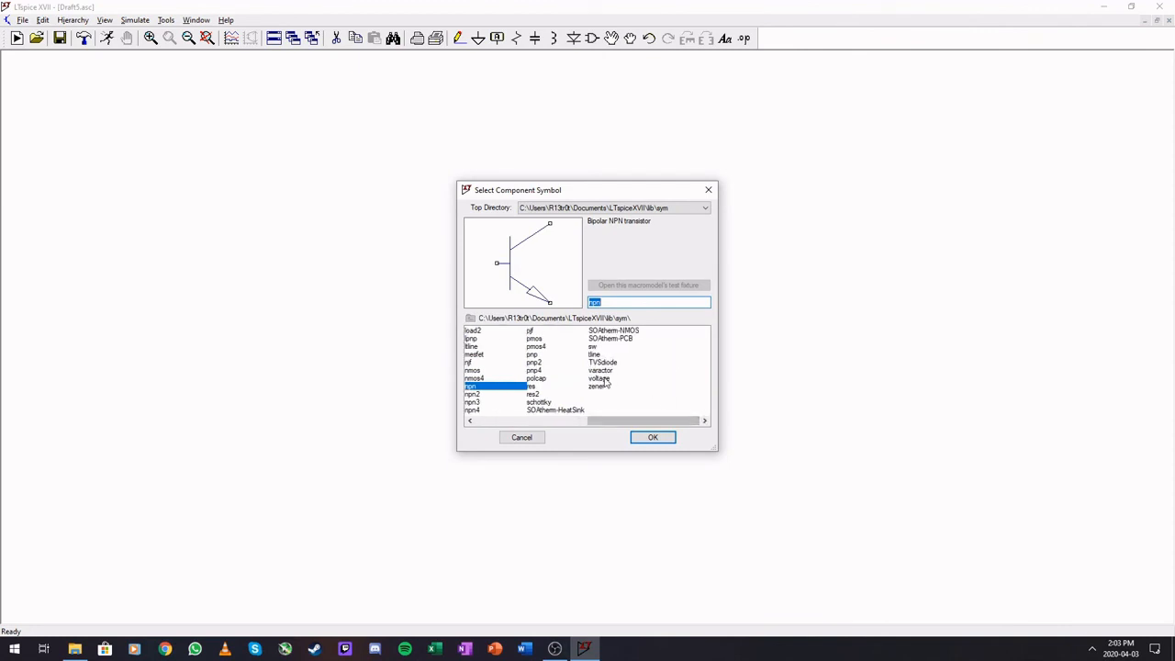
{"action": "left_click", "coordinate": [539, 402]}
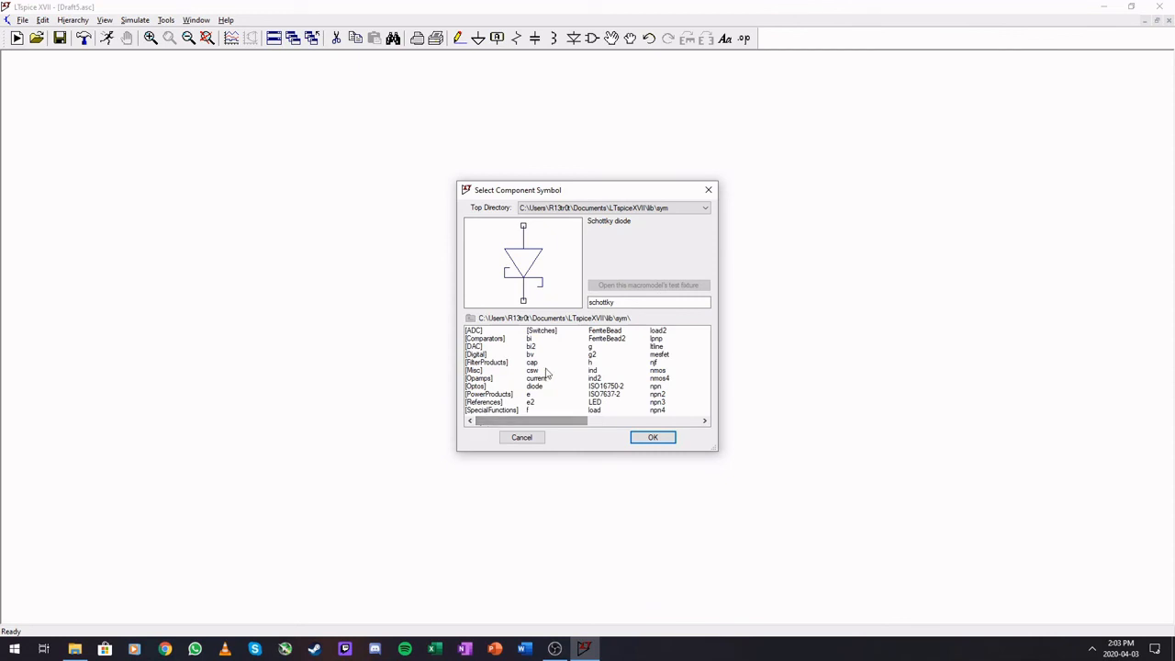
{"action": "left_click", "coordinate": [651, 437]}
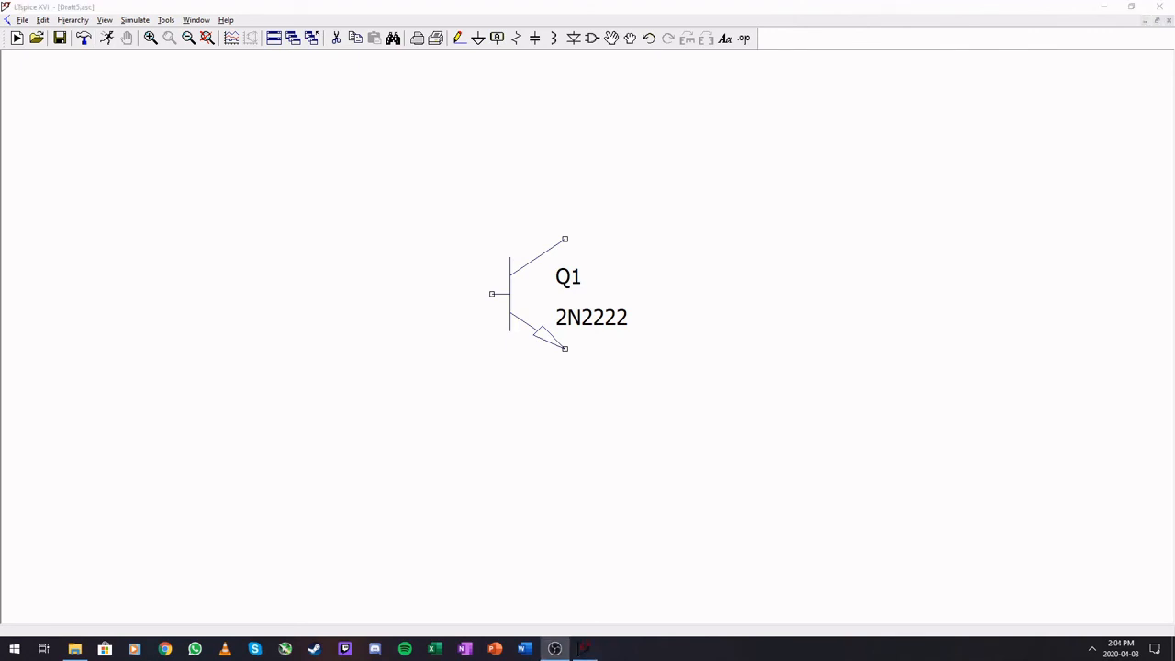
{"action": "mouse_move", "coordinate": [954, 394]}
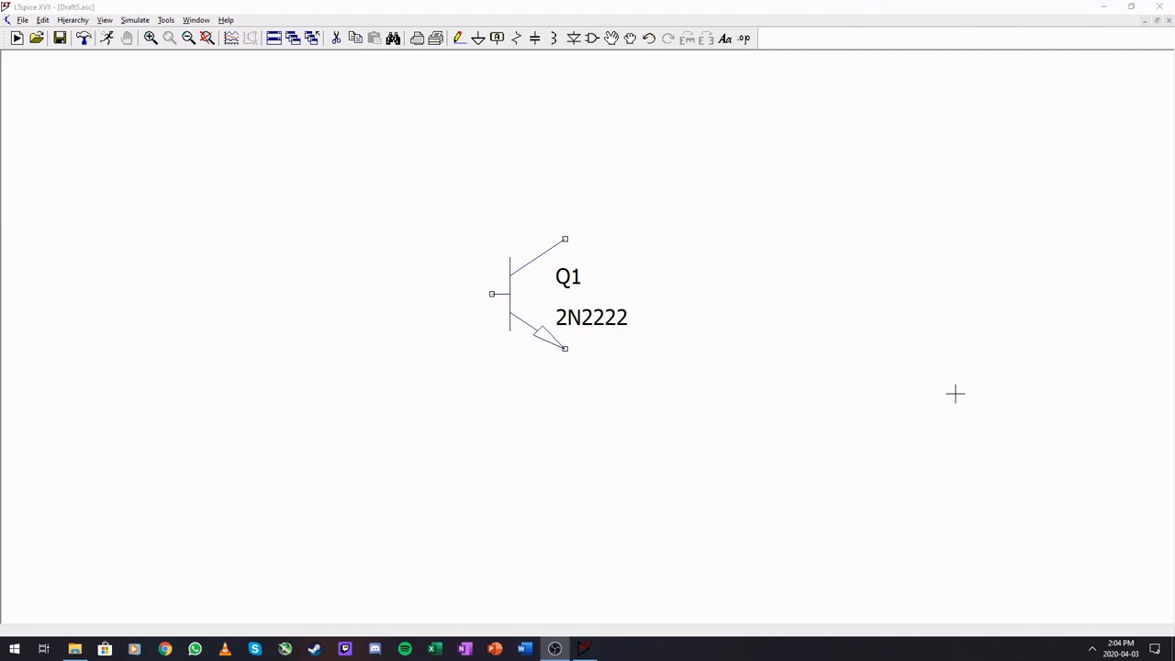
{"action": "mouse_move", "coordinate": [615, 43]}
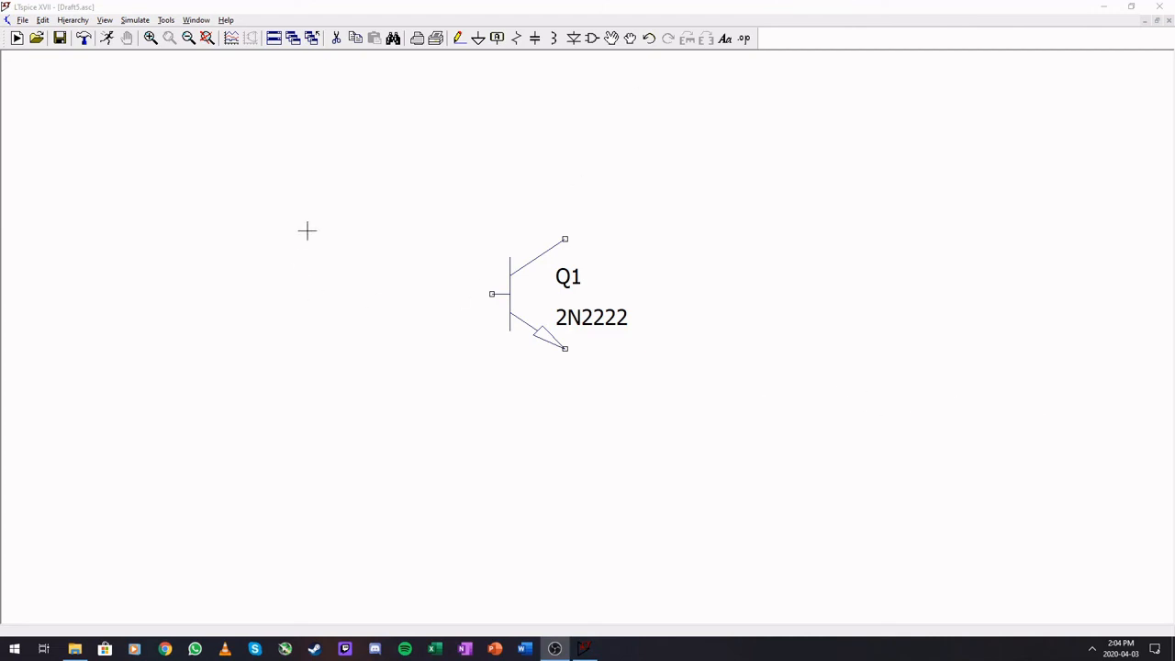
{"action": "mouse_move", "coordinate": [241, 51]}
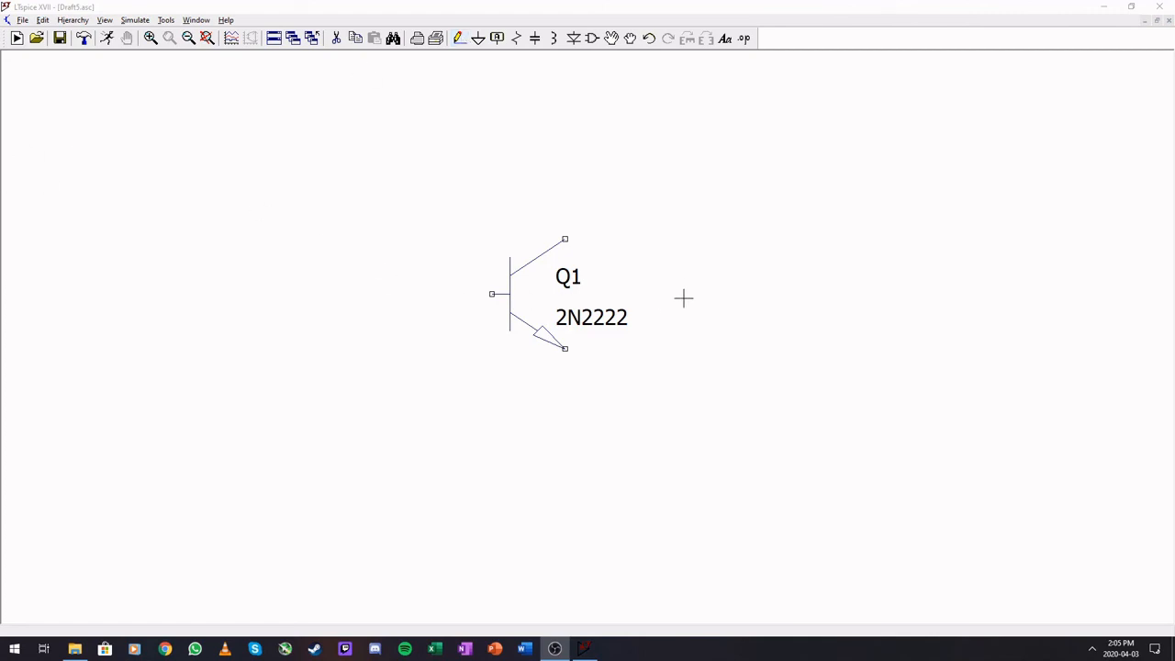
{"action": "mouse_move", "coordinate": [684, 289]}
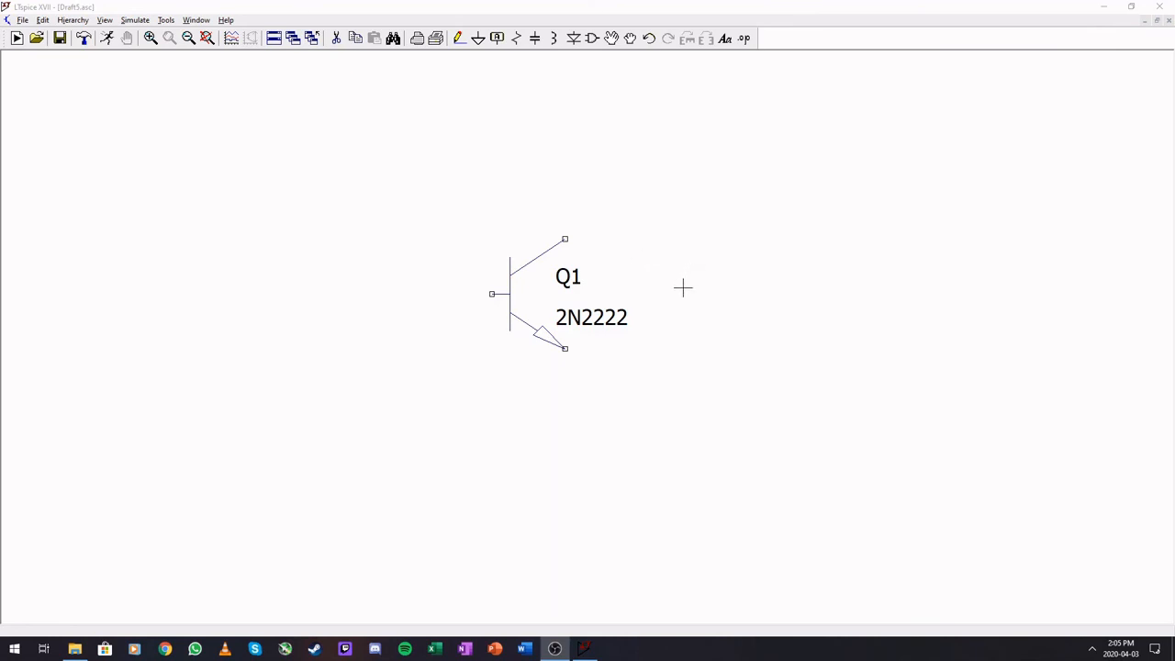
{"action": "mouse_move", "coordinate": [358, 325]}
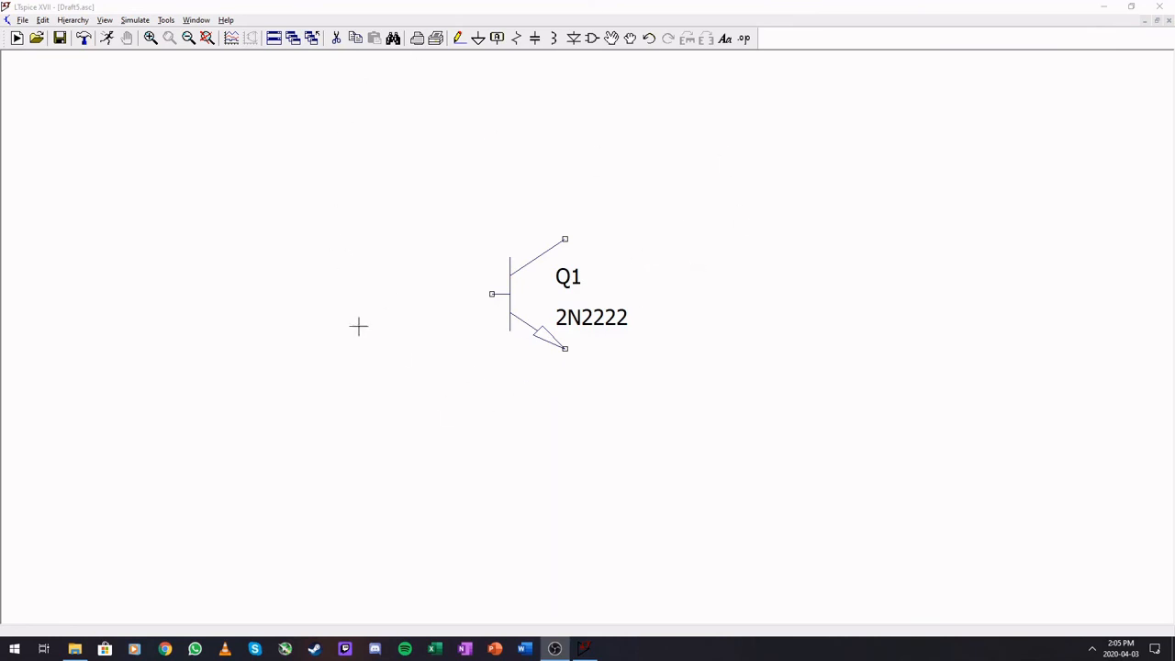
{"action": "mouse_move", "coordinate": [611, 104]}
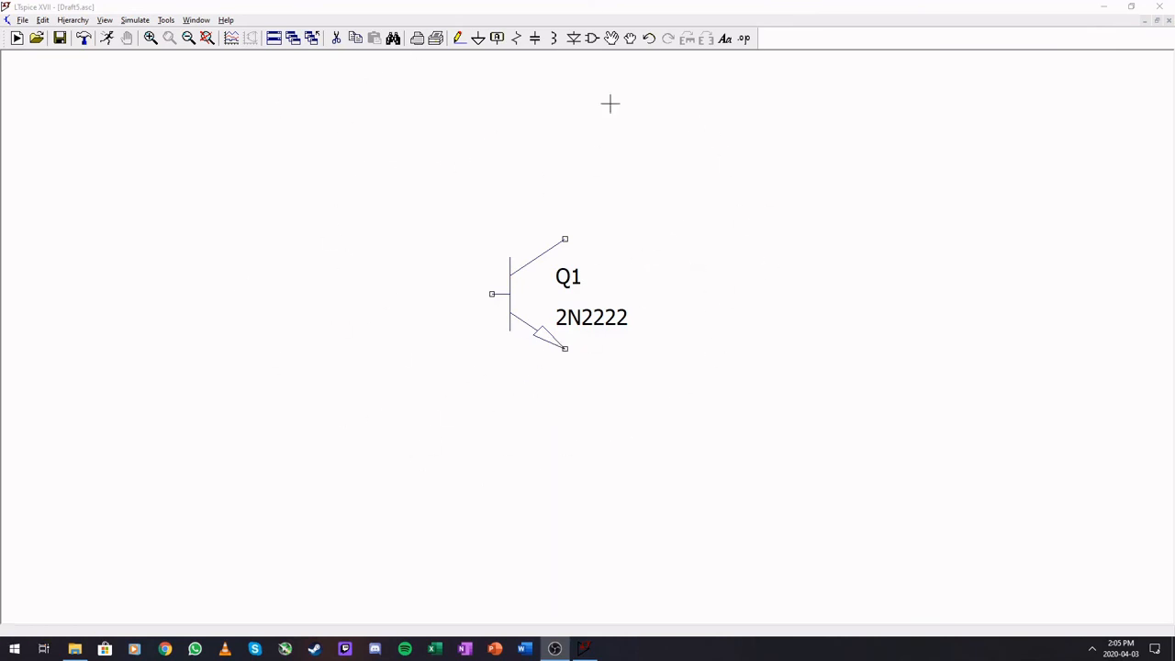
{"action": "mouse_move", "coordinate": [611, 466]}
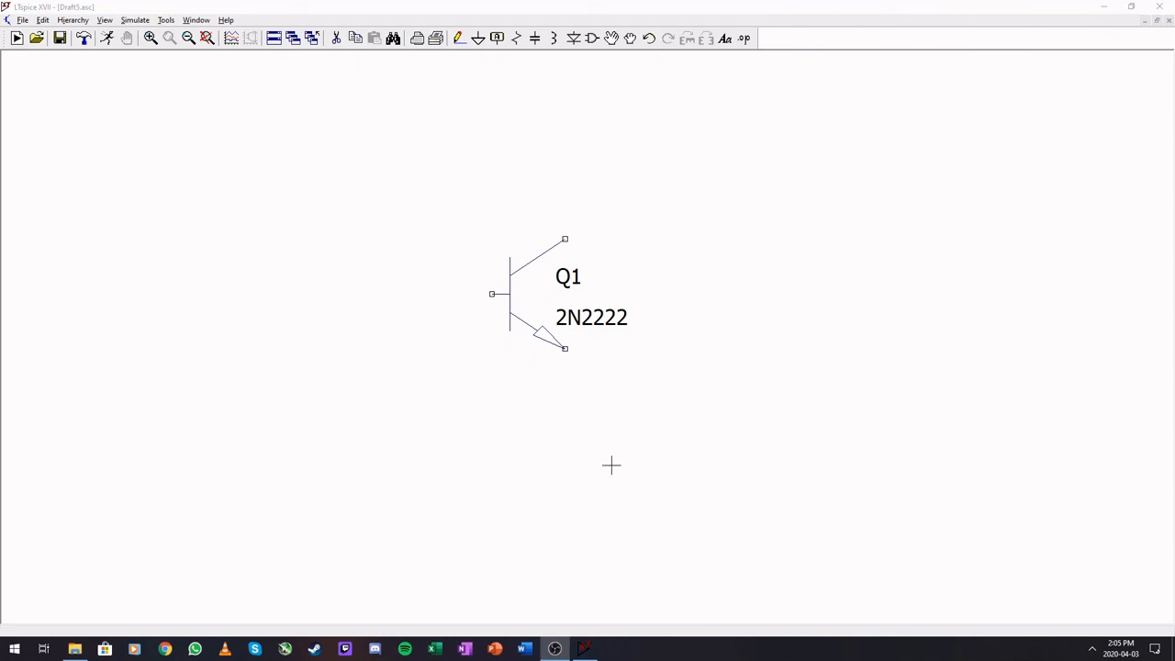
{"action": "mouse_move", "coordinate": [615, 135]}
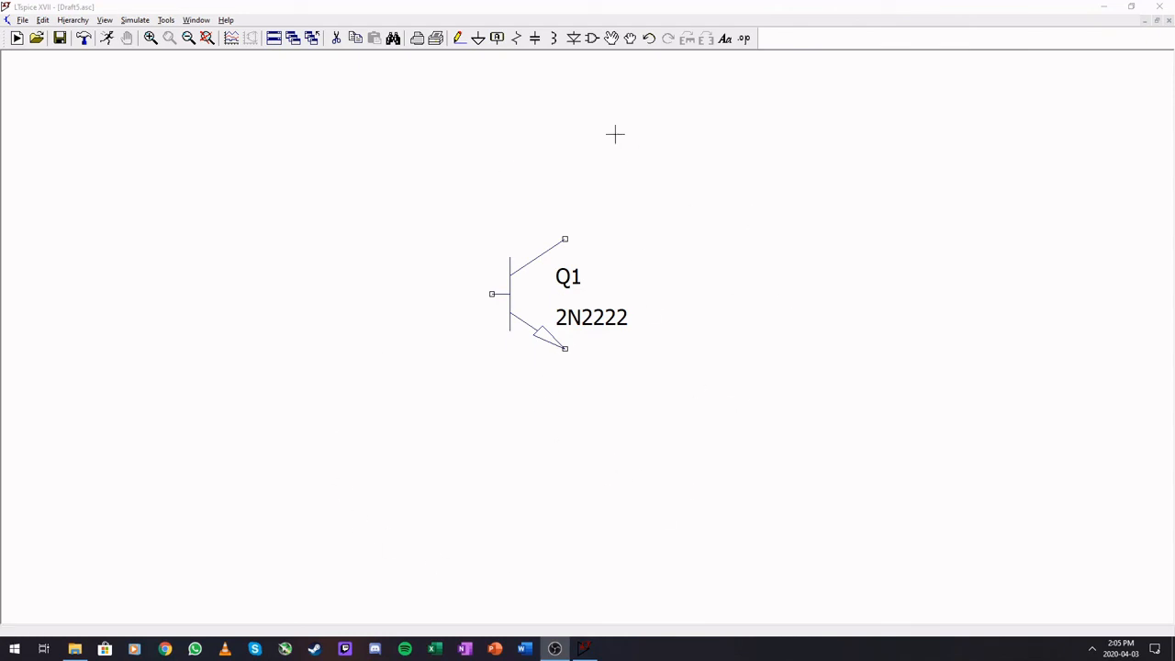
{"action": "mouse_move", "coordinate": [407, 379]}
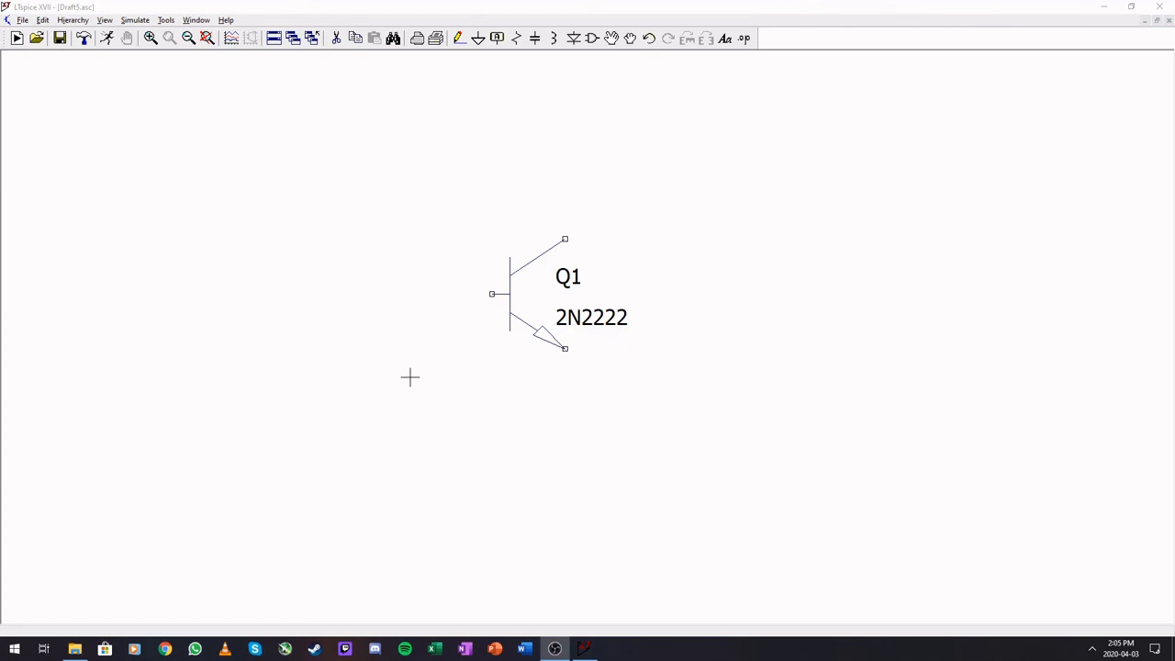
{"action": "mouse_move", "coordinate": [539, 418]}
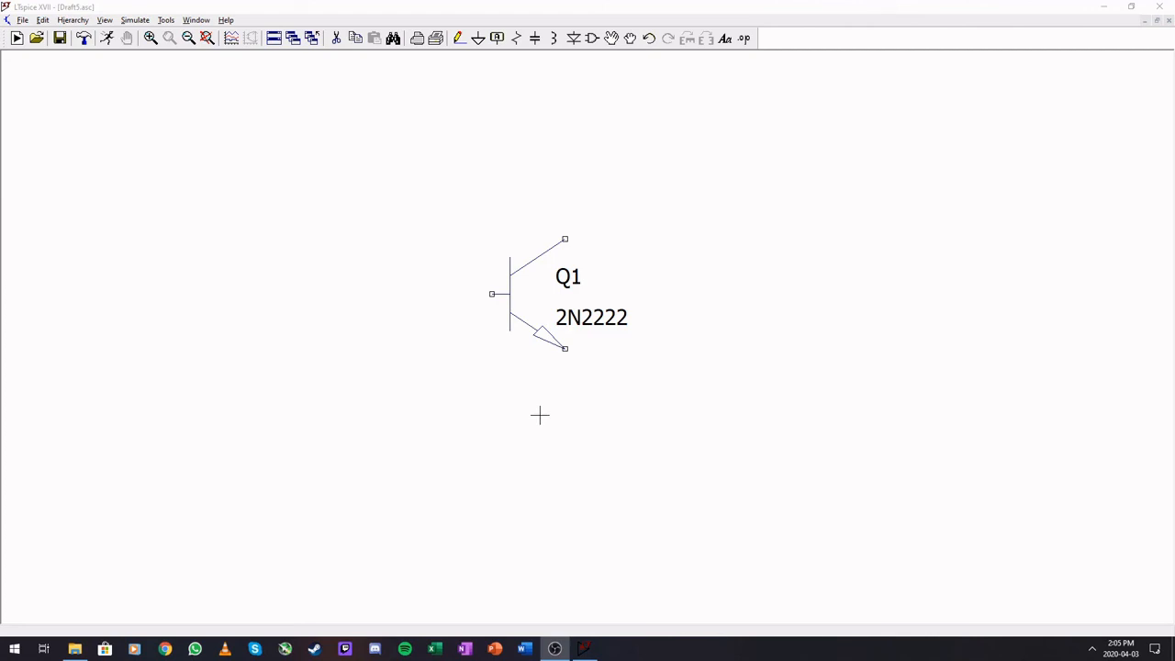
{"action": "mouse_move", "coordinate": [551, 370]}
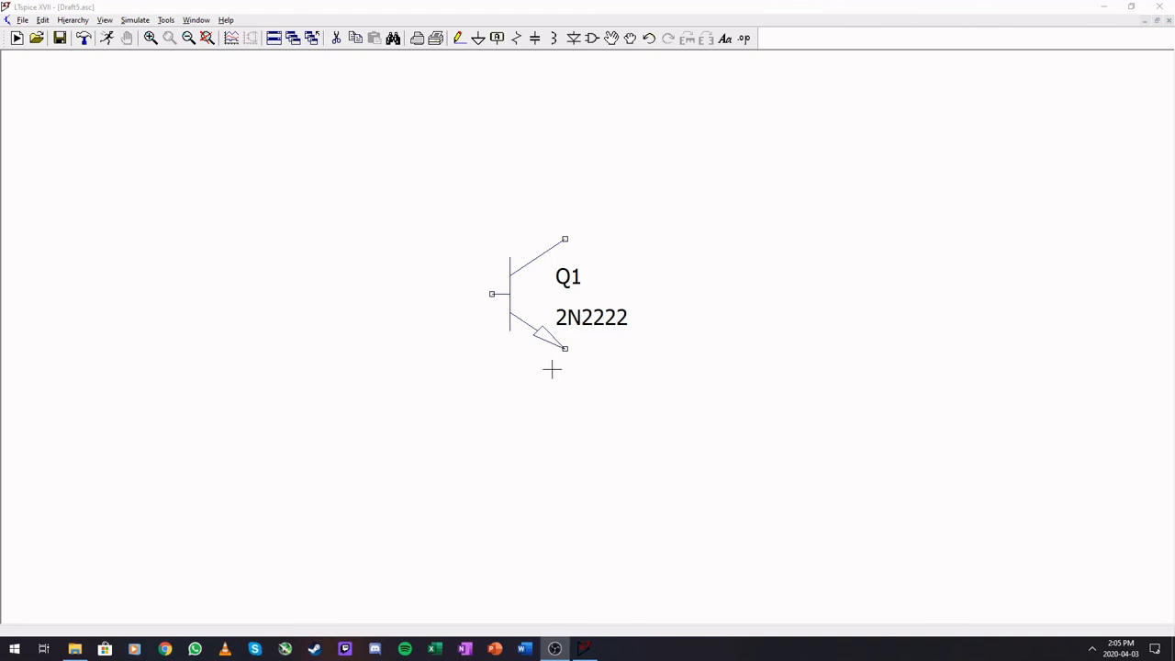